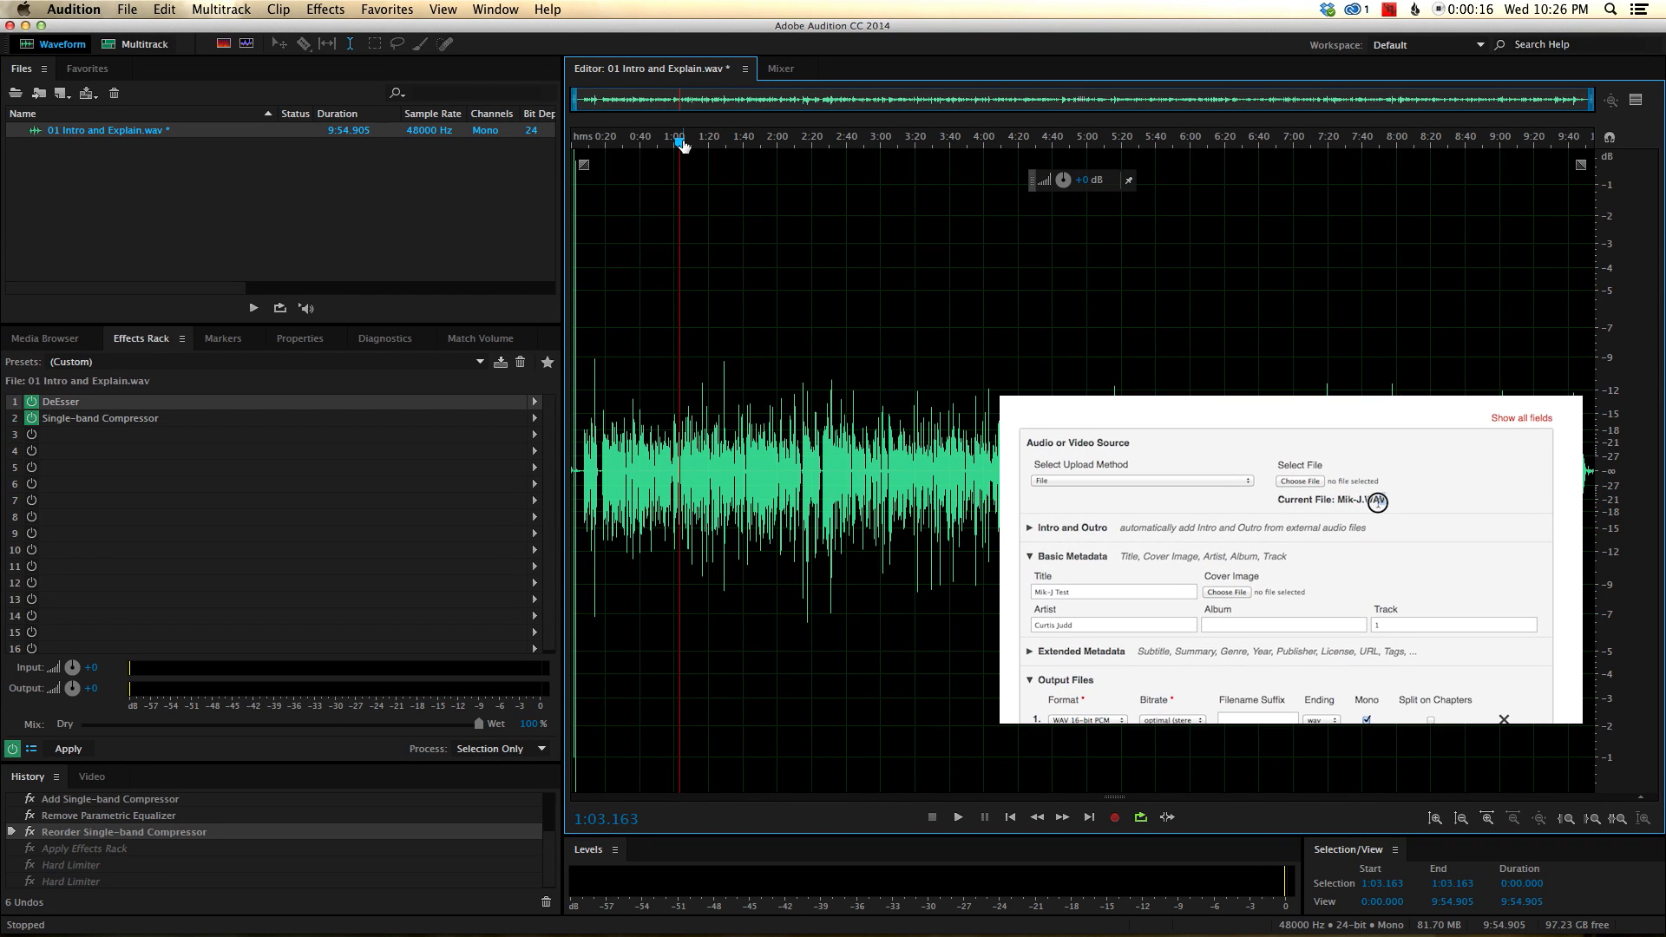
Keep the optimal output bitrate in the Auphonic form and finish it, leaving DeEsser and compressor bypassed.
double_click(1364, 499)
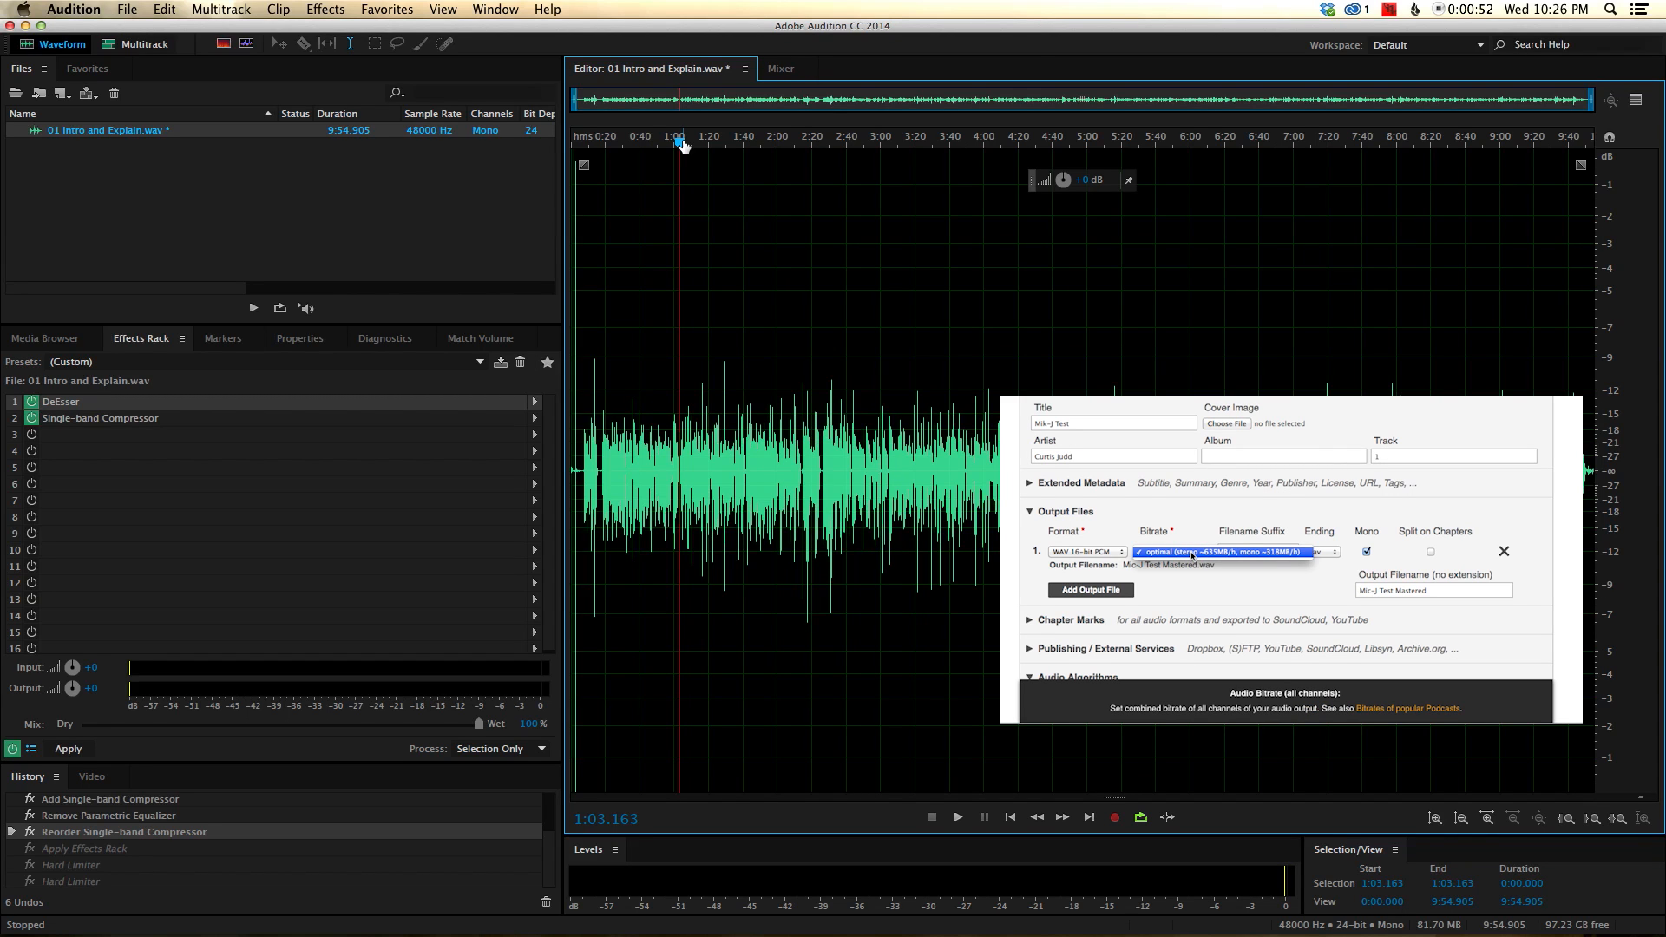
click(1168, 552)
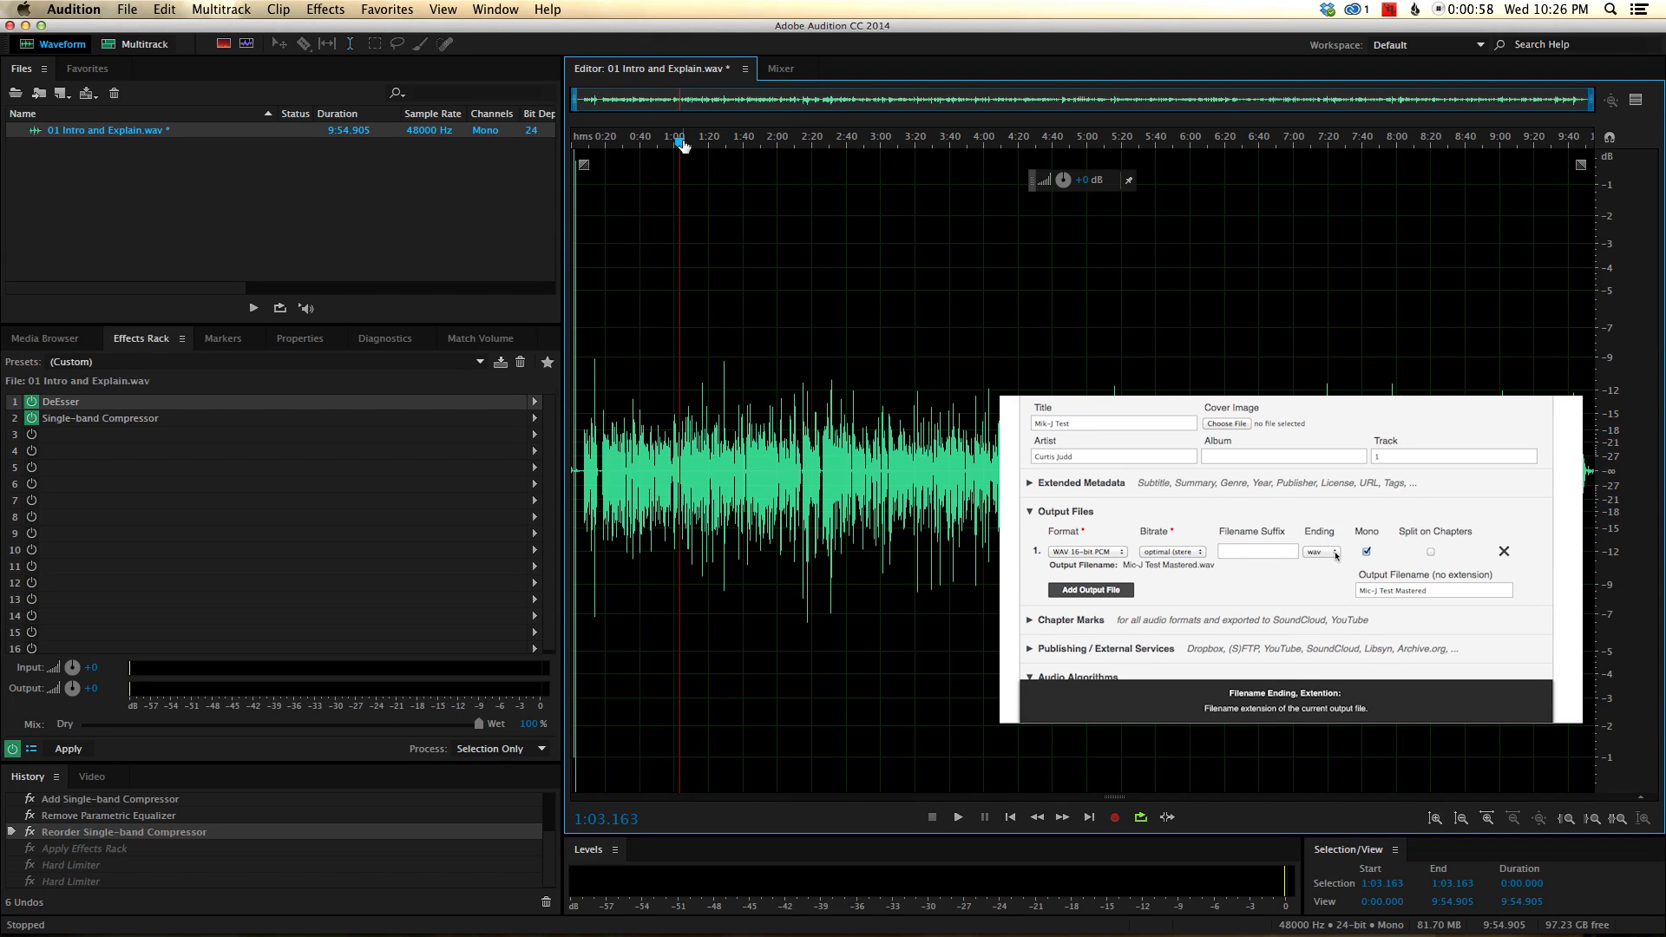
click(1320, 552)
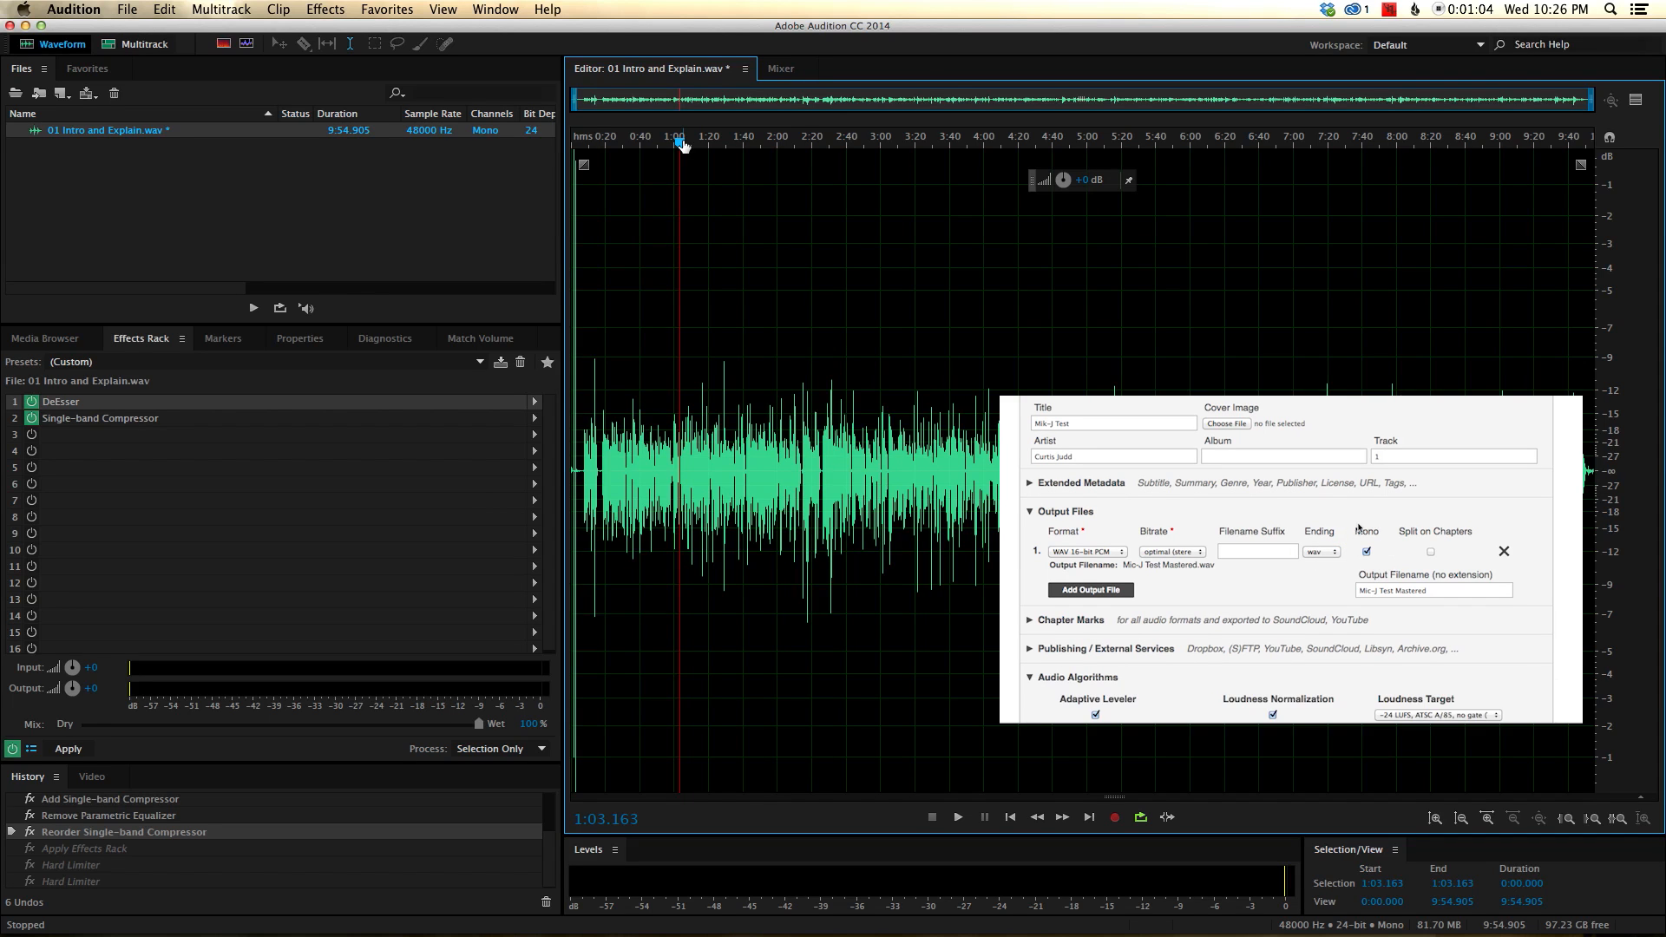
mouse_move(1365, 552)
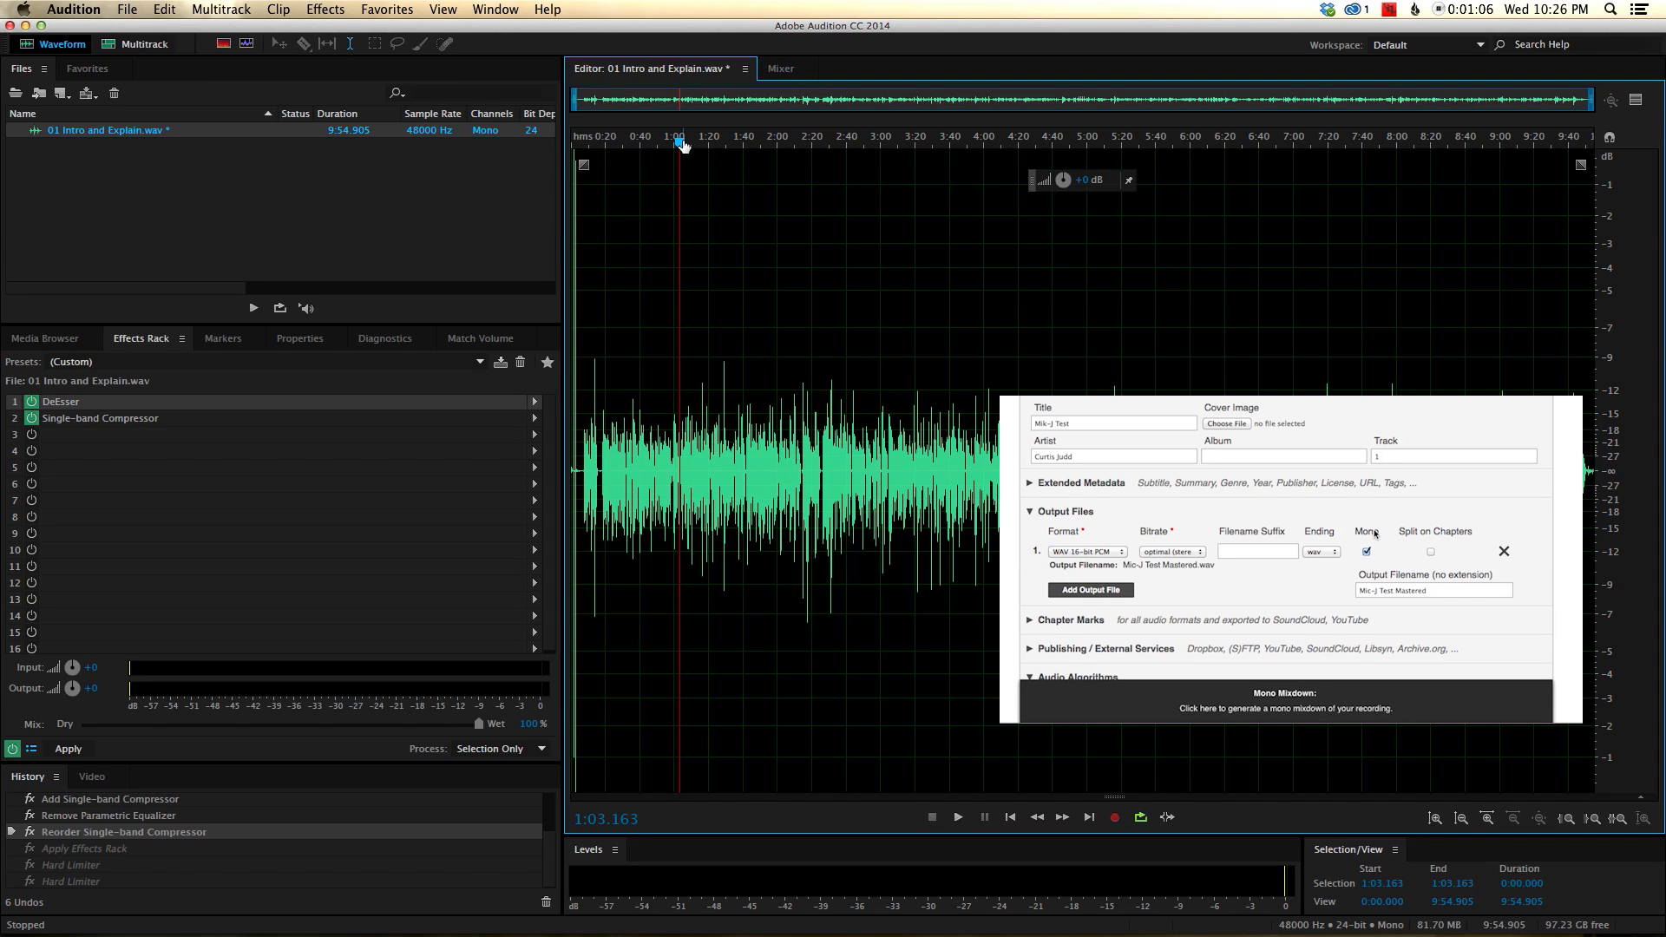
click(1431, 590)
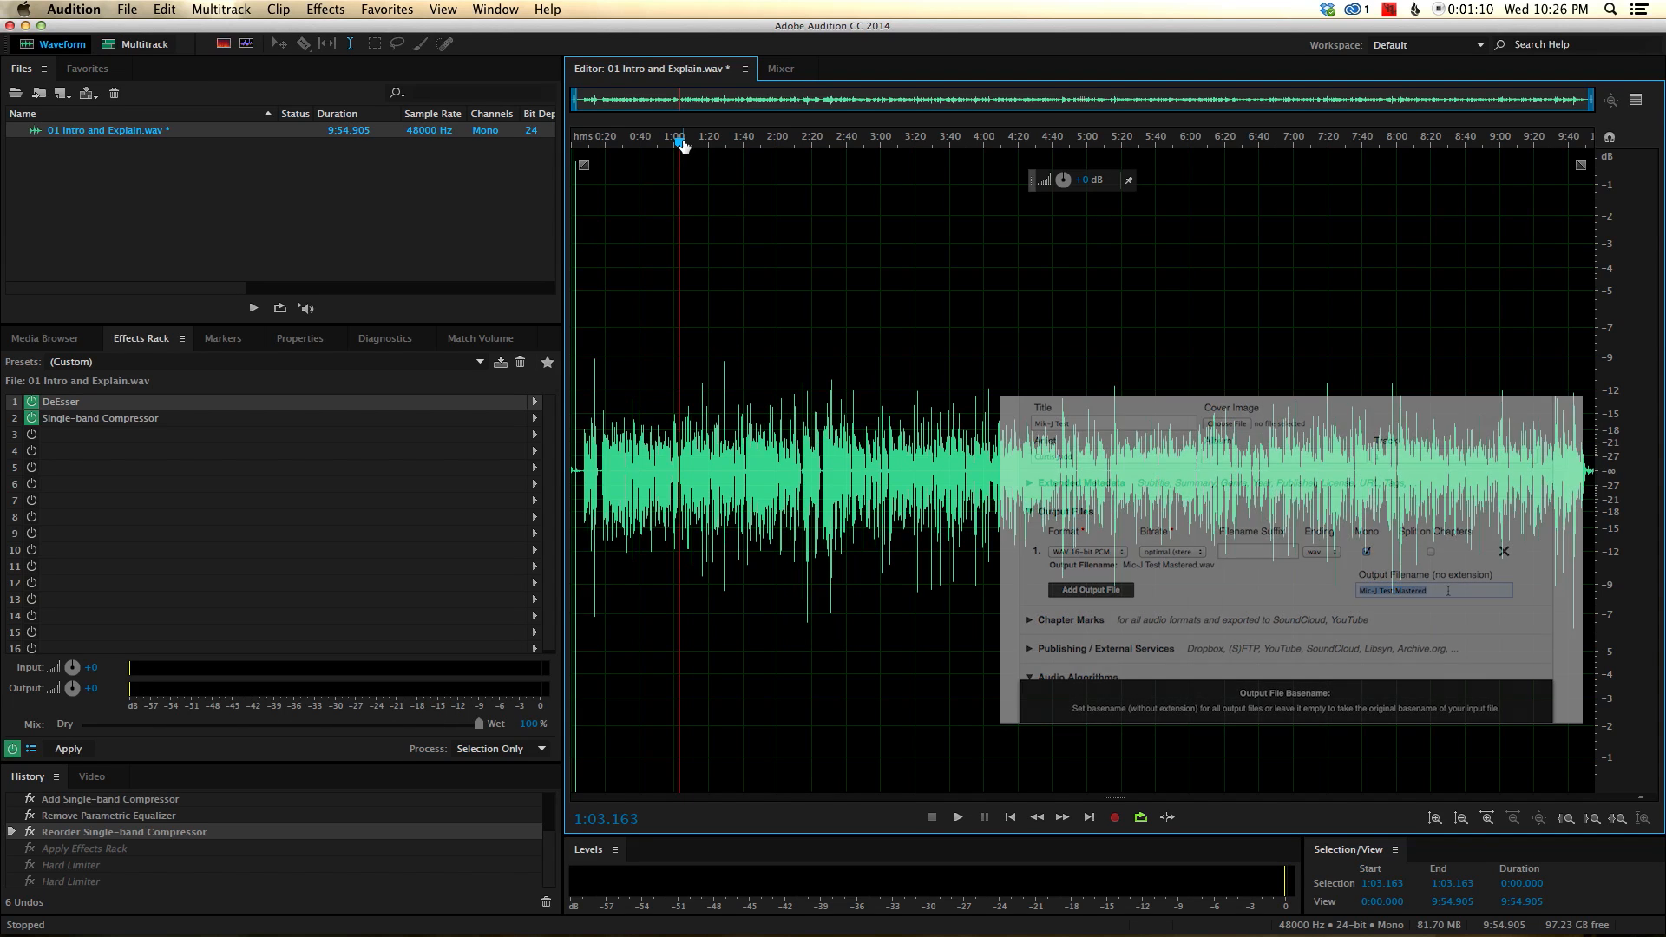
click(1503, 552)
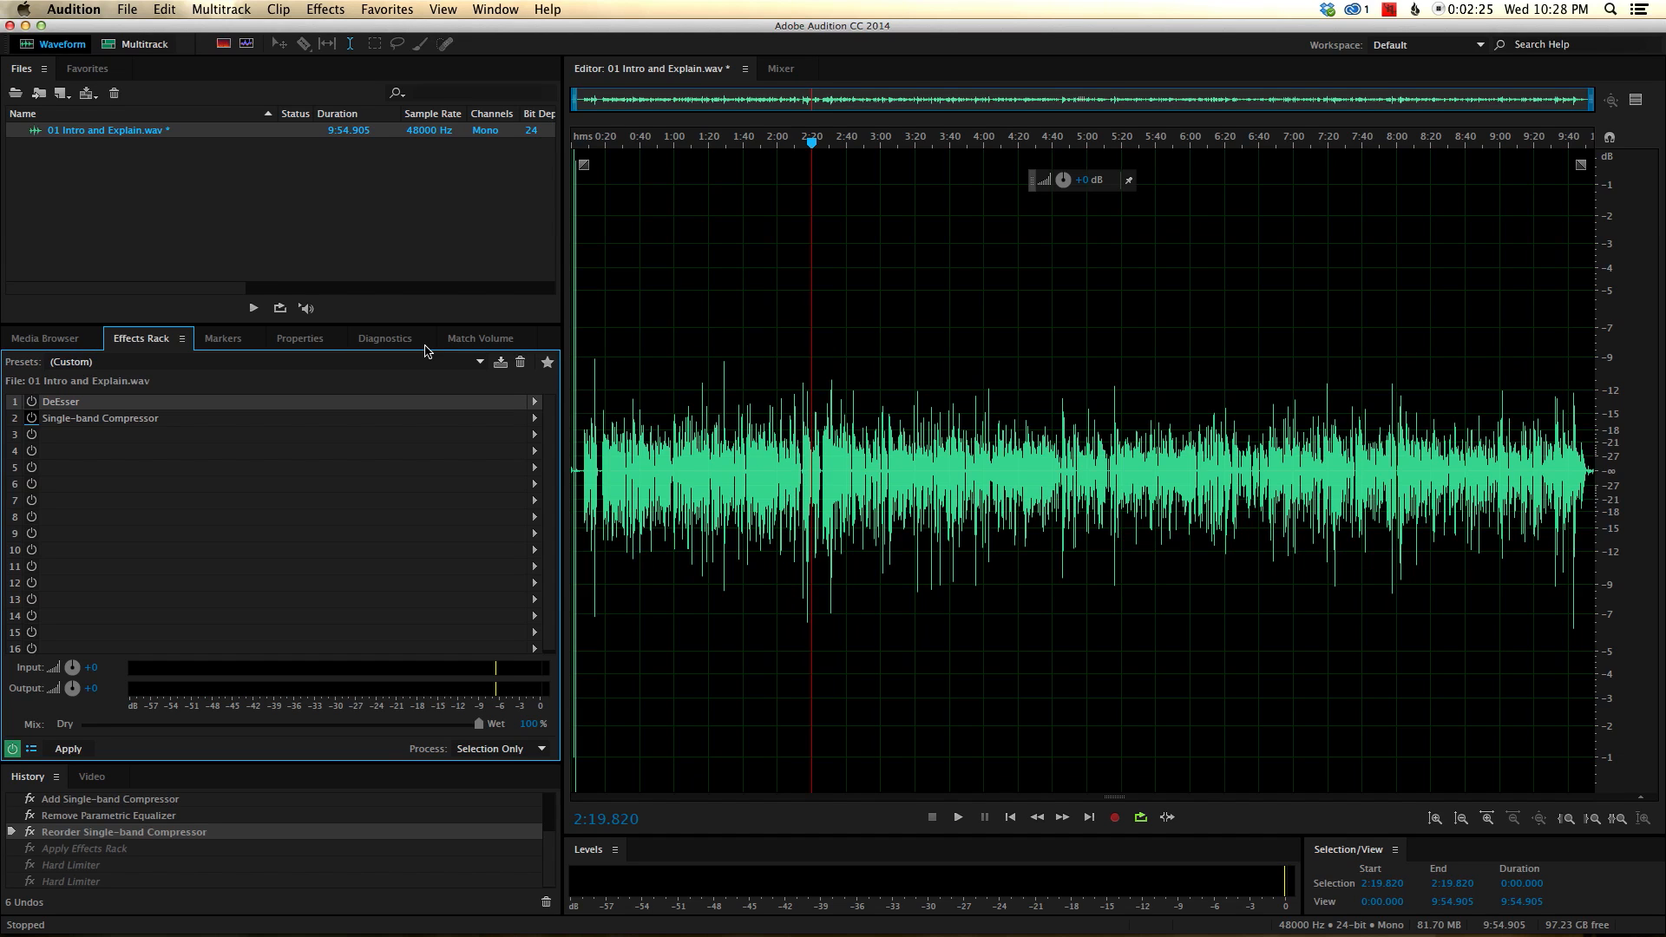
mouse_move(664, 344)
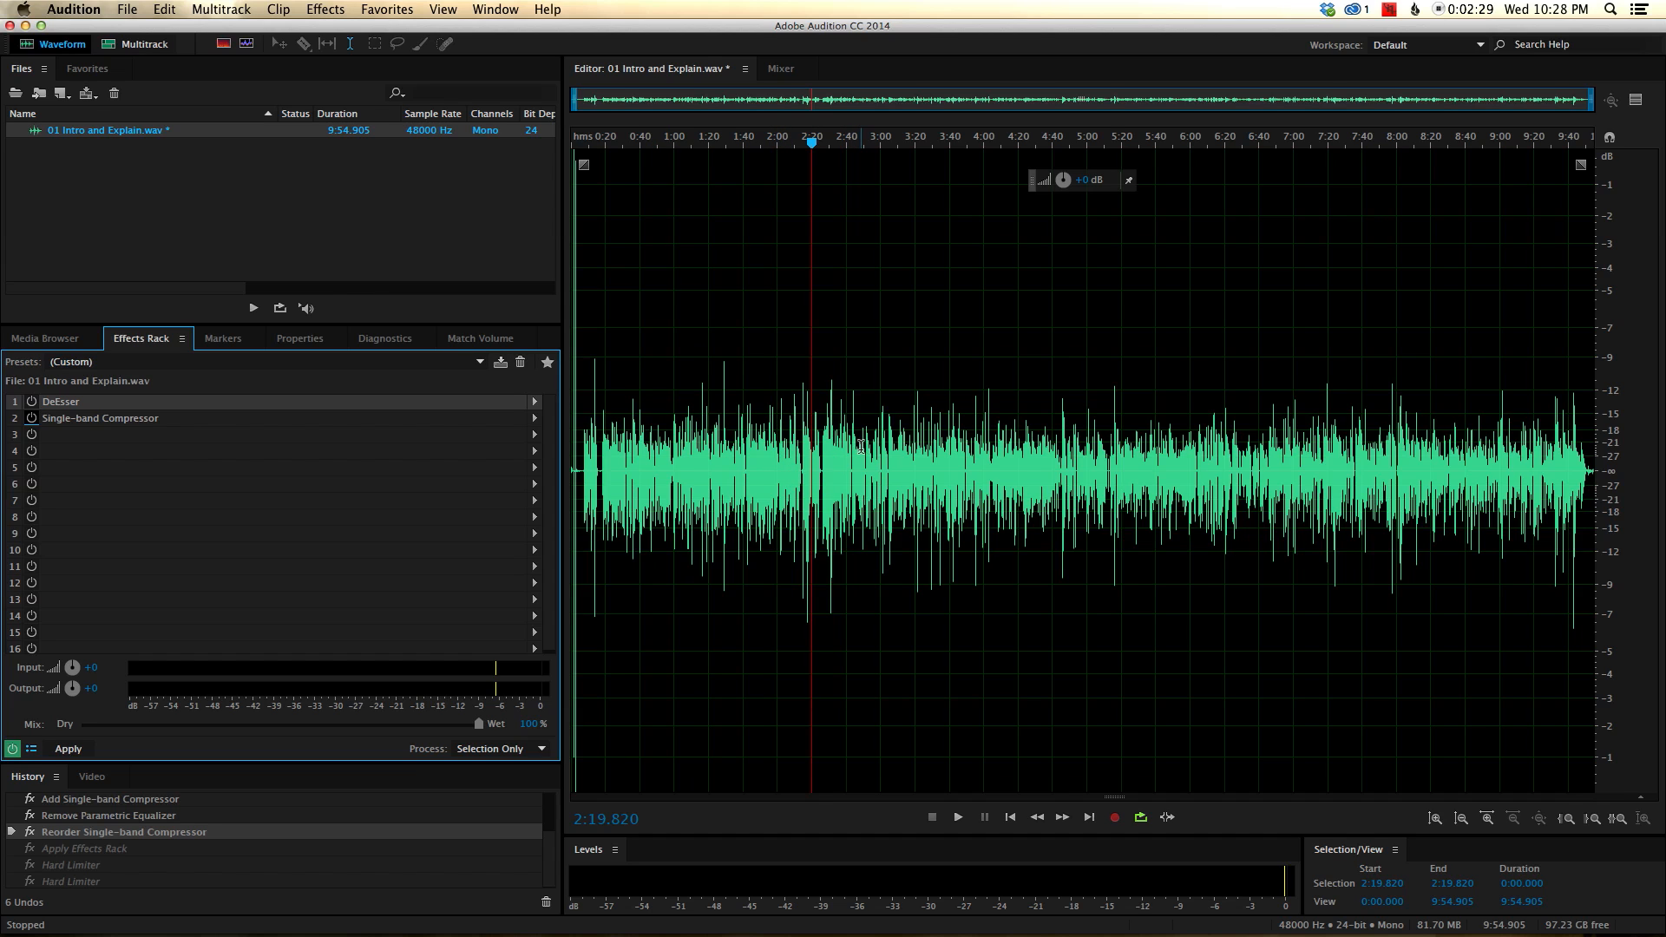
mouse_move(774, 424)
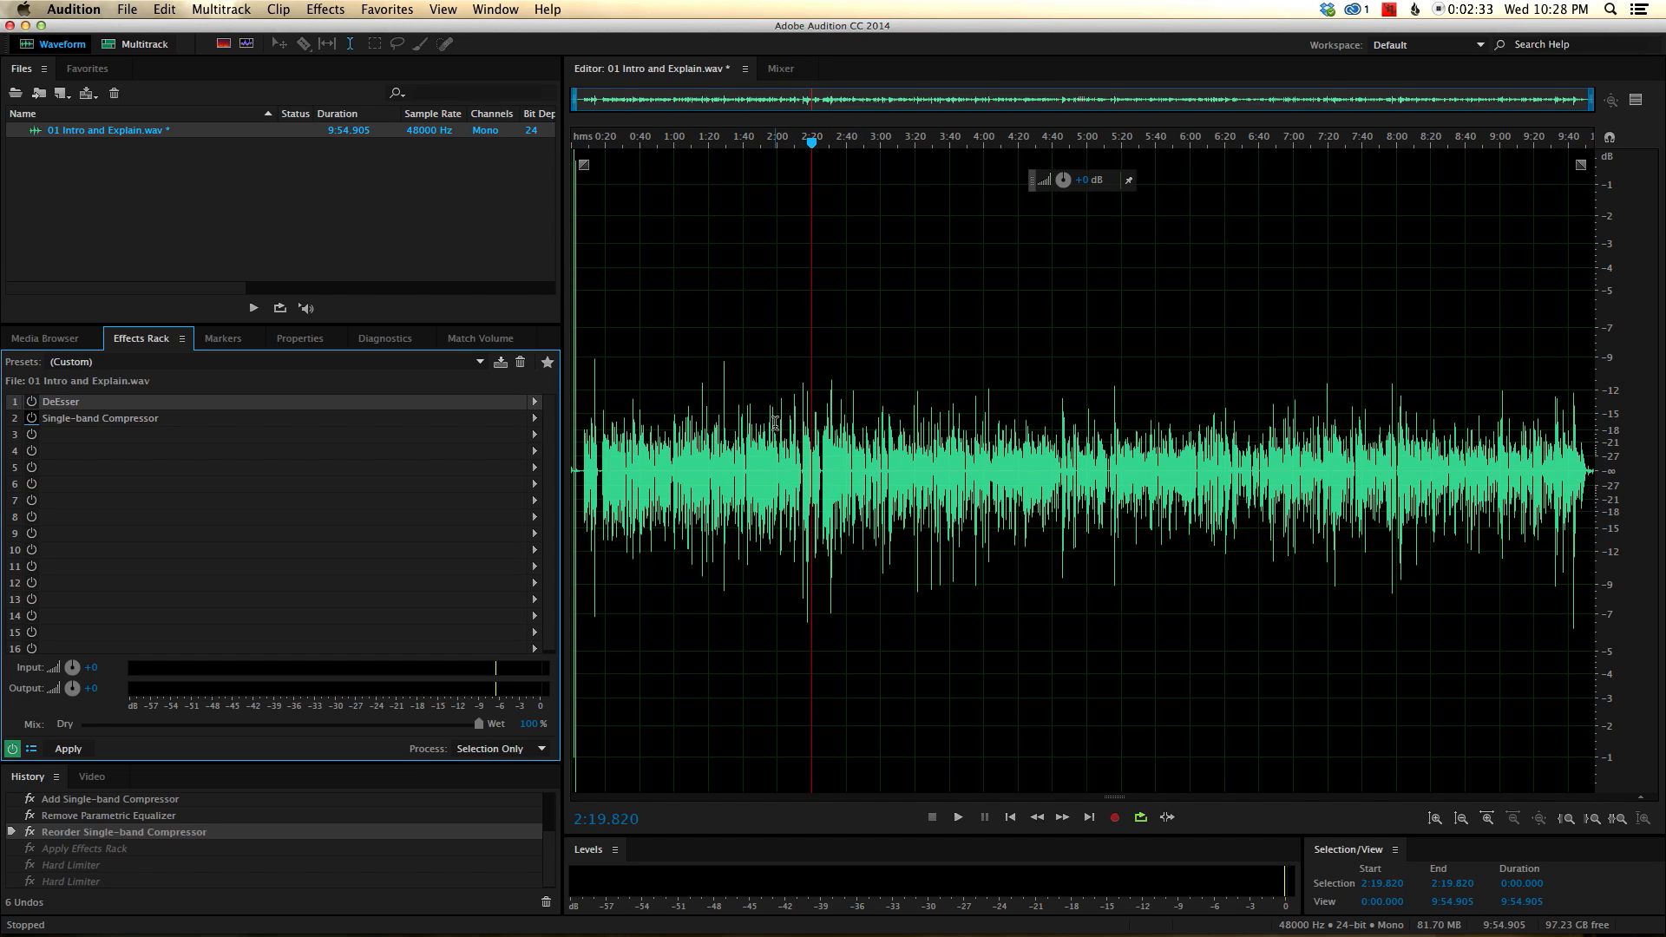
mouse_move(310, 414)
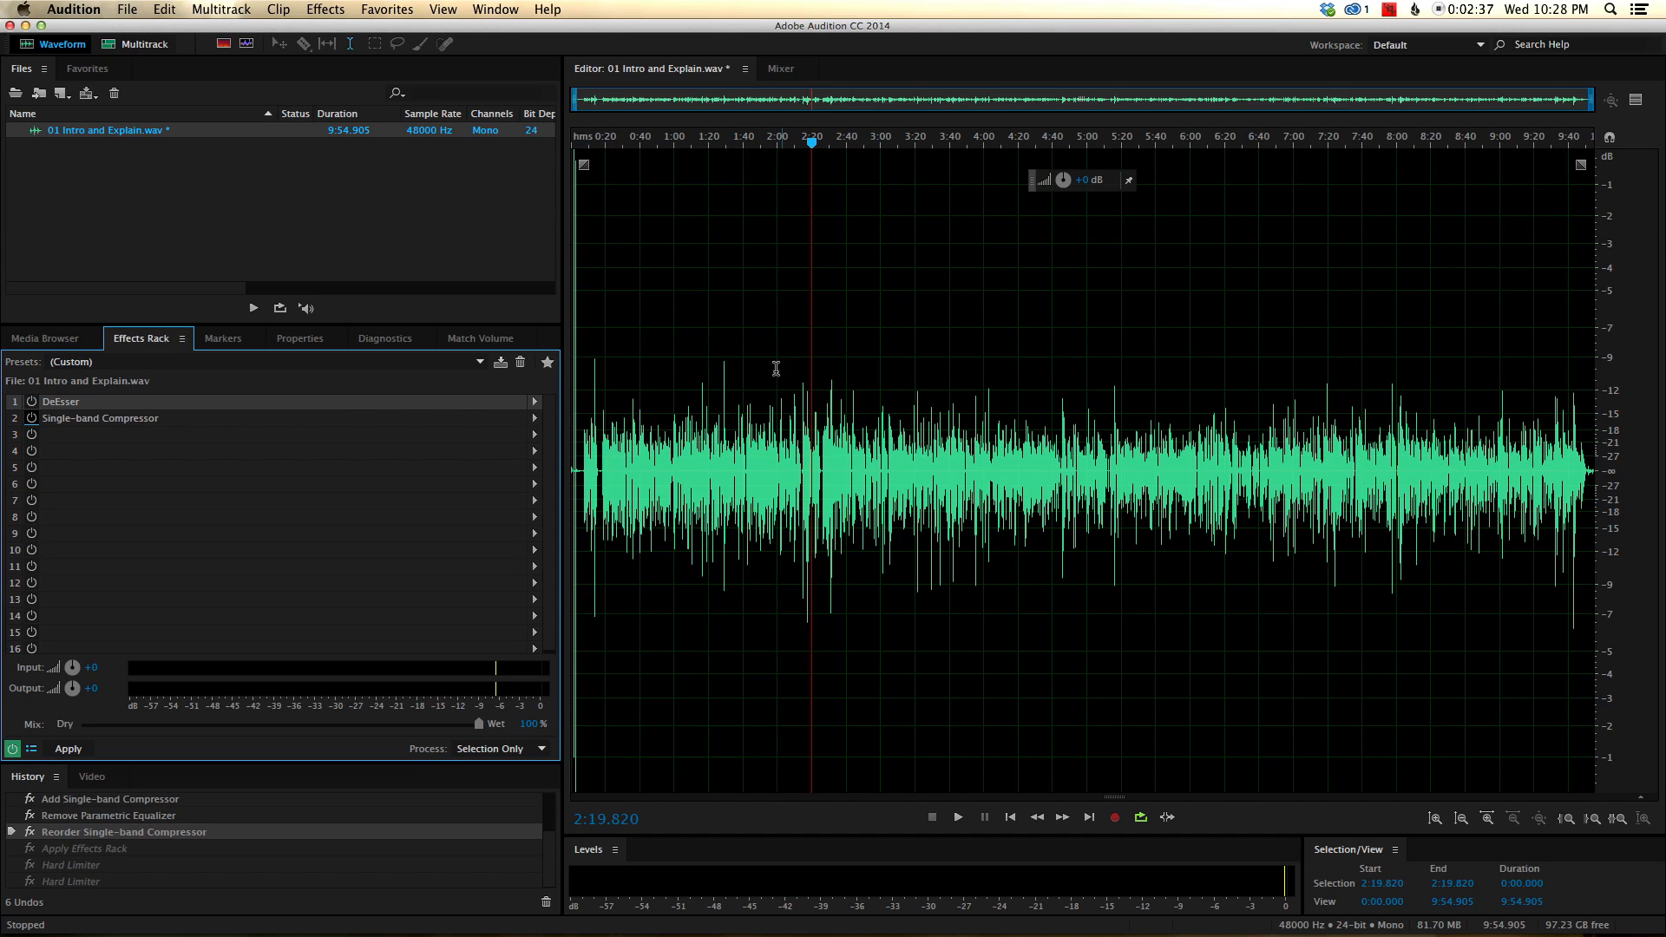
mouse_move(817, 387)
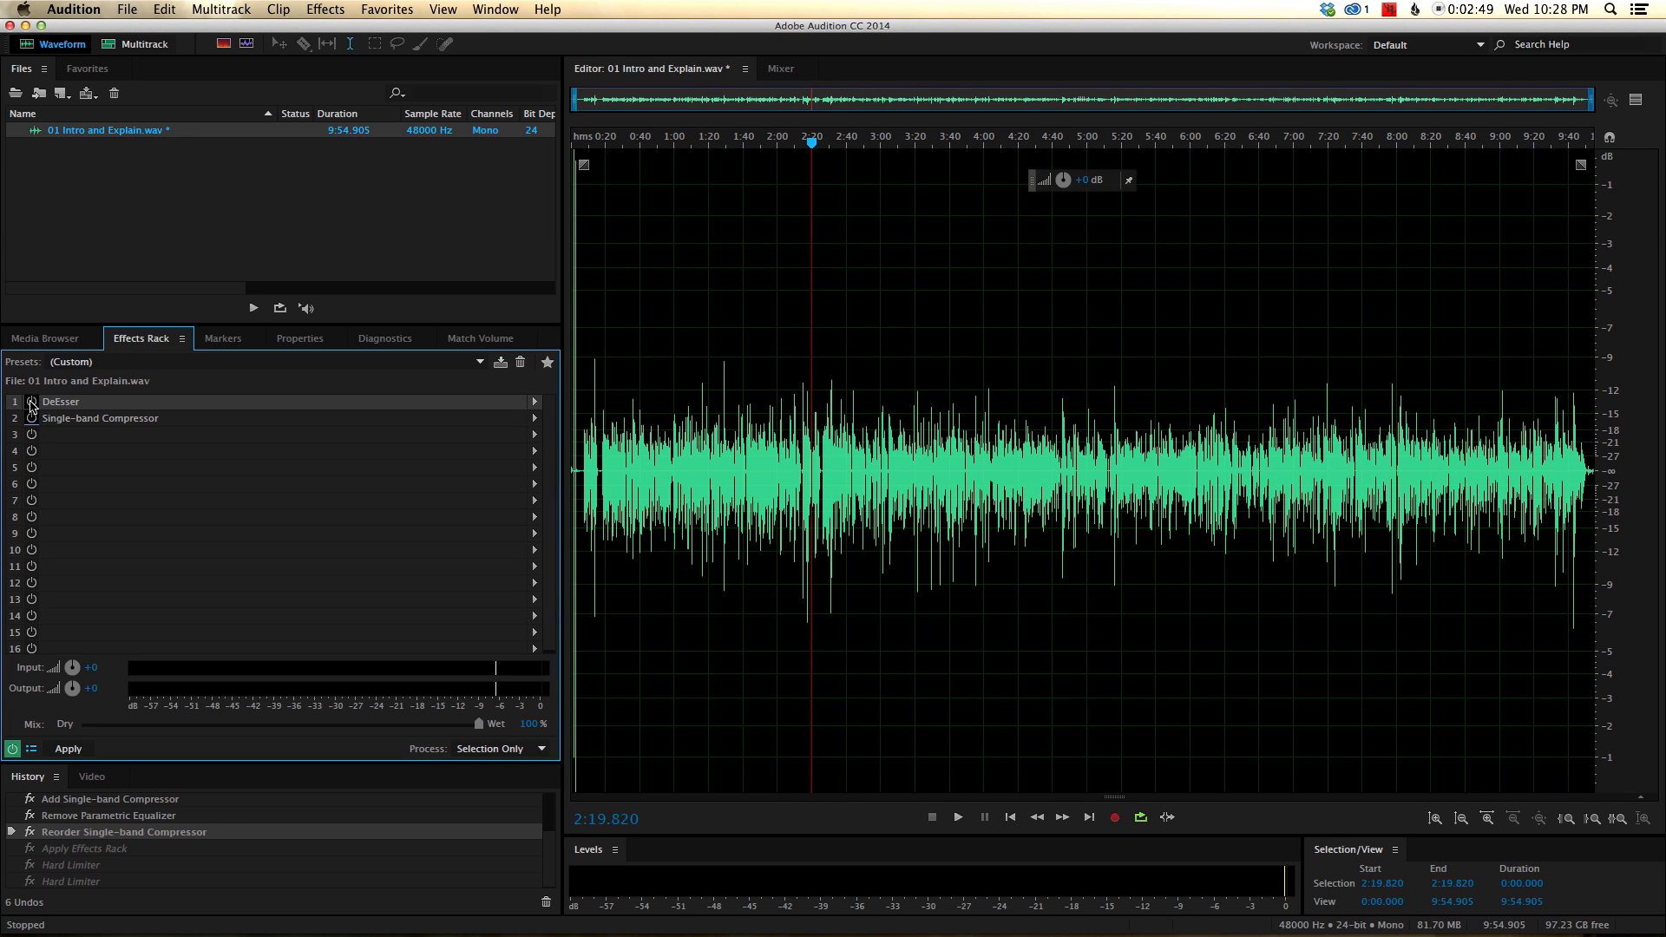
Switch the DeEsser and Single-band Compressor rack effects back on.
click(31, 401)
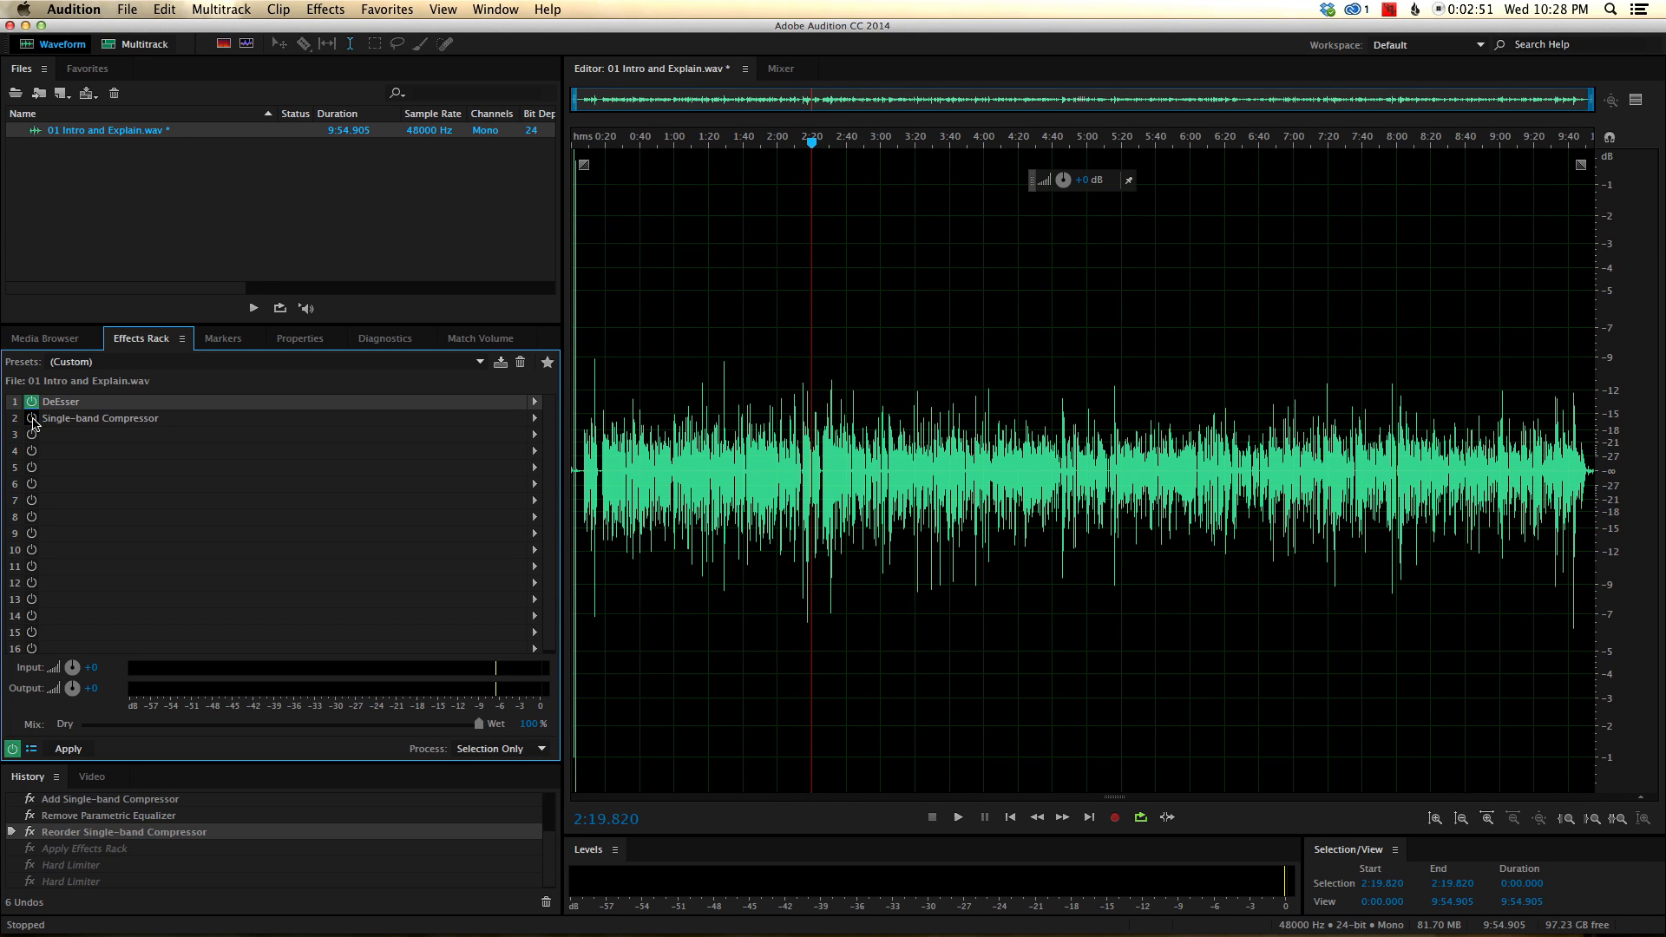
mouse_move(33, 423)
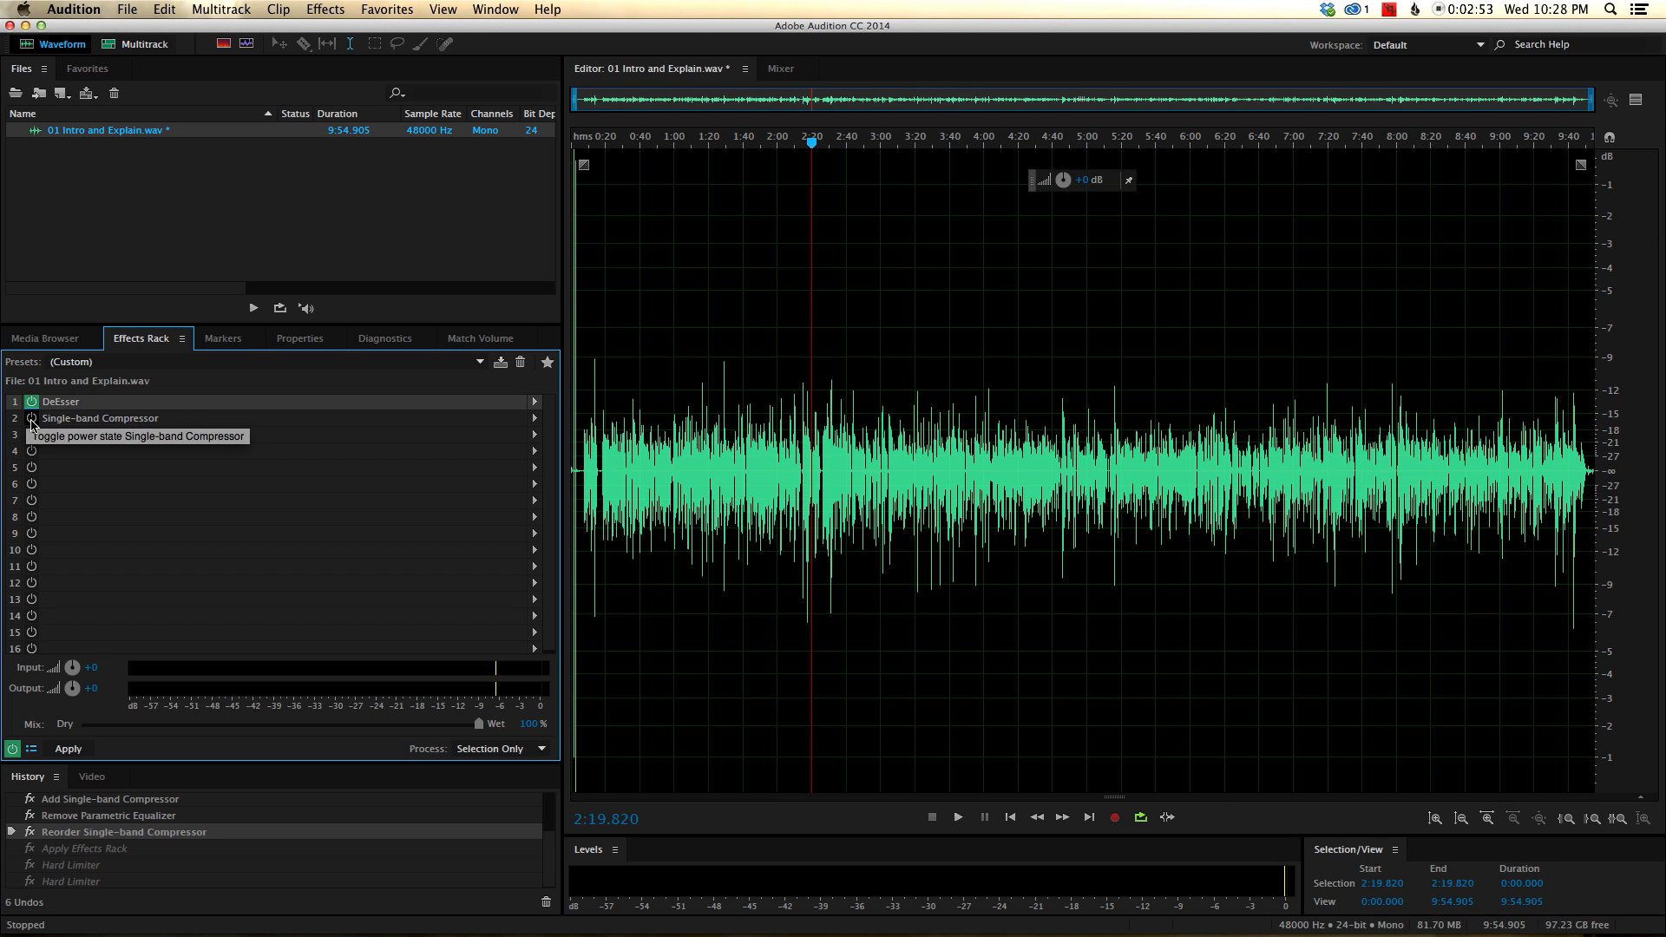
click(31, 418)
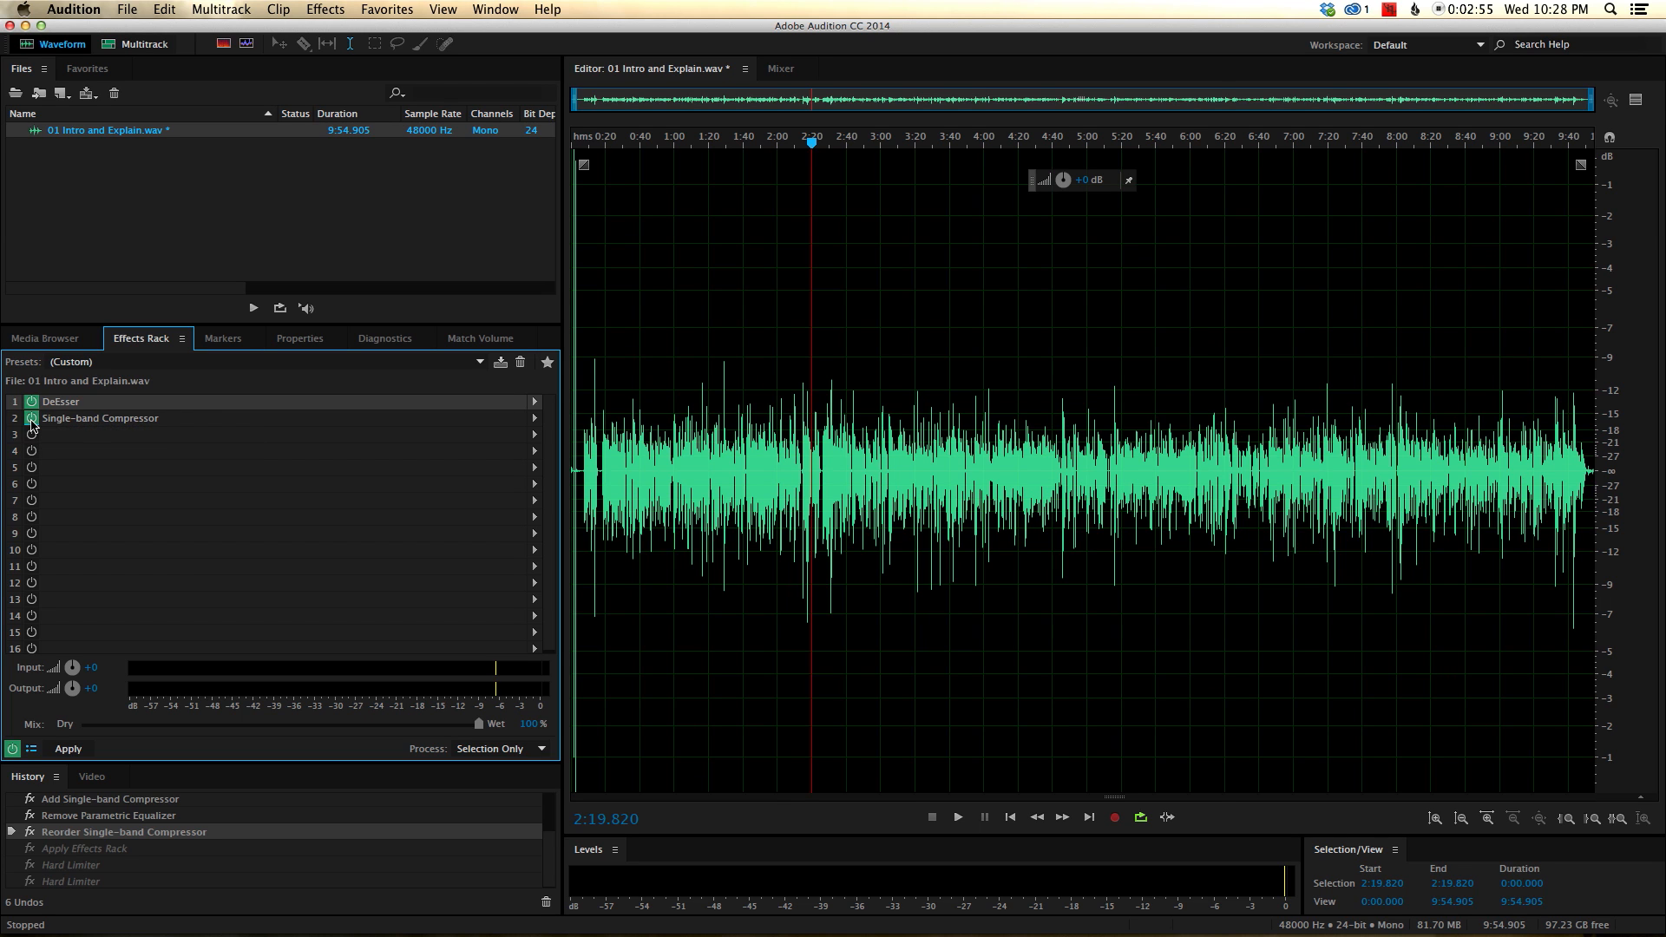
mouse_move(136, 430)
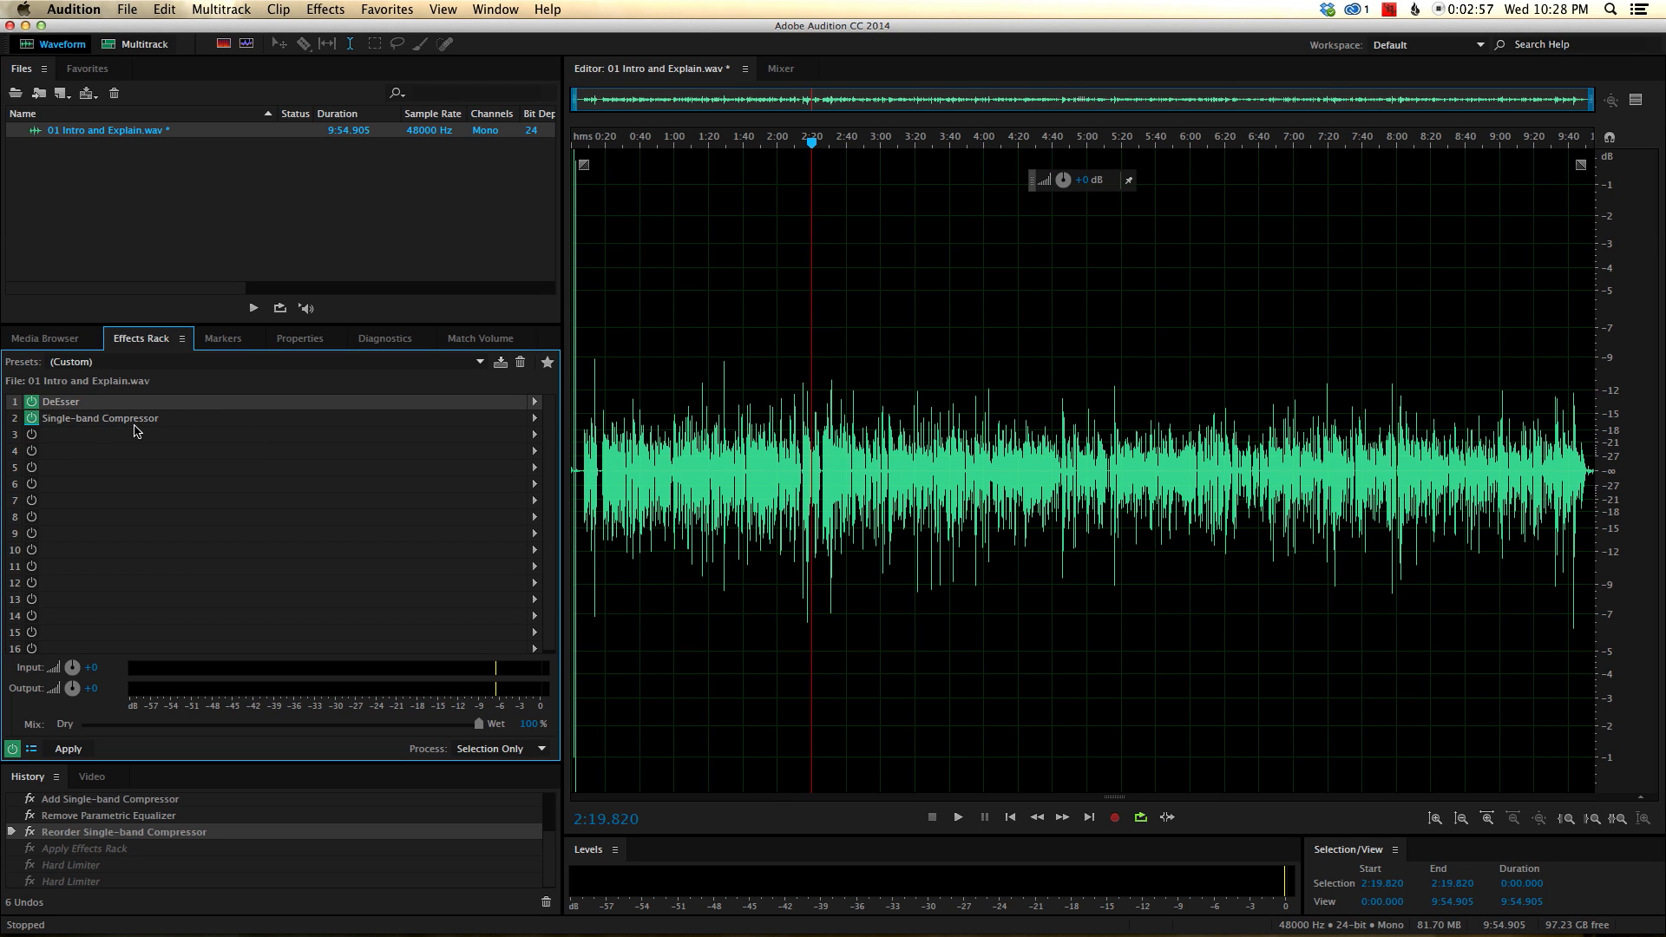
mouse_move(59, 429)
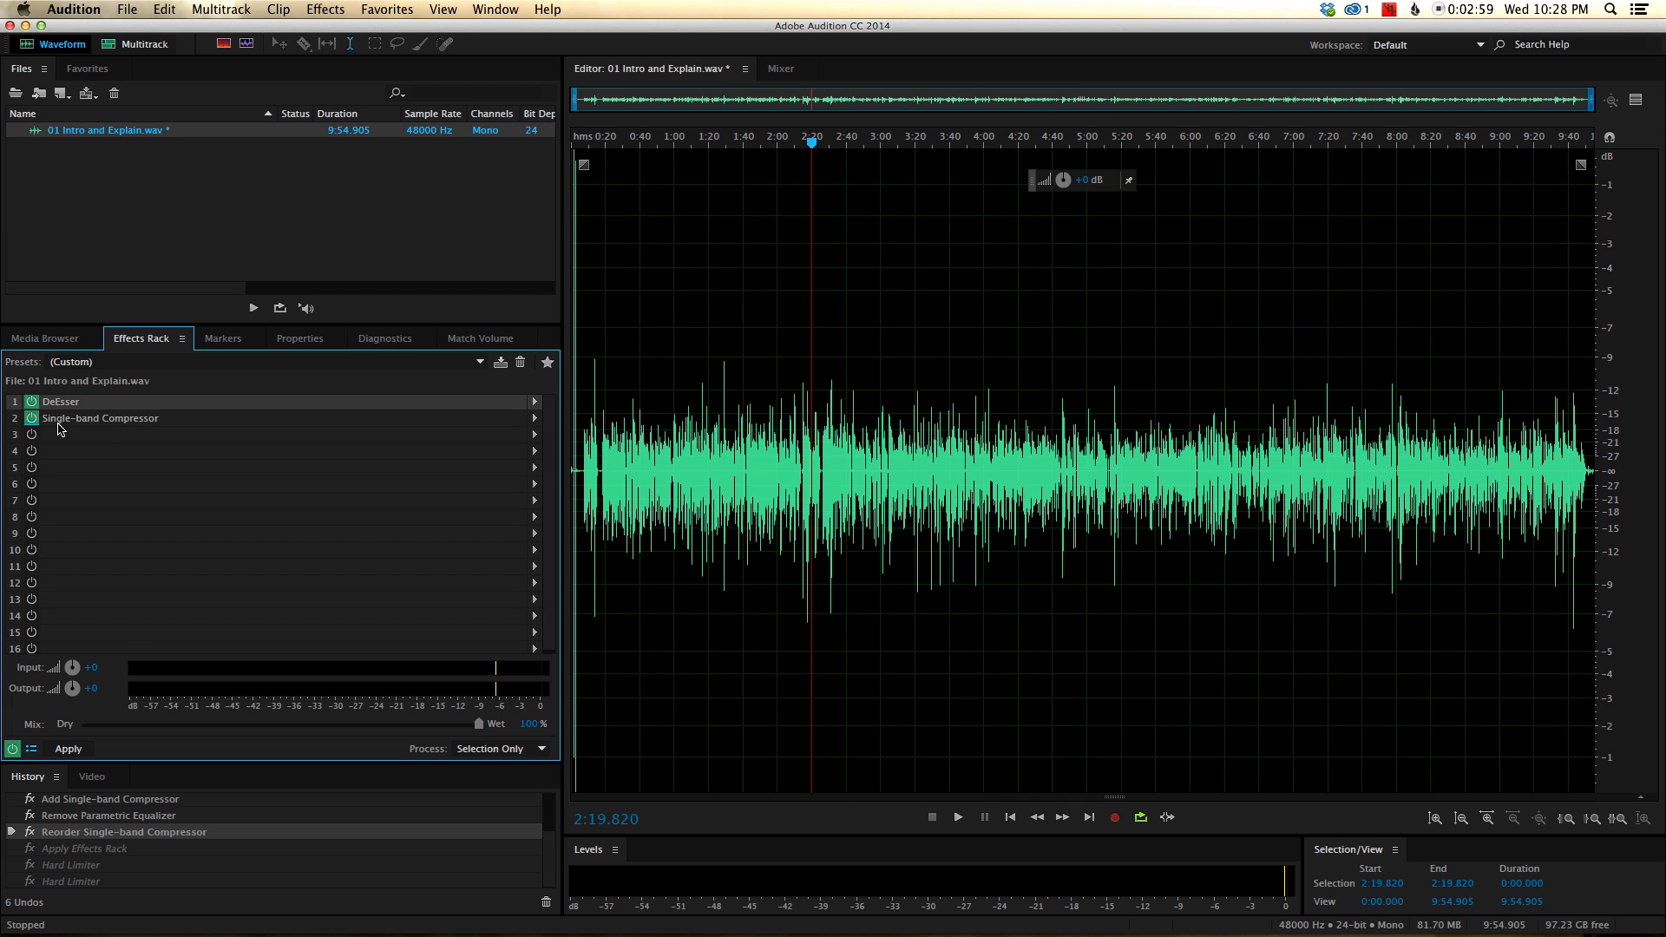
mouse_move(1018, 399)
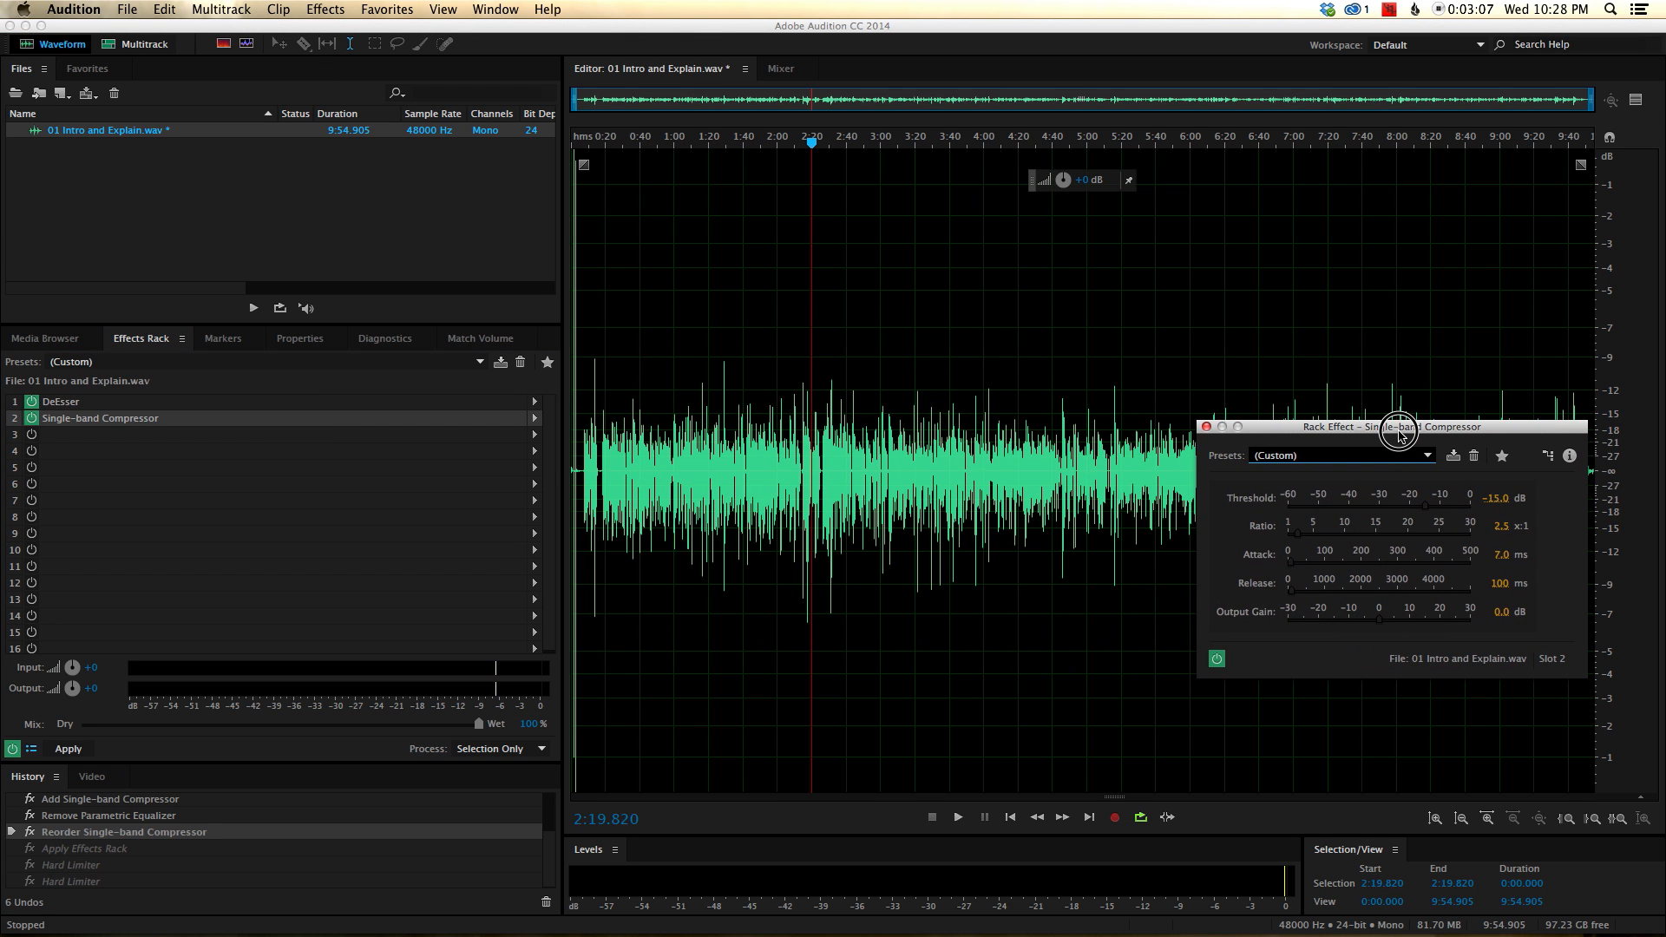
Review the Single-band Compressor at -15 dB threshold, 2.5:1, 7 ms attack, 100 ms release, then close it.
drag(1400, 427, 1400, 422)
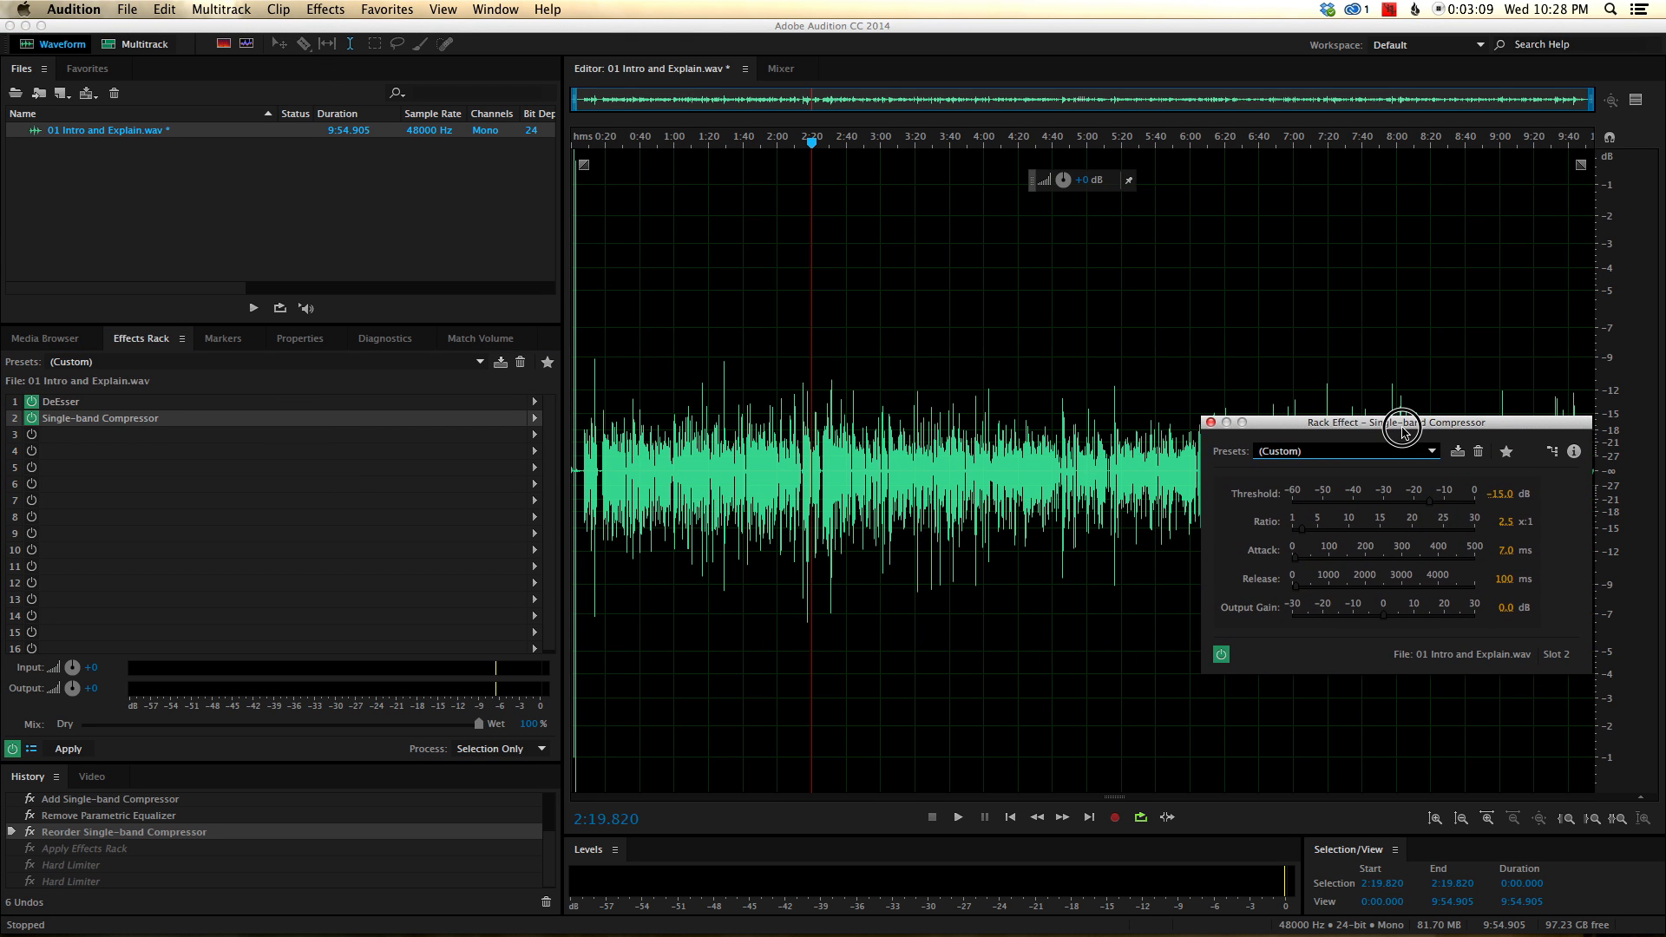
mouse_move(1442, 429)
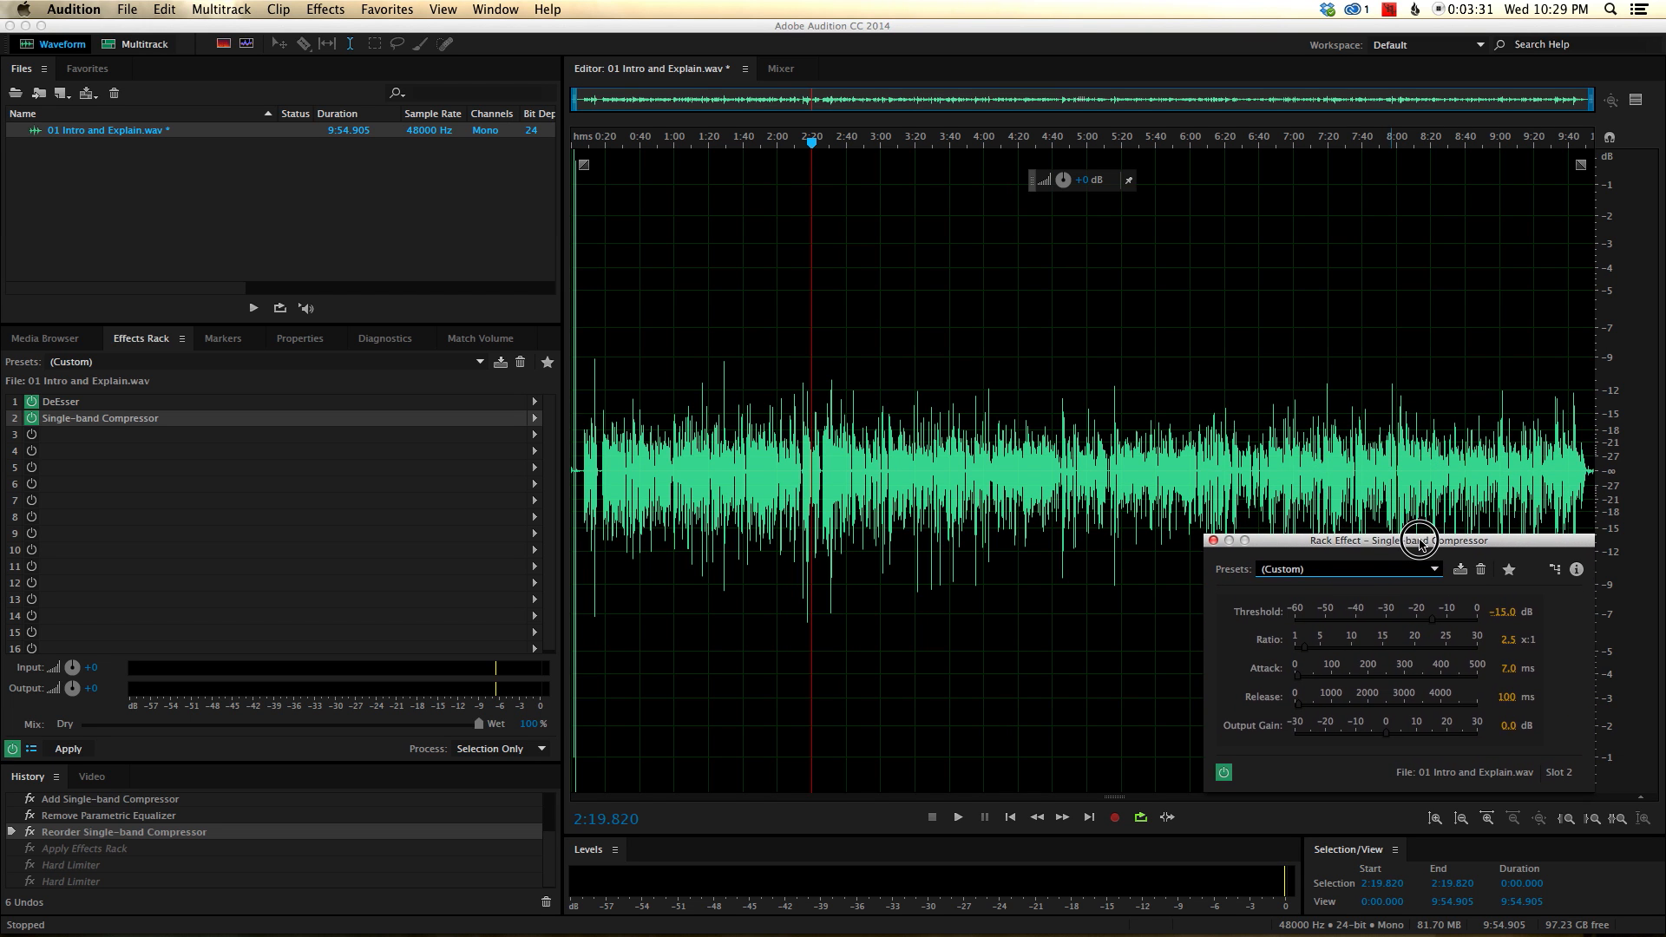
drag(1418, 540, 1418, 273)
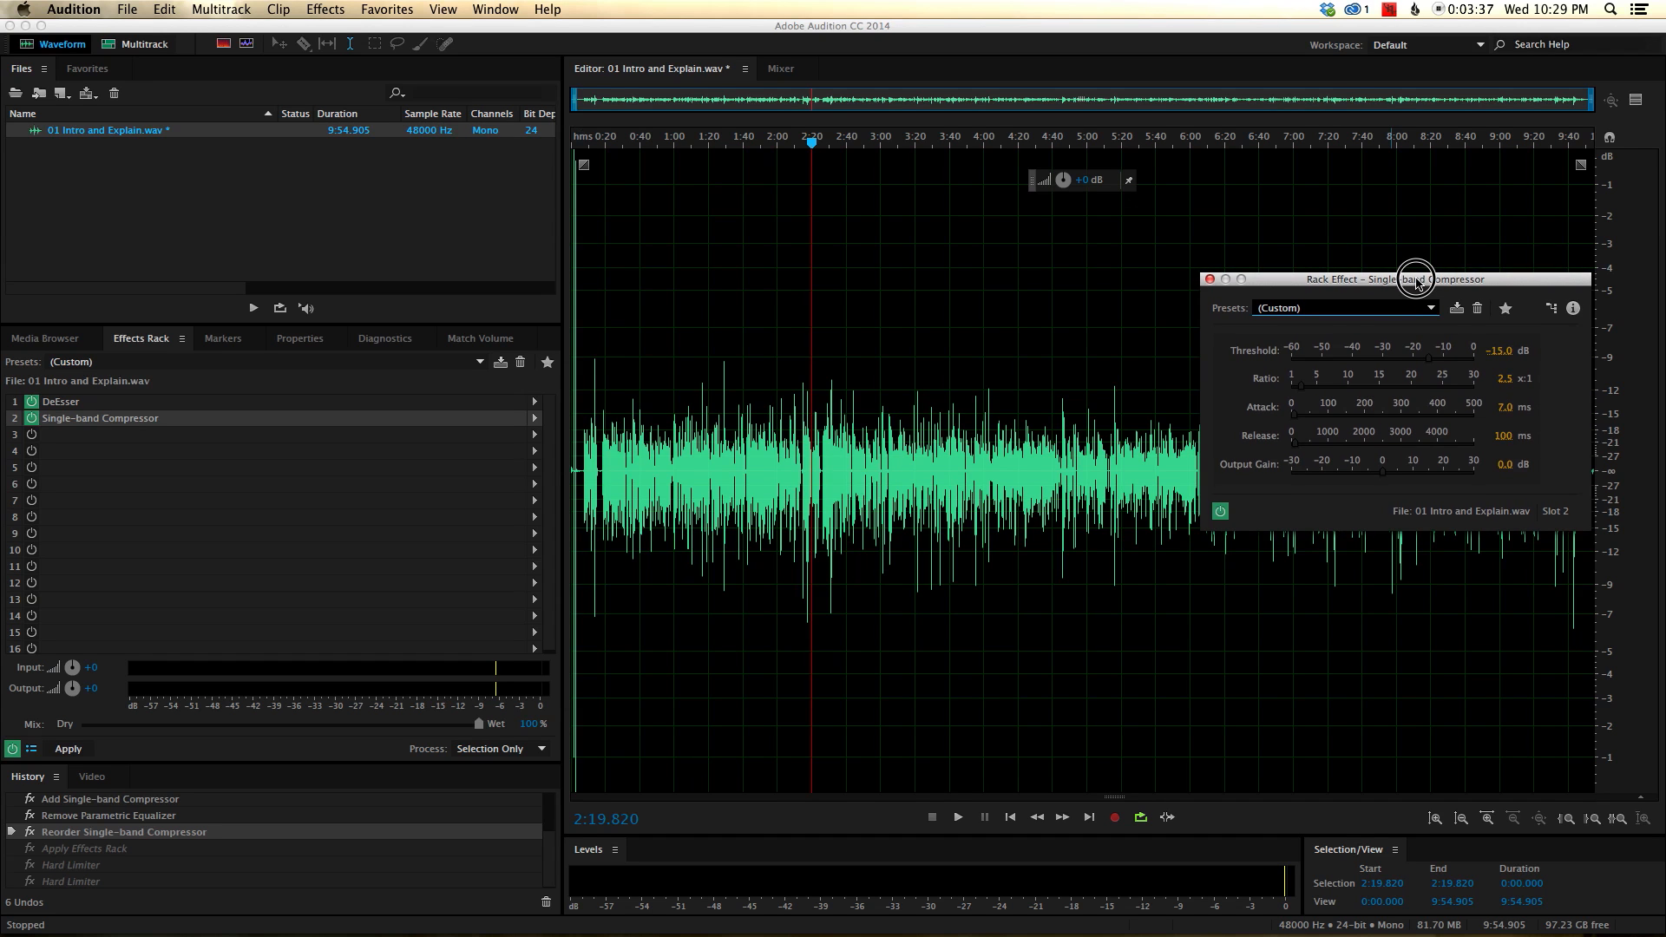
drag(1416, 278, 1364, 314)
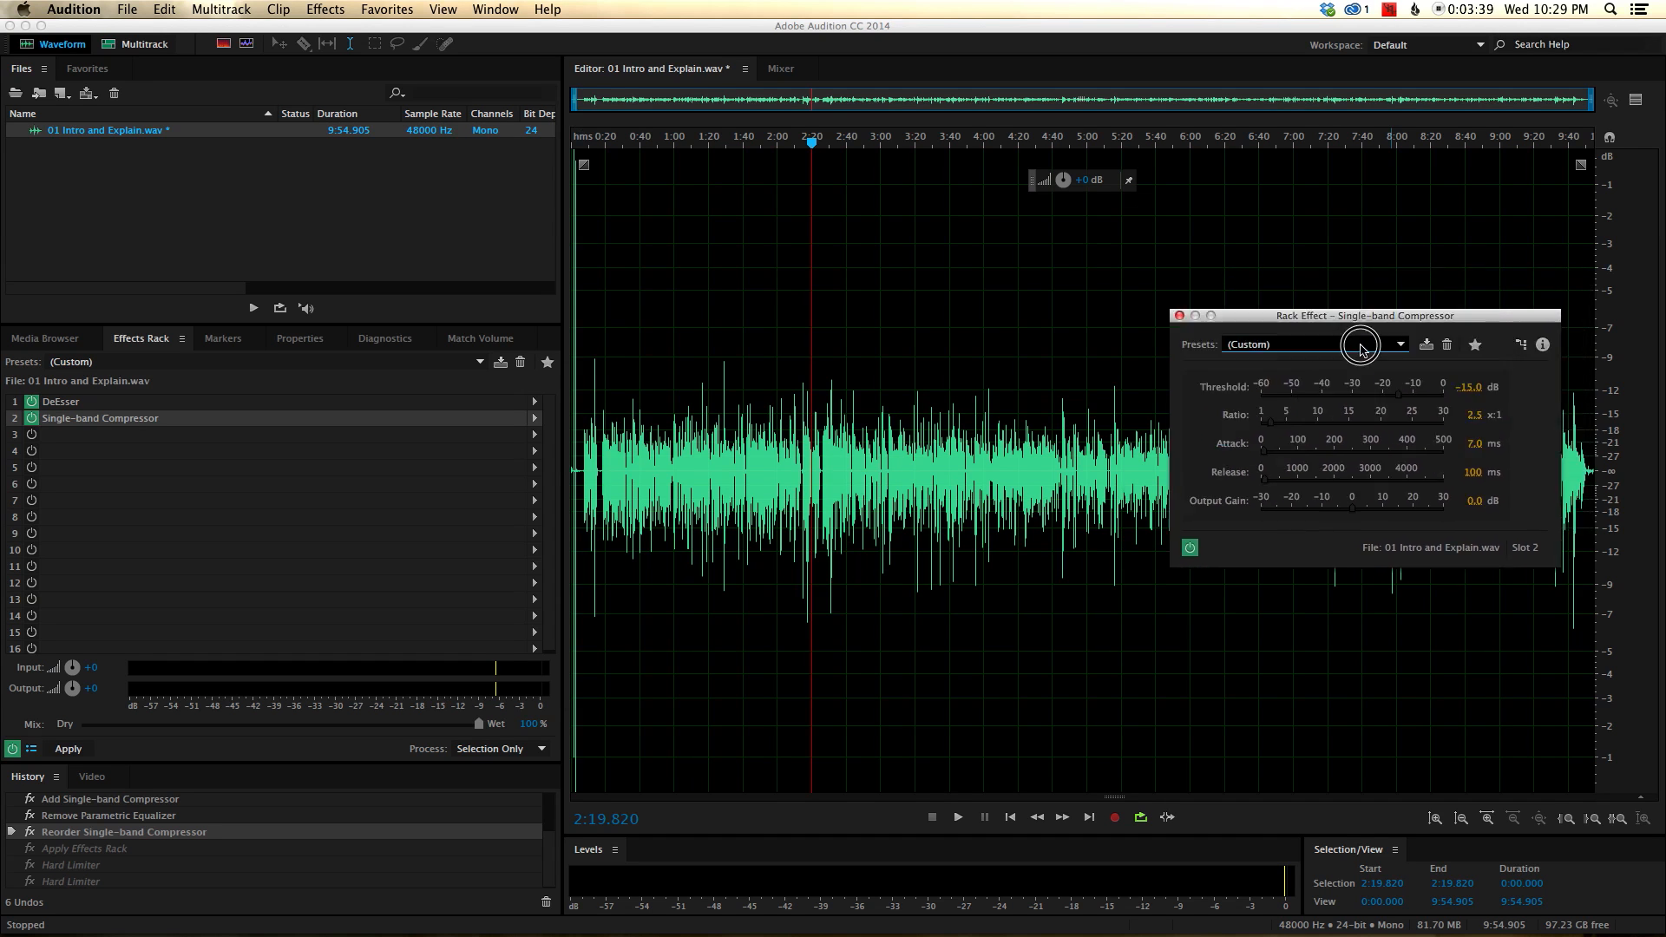
drag(1363, 315, 1261, 630)
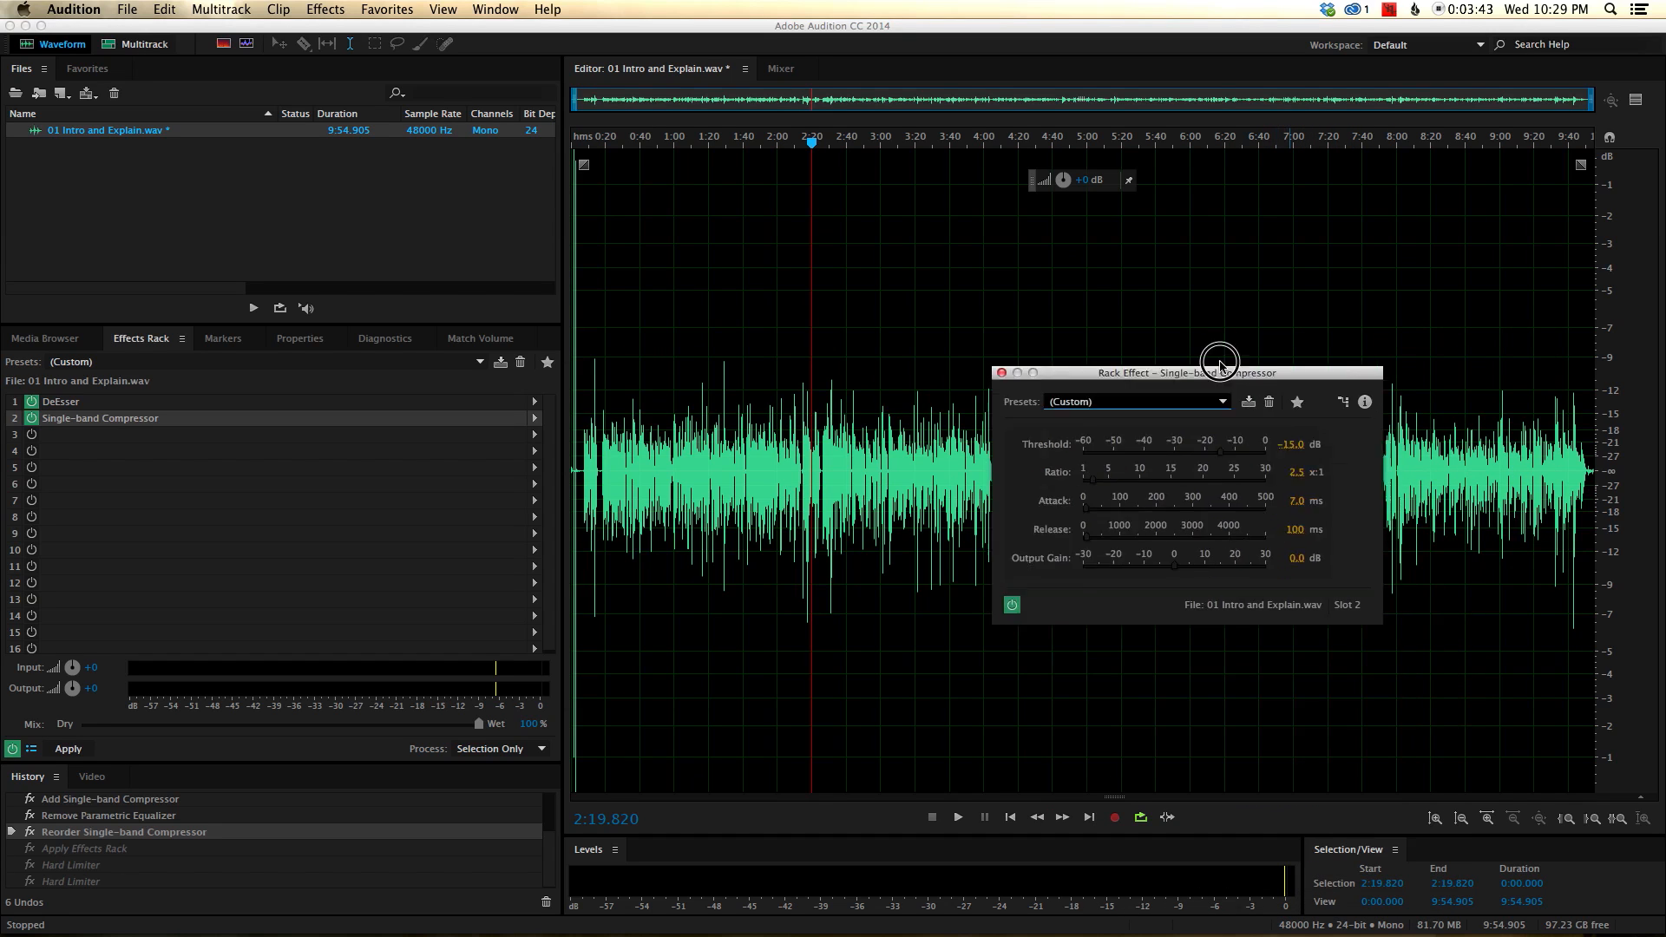
drag(1190, 371, 1105, 316)
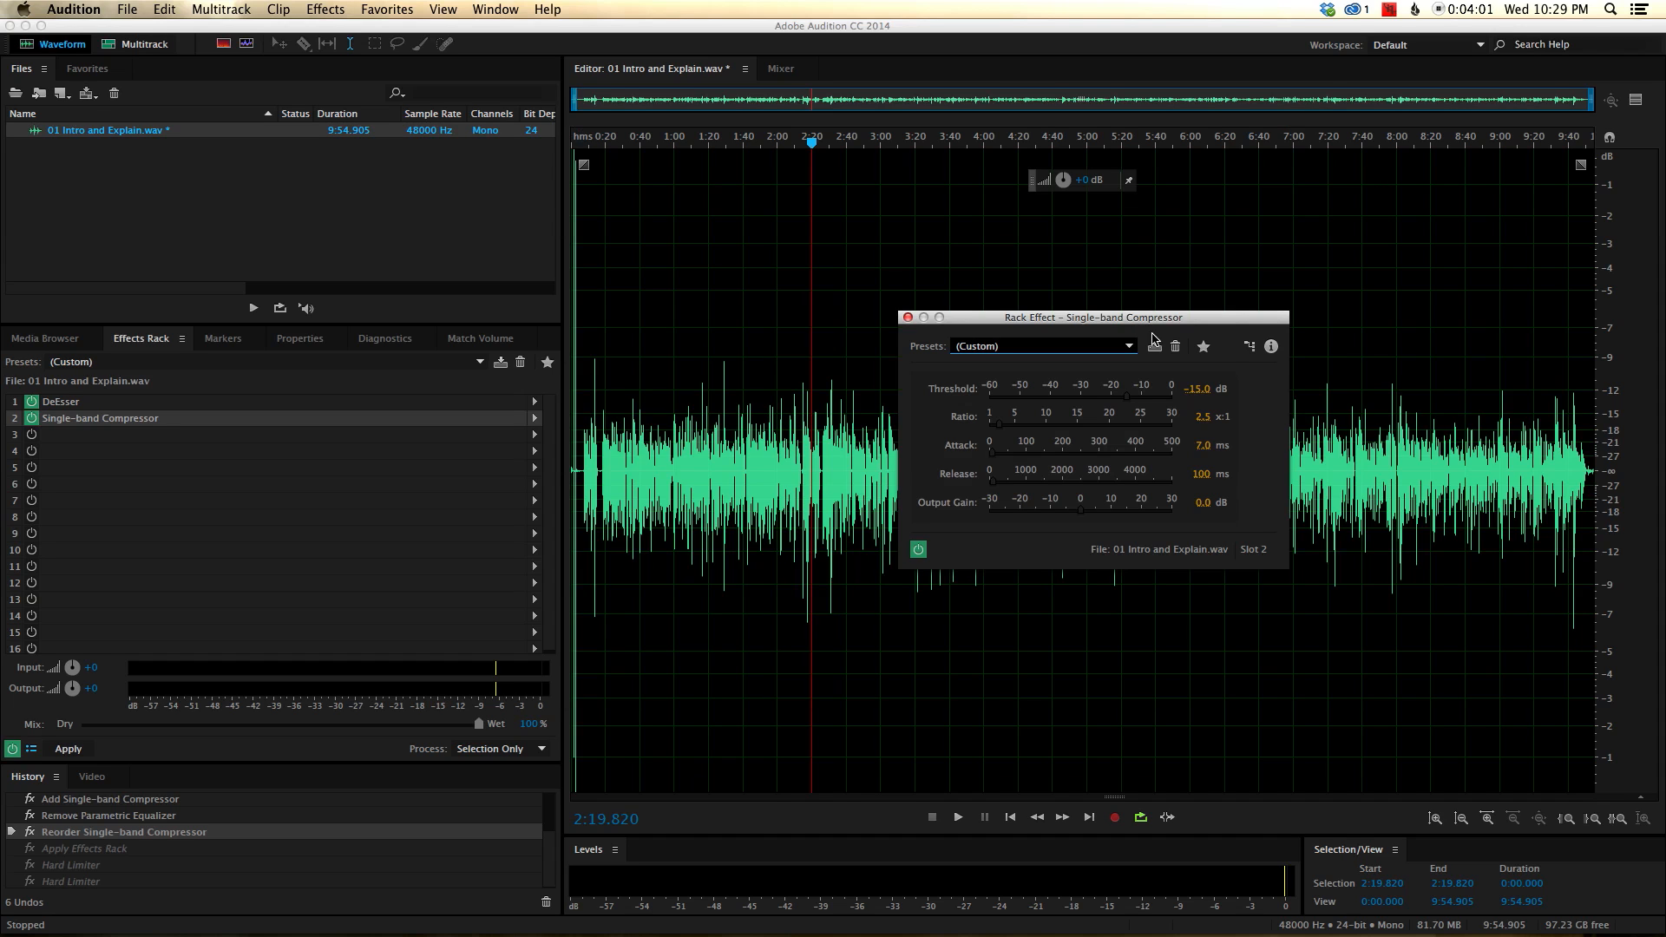
mouse_move(1186, 326)
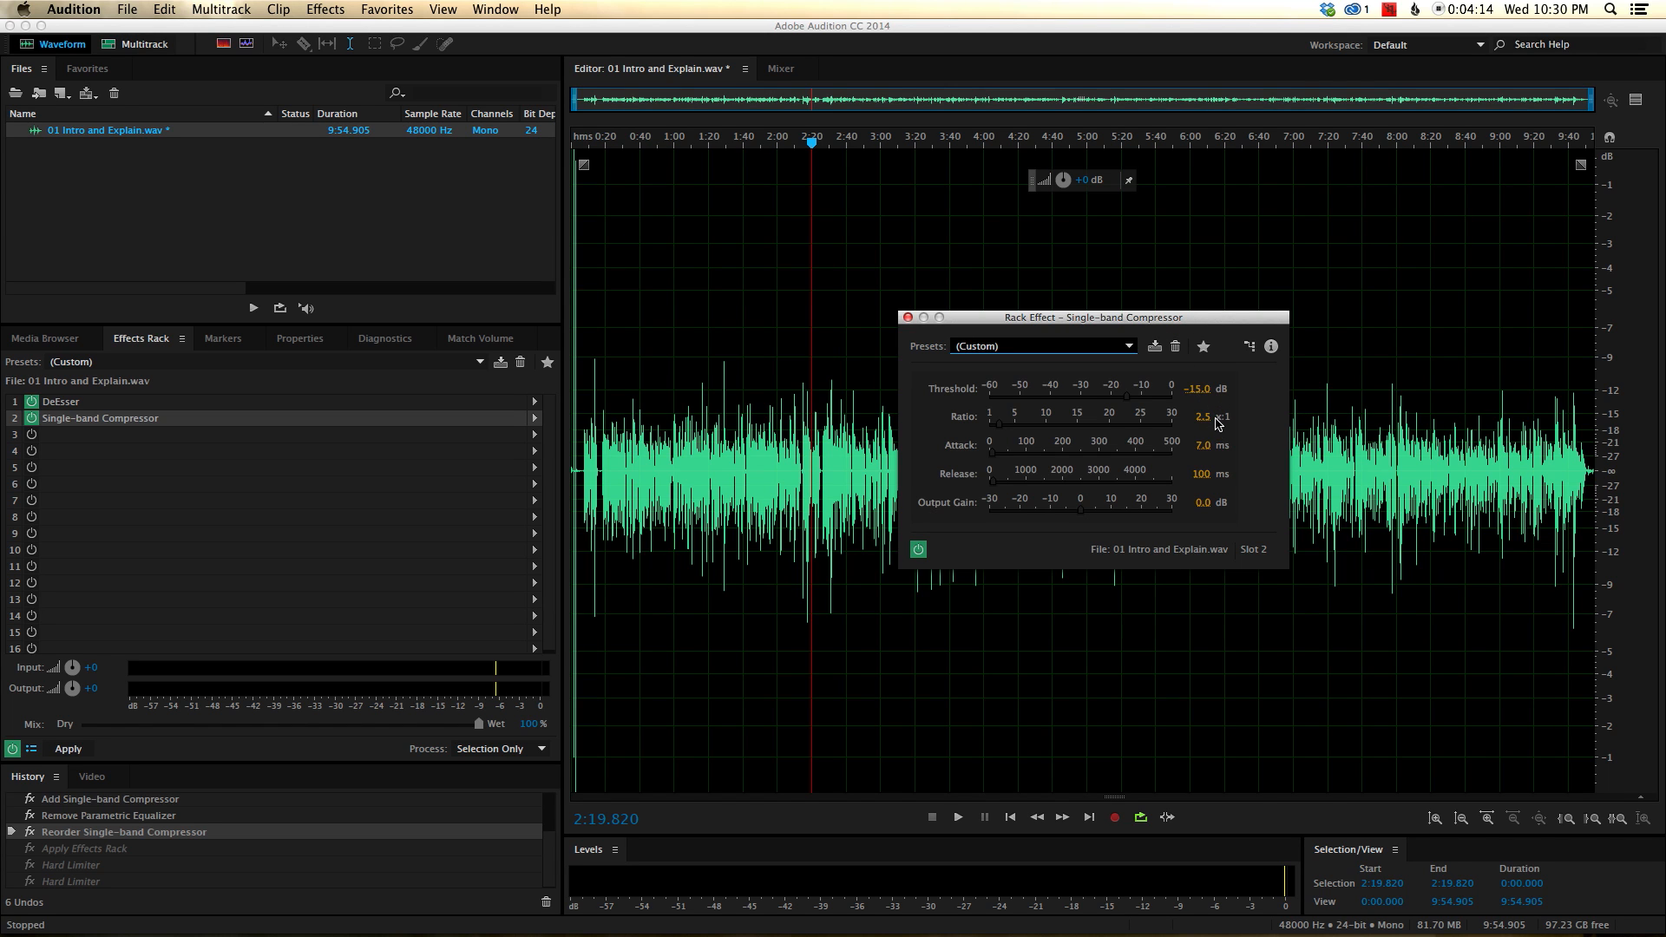
mouse_move(1177, 425)
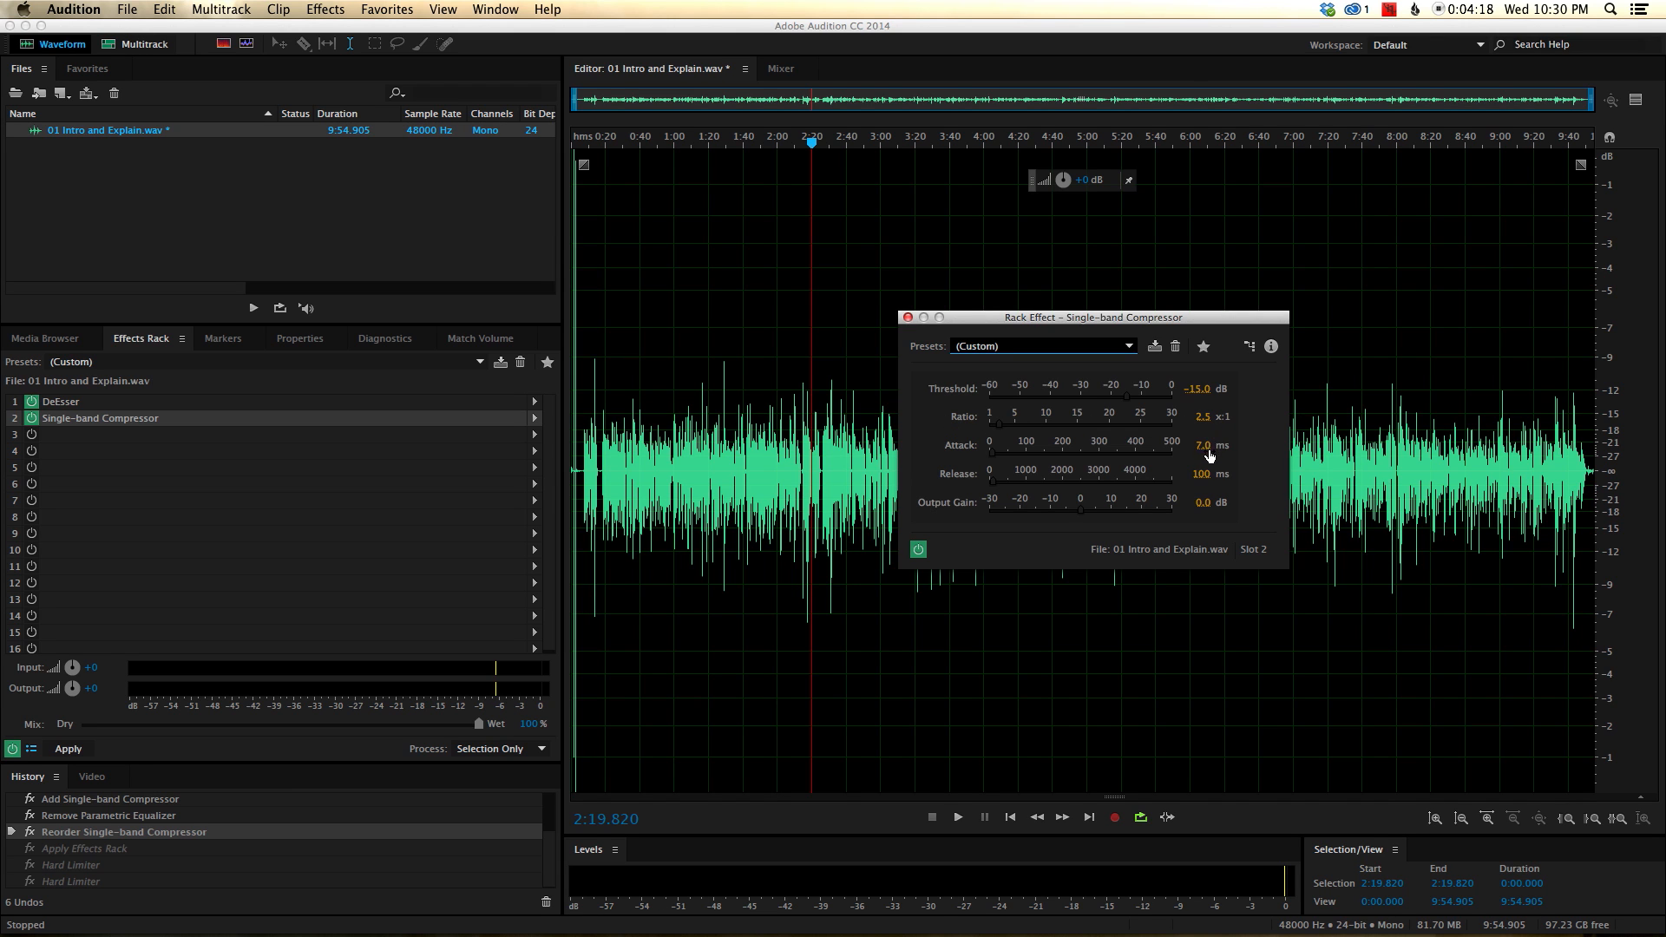
mouse_move(1220, 448)
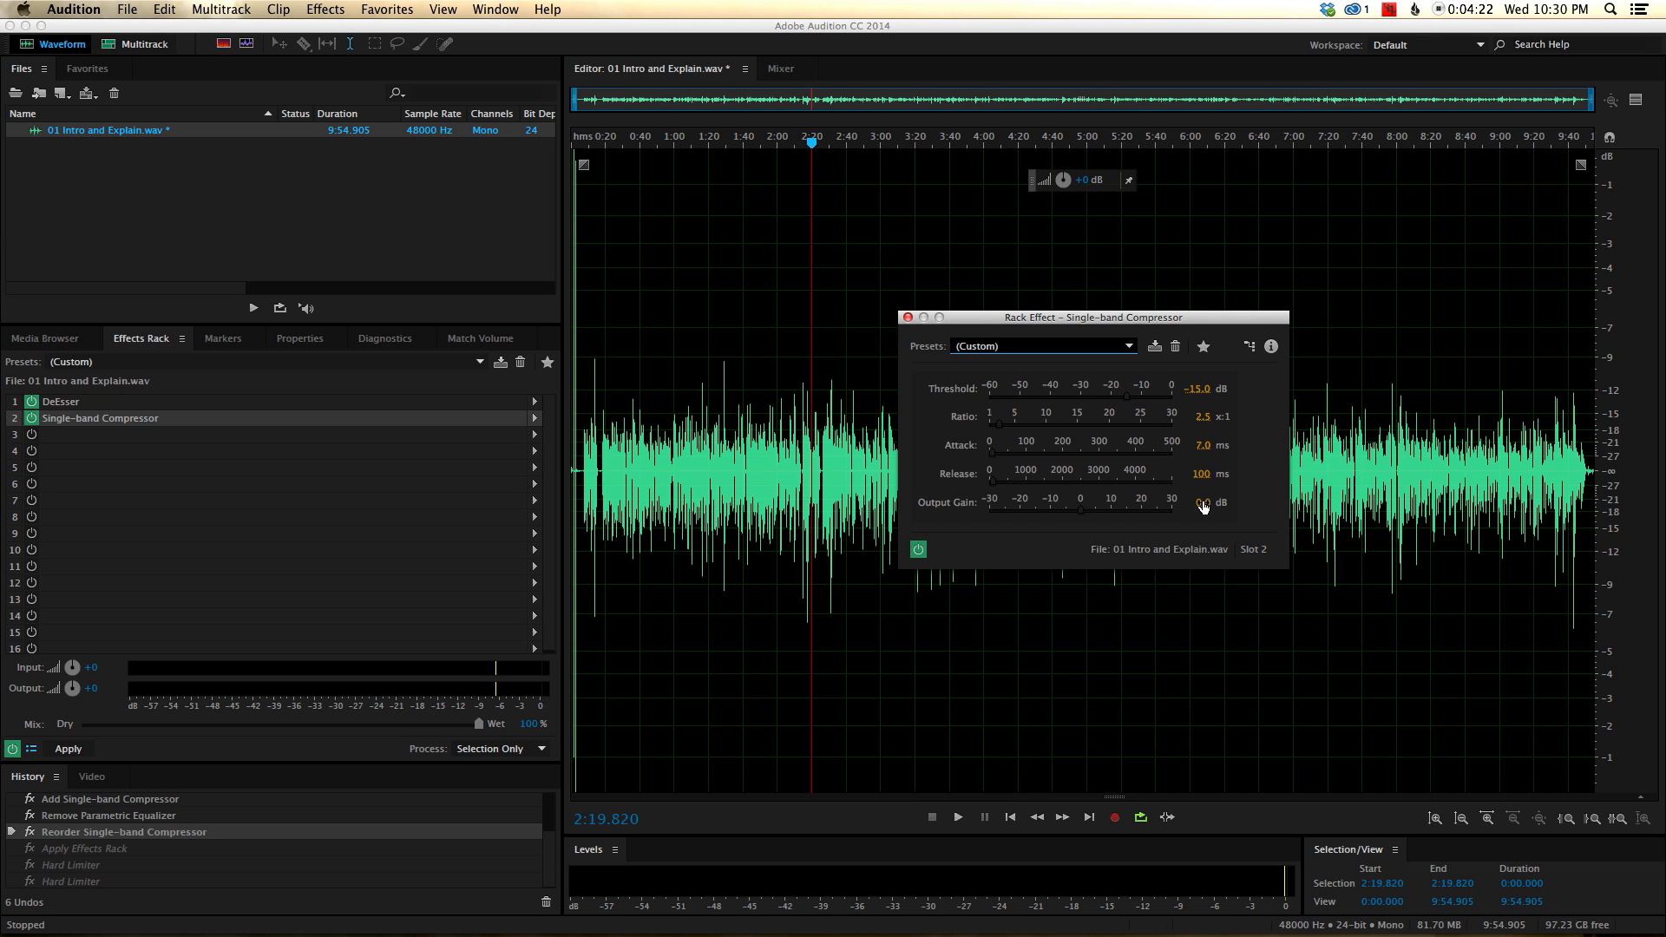
click(907, 318)
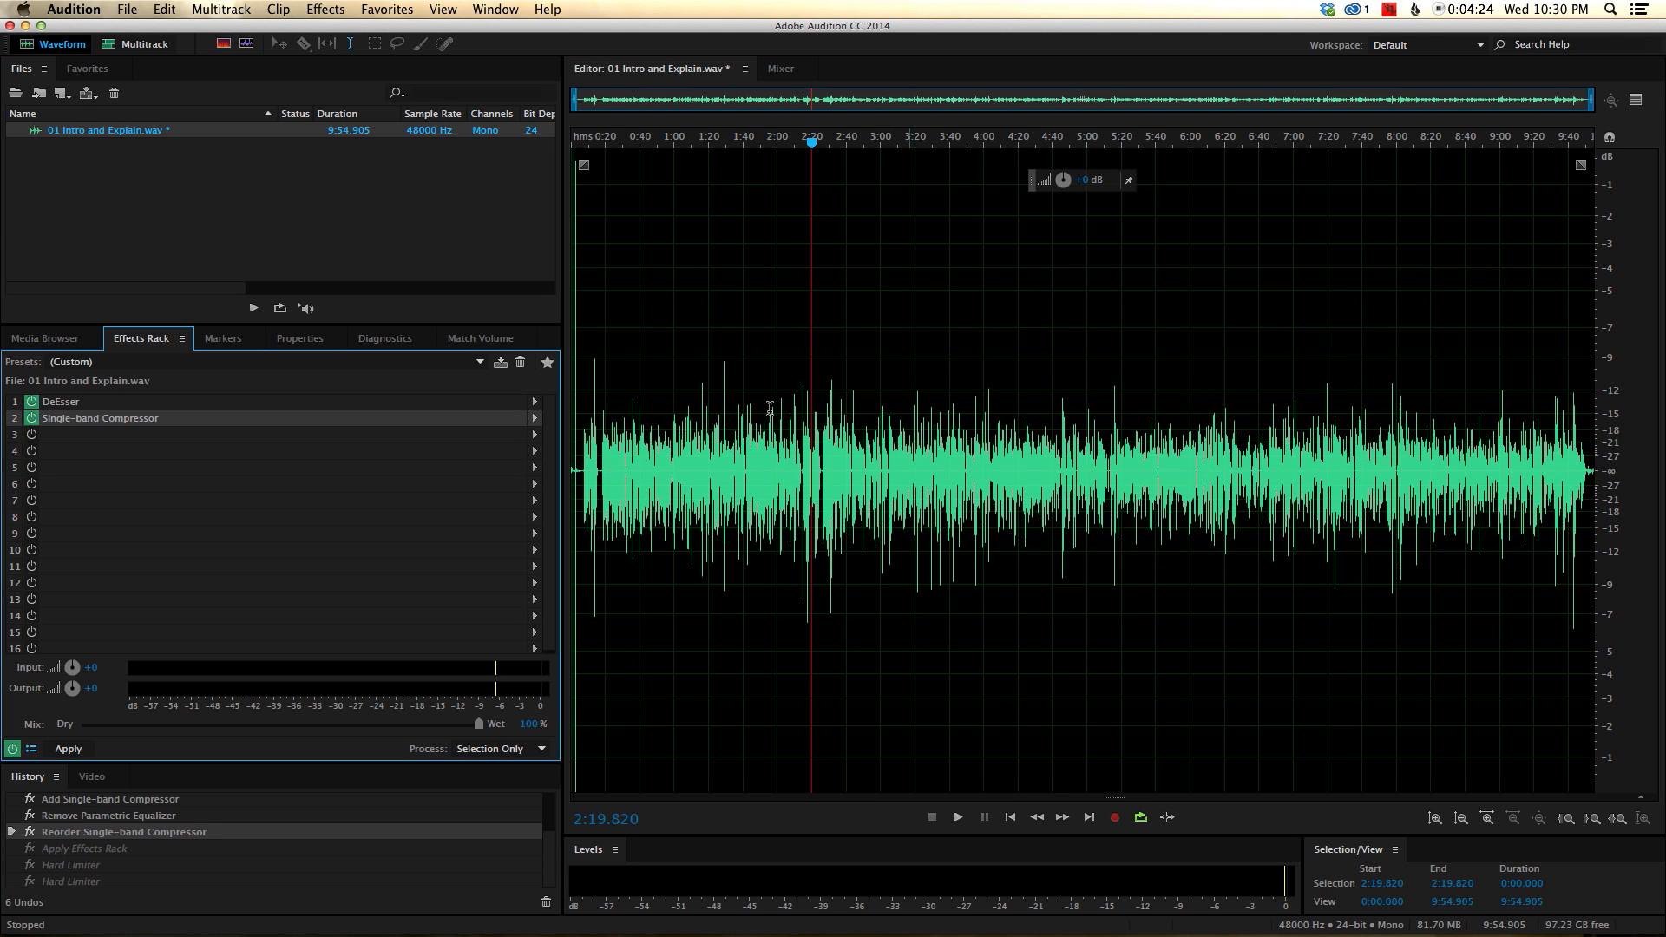
Render the DeEsser and compressor chain permanently into the whole speech file.
click(67, 748)
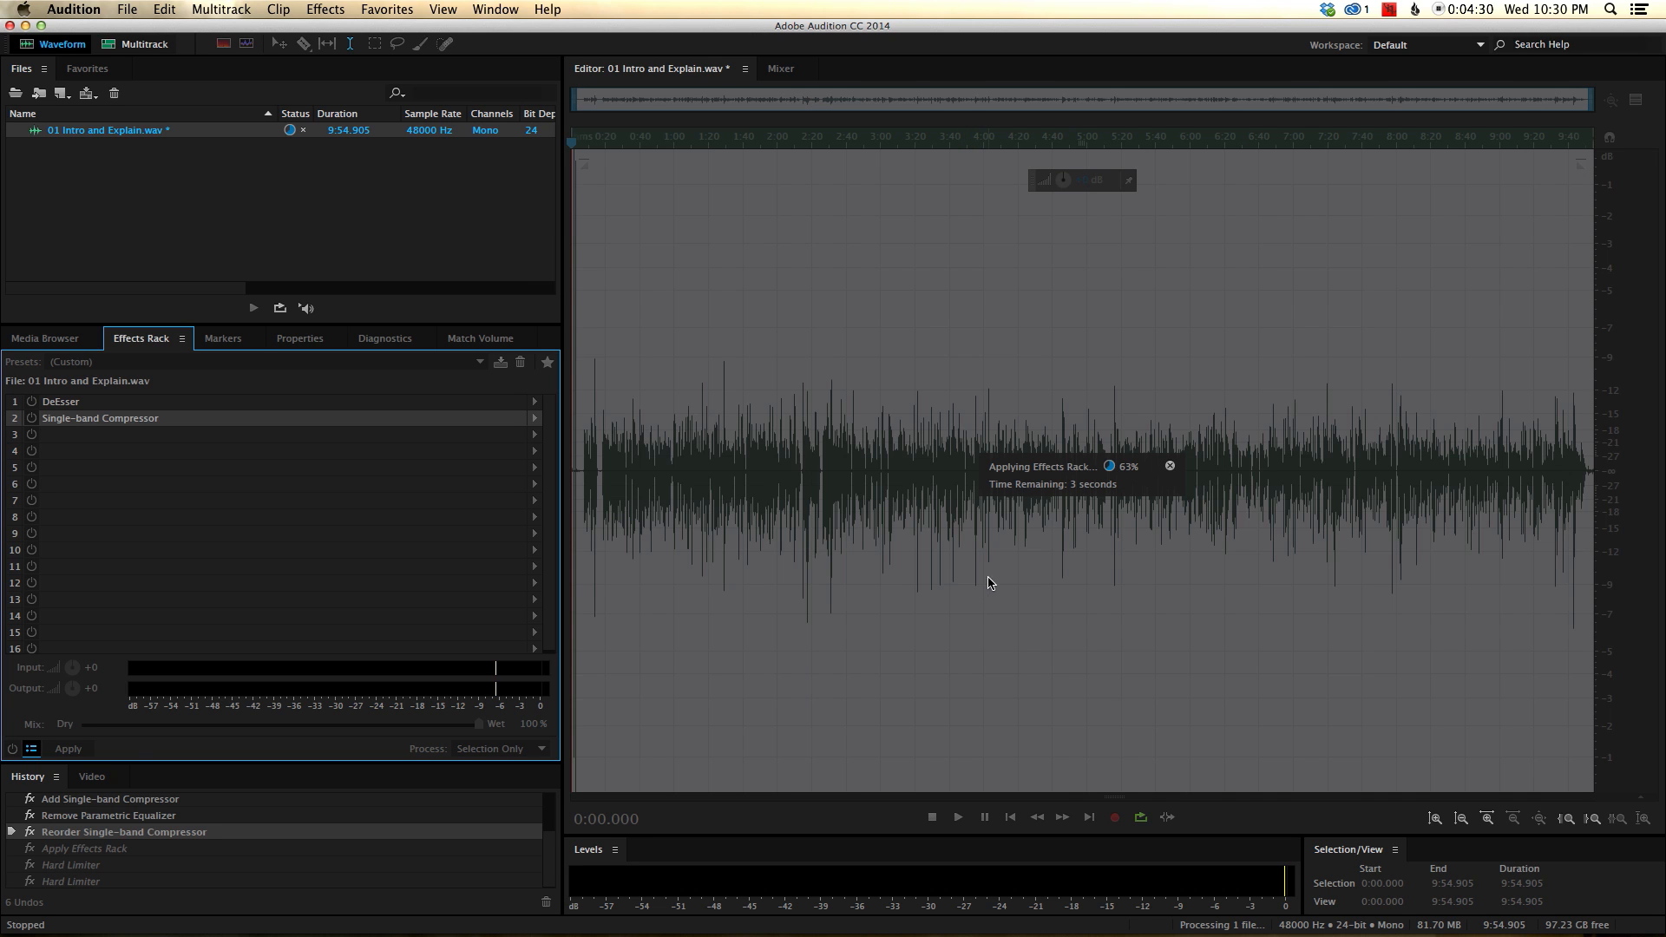
mouse_move(804, 564)
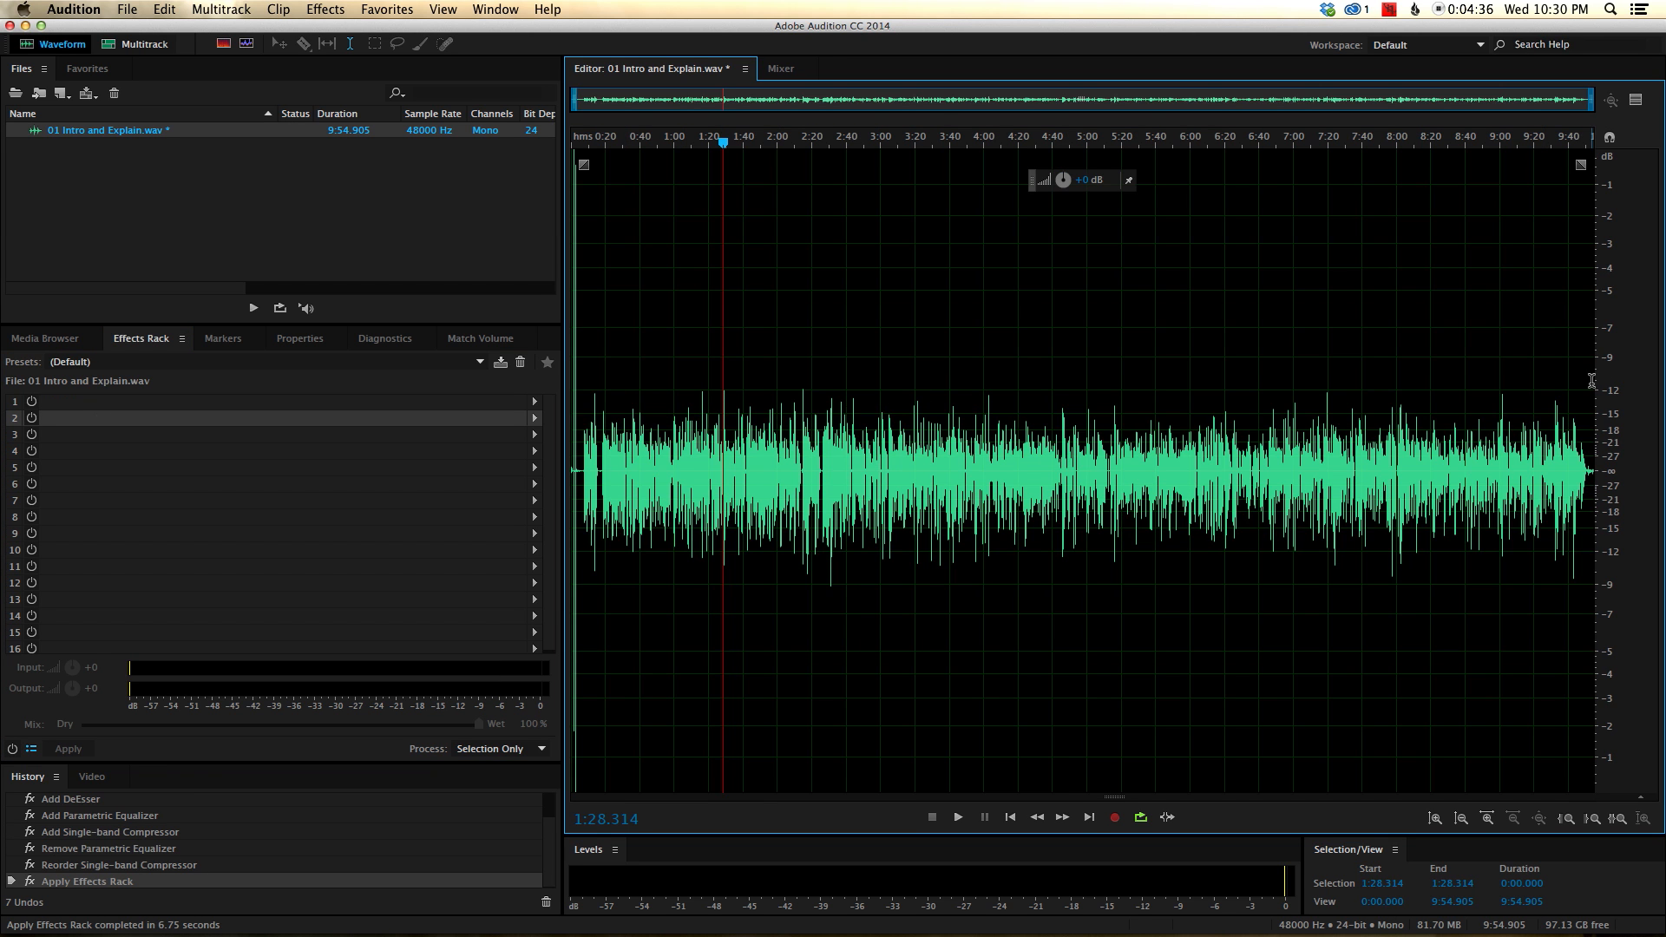
mouse_move(598, 391)
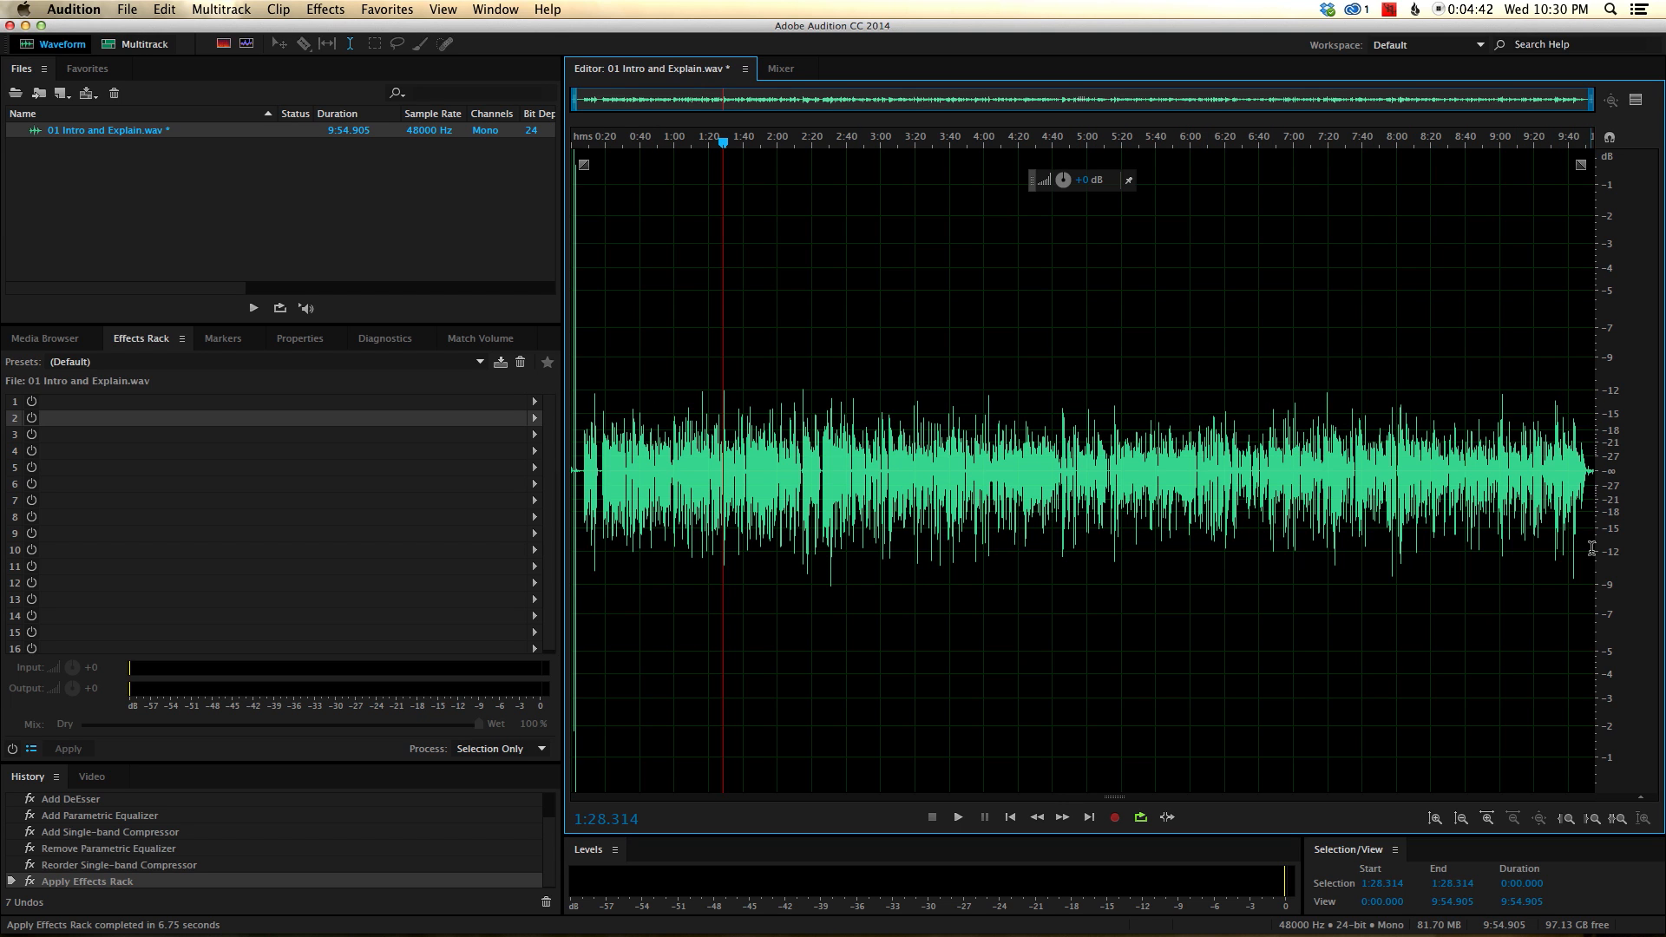
mouse_move(862, 547)
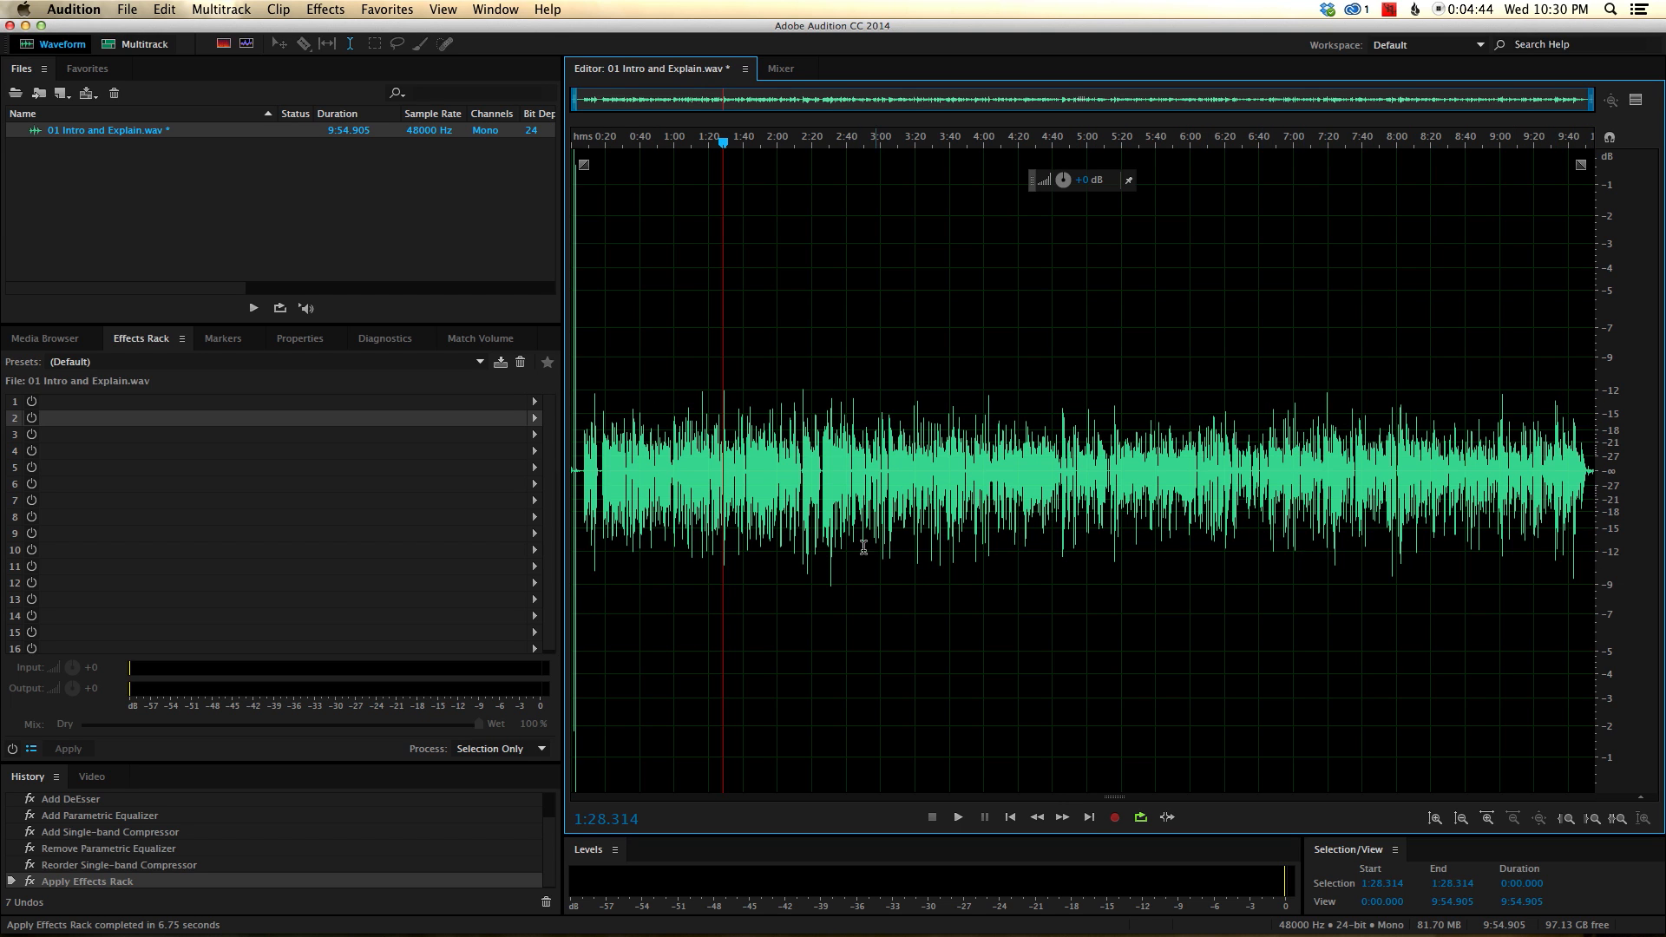
mouse_move(779, 317)
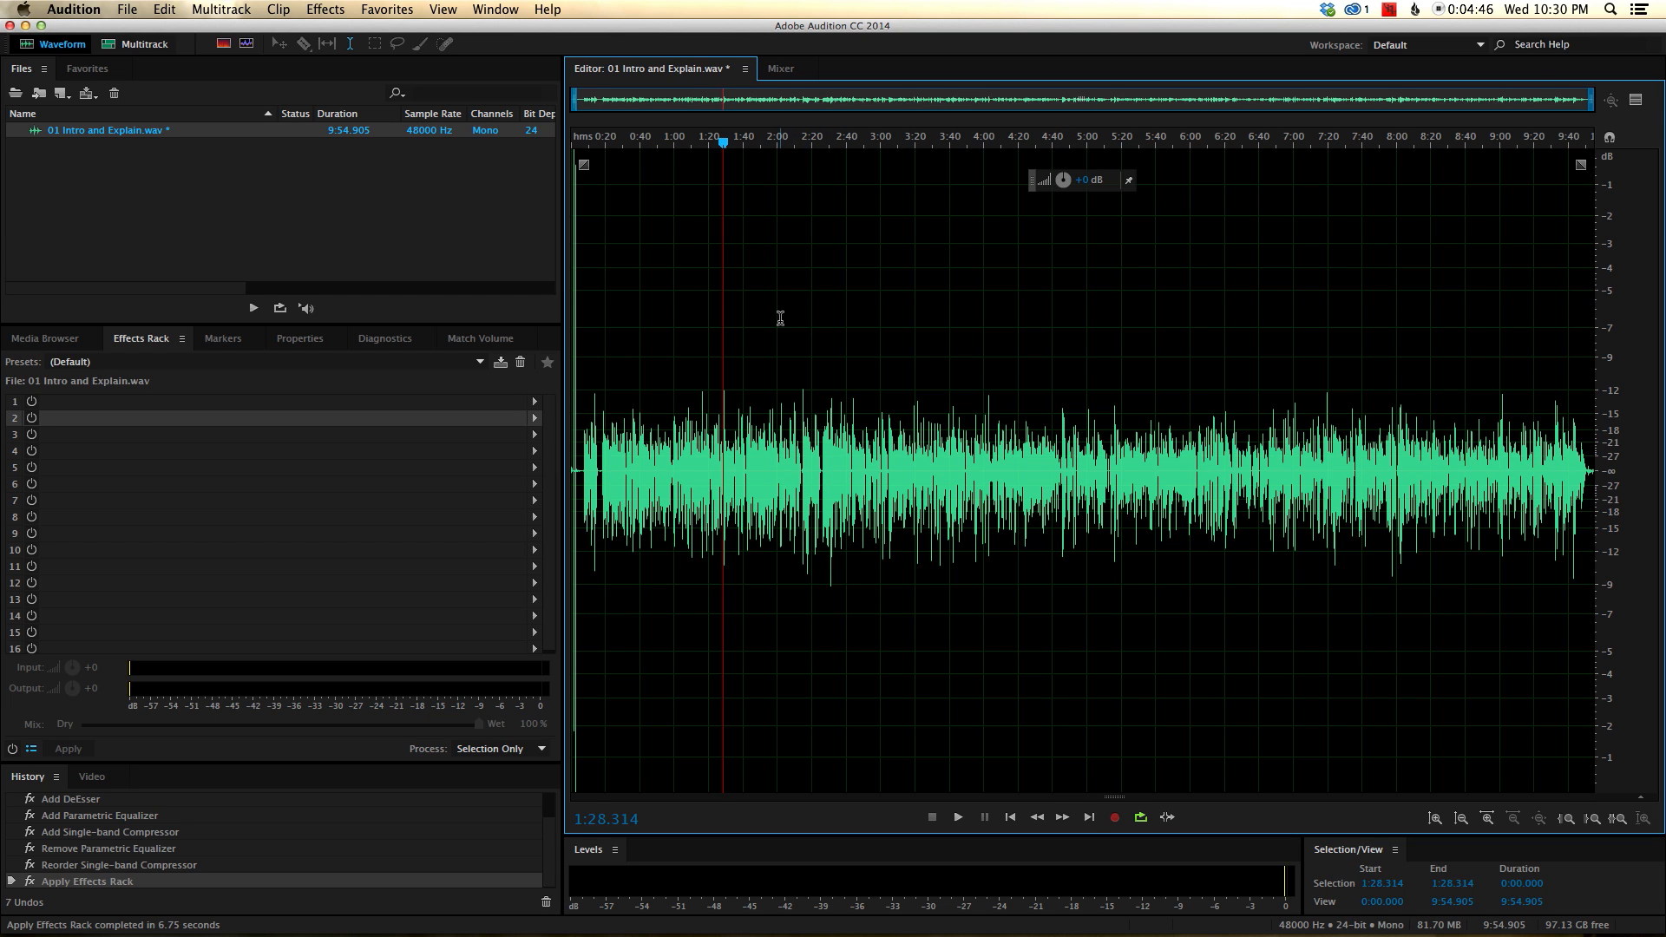
mouse_move(326, 265)
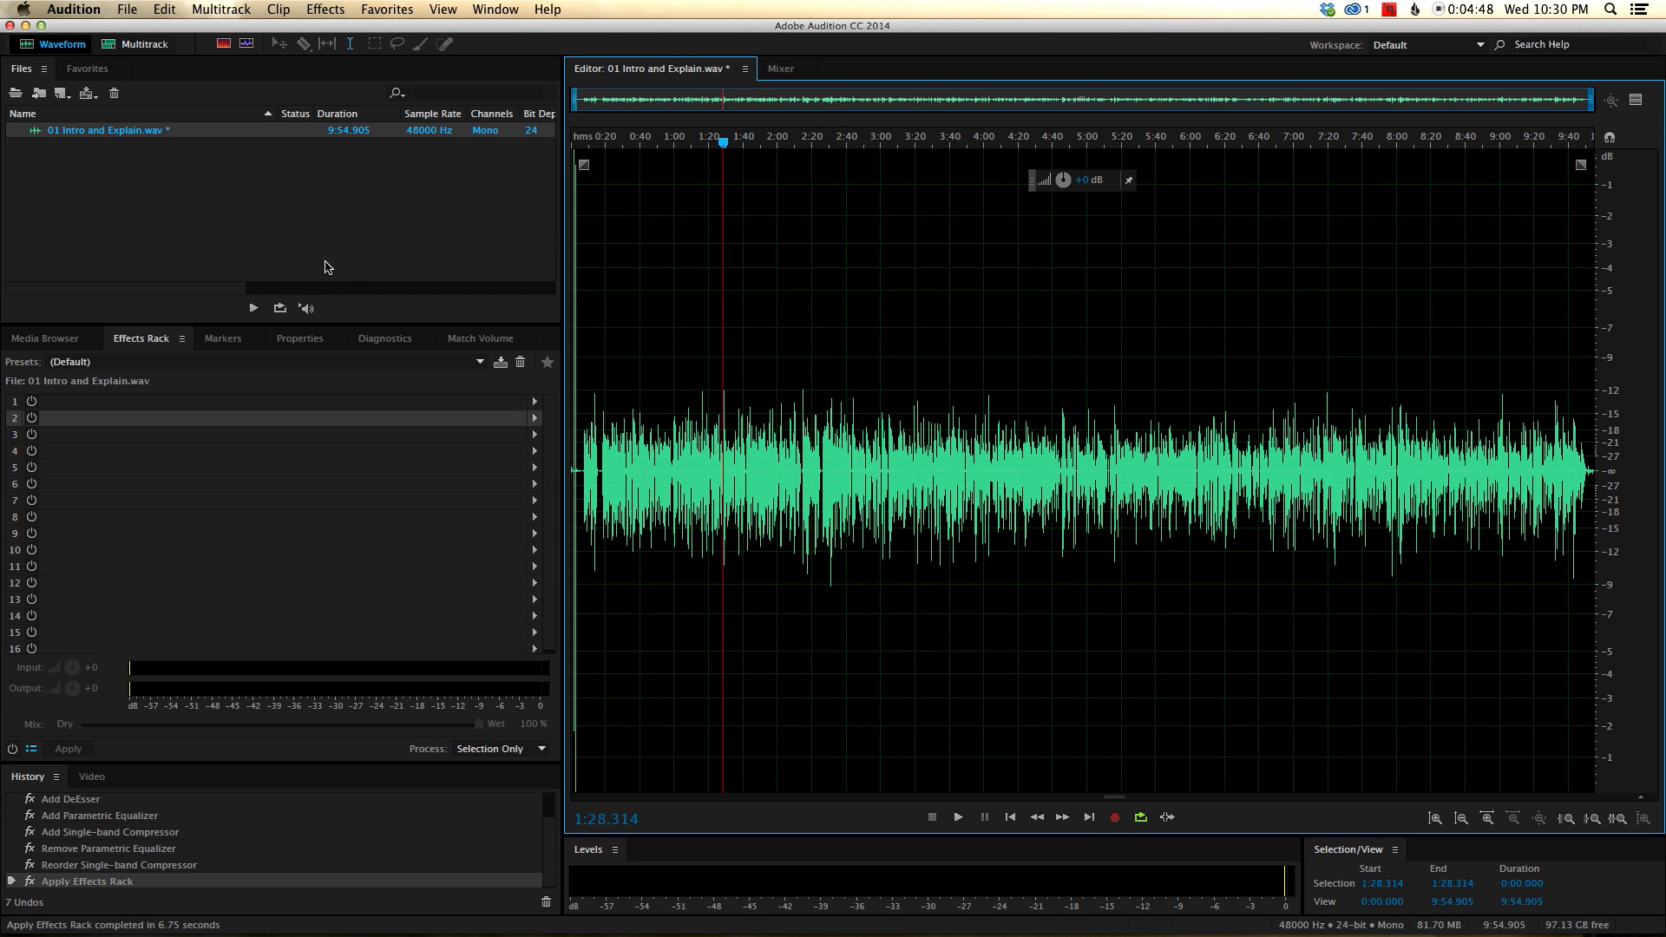
mouse_move(482, 345)
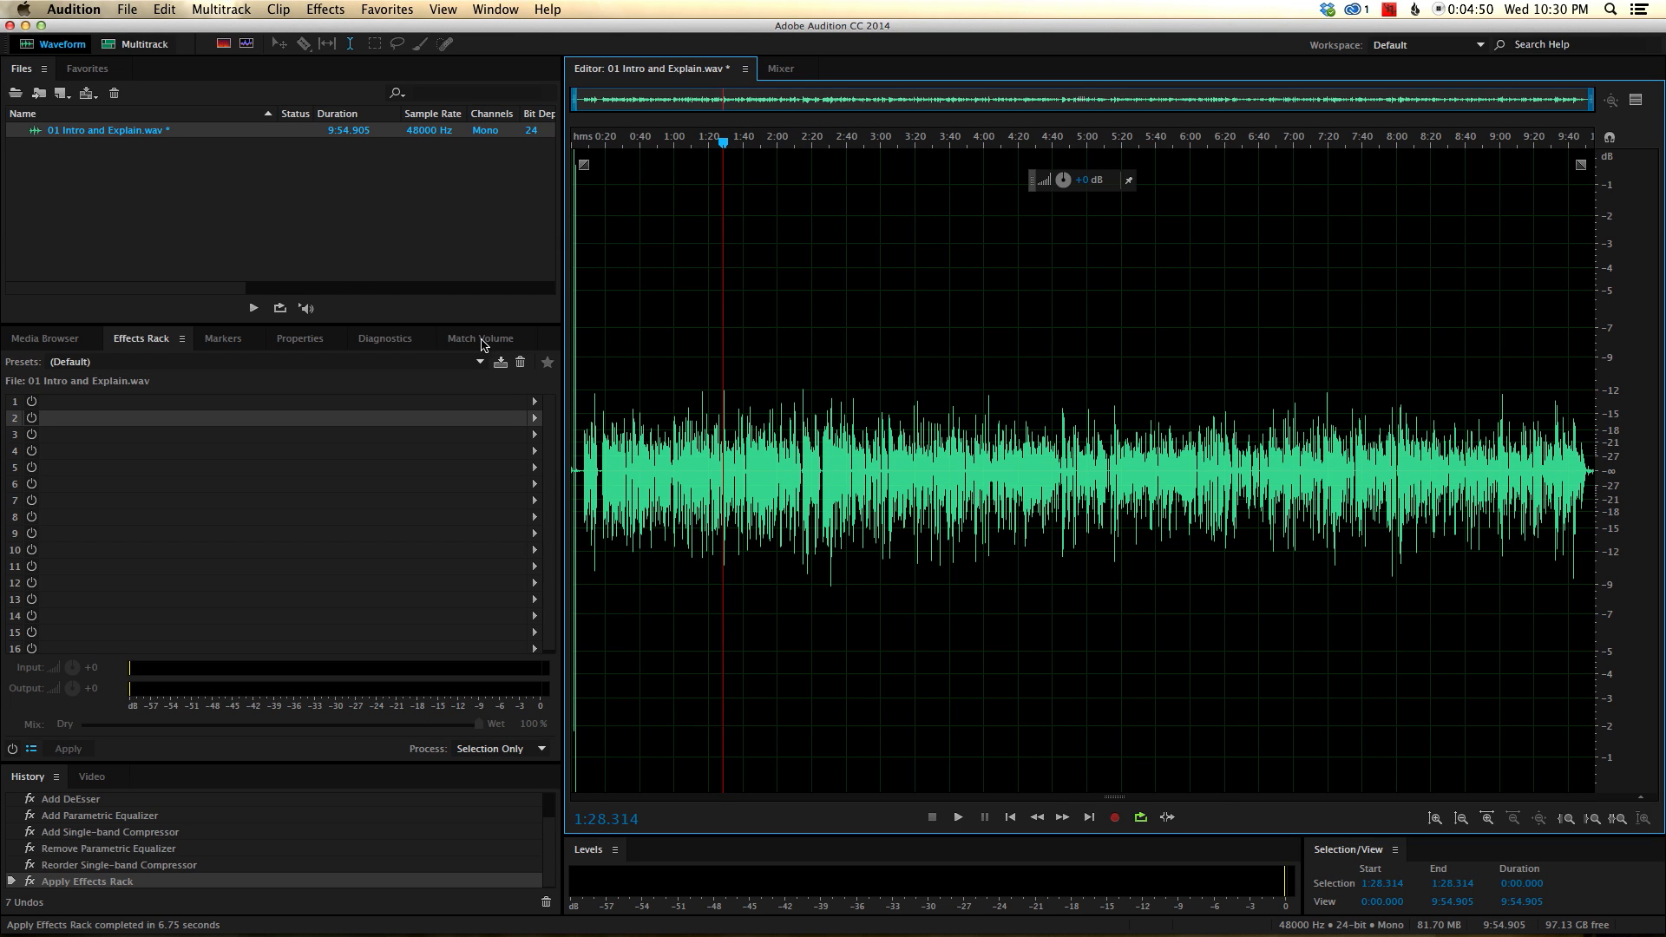
Show the Match Volume panel set to ITU-R BS.1770-2 loudness at -24 LUFS with limiting.
click(481, 338)
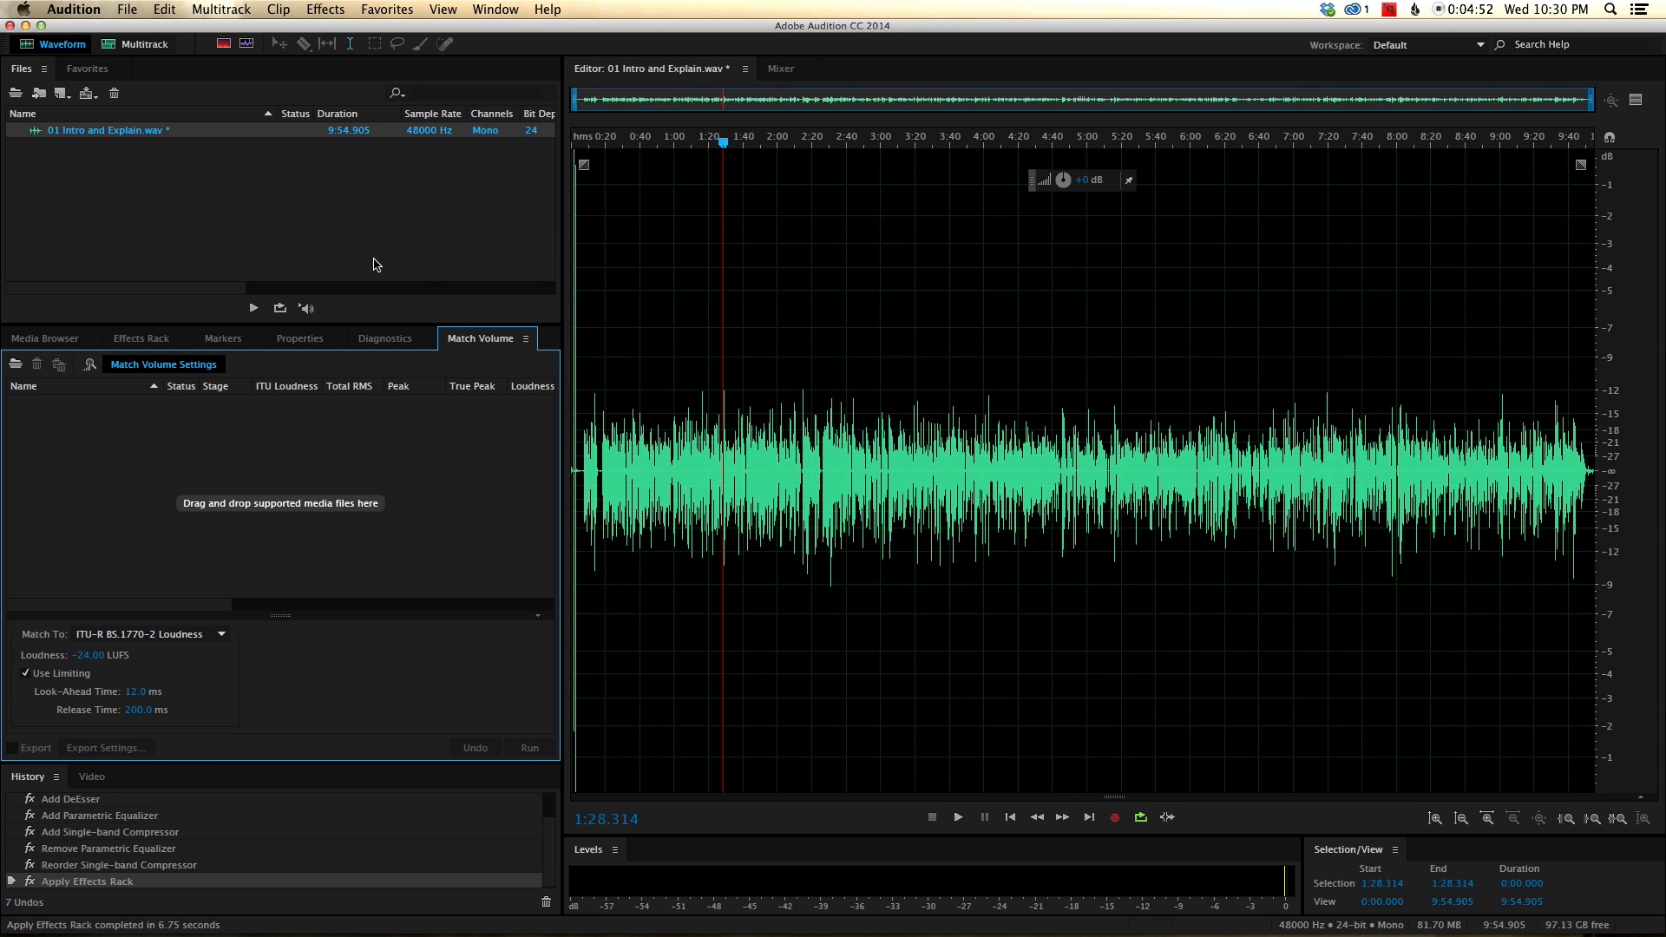
mouse_move(500, 344)
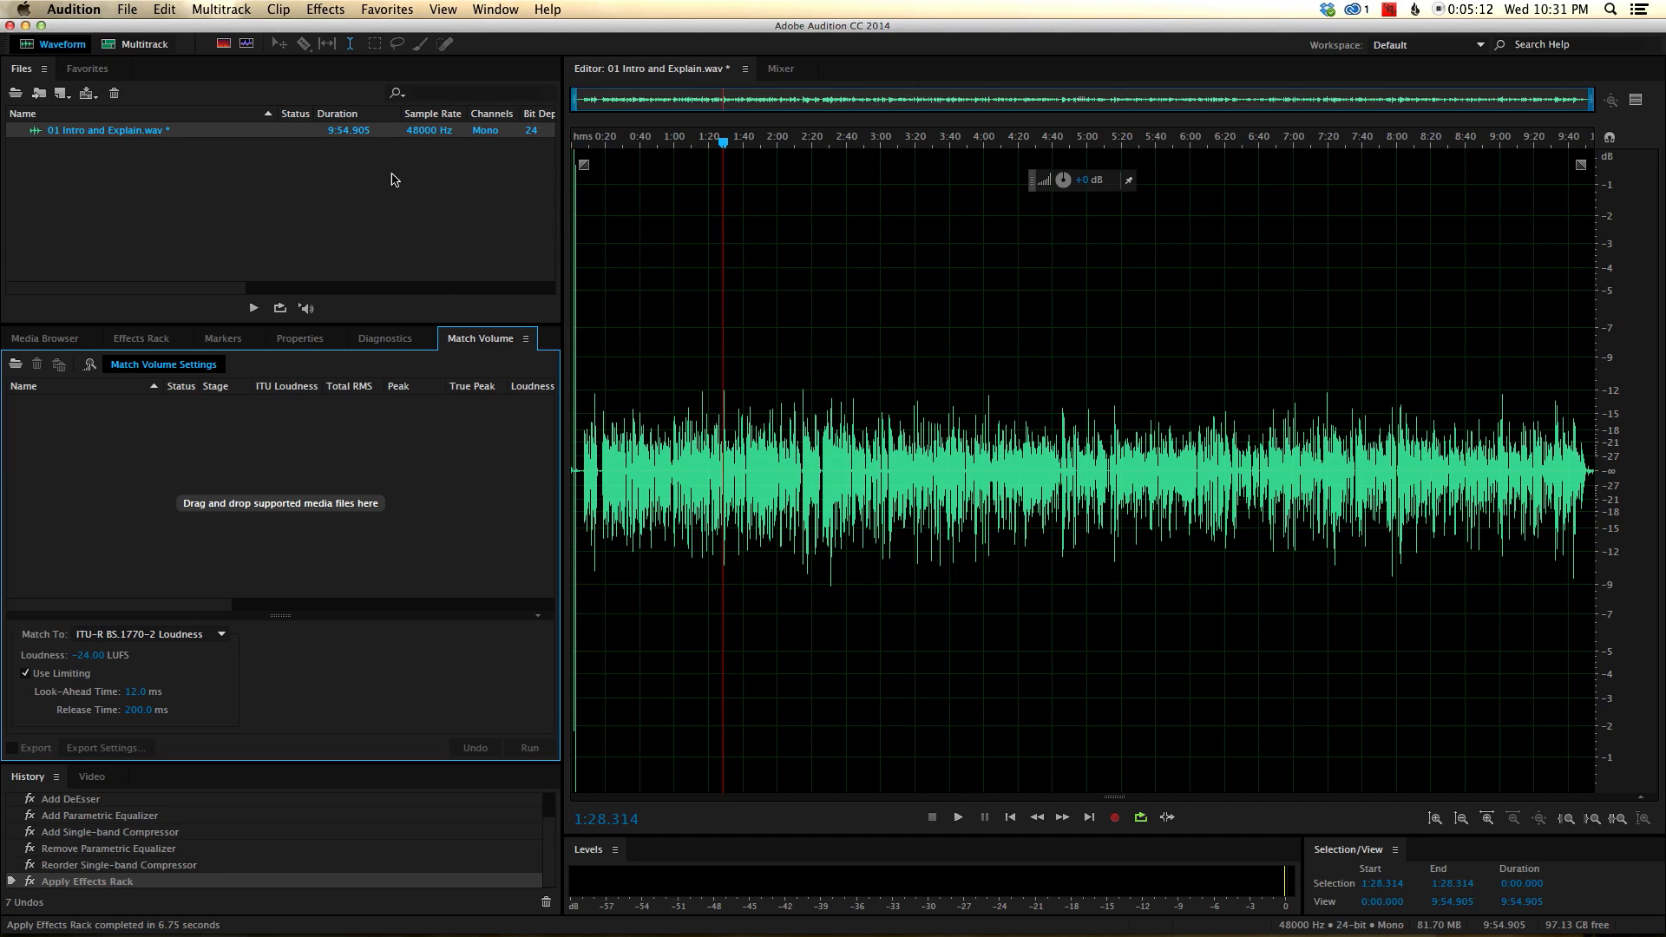
click(491, 339)
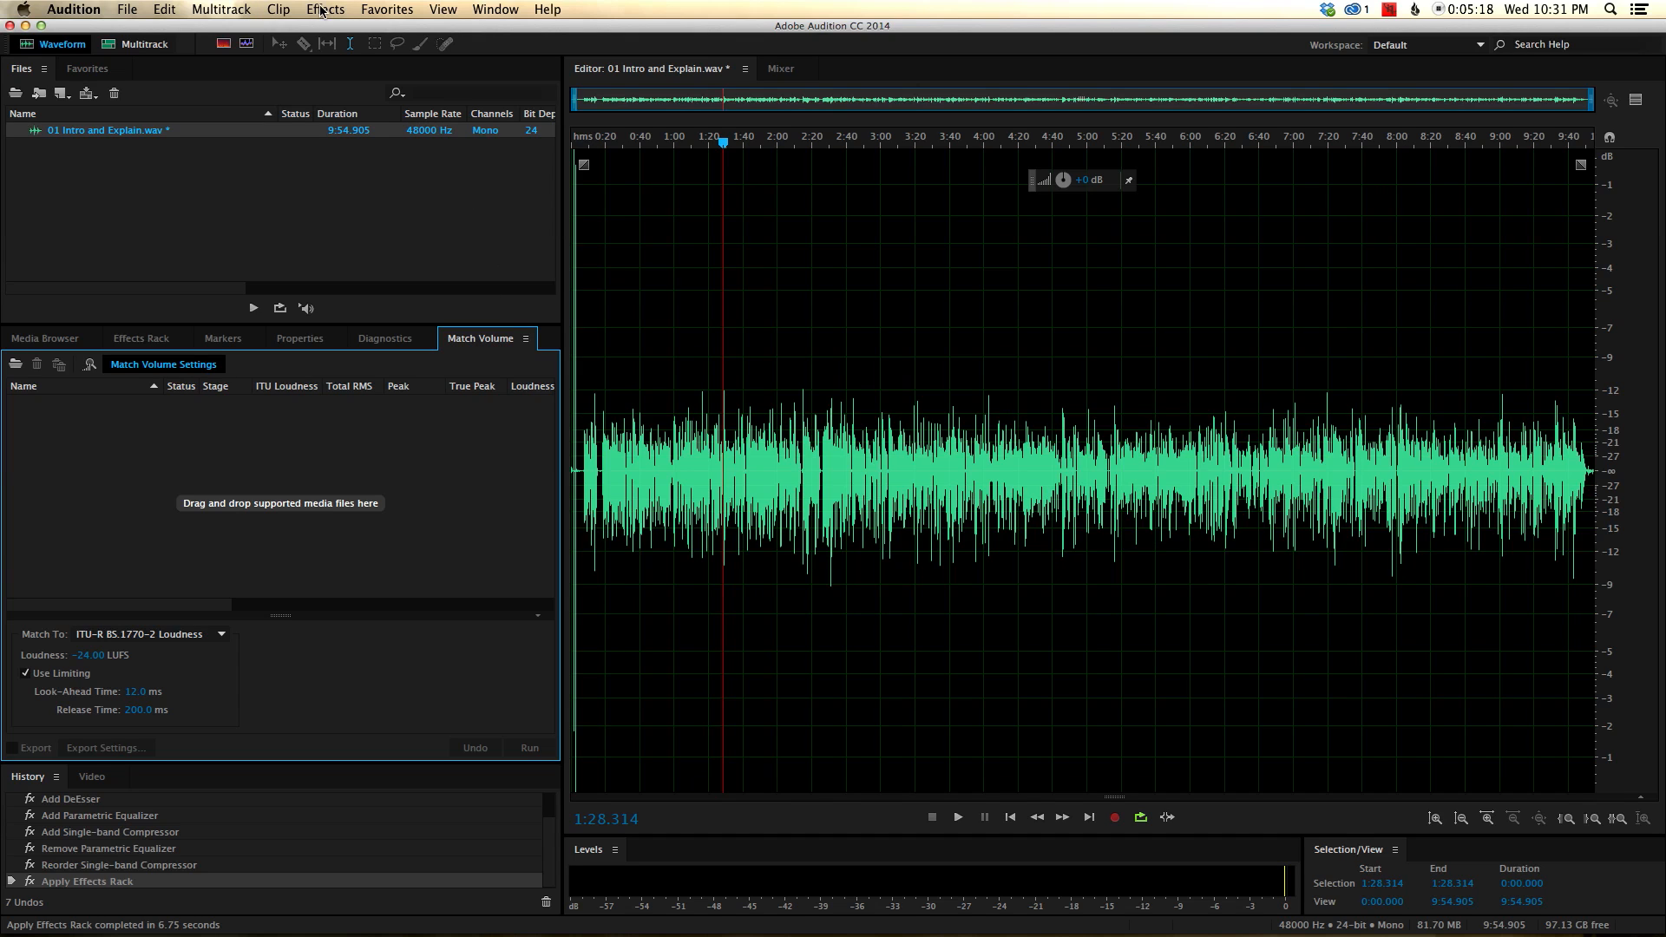
mouse_move(479, 343)
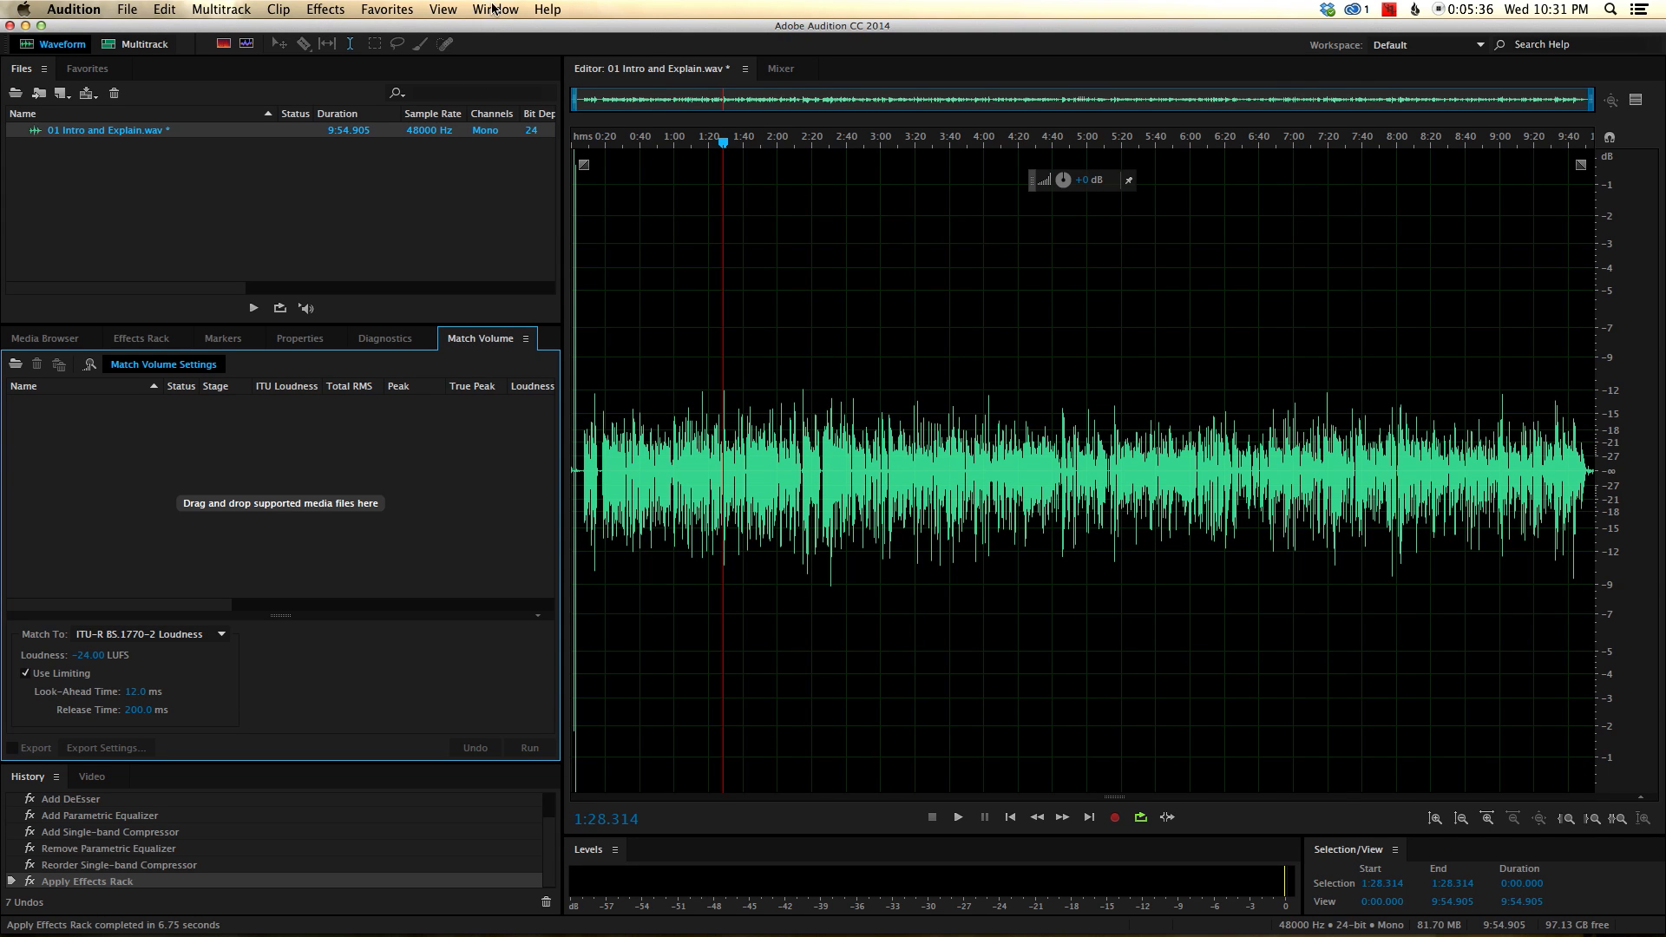
Bring up Match Volume from the Window menu to queue 01 Intro and Explain.wav.
click(495, 9)
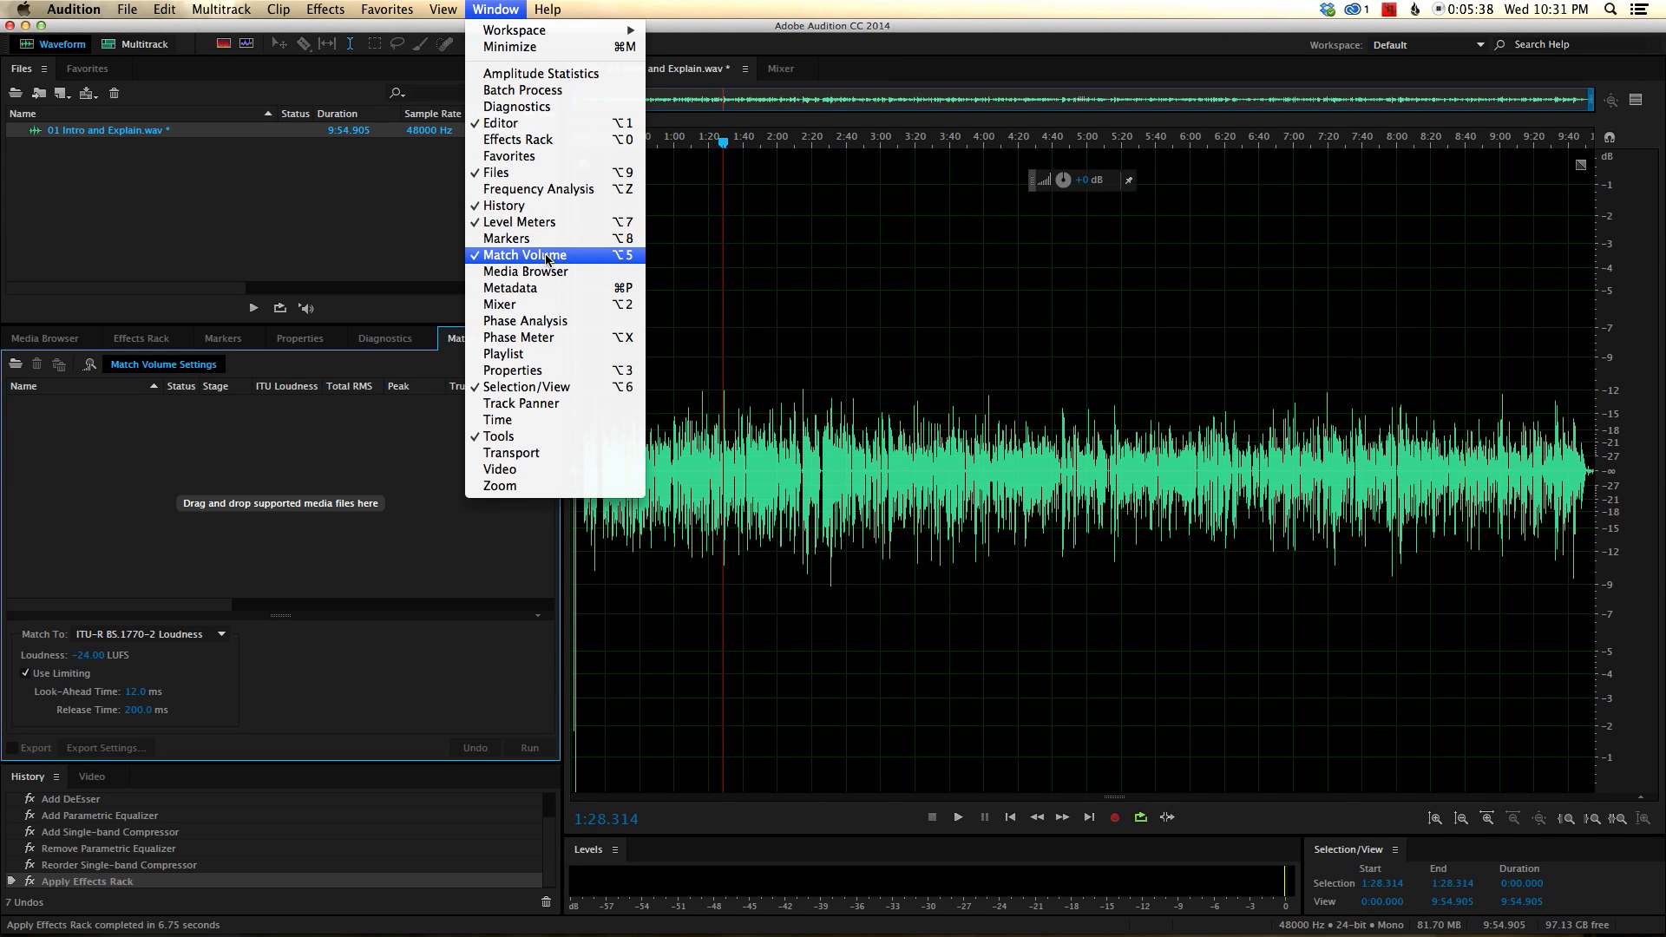
click(519, 255)
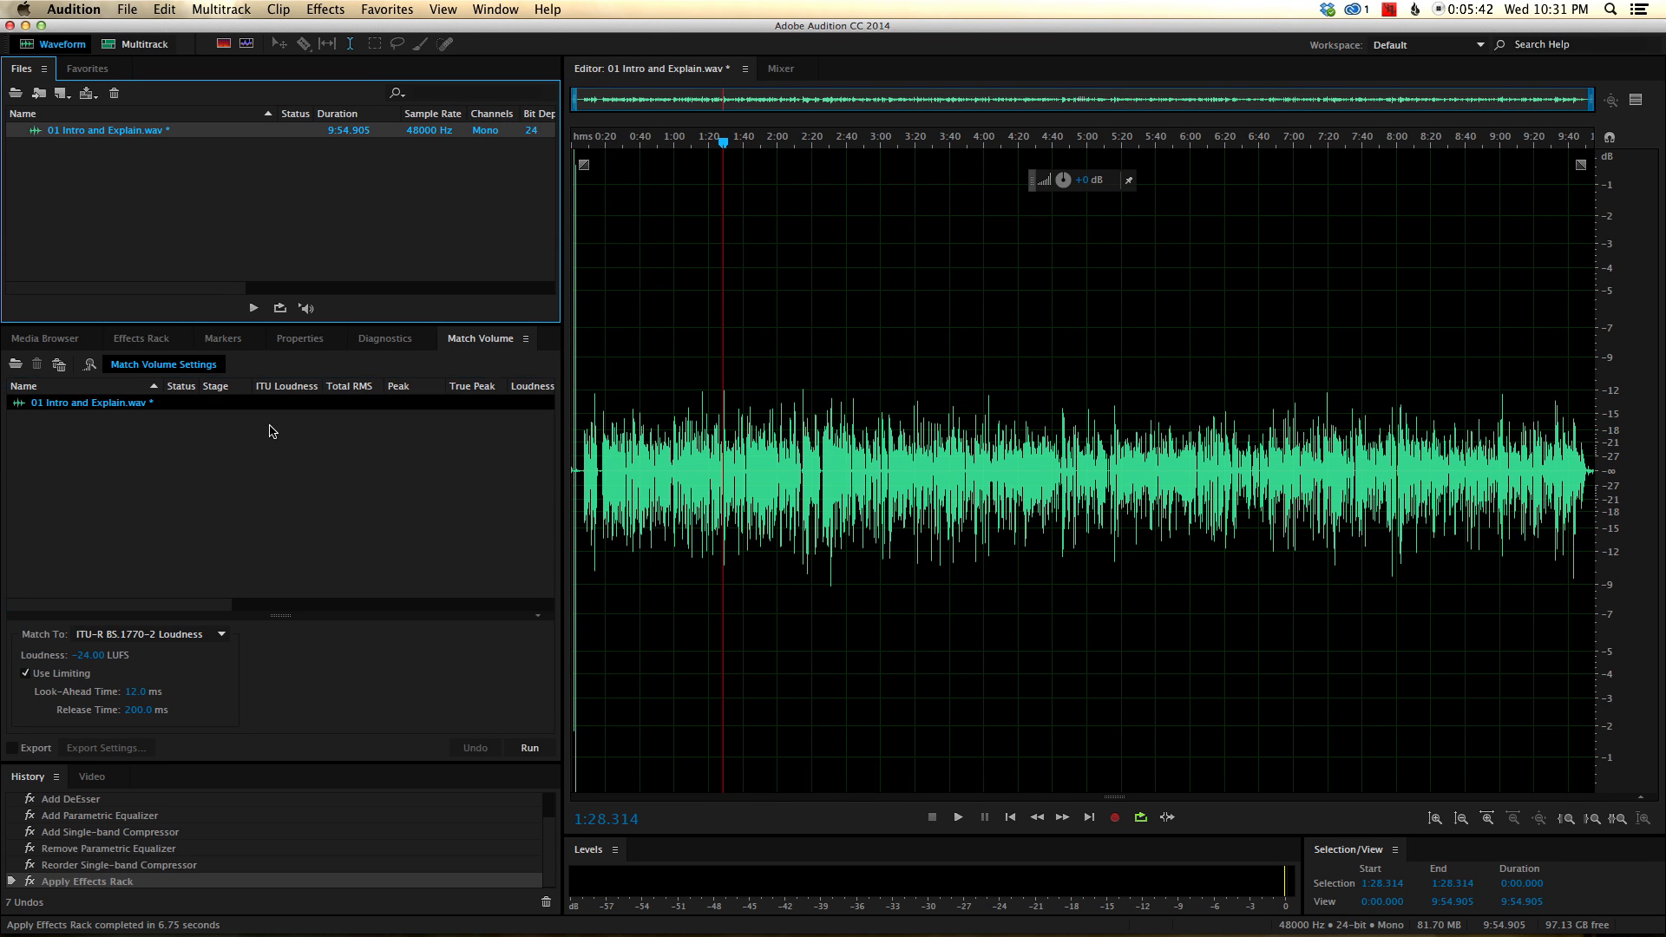
mouse_move(201, 610)
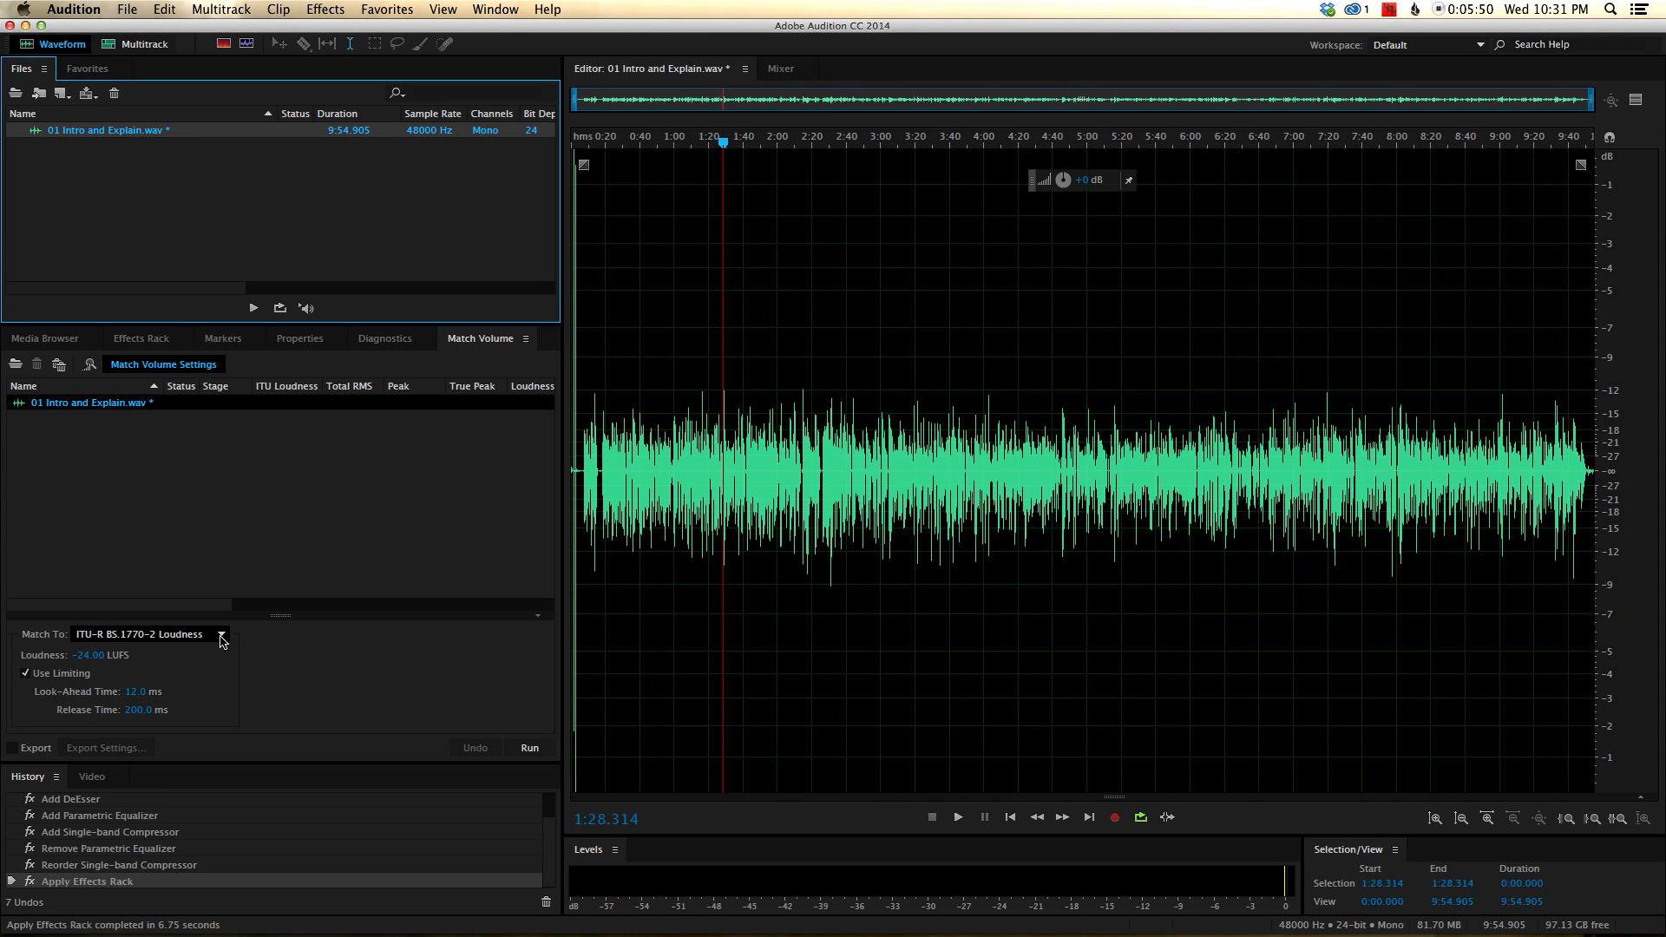
mouse_move(223, 640)
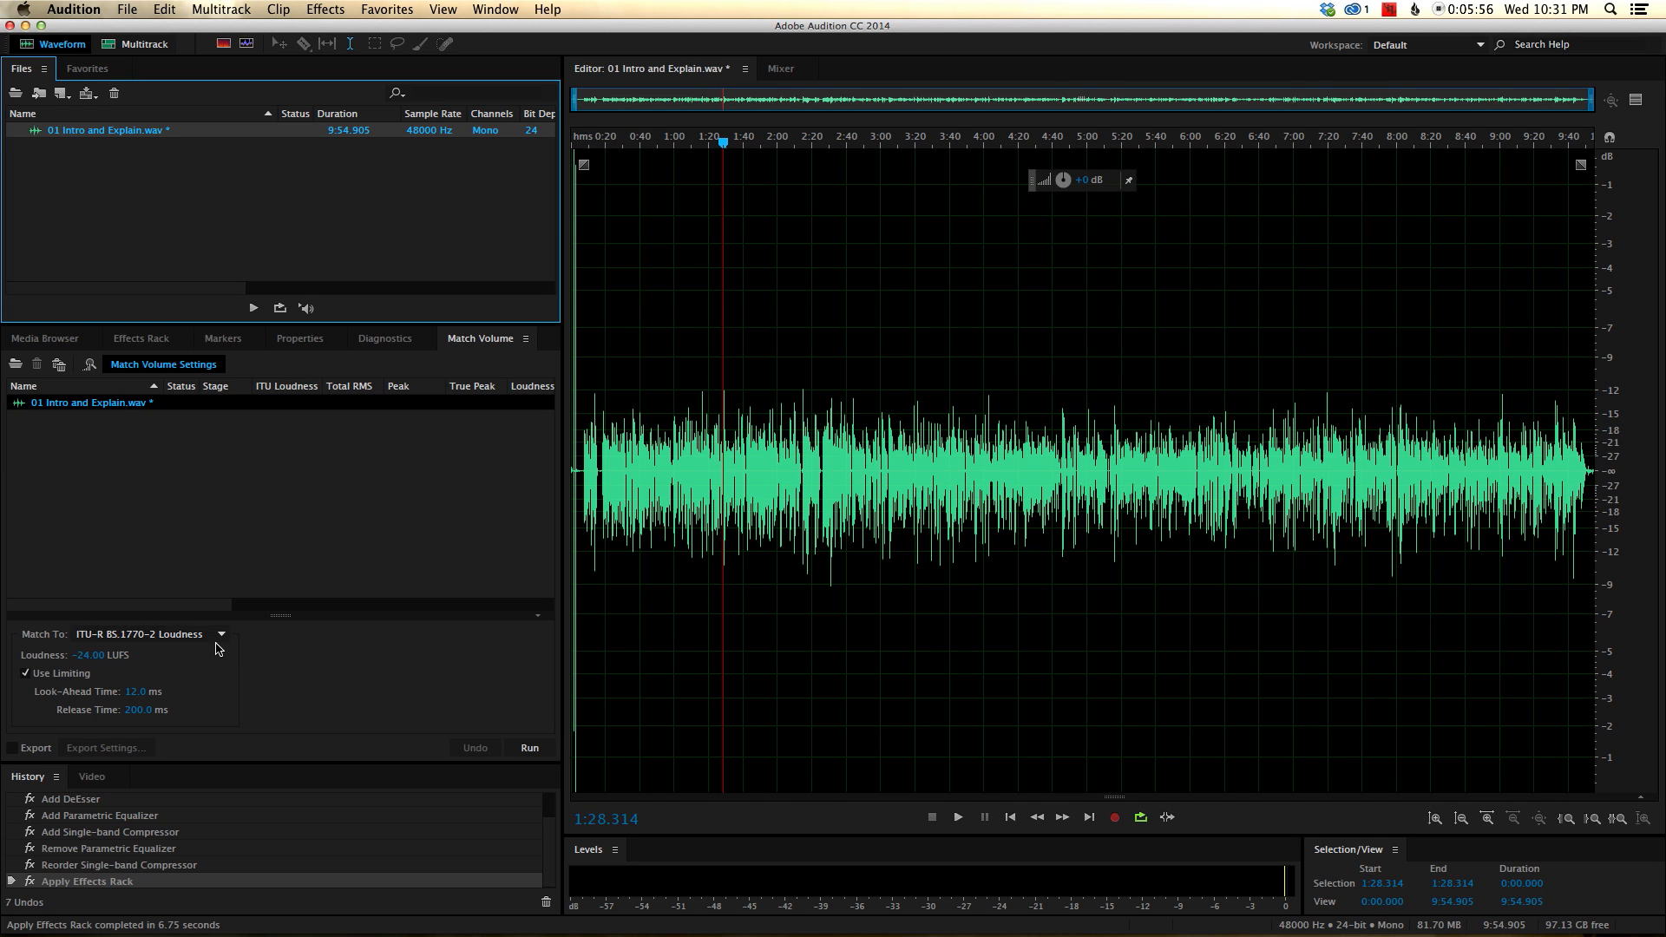
mouse_move(1192, 892)
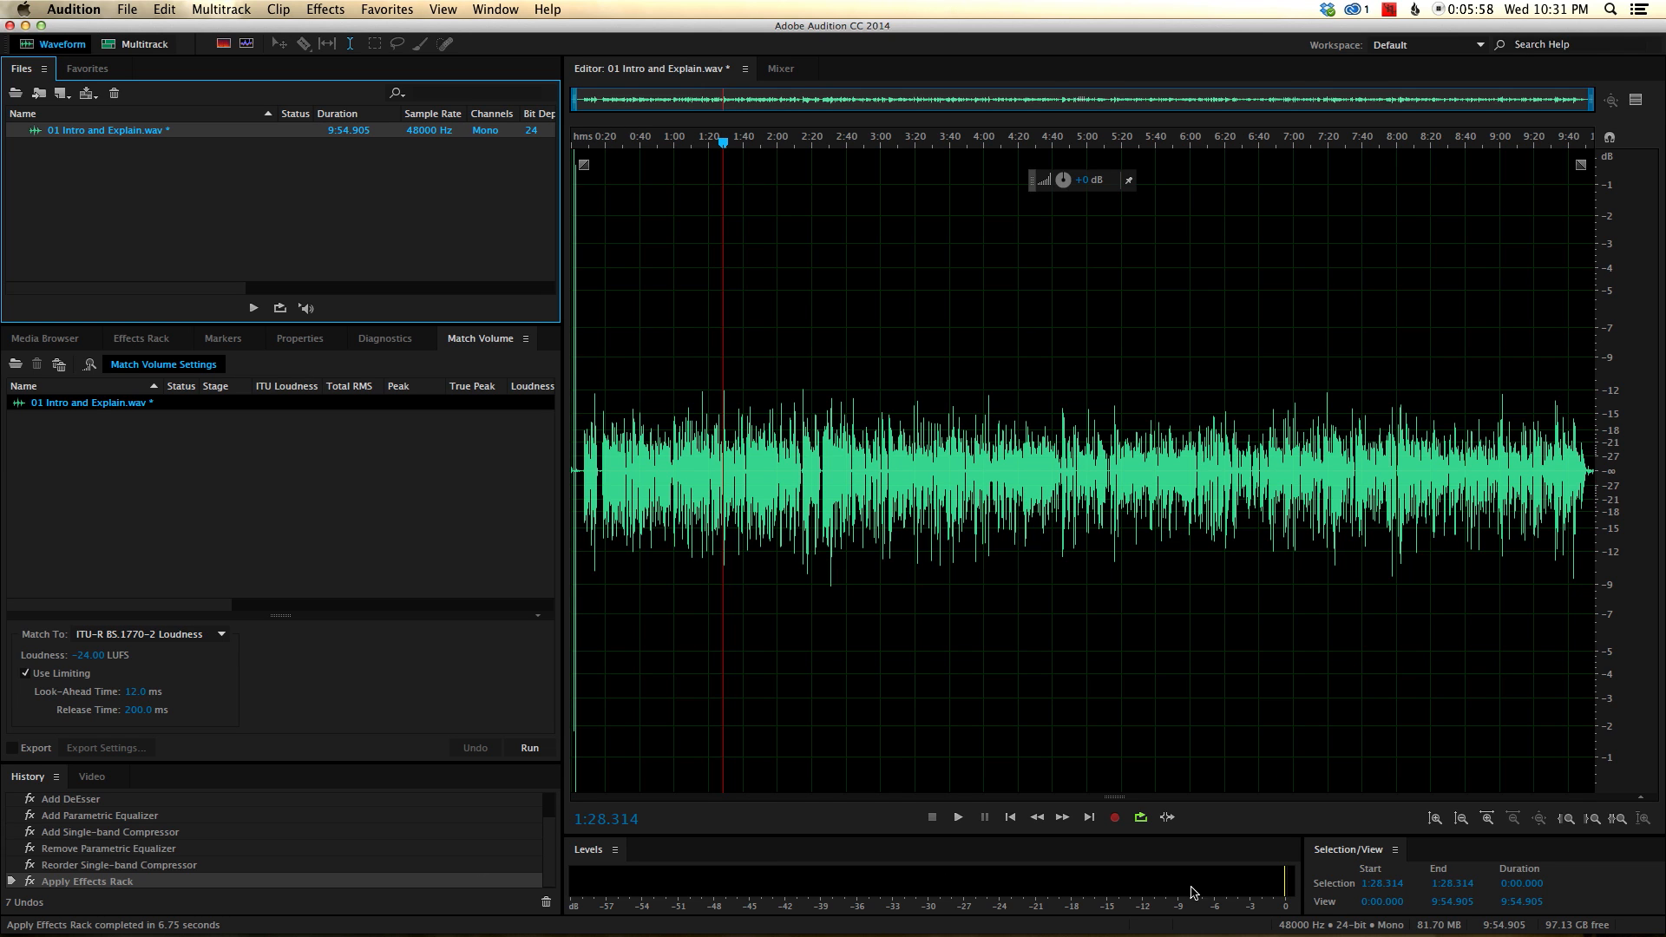
mouse_move(1000, 890)
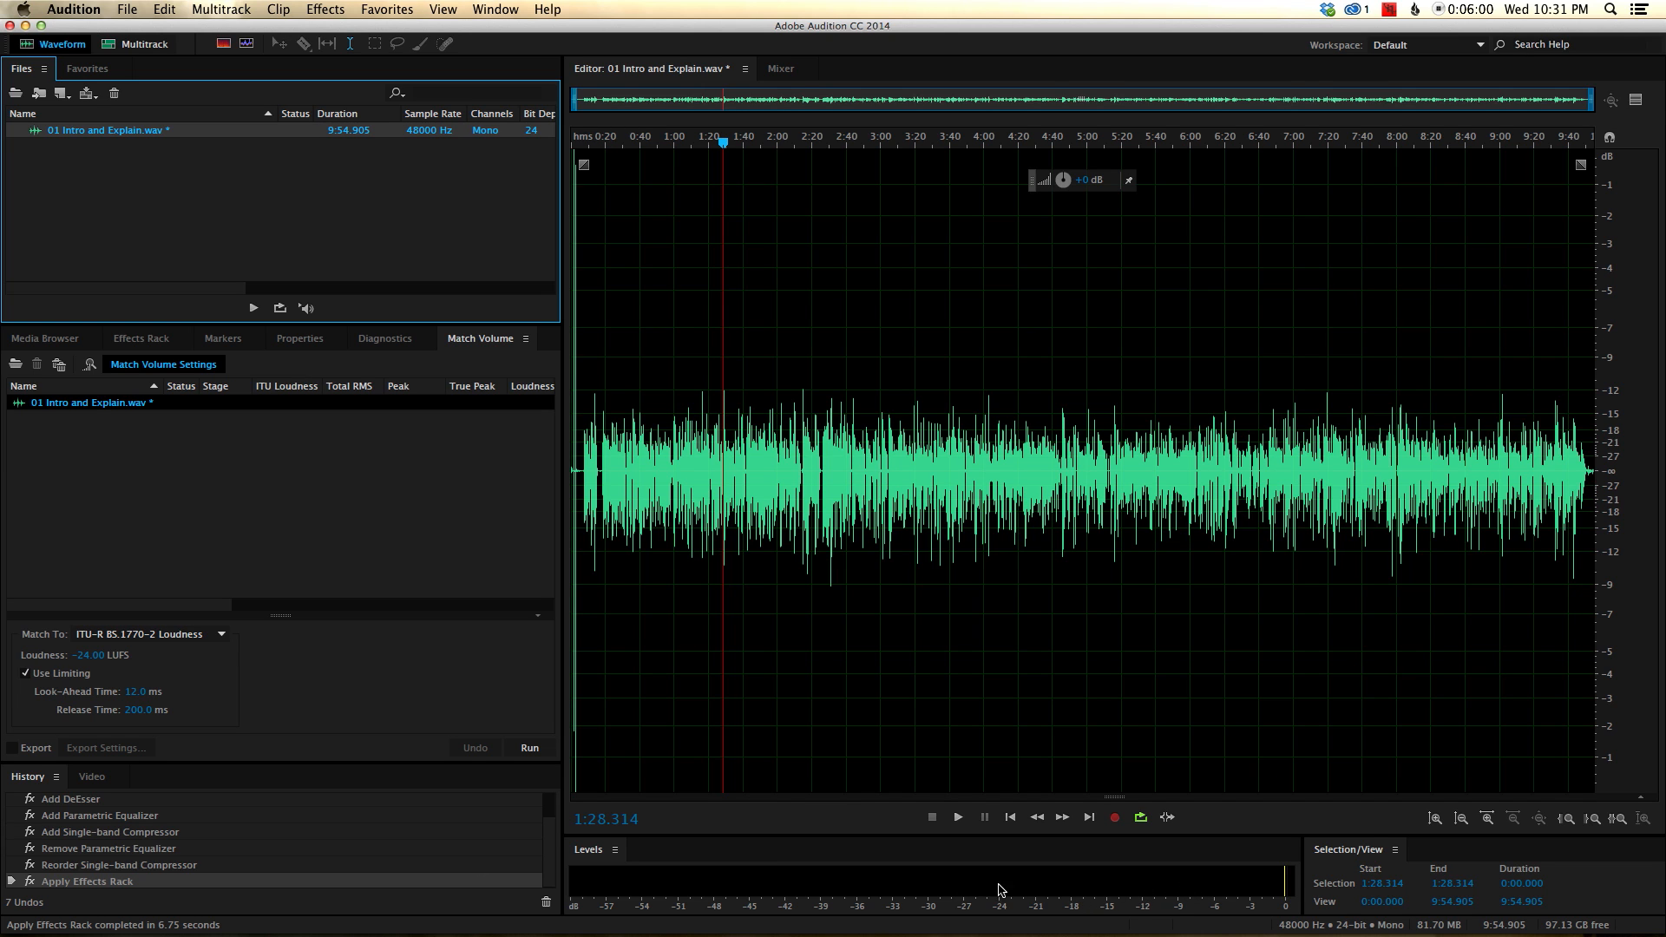
mouse_move(1114, 873)
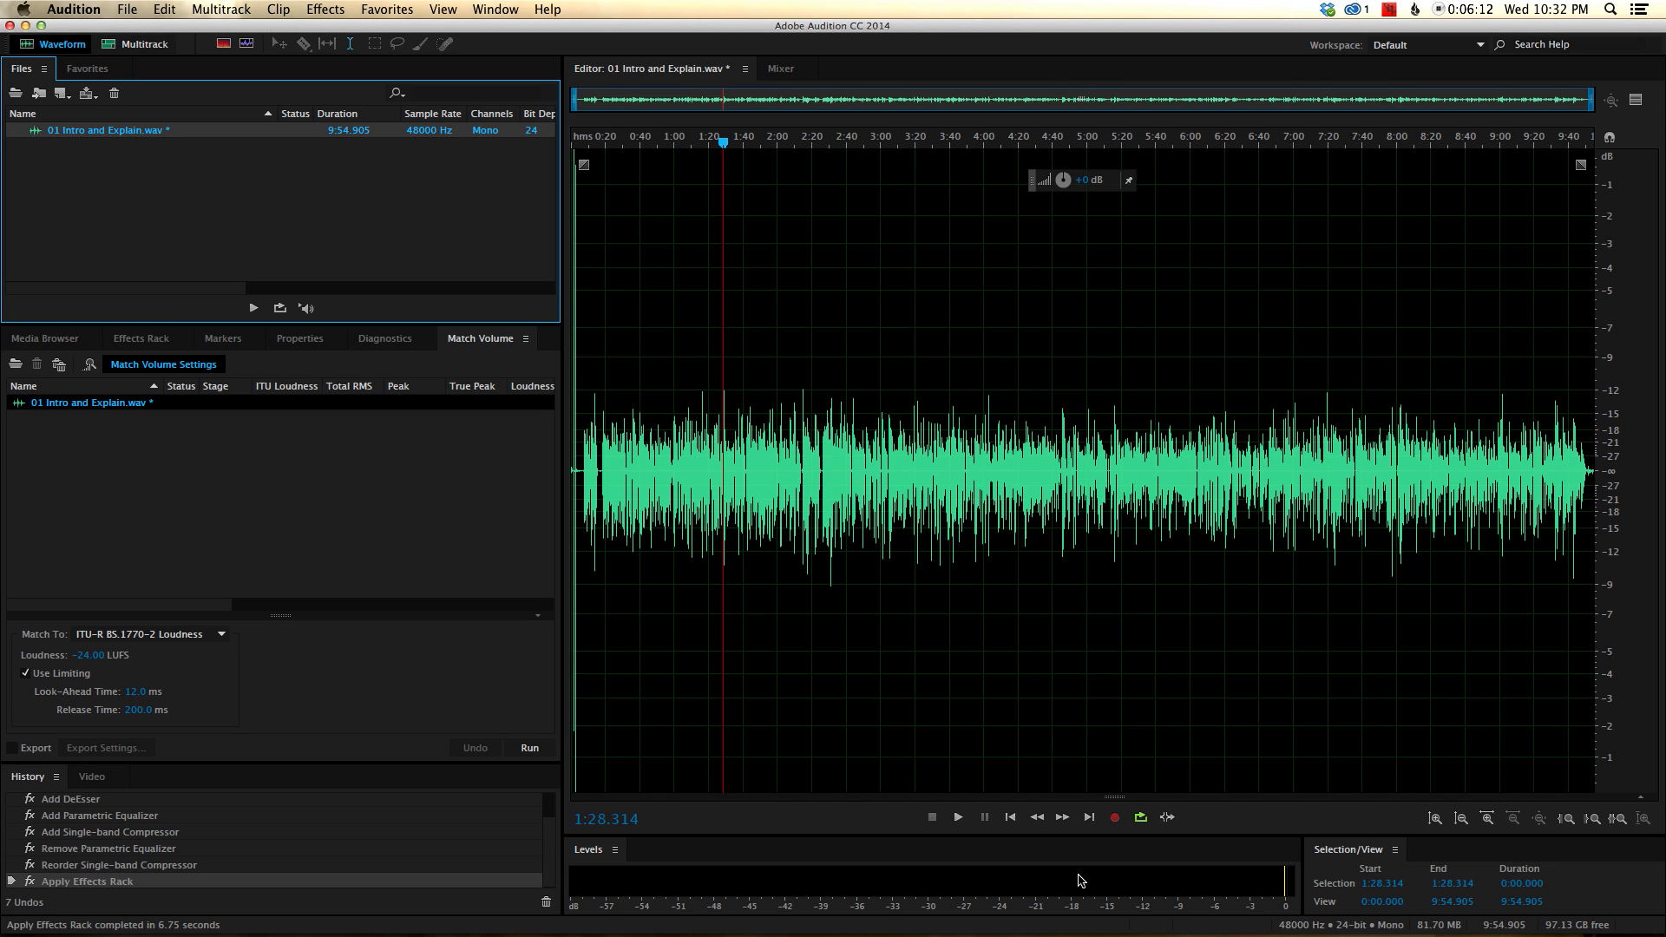
mouse_move(873, 579)
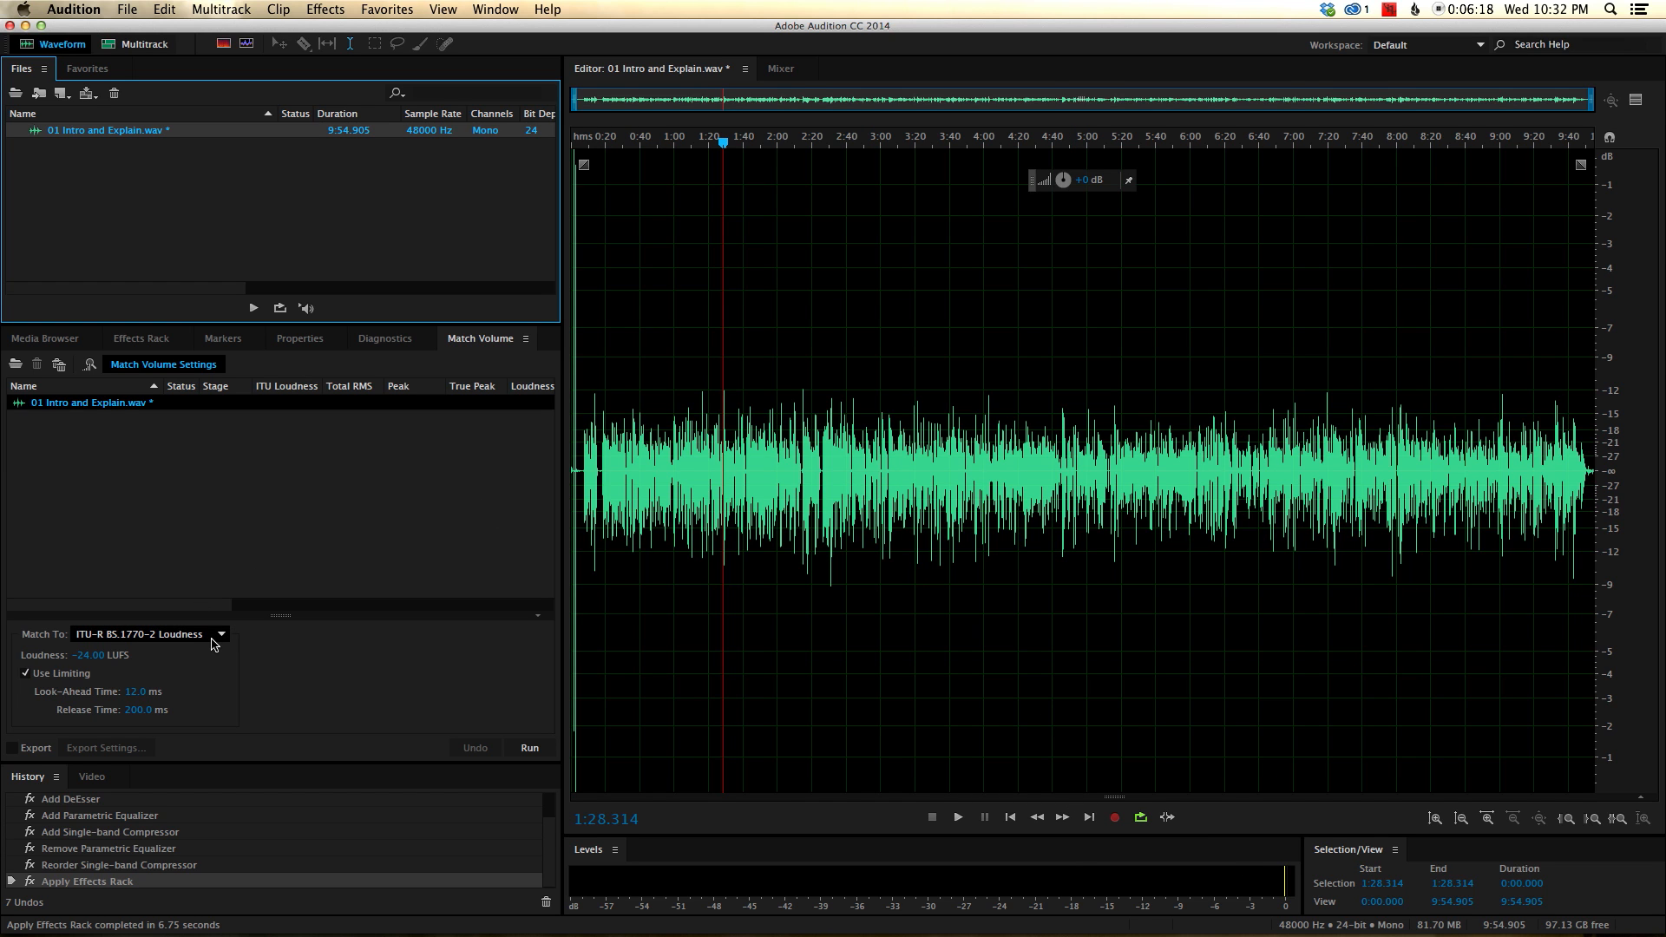
mouse_move(111, 642)
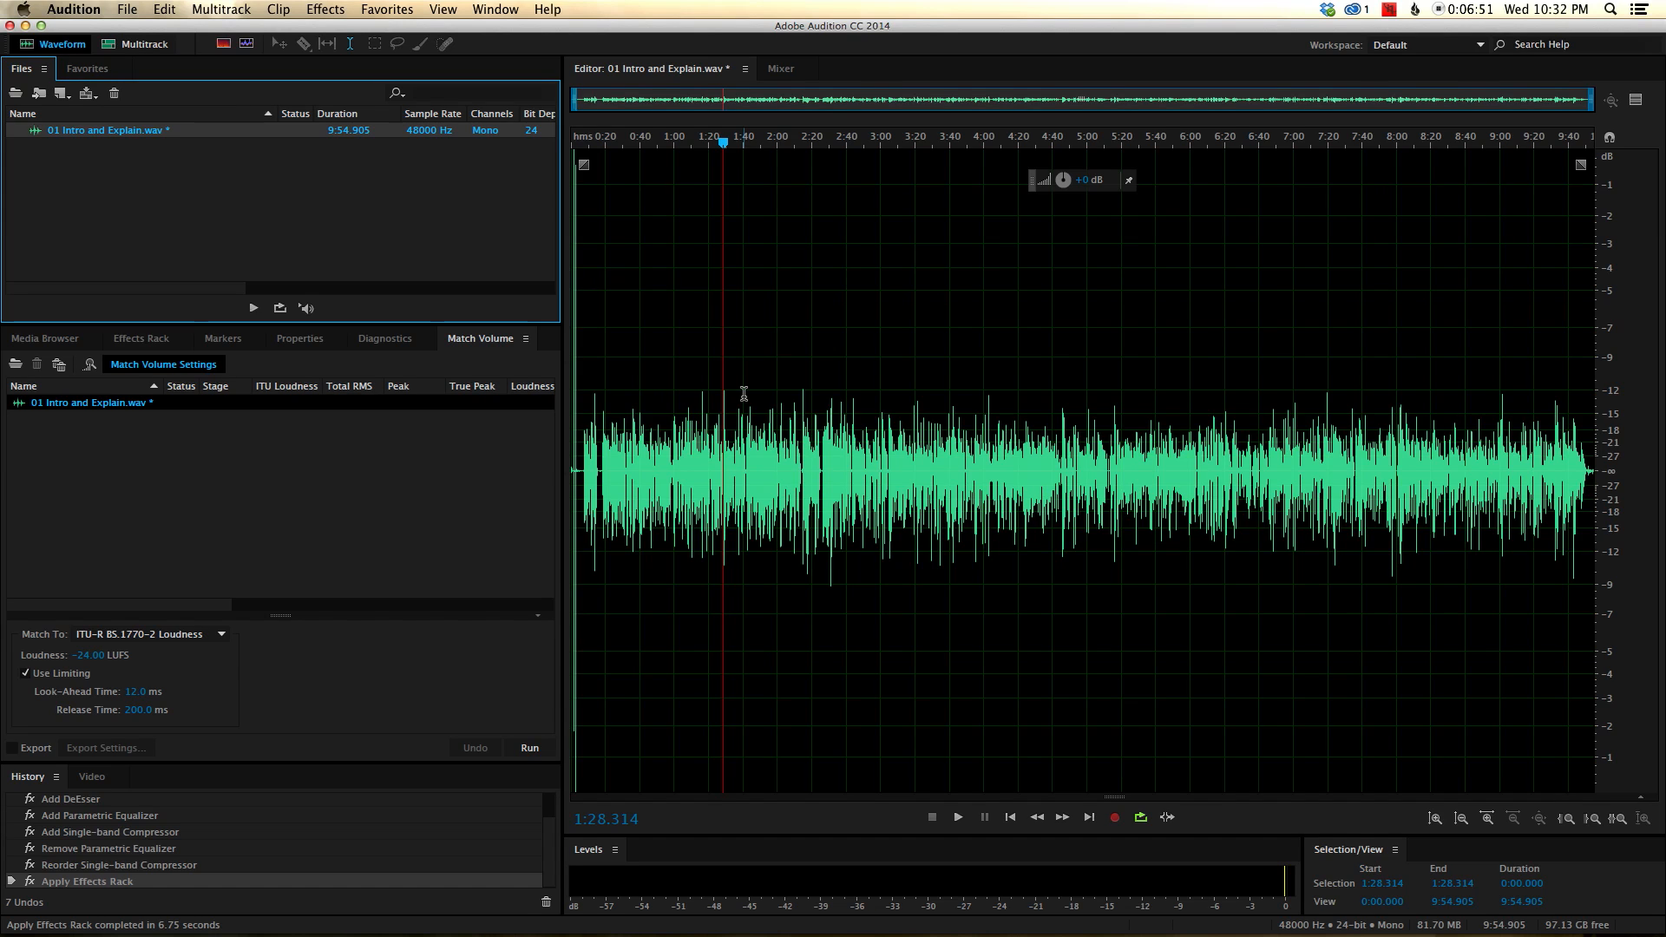
mouse_move(831, 401)
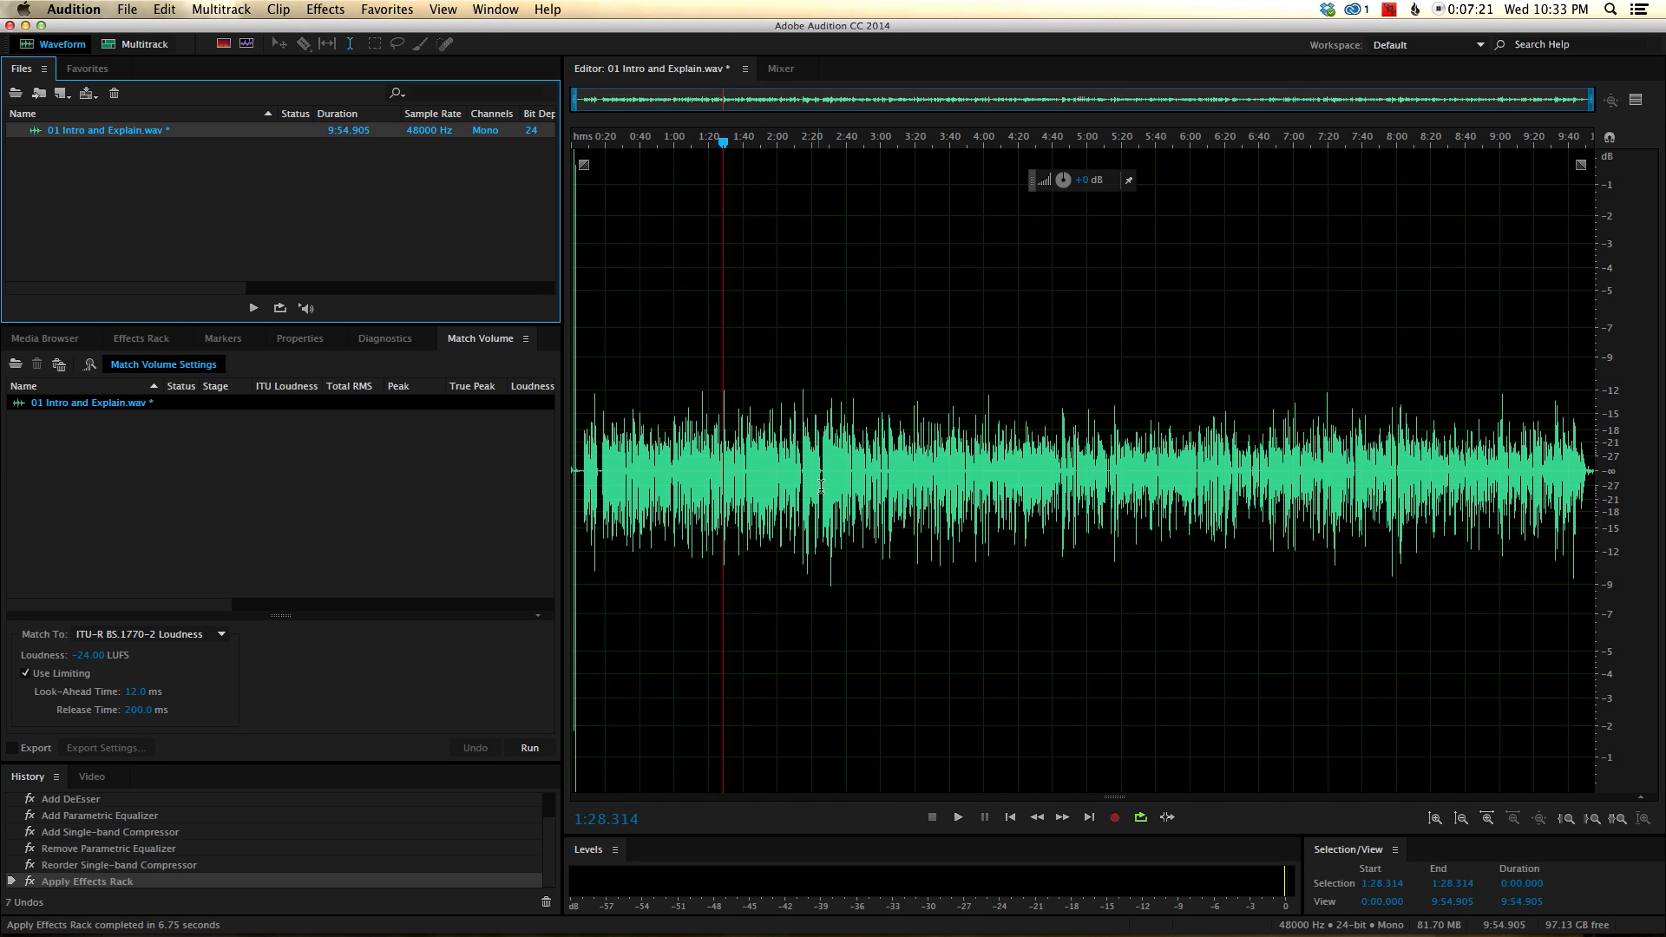
mouse_move(319, 470)
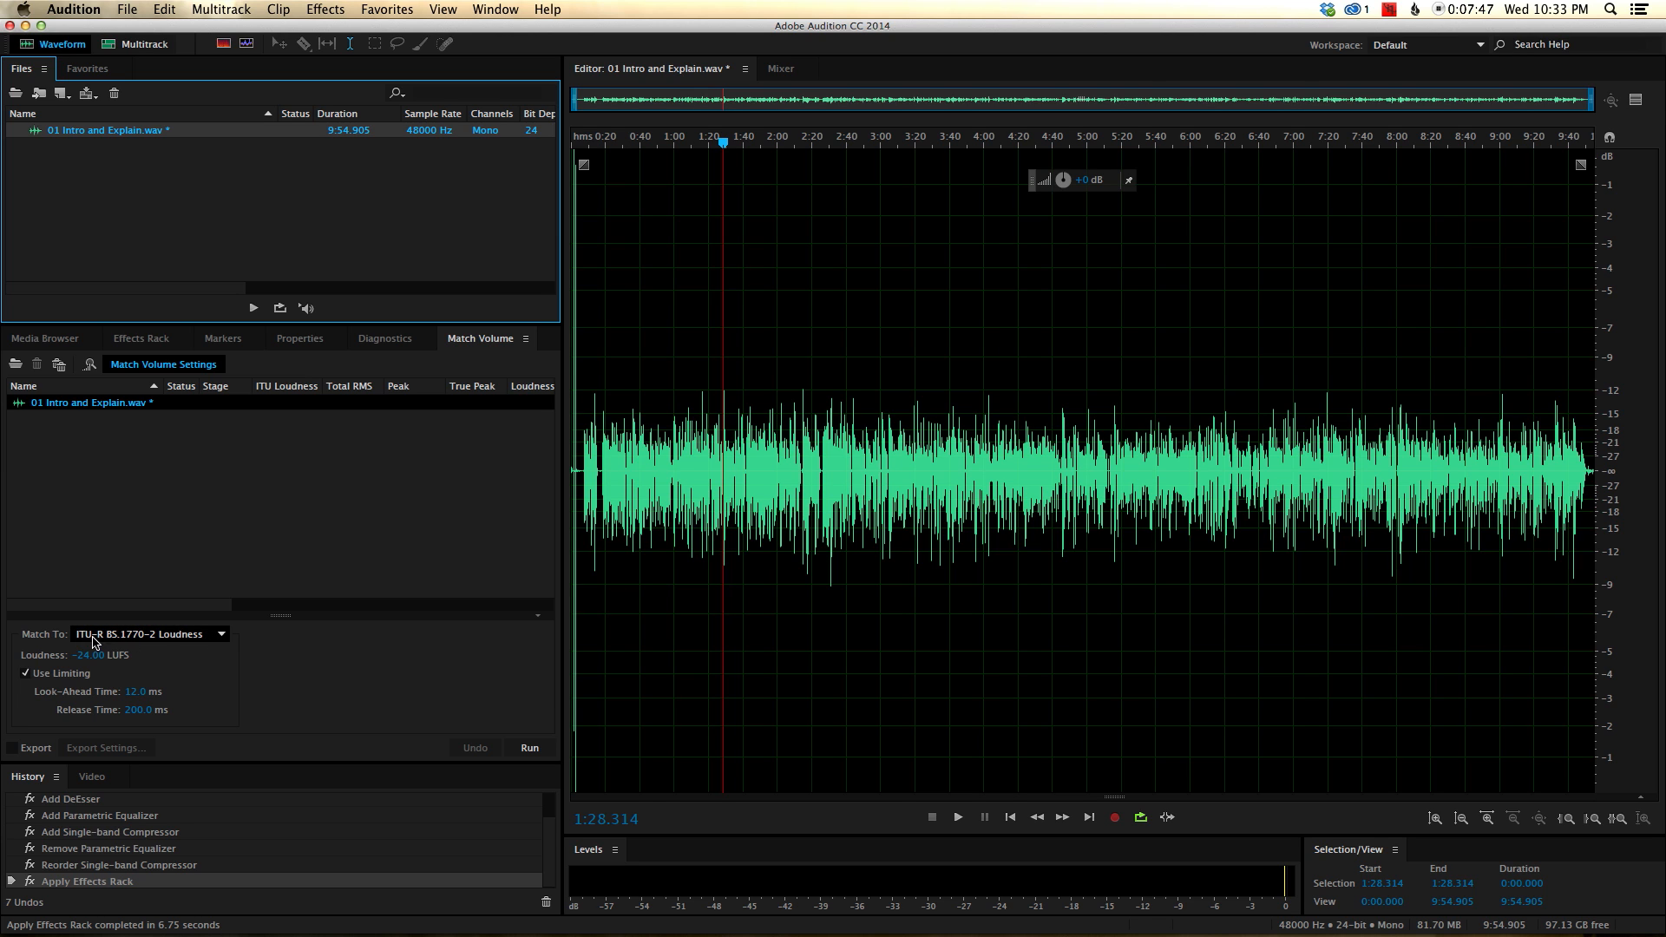
mouse_move(169, 642)
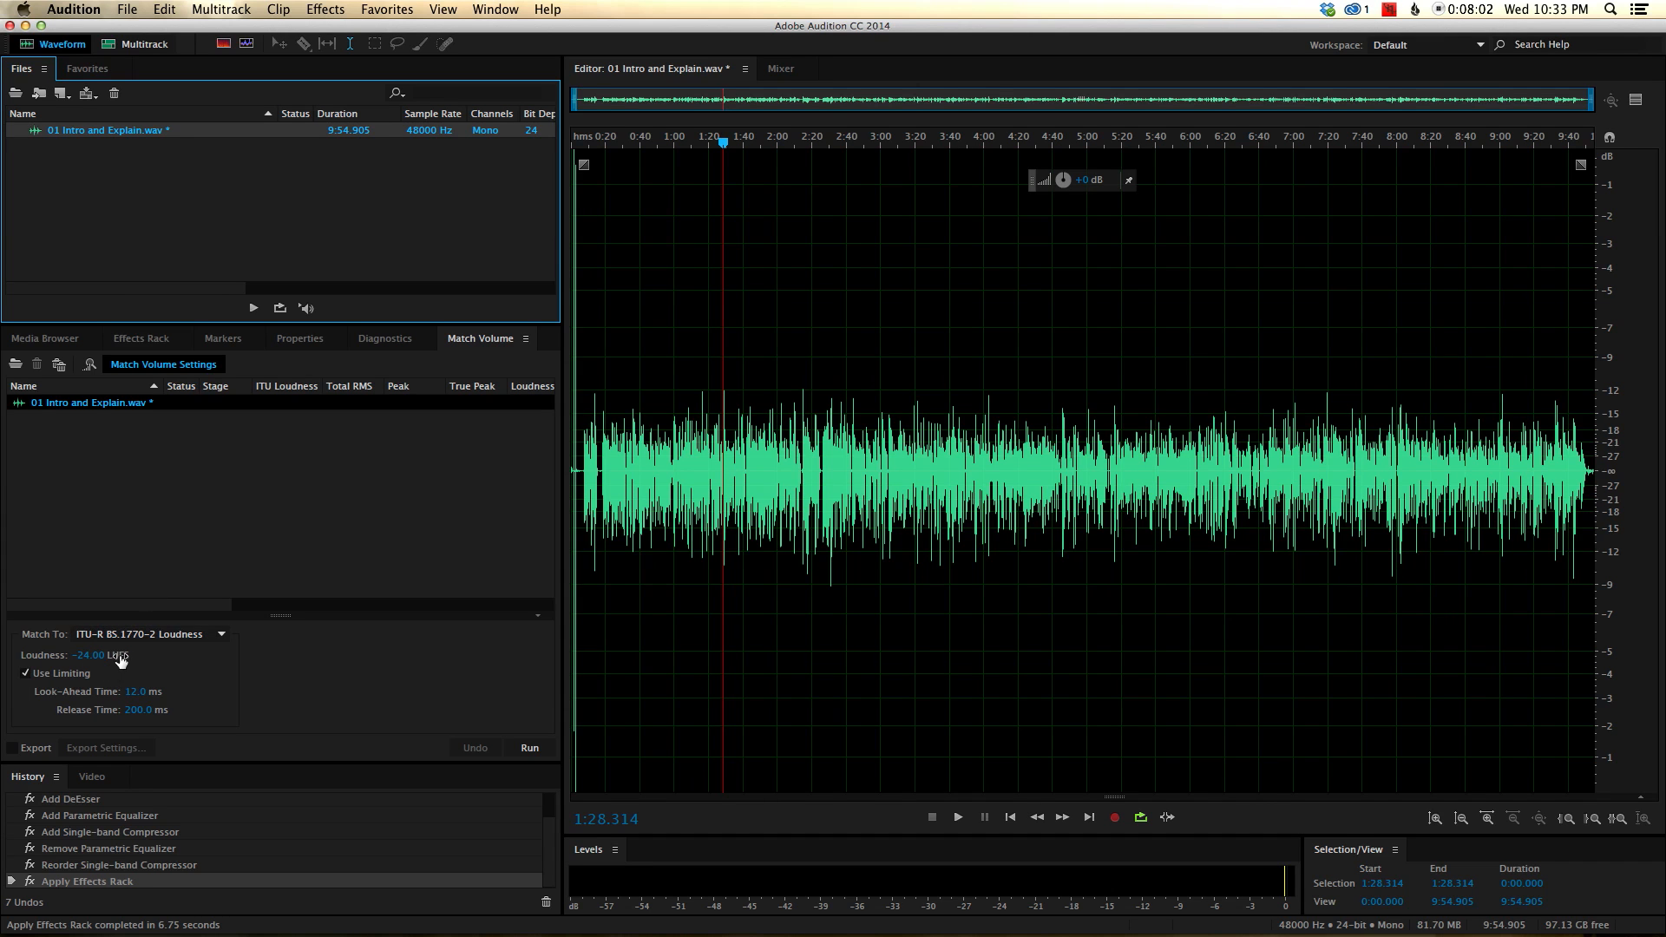
mouse_move(135, 666)
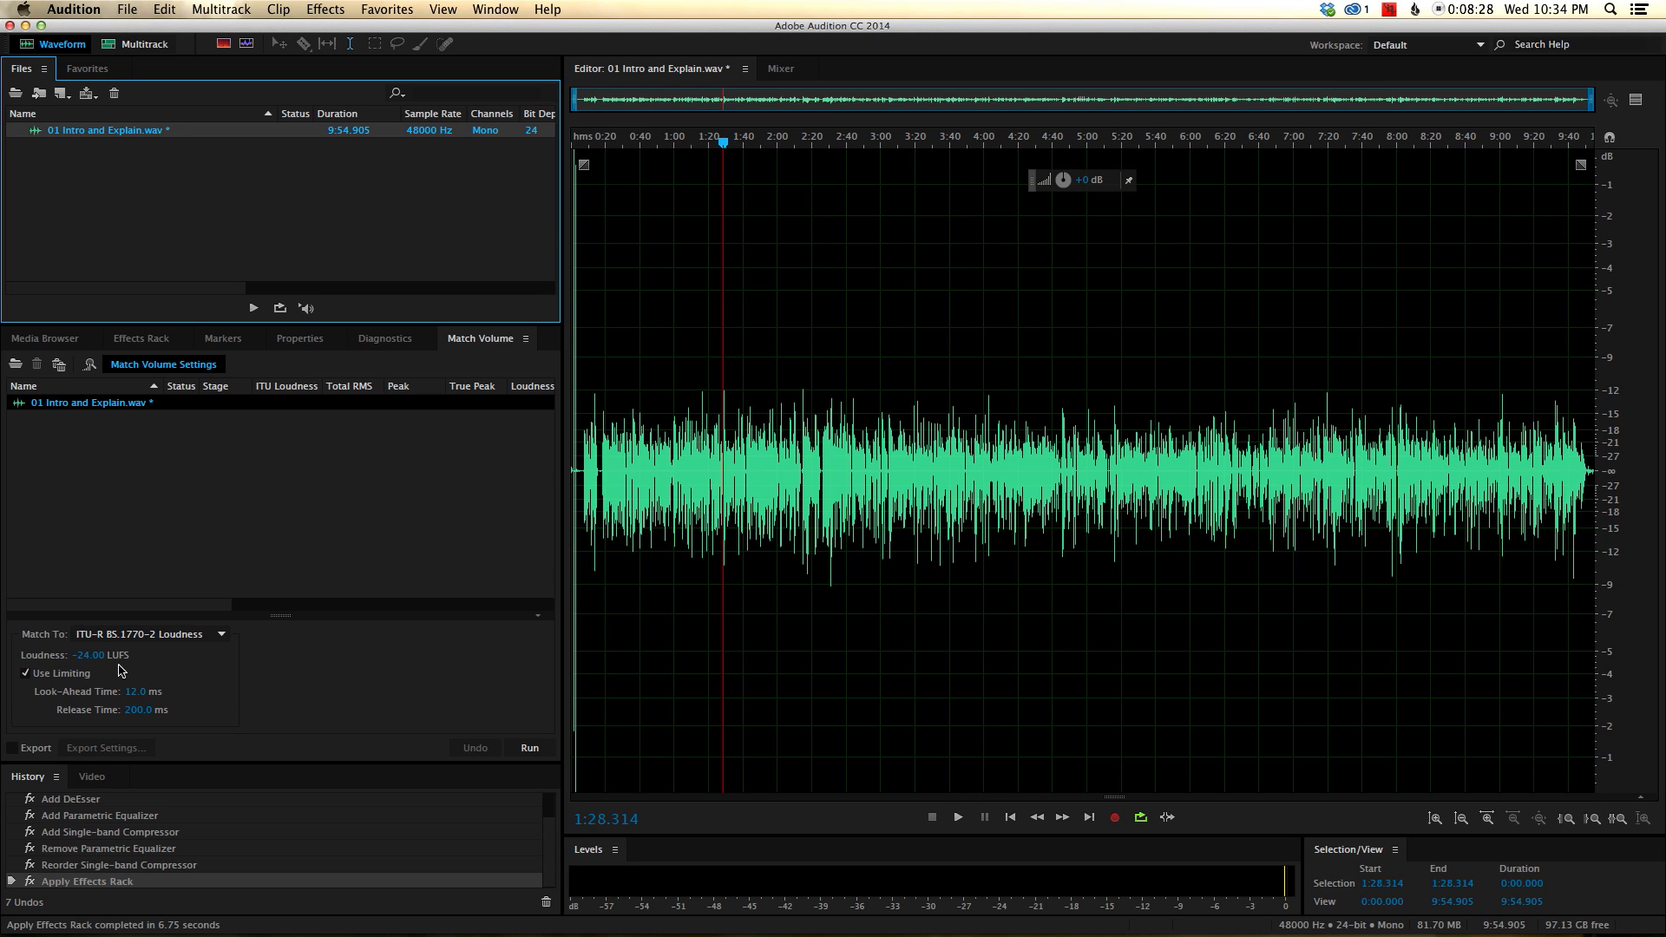
mouse_move(135, 663)
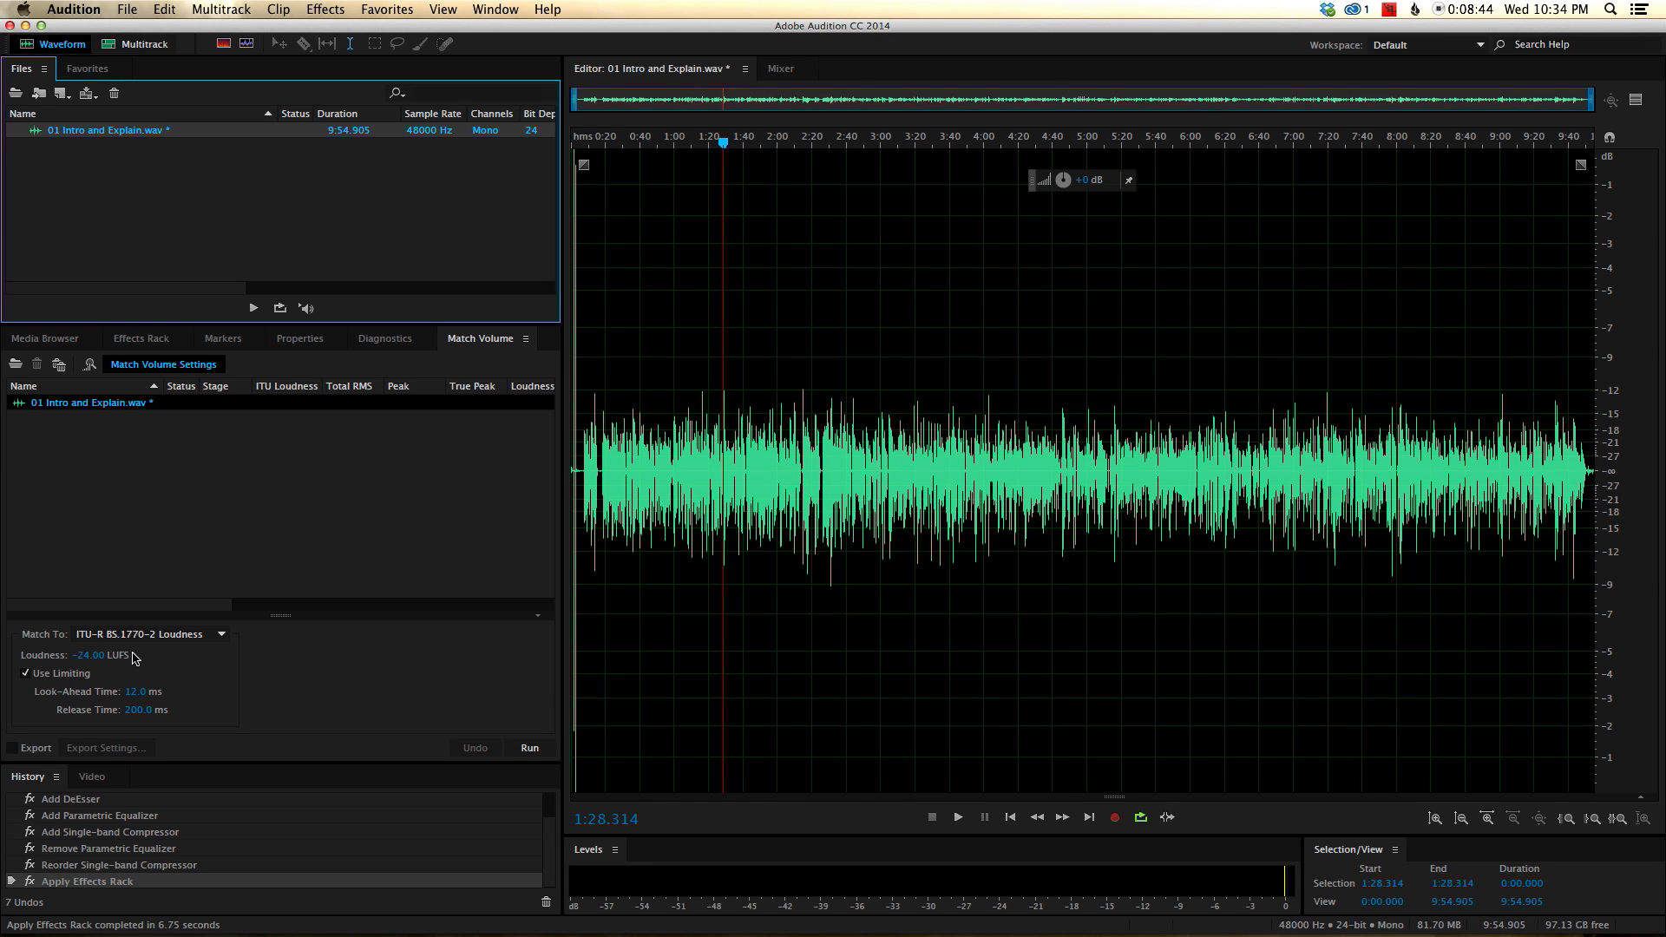
mouse_move(698, 470)
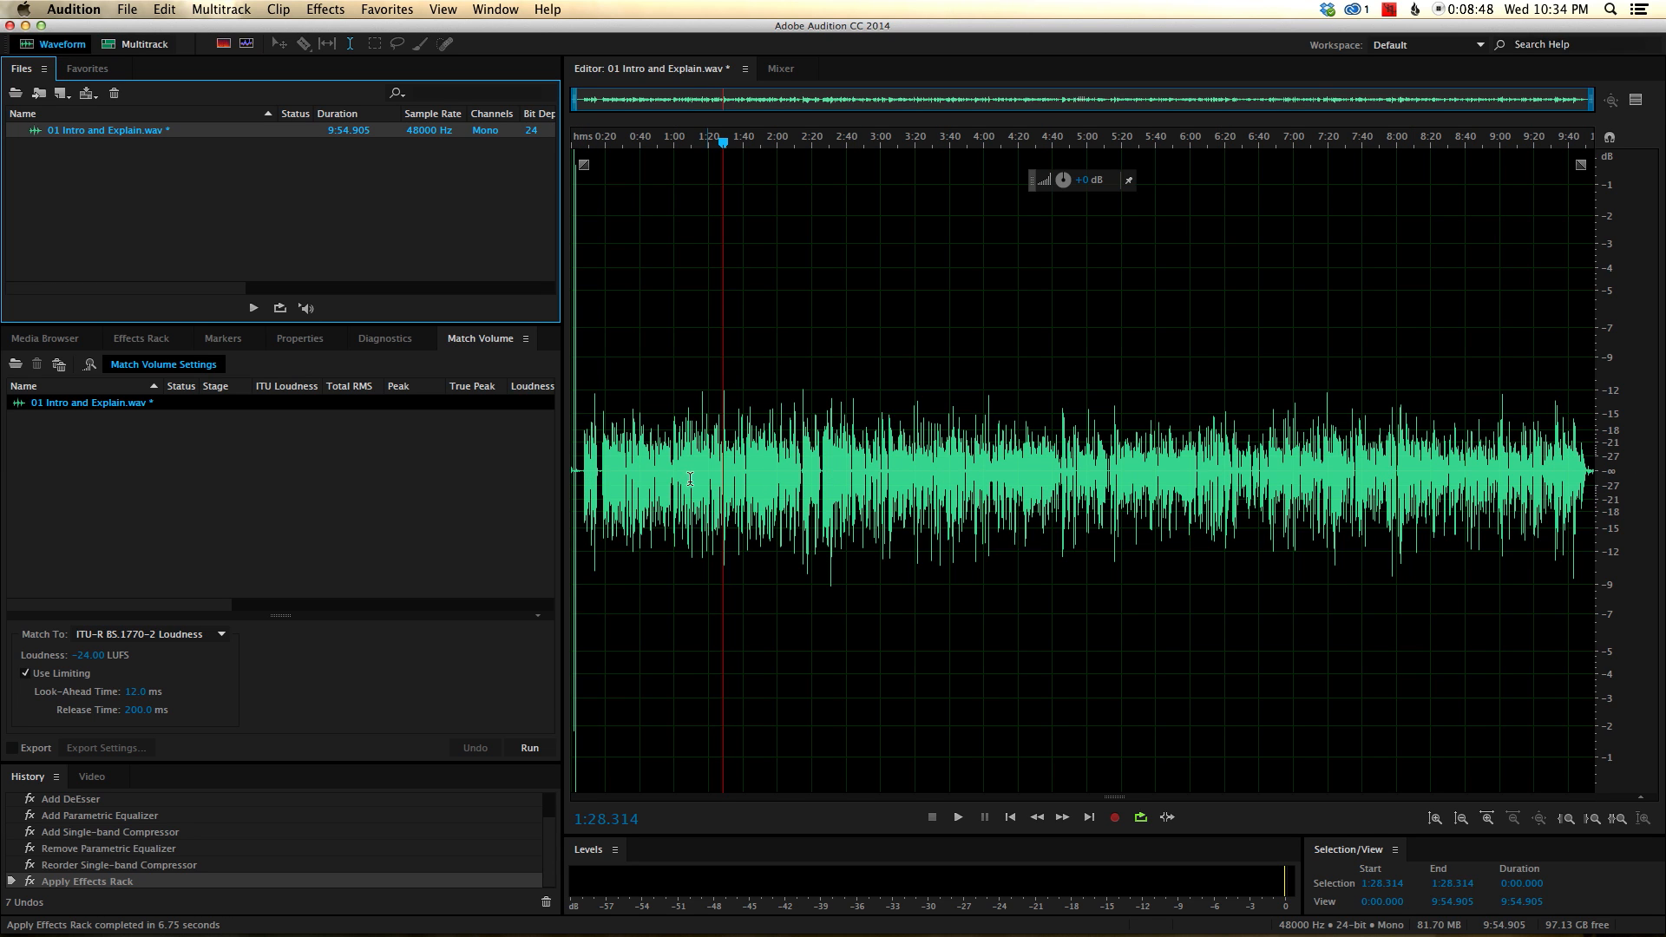
mouse_move(721, 446)
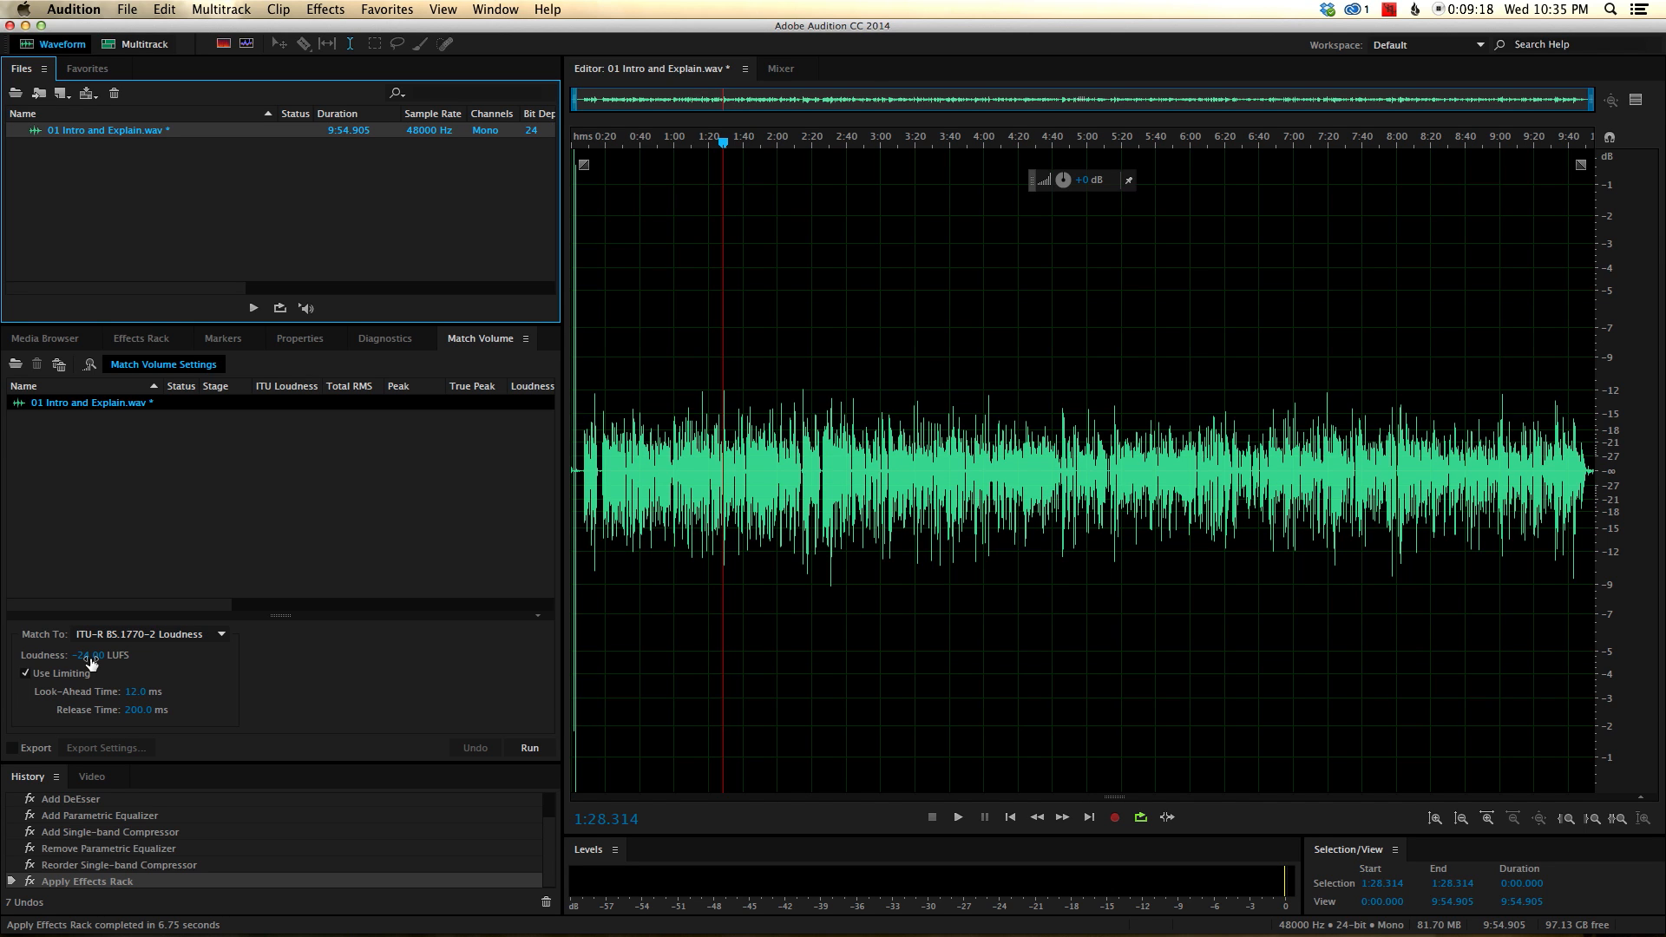
mouse_move(145, 678)
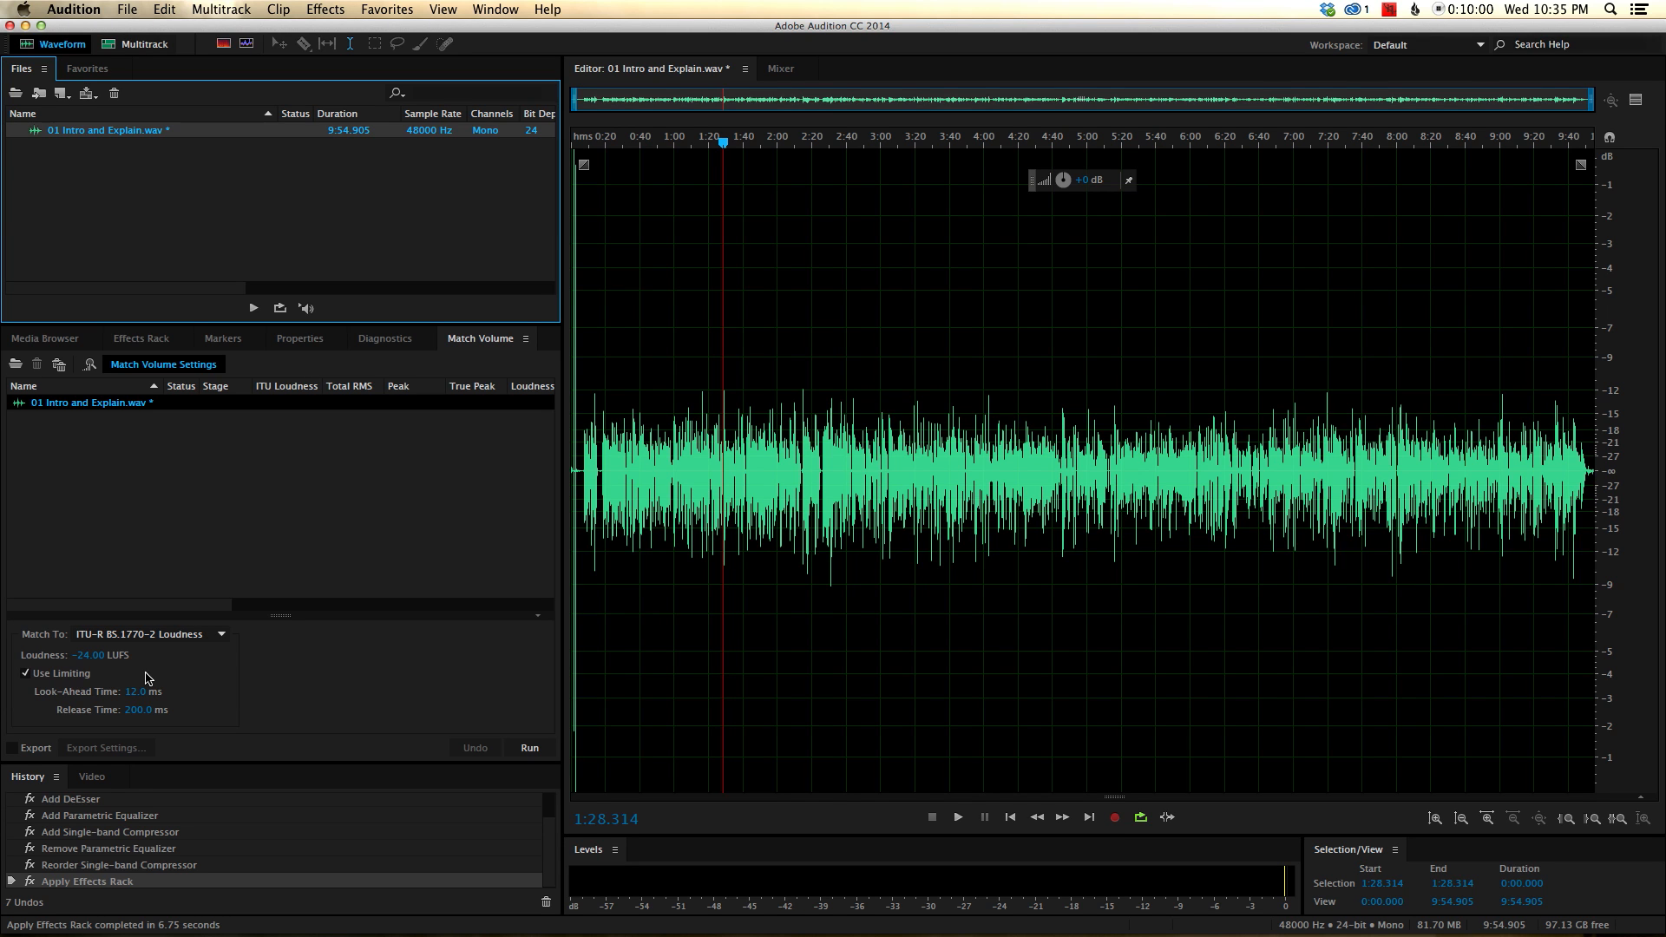
mouse_move(116, 672)
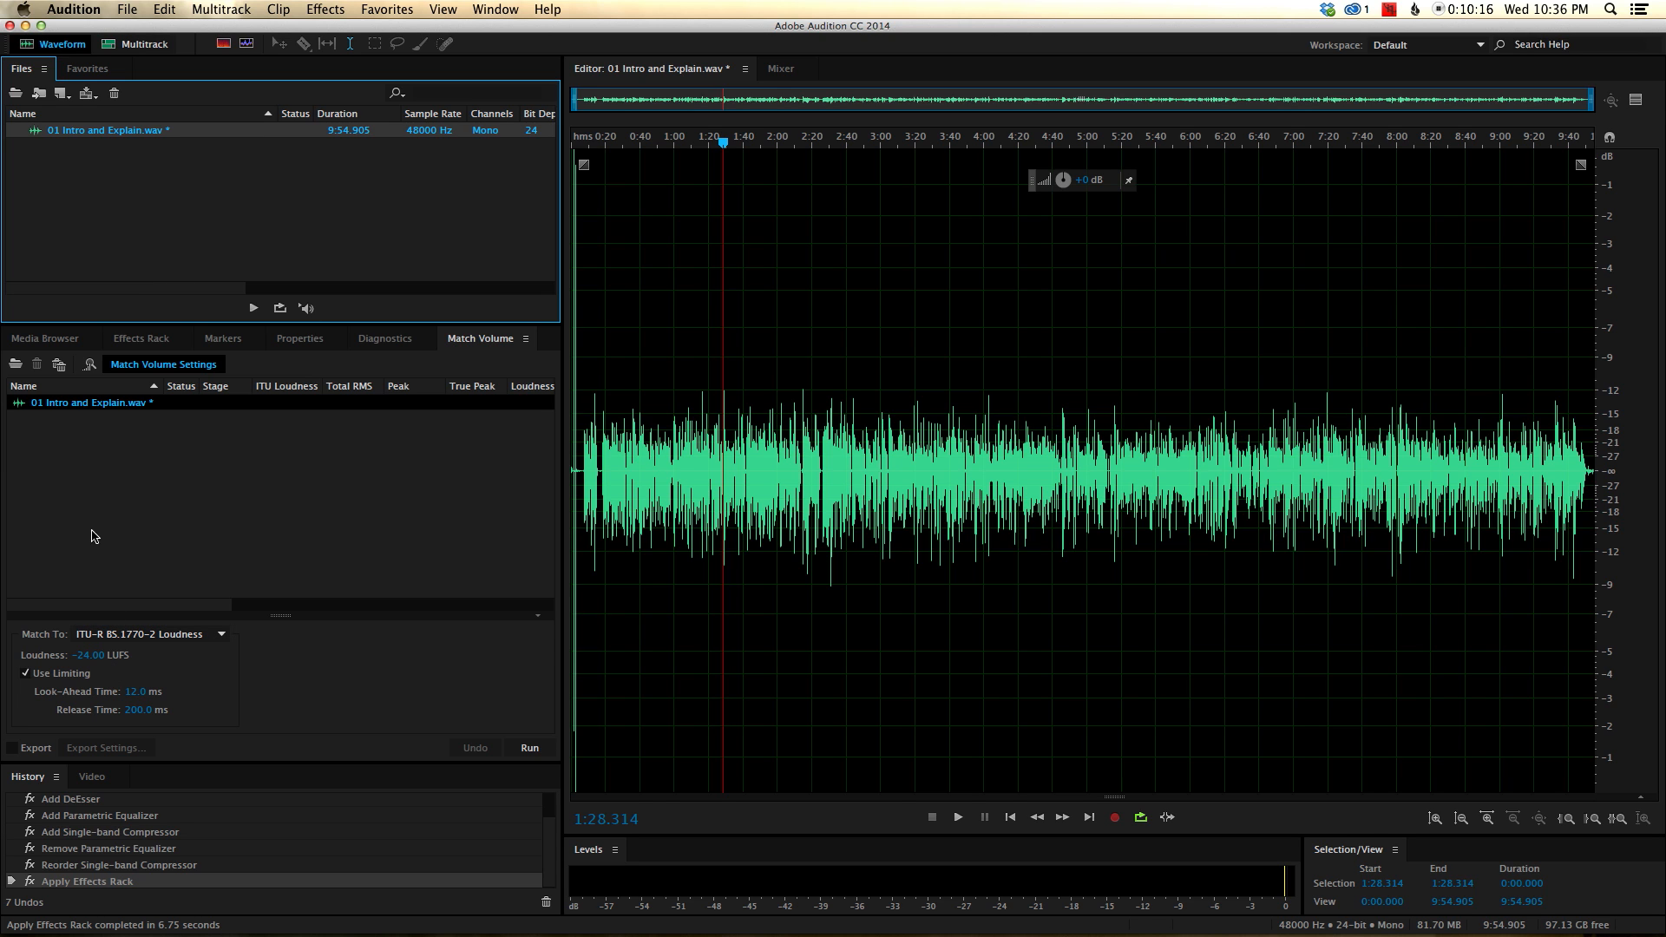
mouse_move(876, 217)
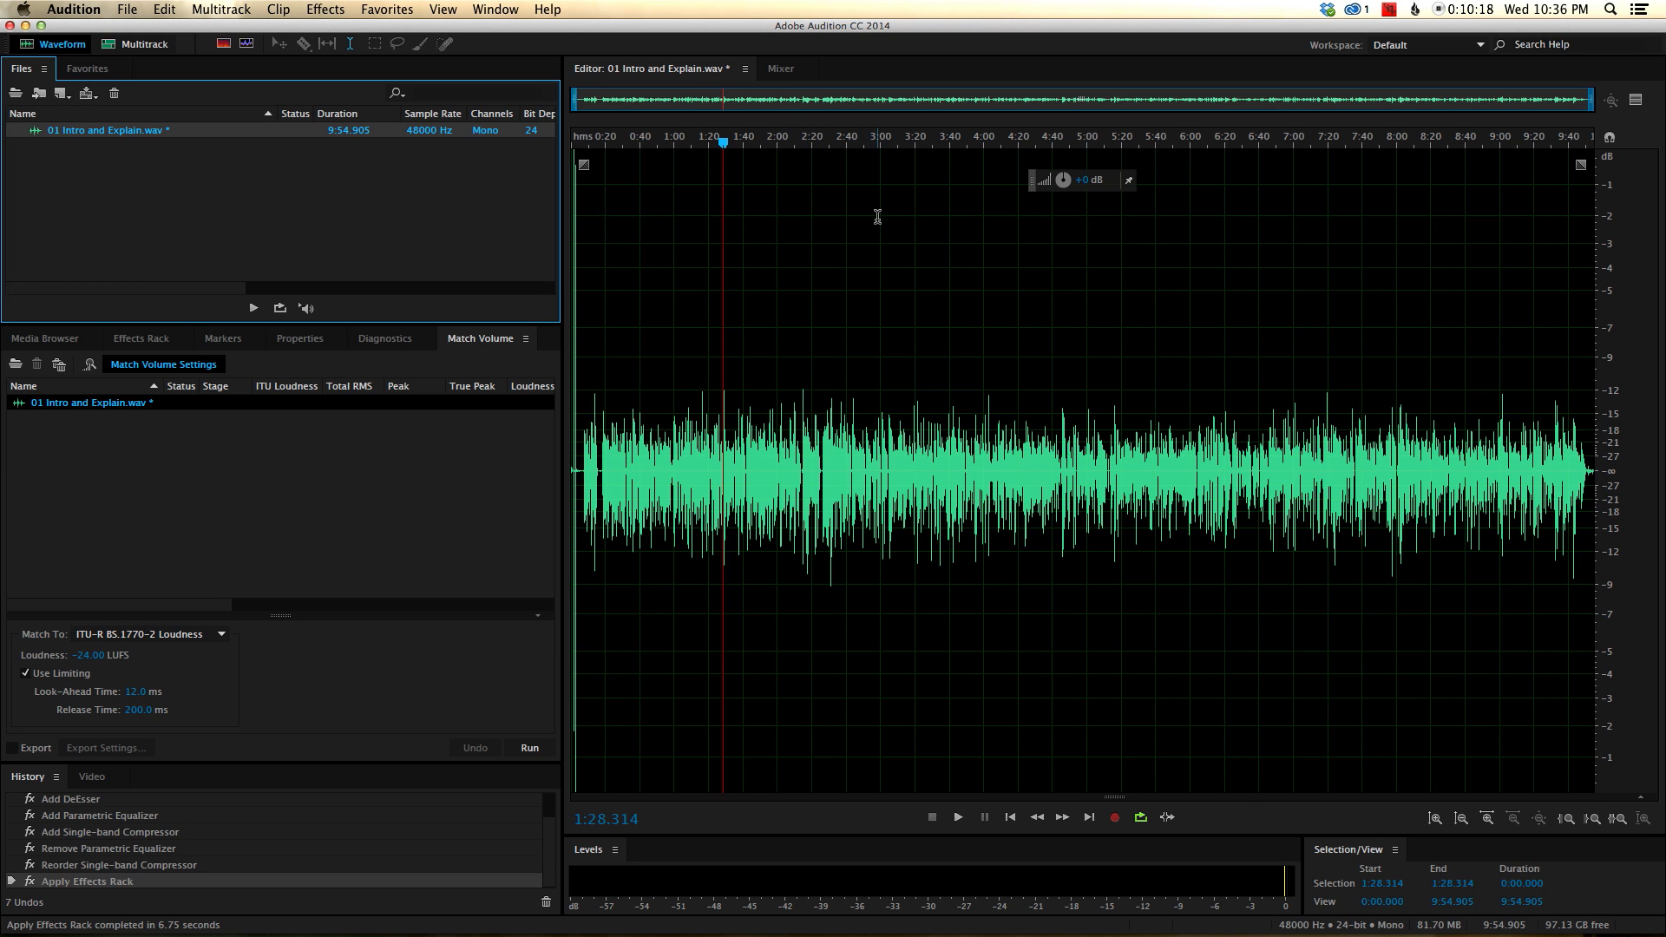
mouse_move(970, 168)
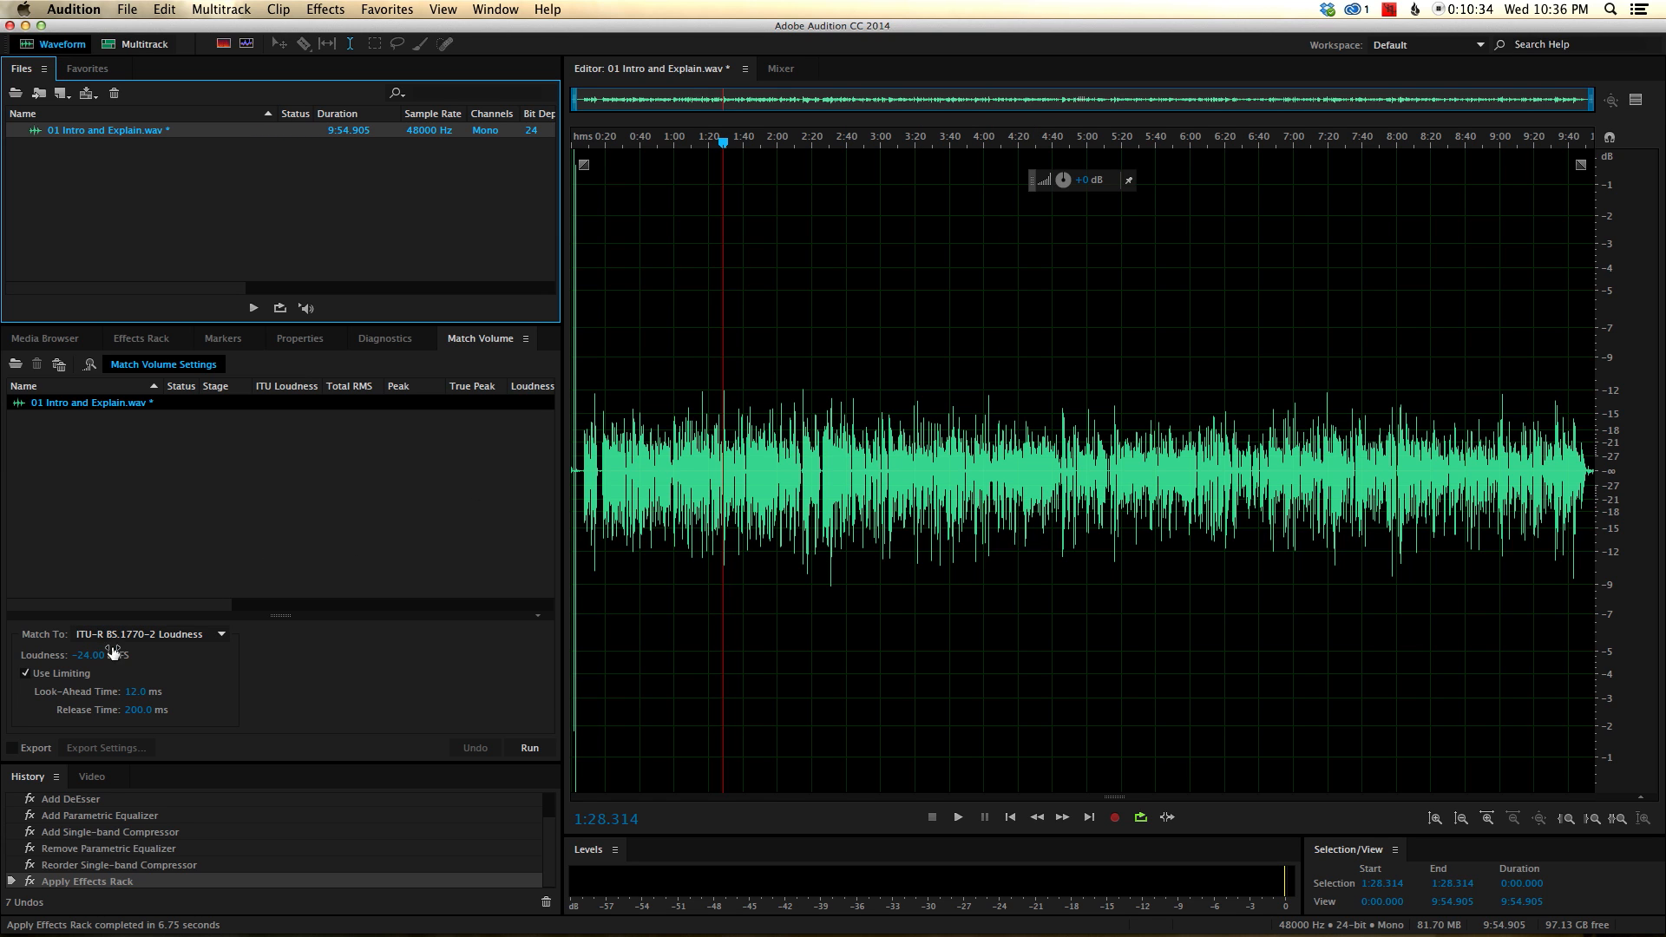
mouse_move(366, 645)
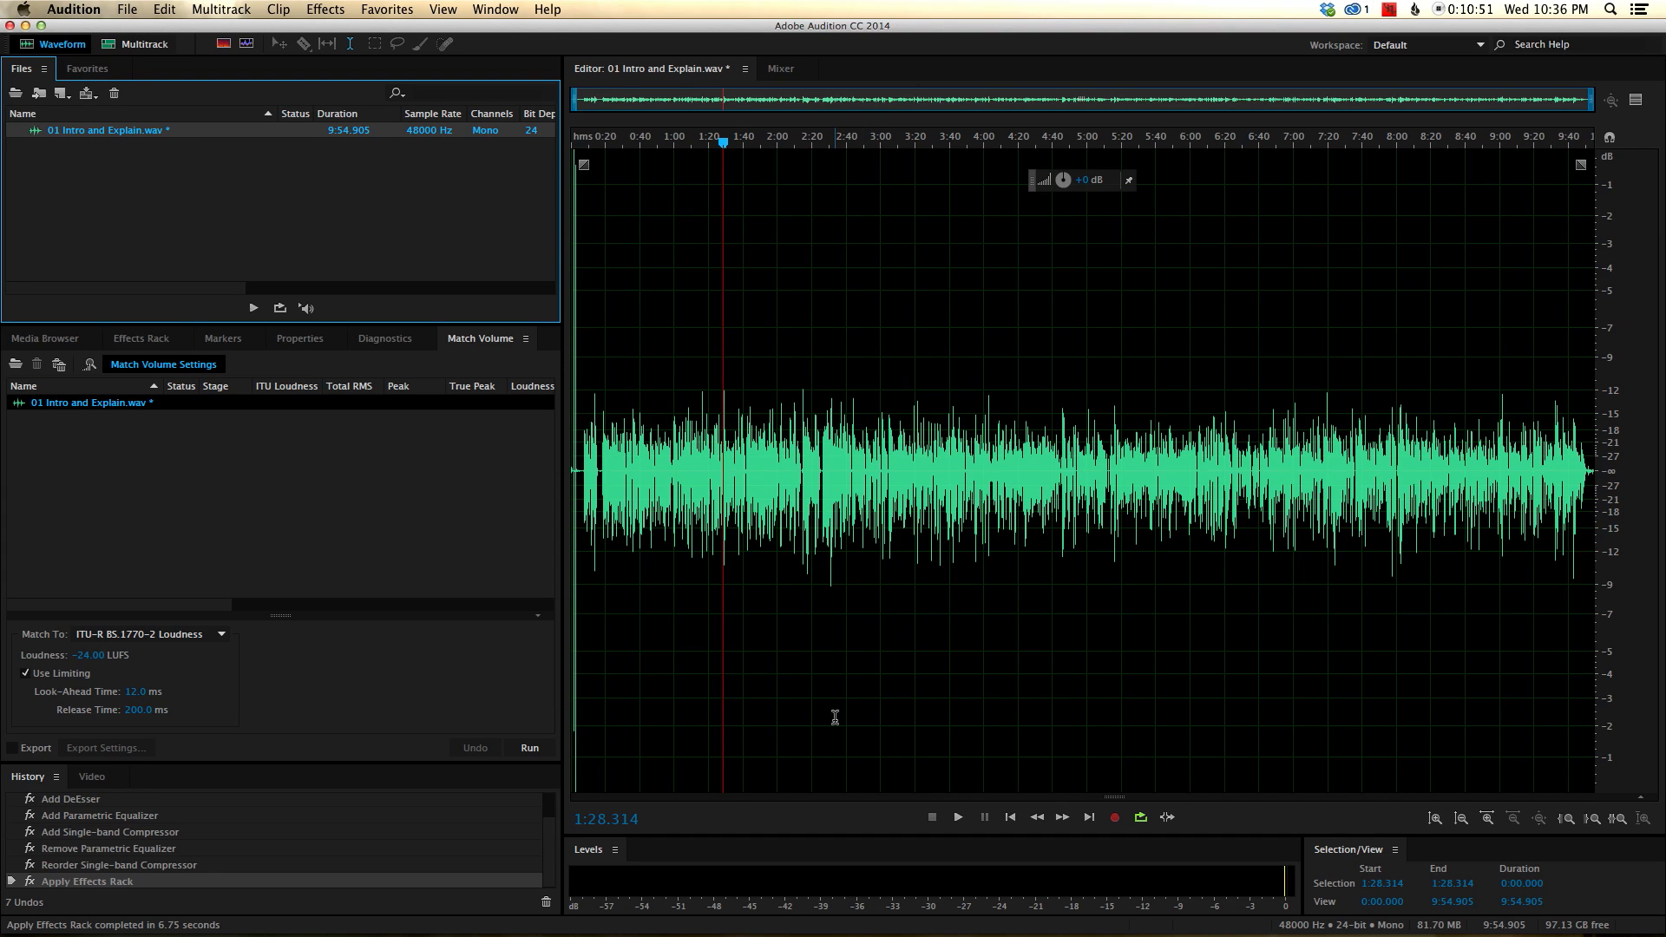
mouse_move(849, 405)
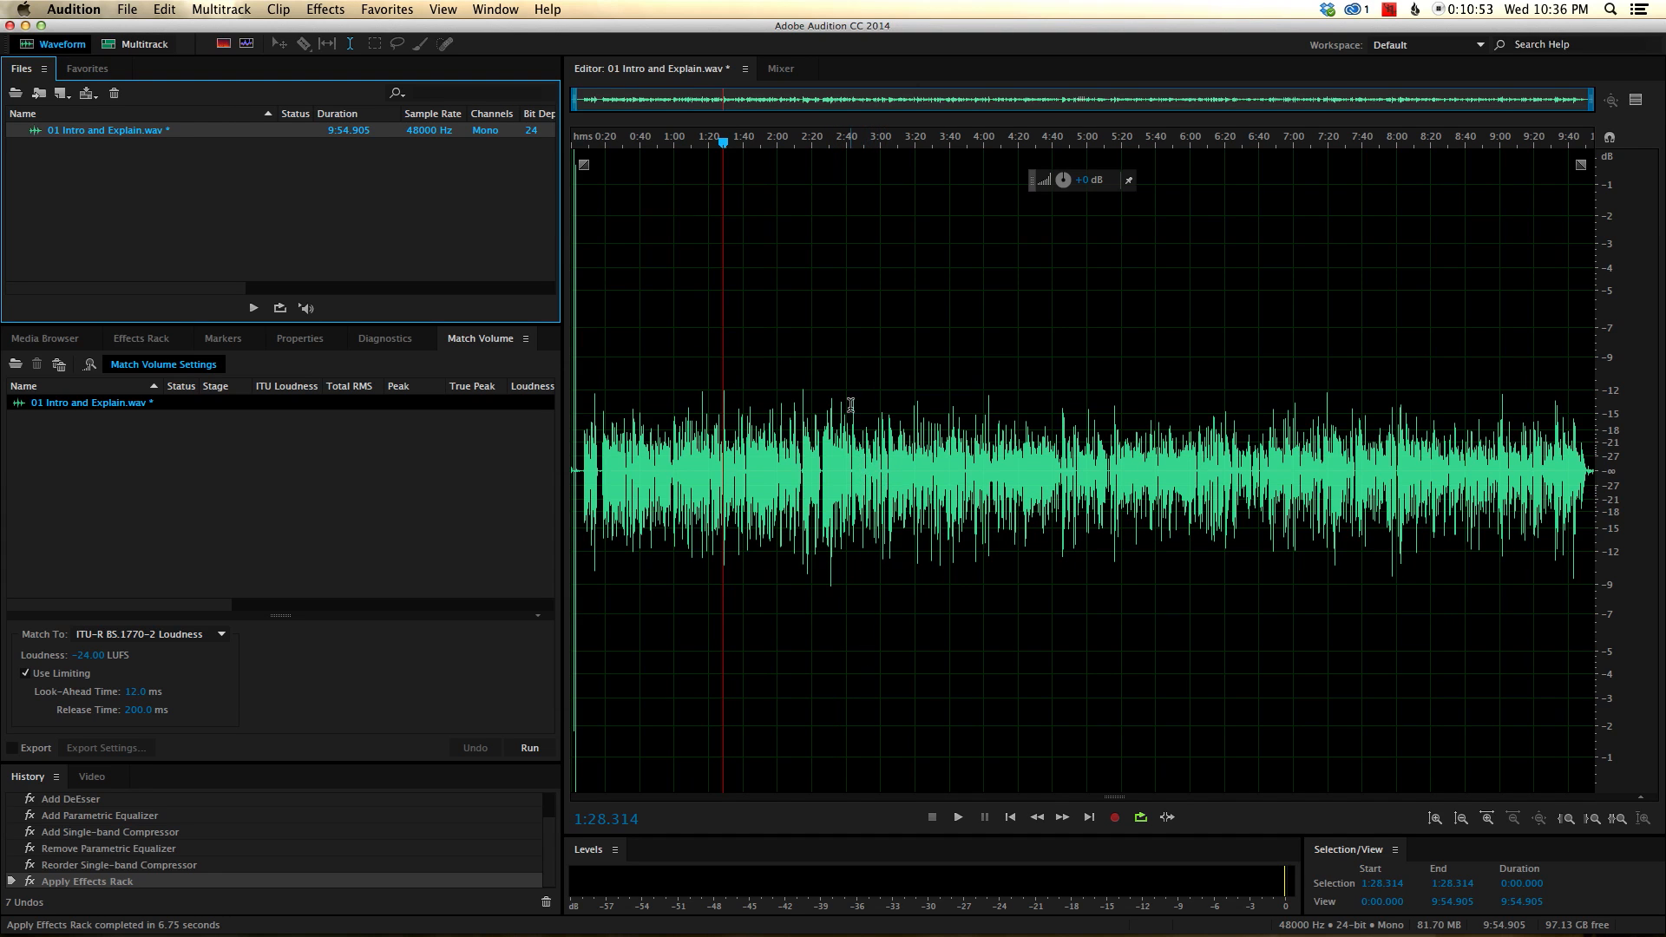
mouse_move(854, 439)
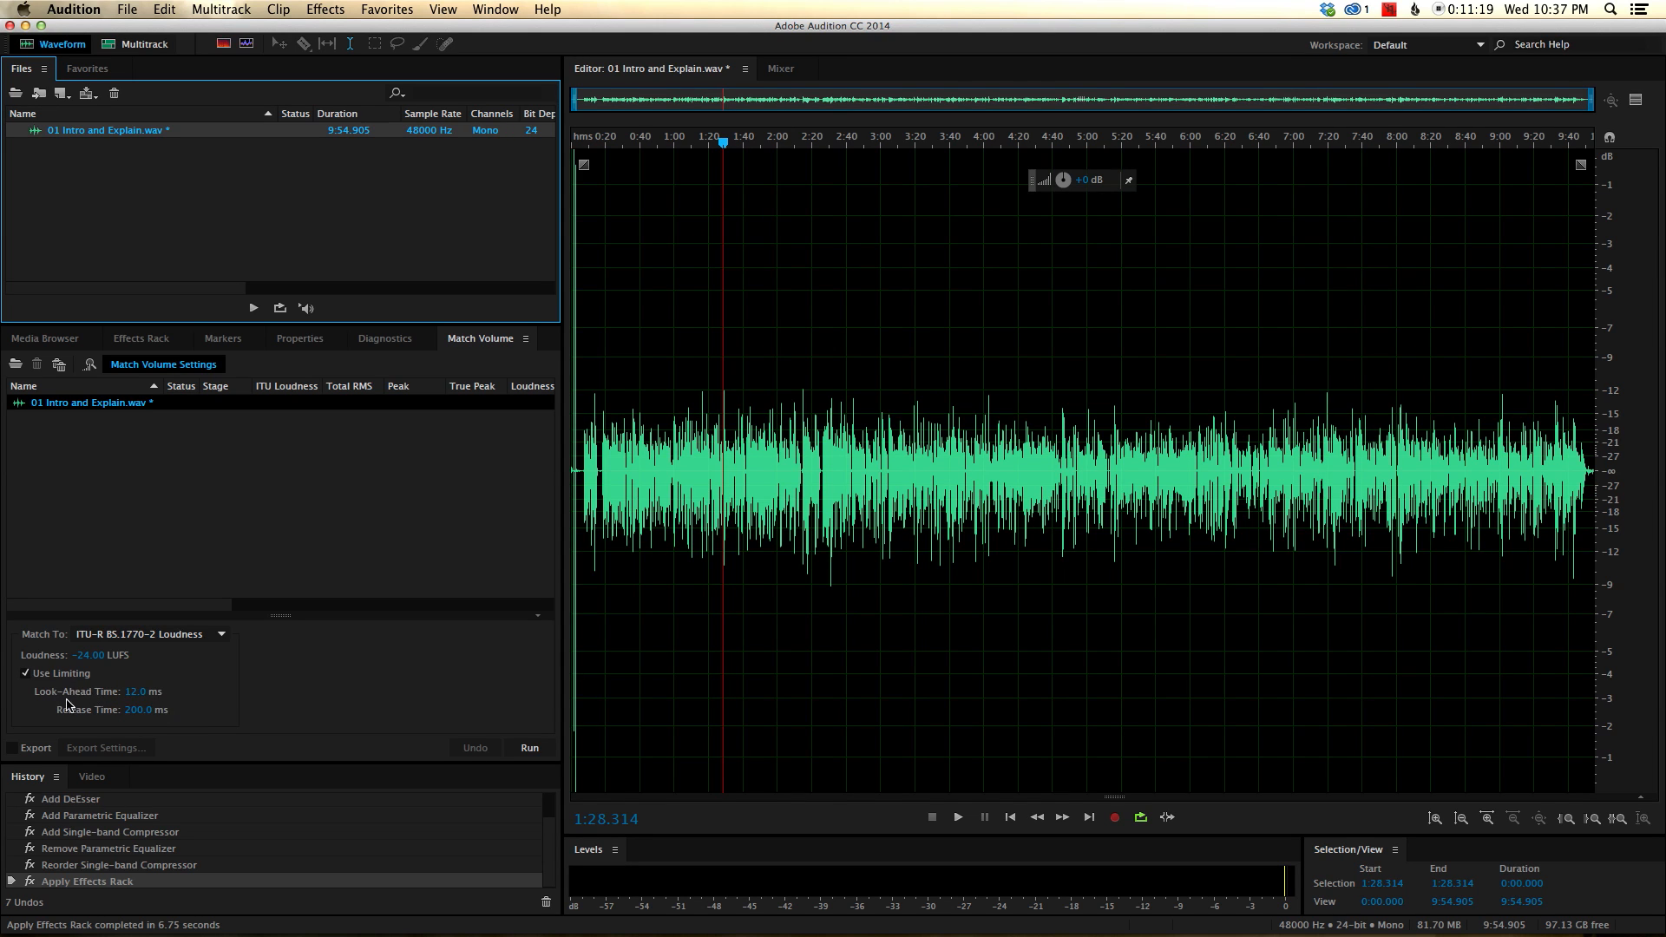
click(530, 746)
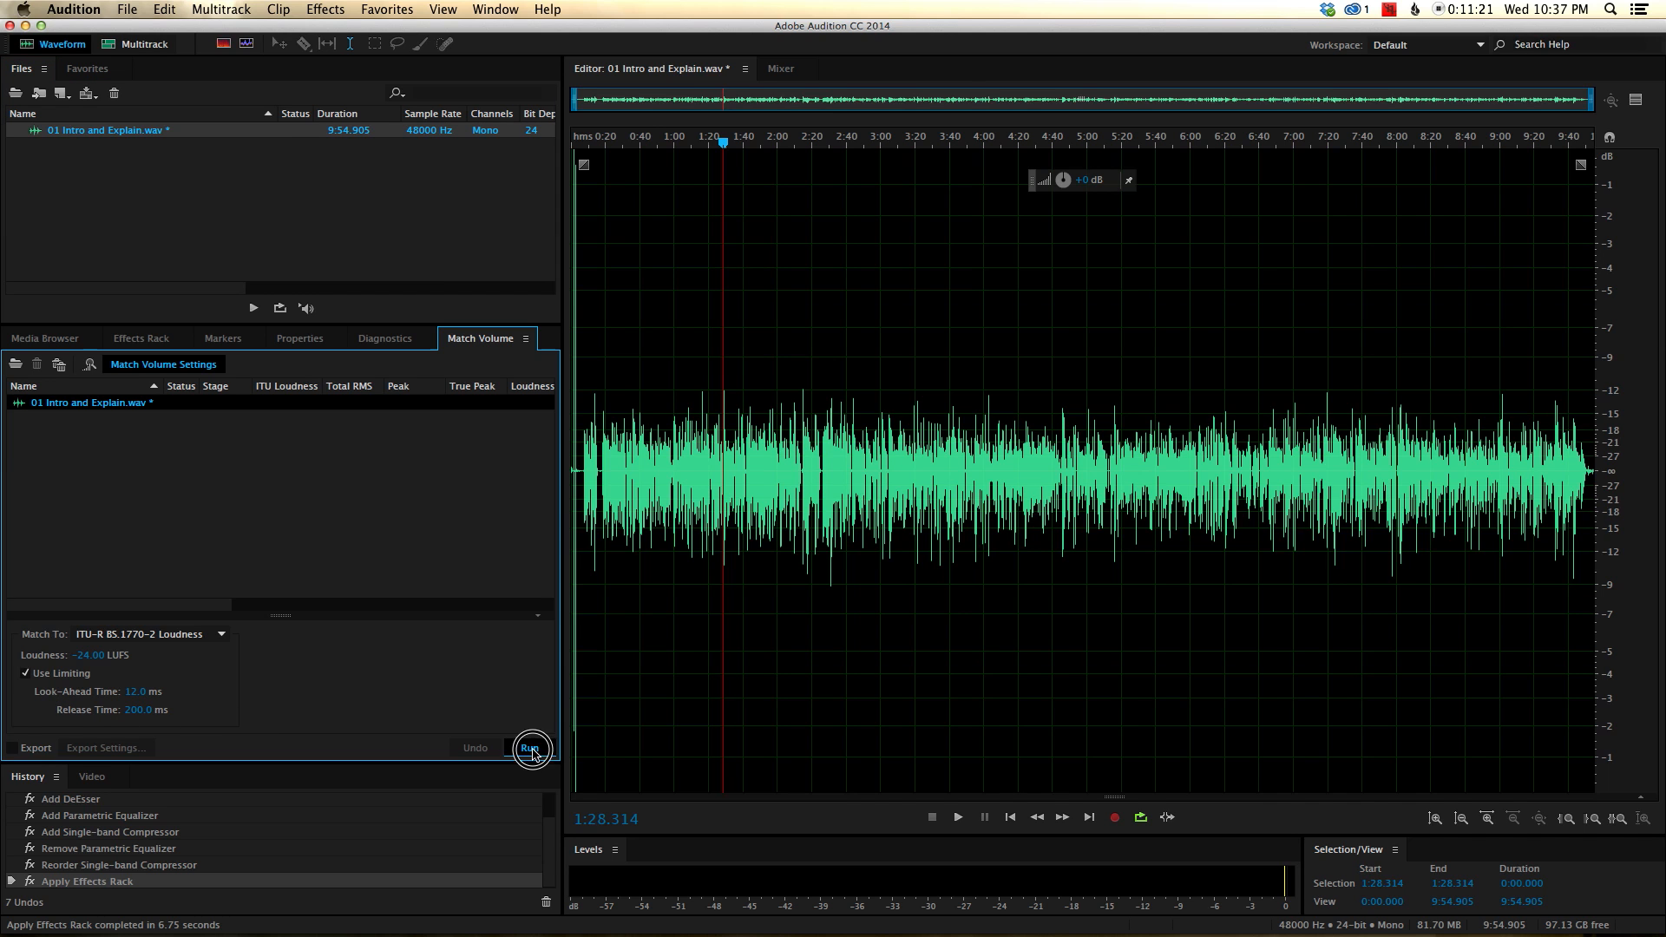
Run the loudness match to -24 LUFS with the Hard Limiter on the intro file.
click(531, 746)
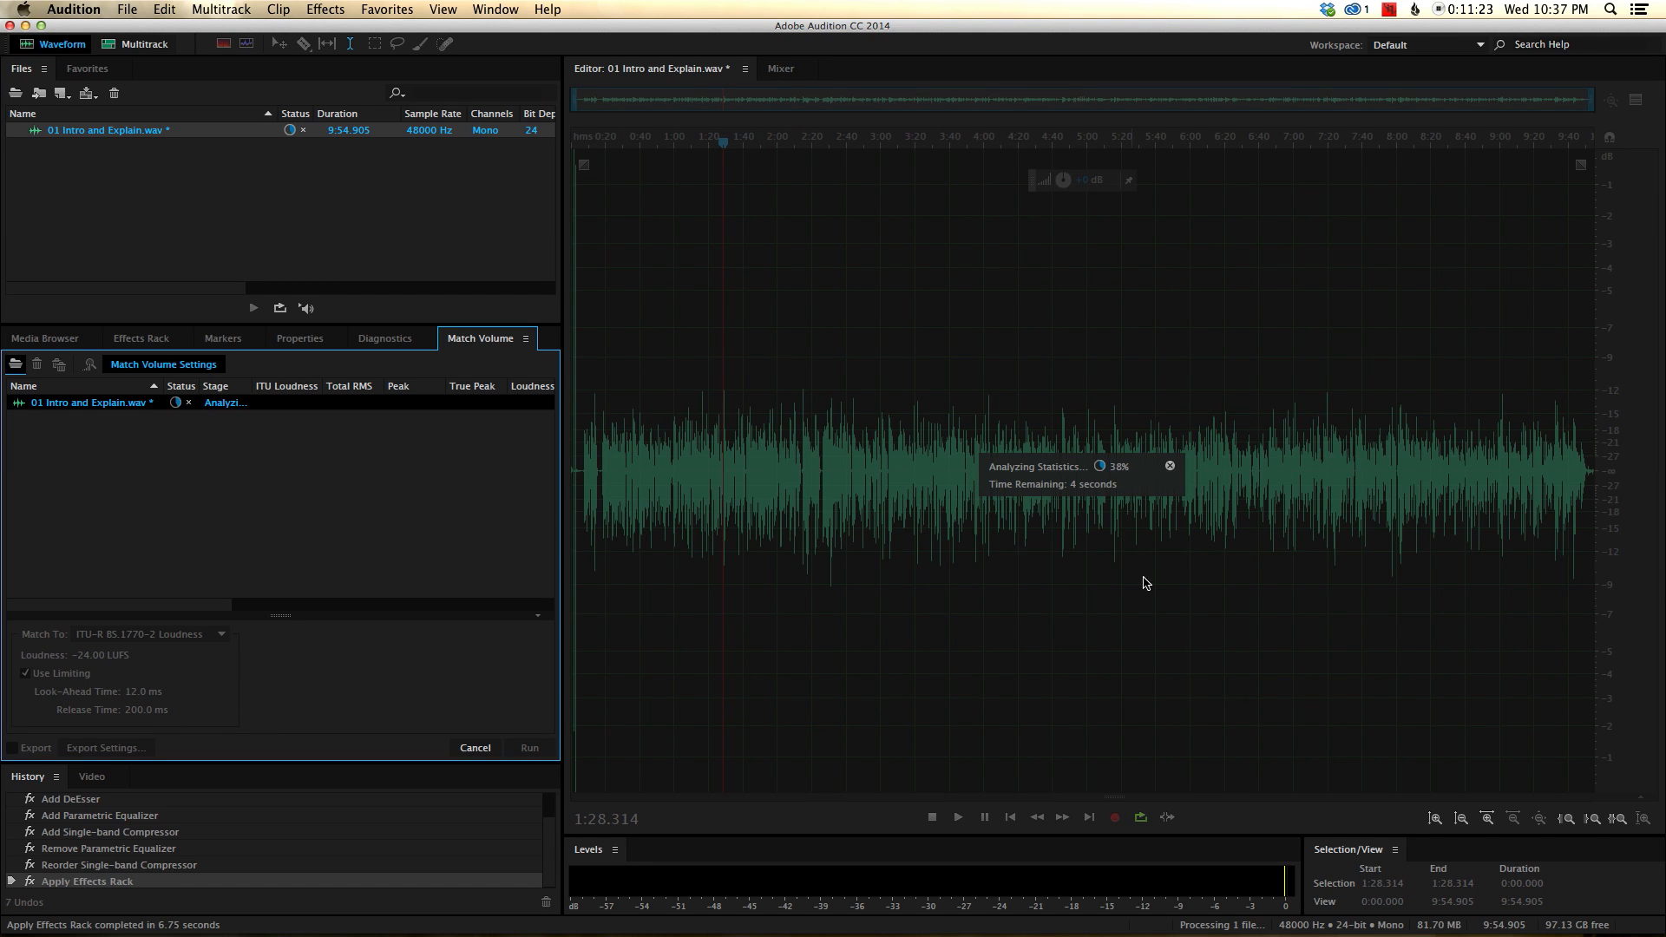
mouse_move(812, 434)
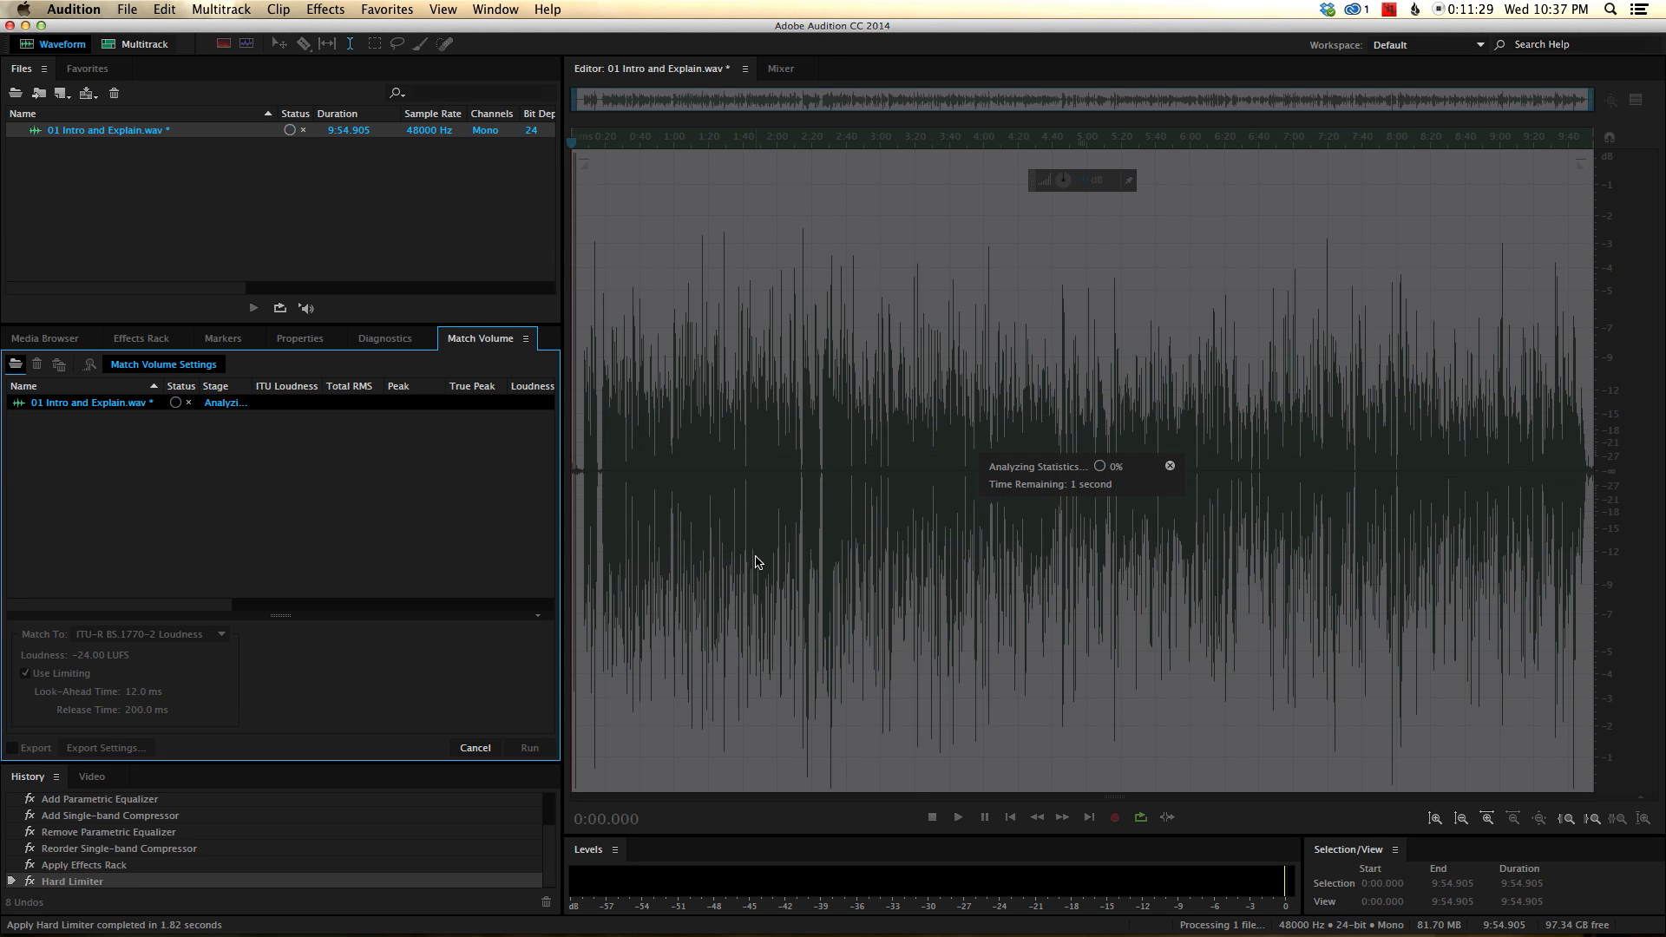
mouse_move(859, 709)
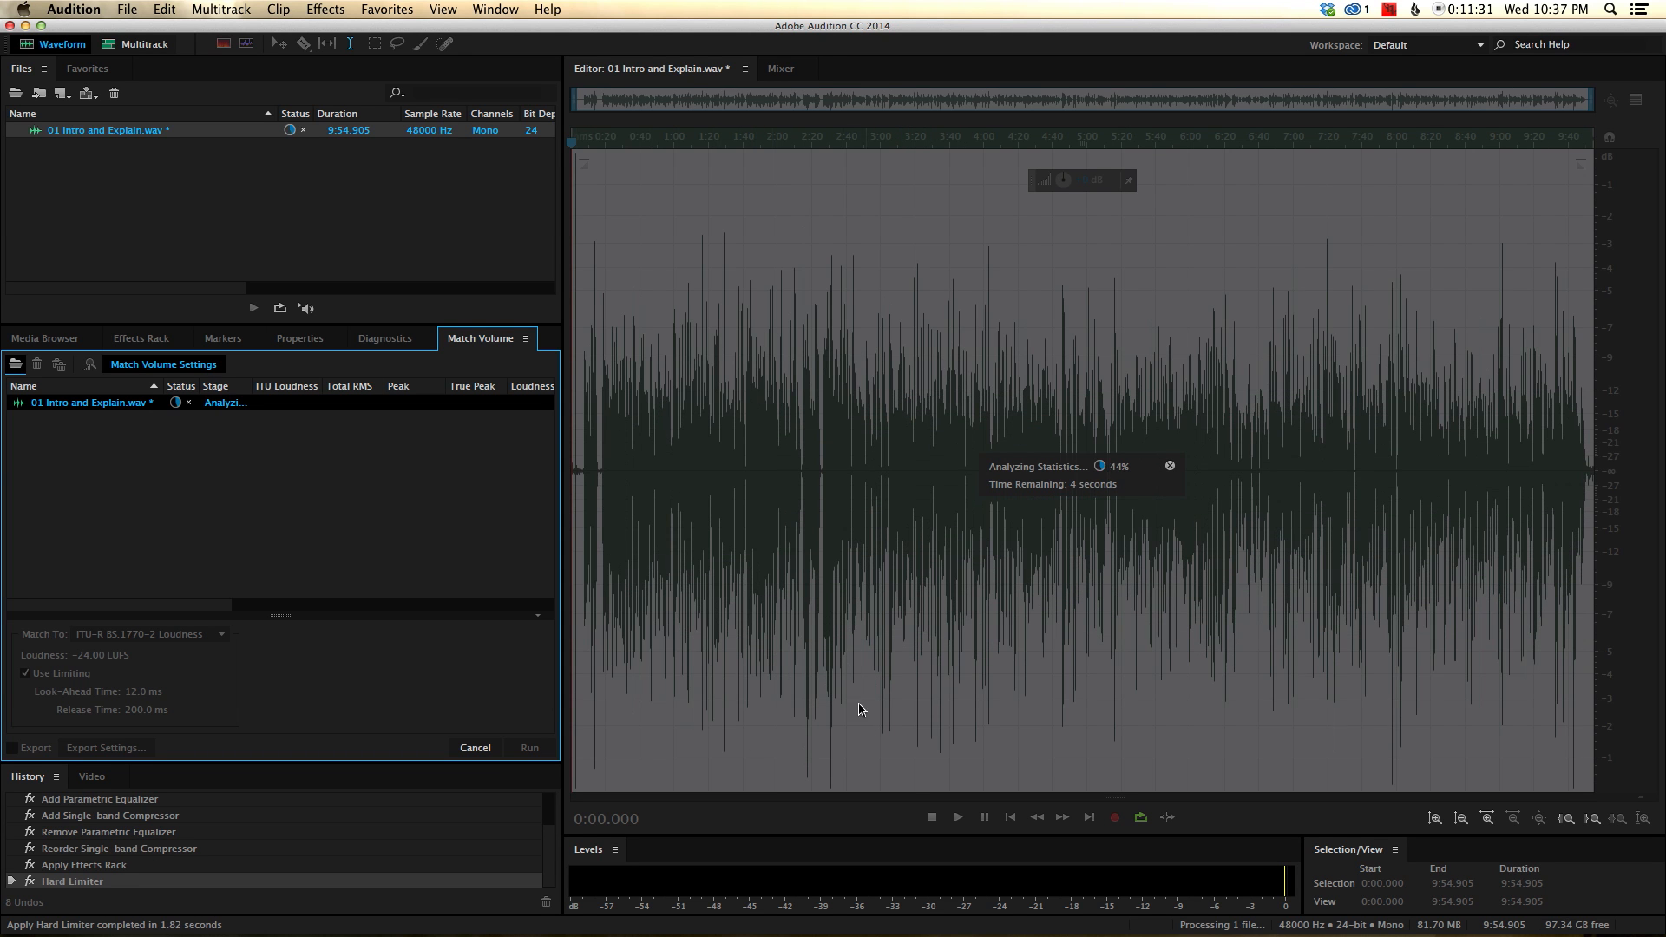
mouse_move(826, 371)
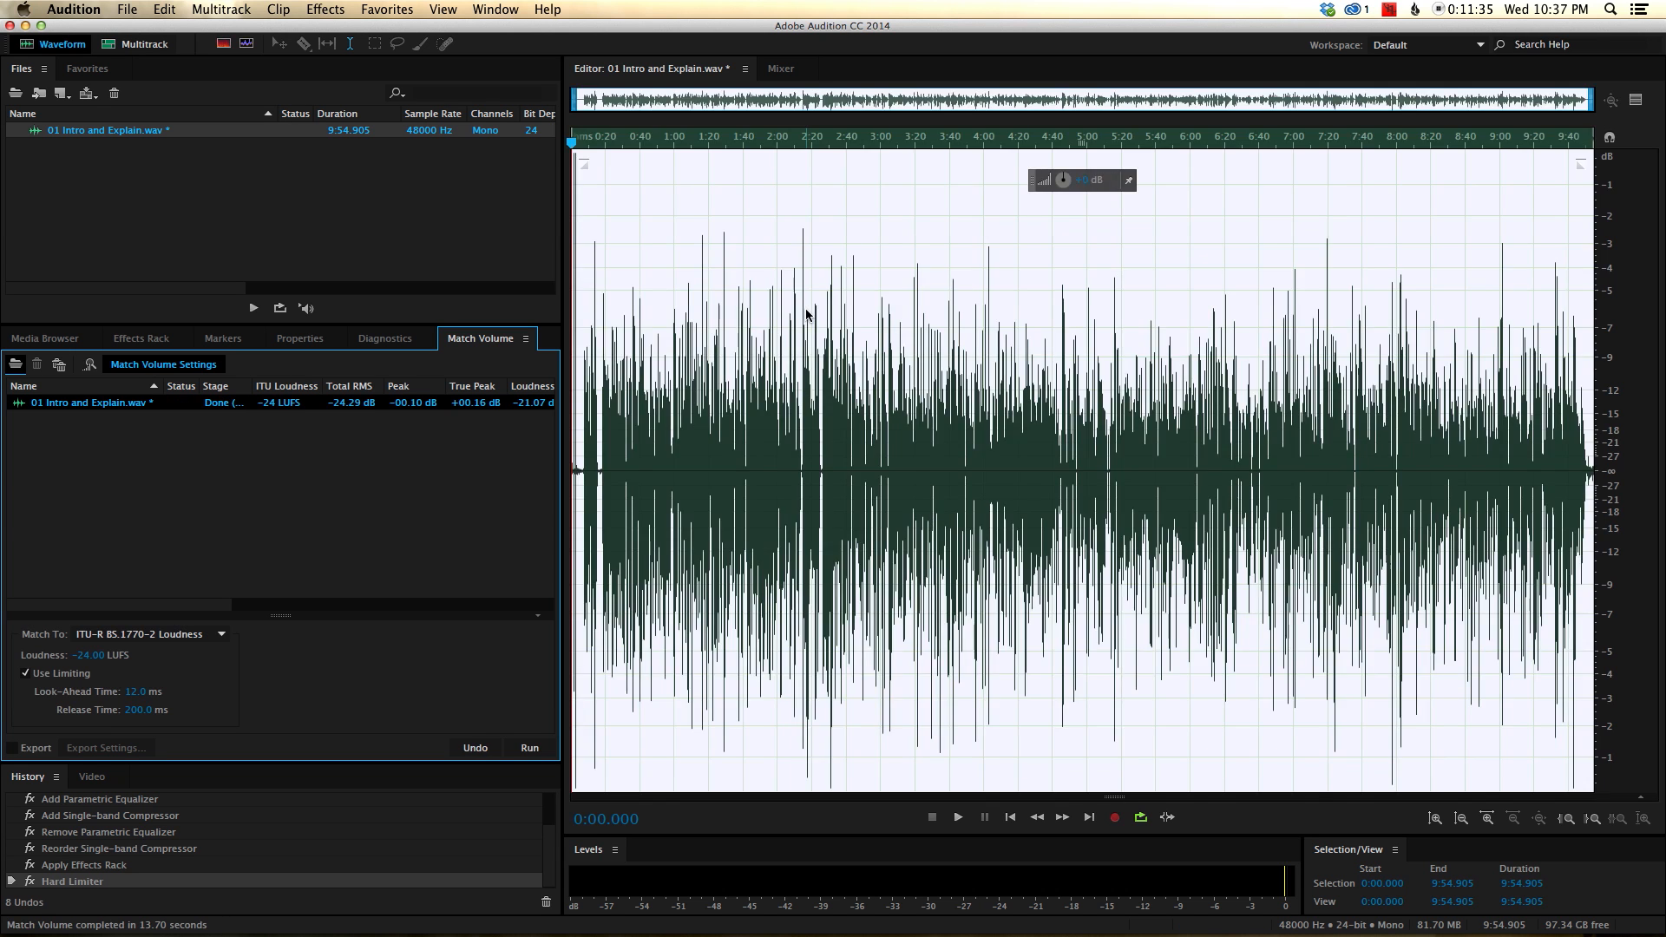
click(805, 308)
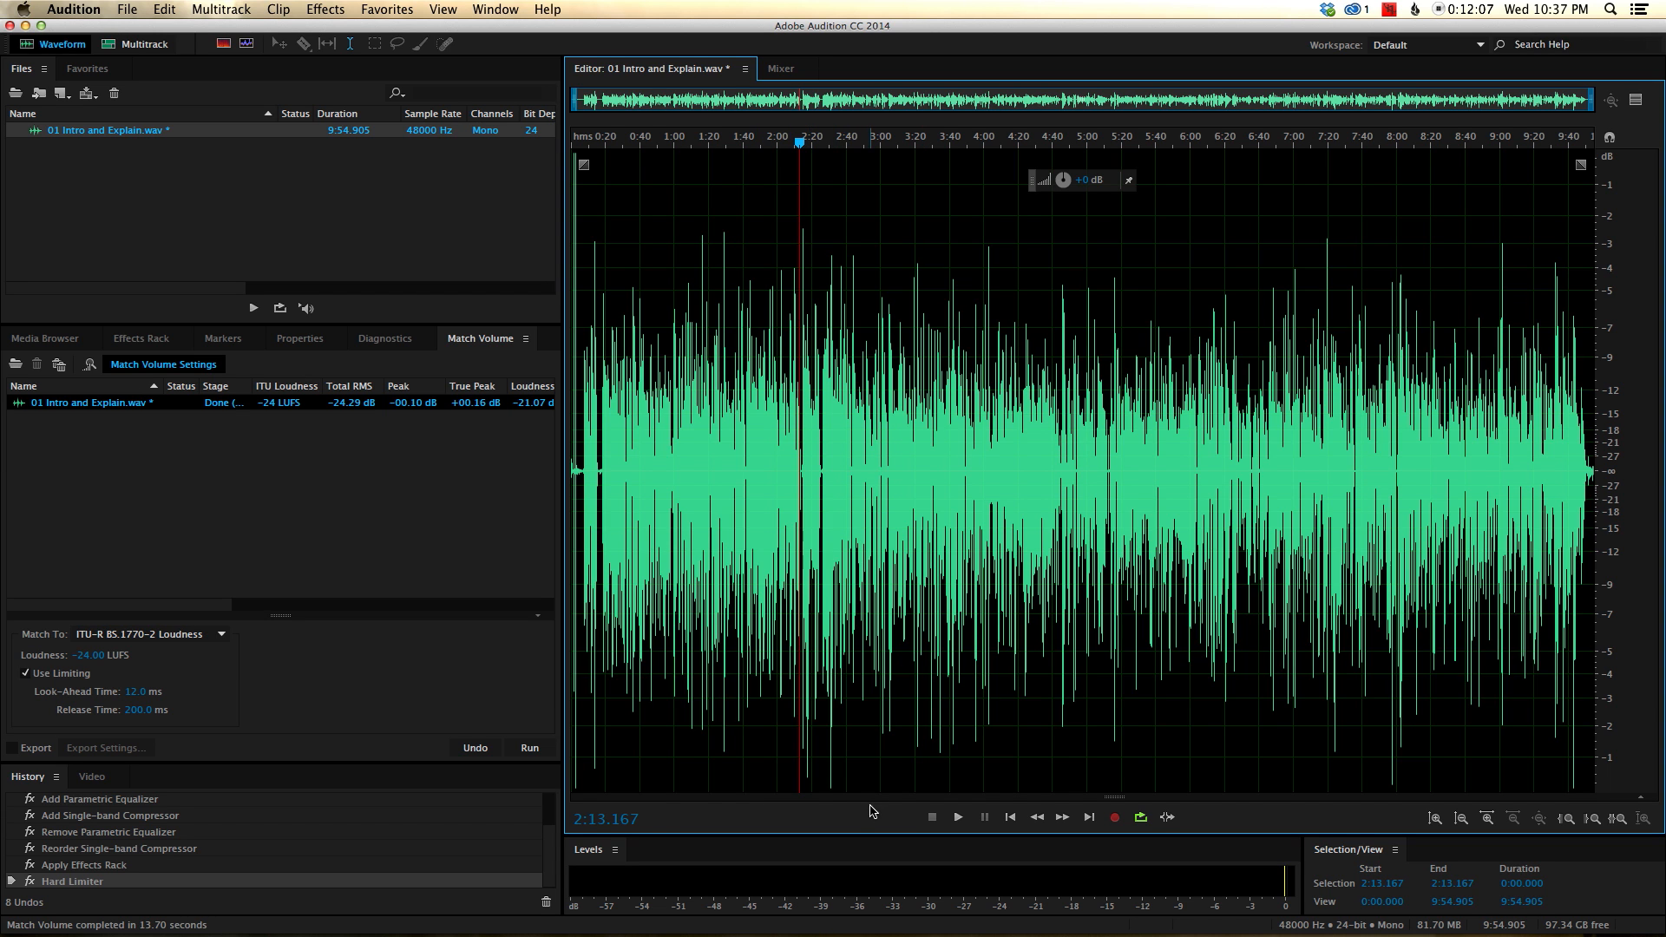
mouse_move(834, 793)
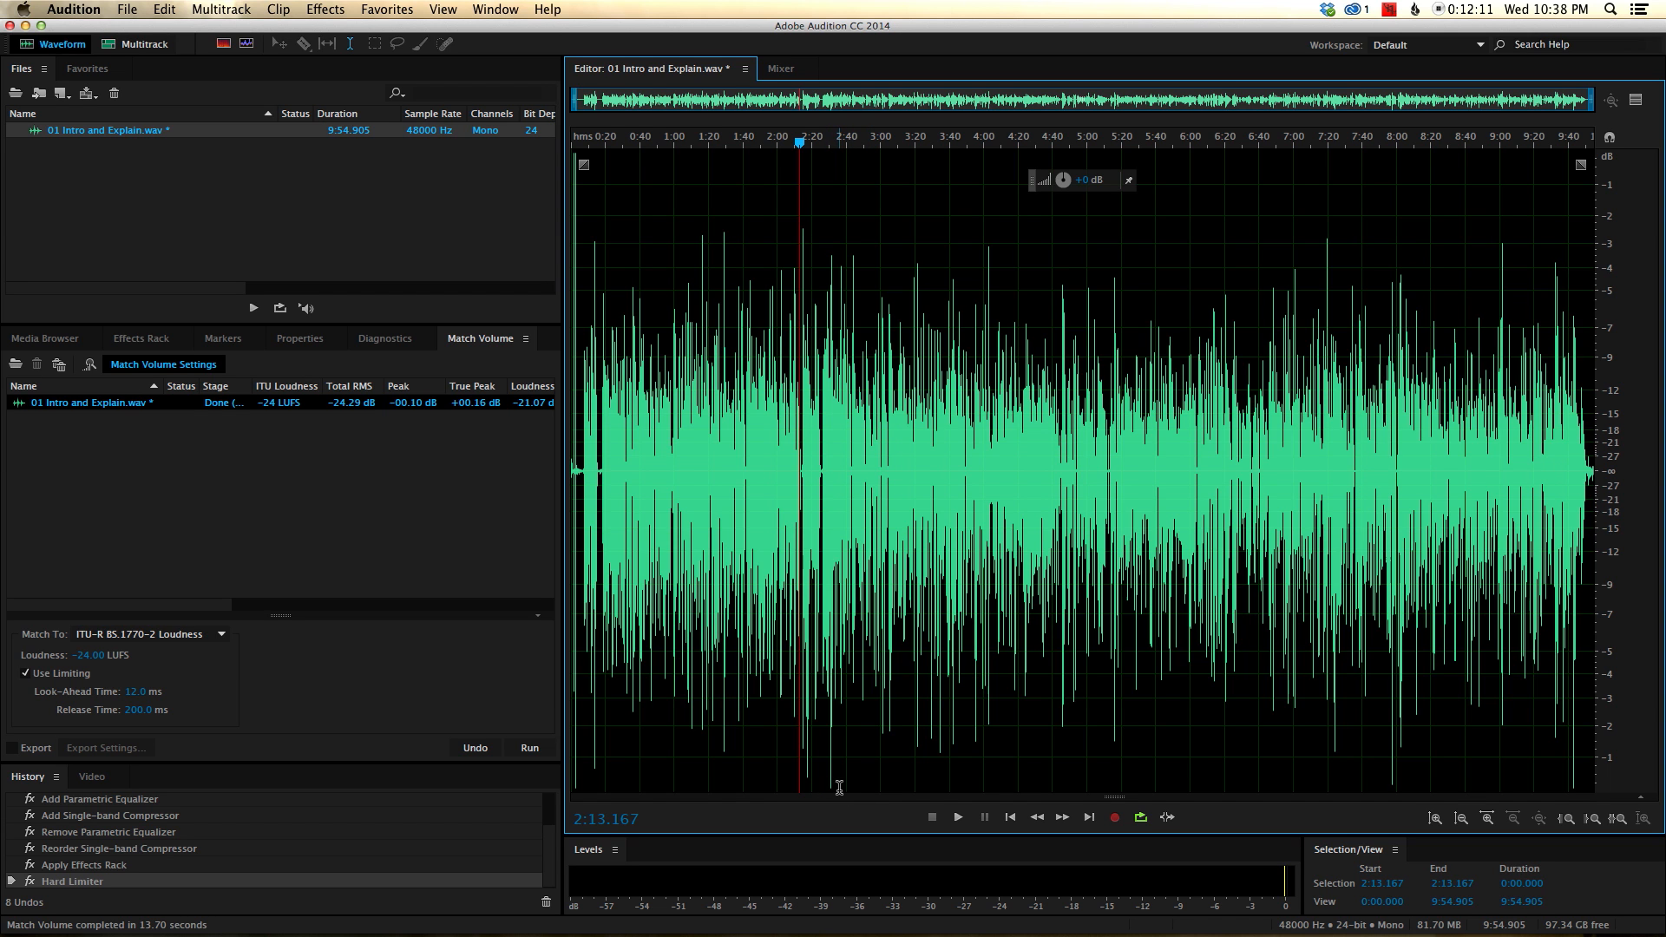
mouse_move(1506, 806)
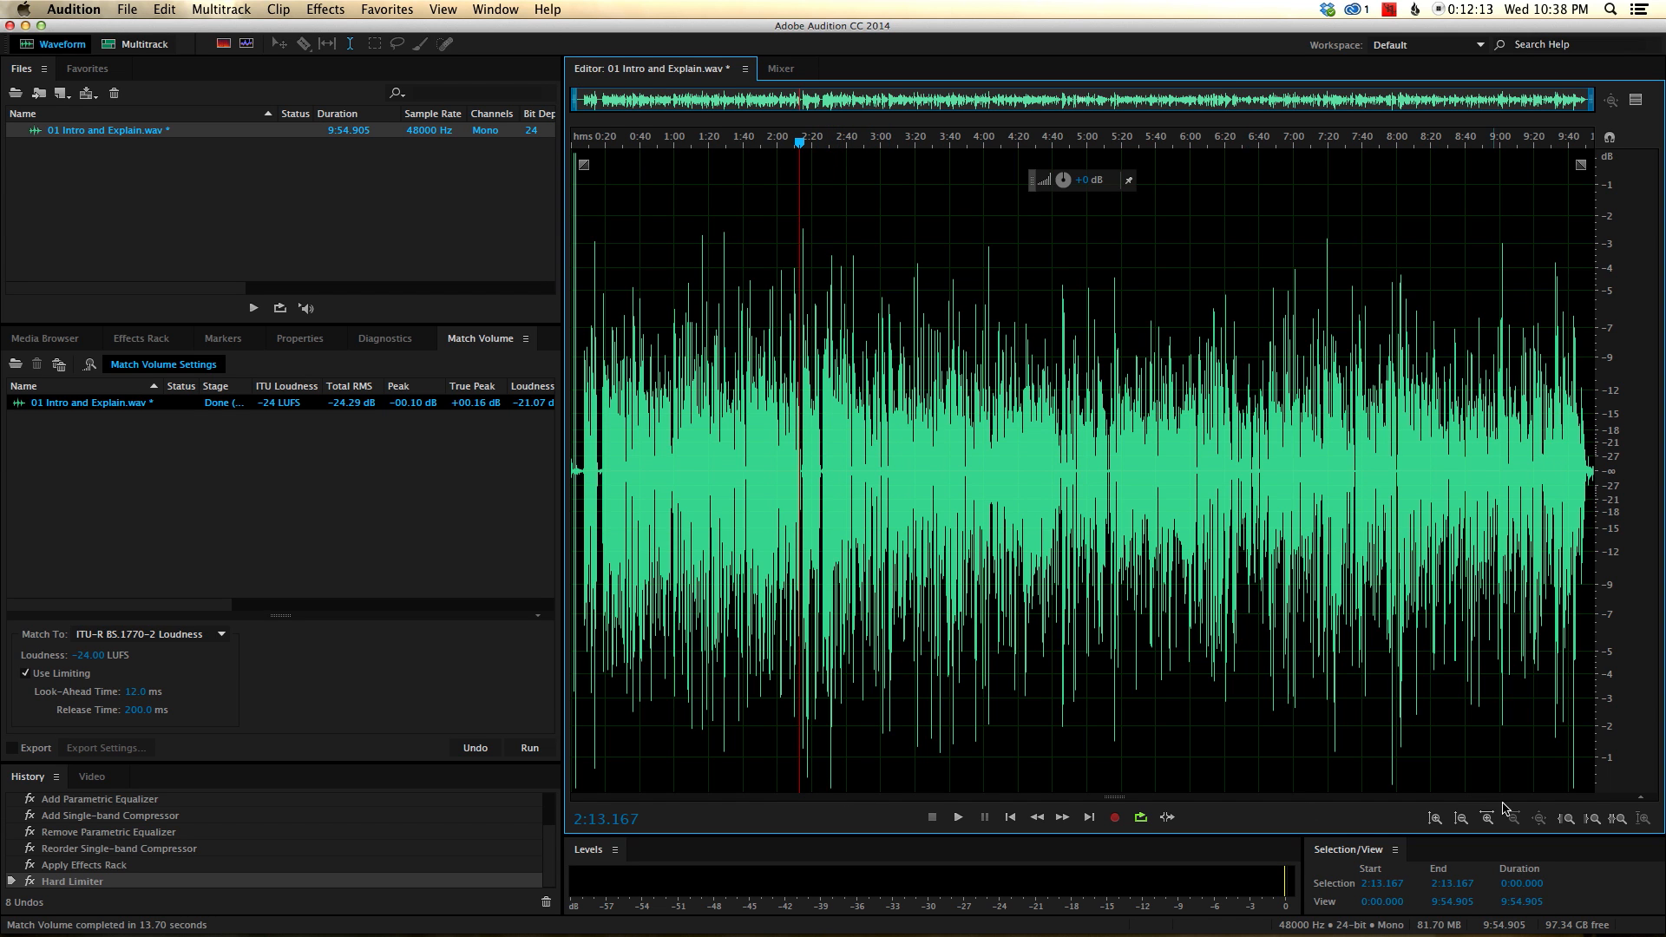
mouse_move(1015, 760)
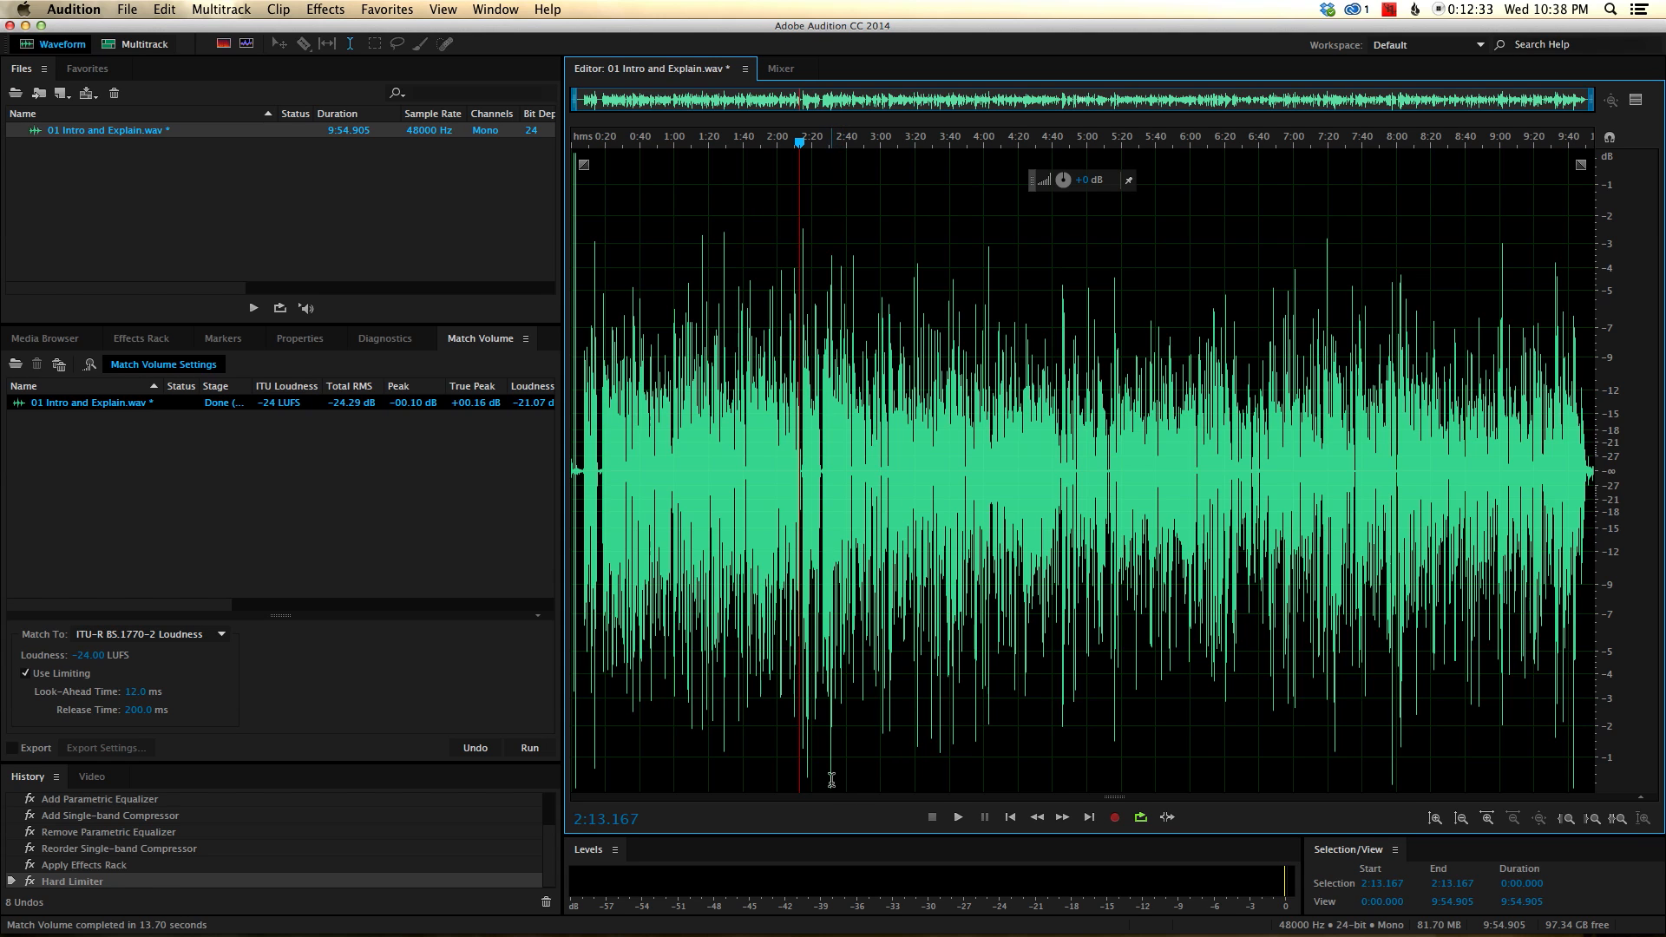
mouse_move(836, 780)
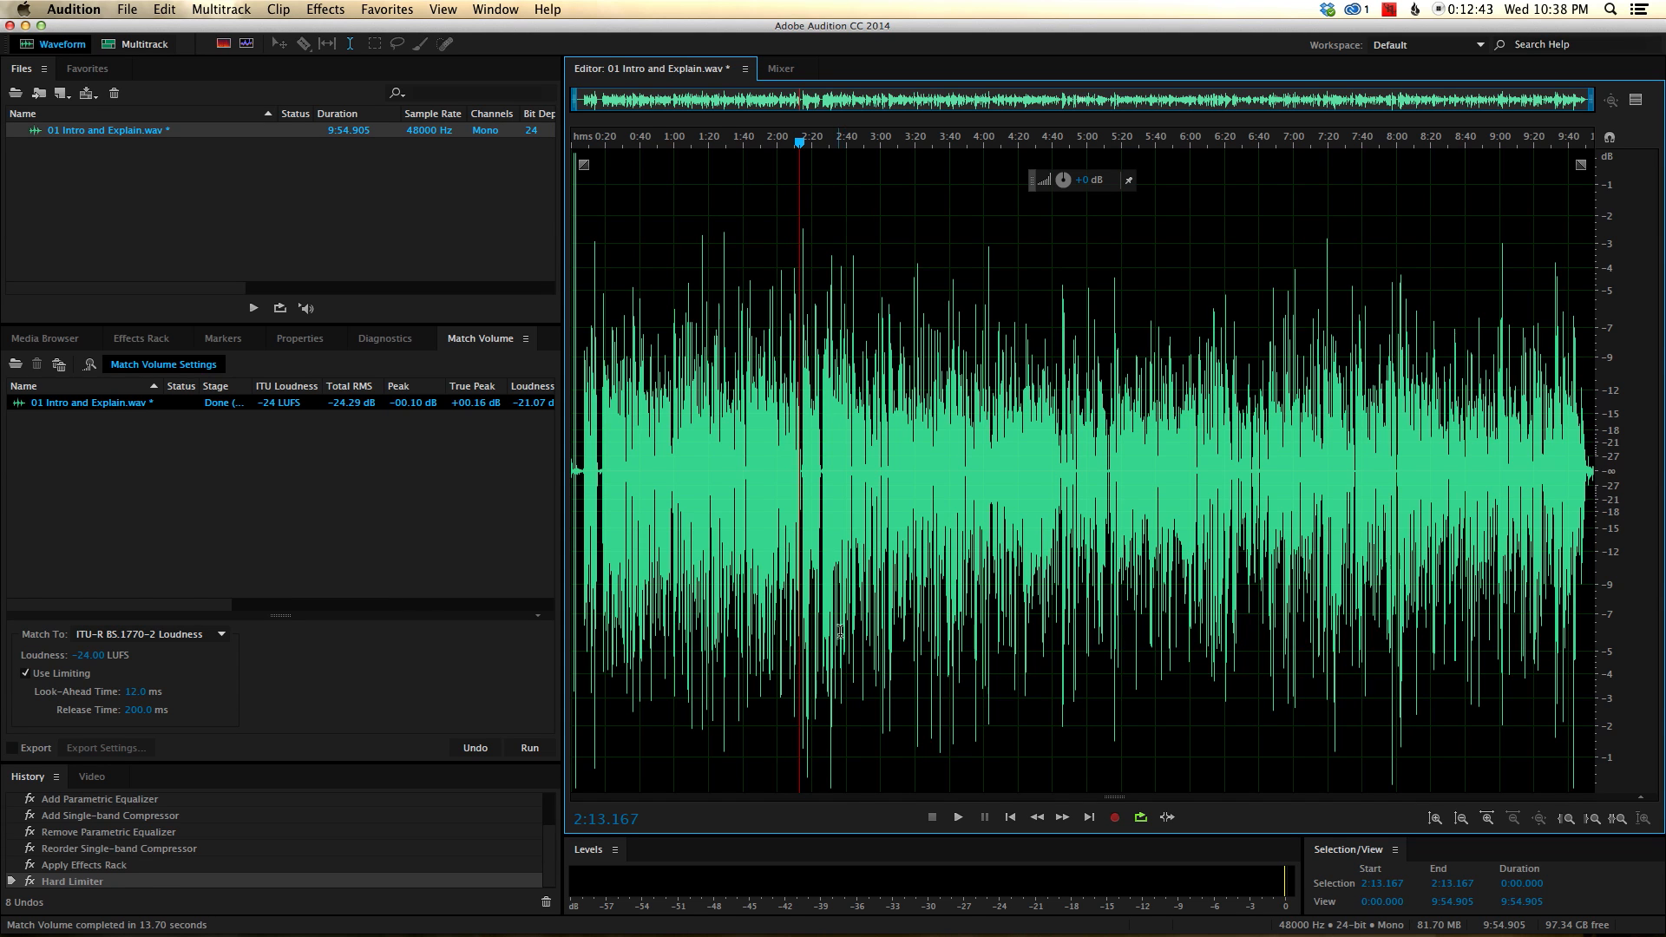
click(324, 8)
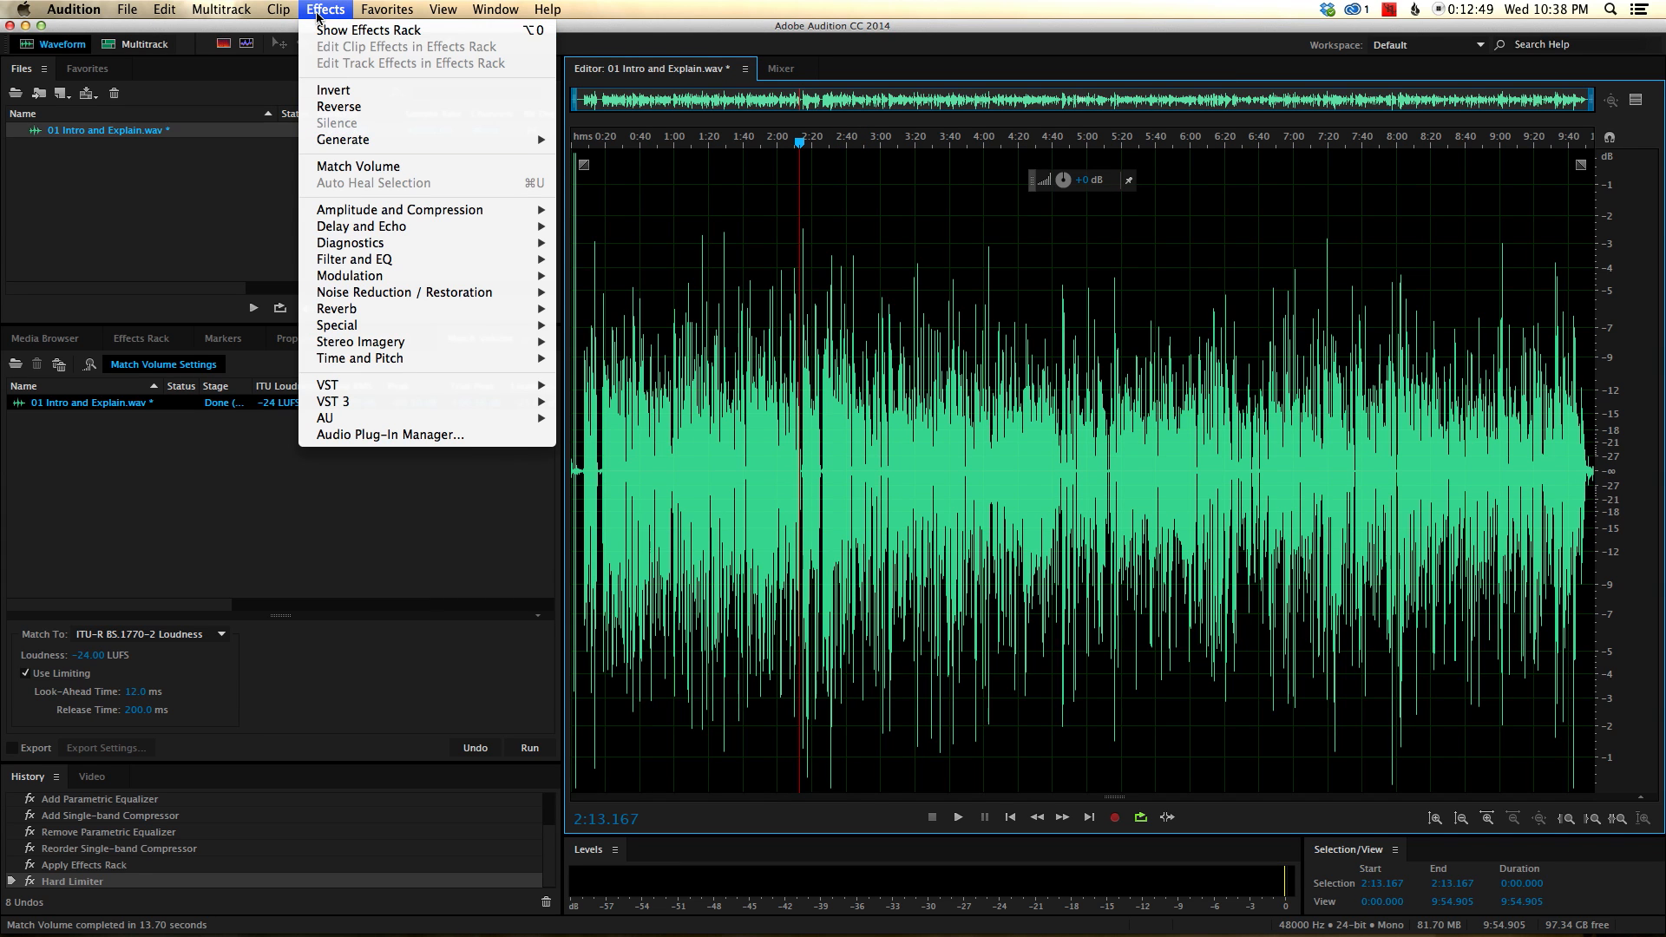
mouse_move(359, 167)
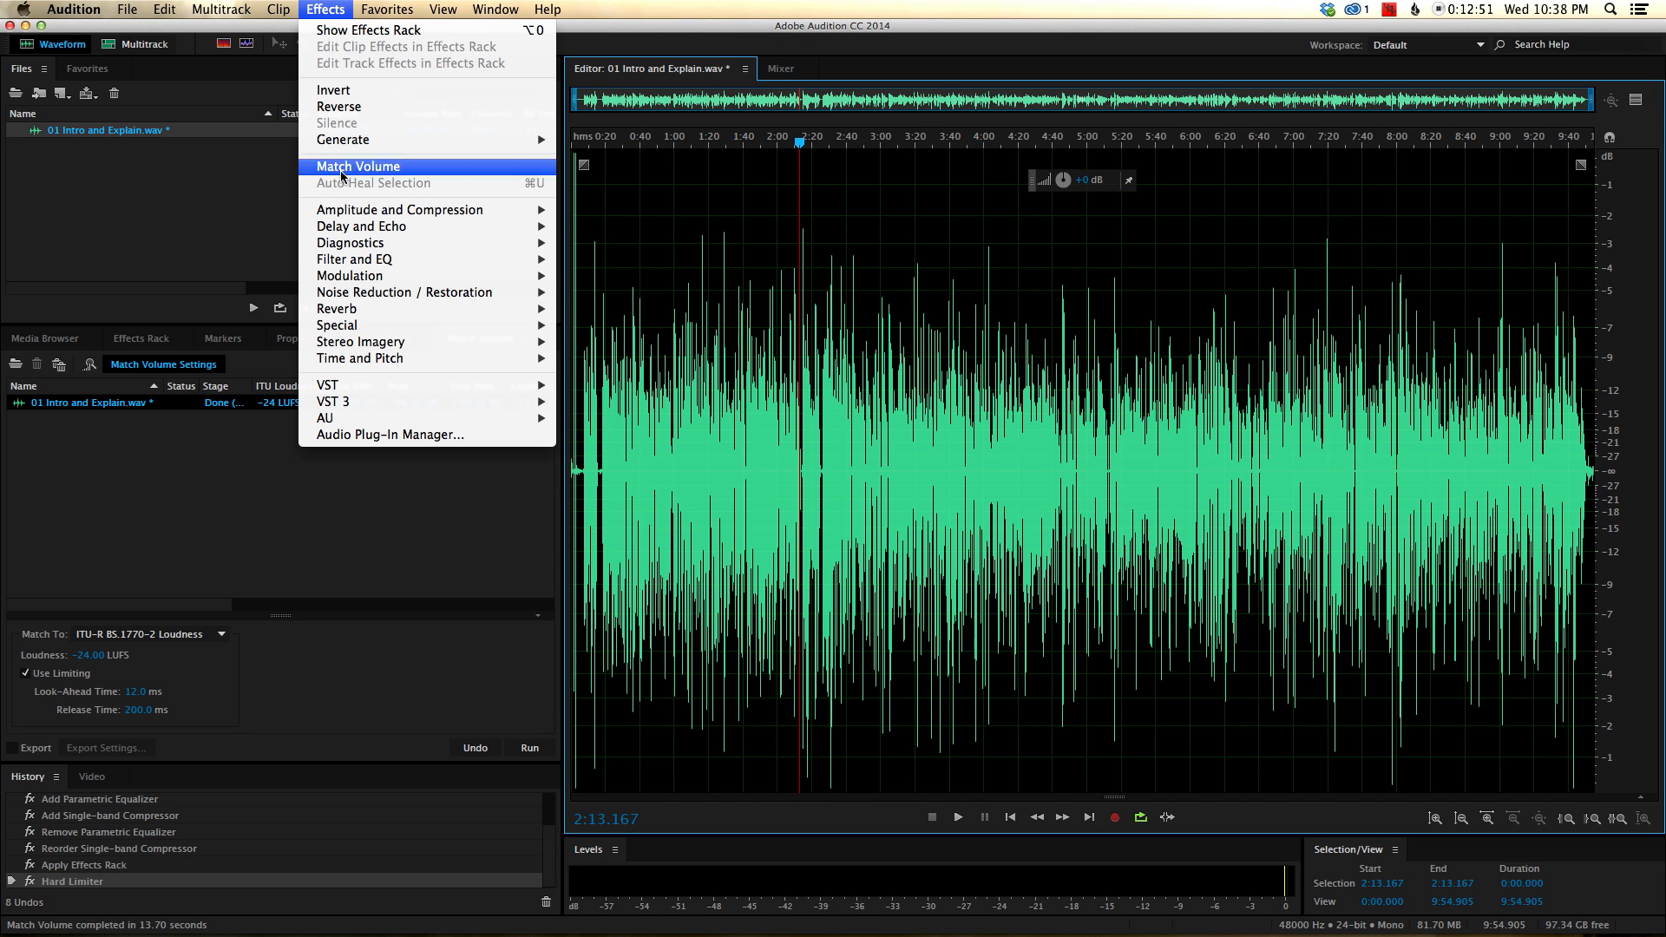
mouse_move(337, 325)
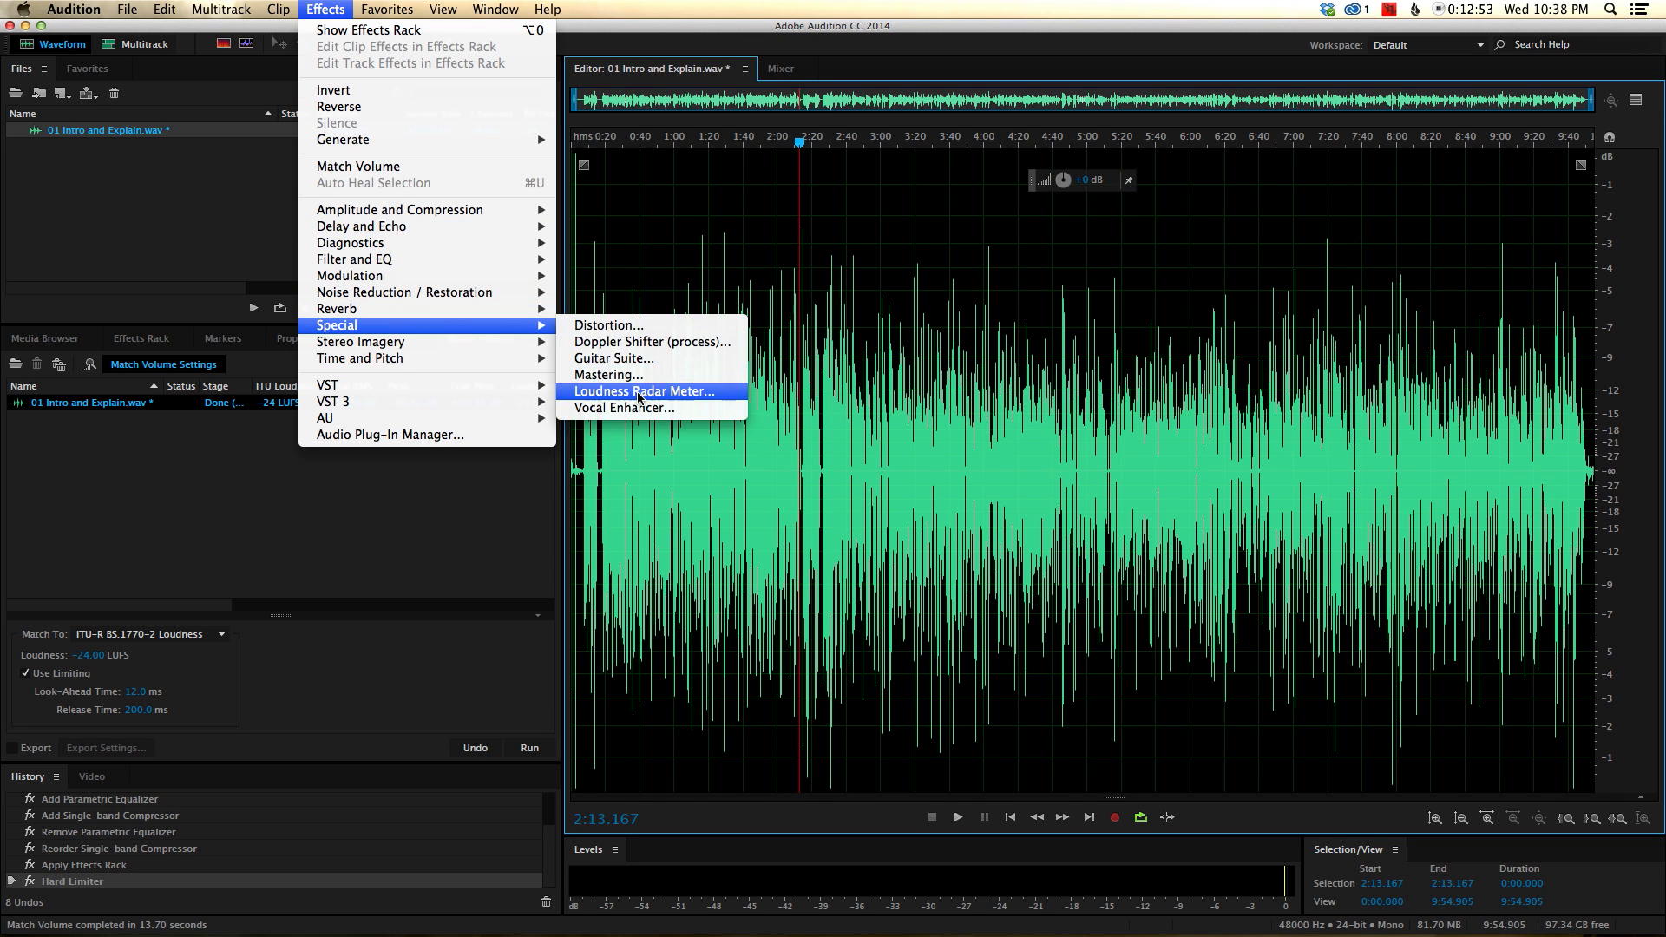
Launch the TC Electronic Loudness Radar and move its dialog clear of the waveform.
click(642, 391)
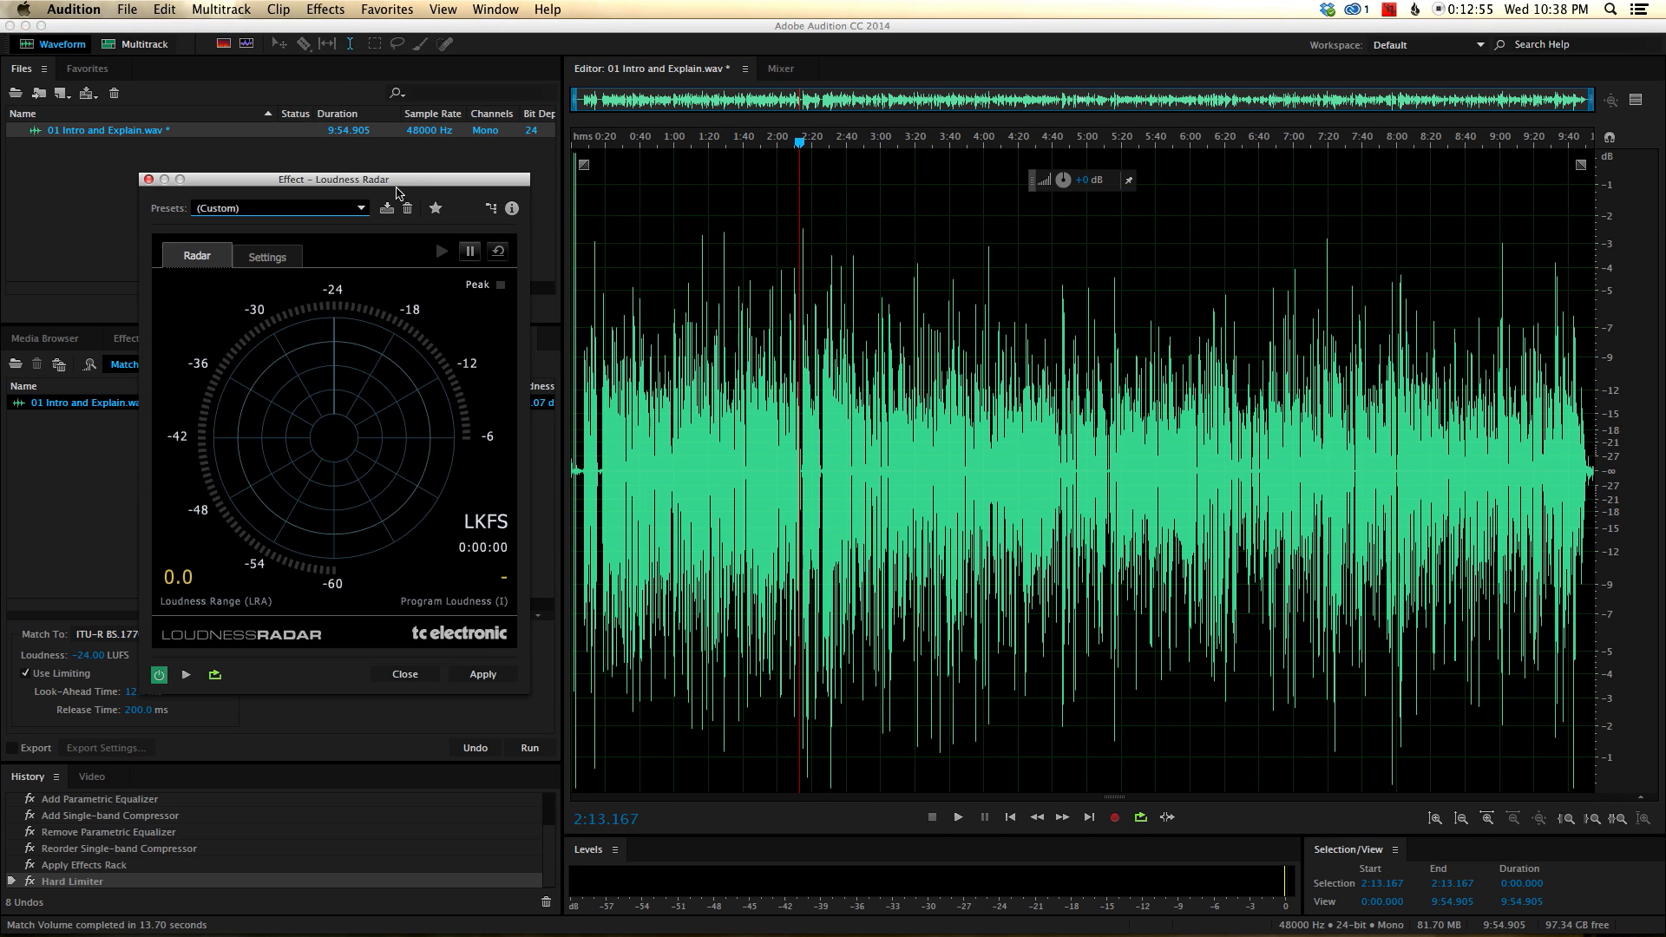
drag(334, 179, 1067, 192)
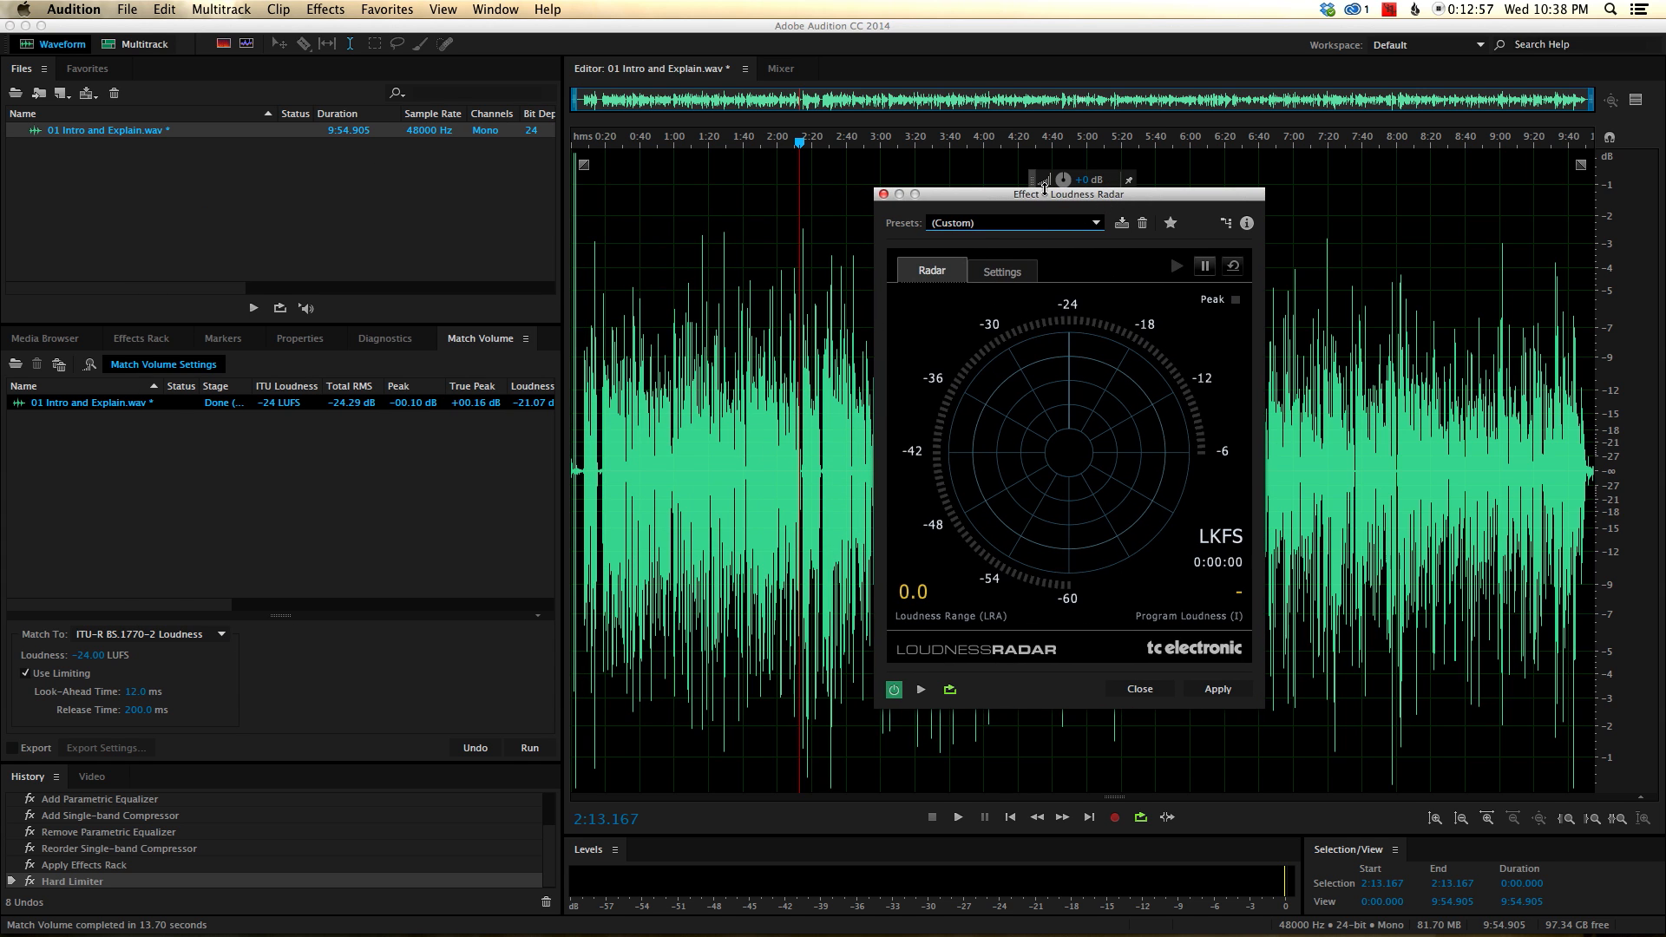
mouse_move(626, 210)
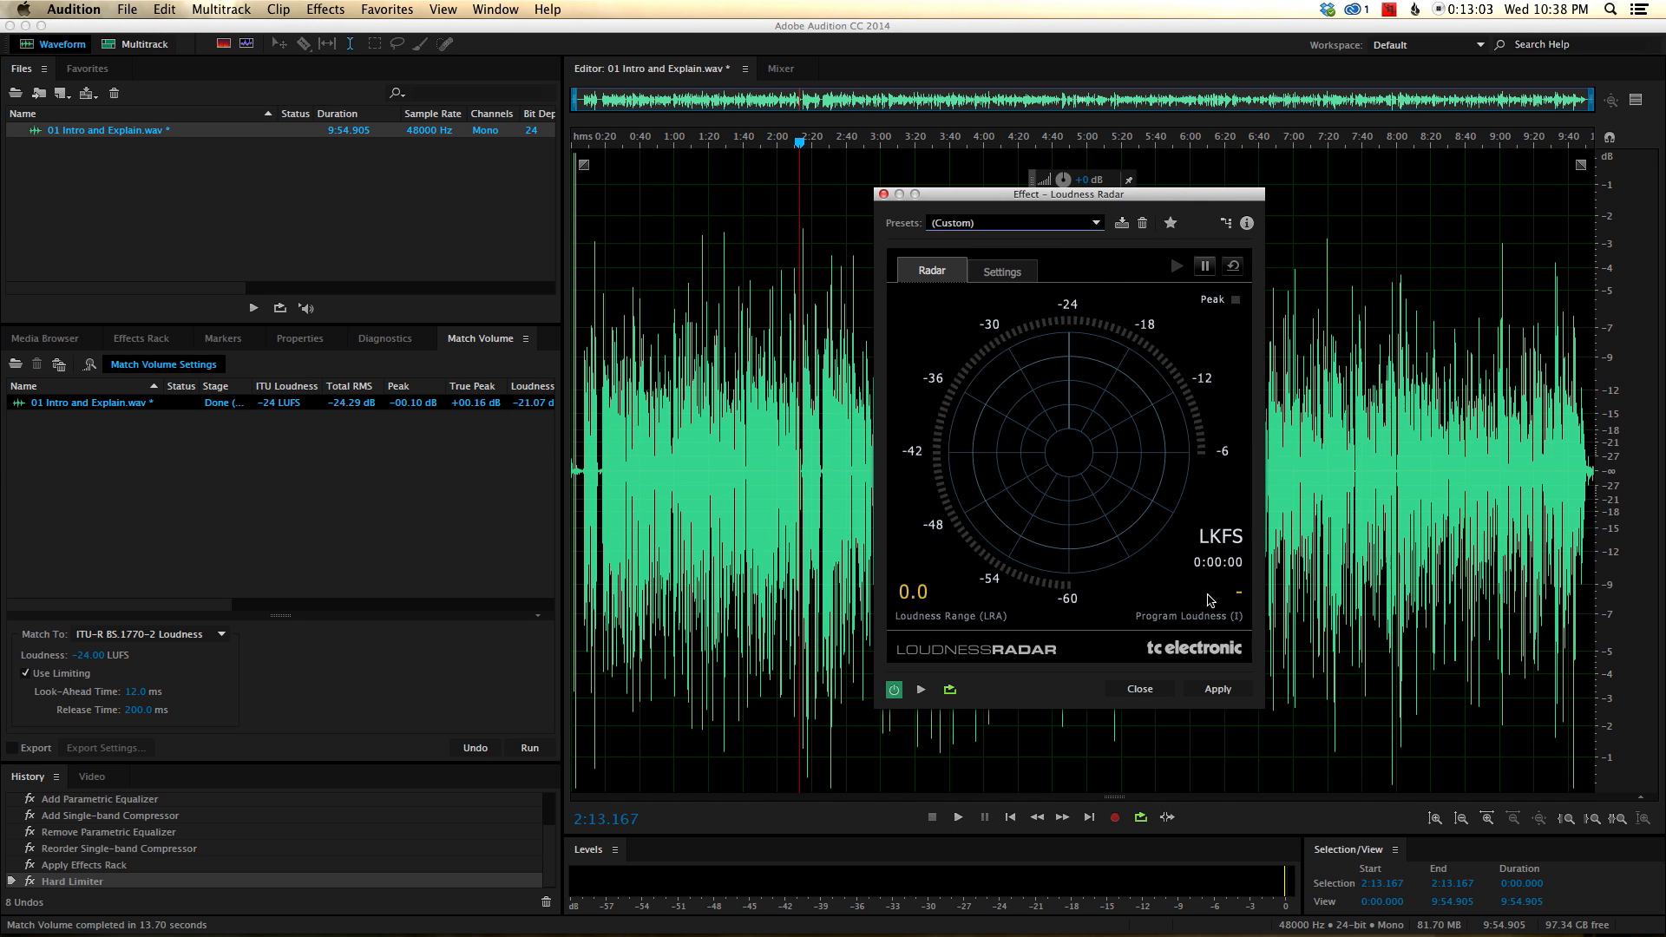
mouse_move(1253, 595)
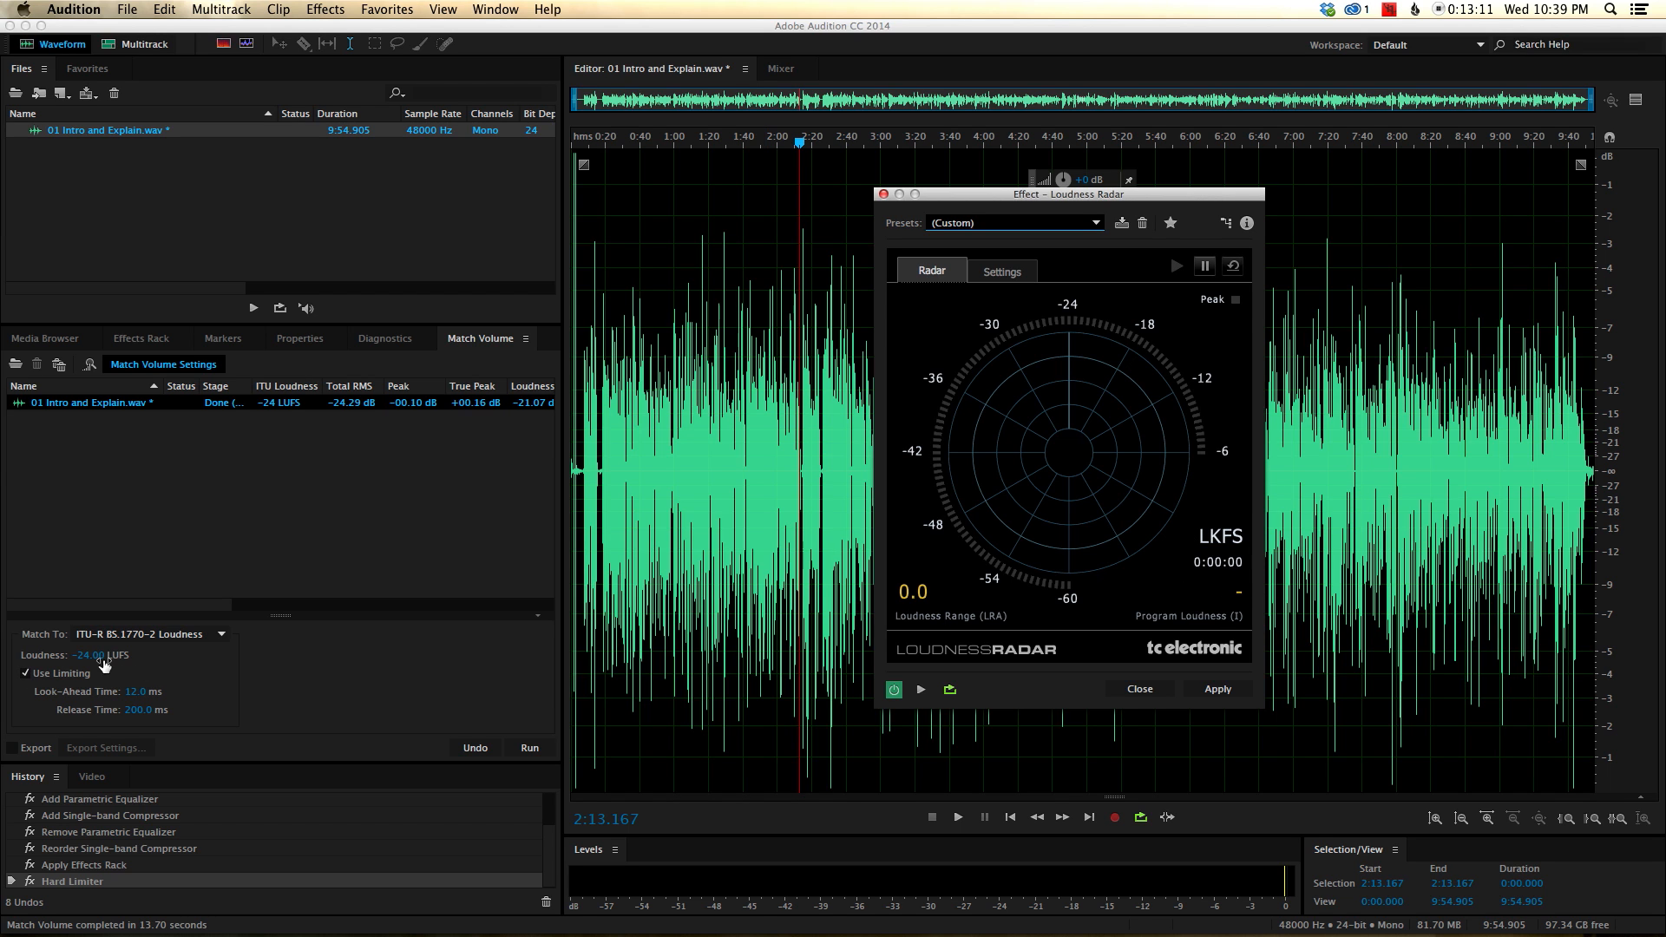
mouse_move(971, 309)
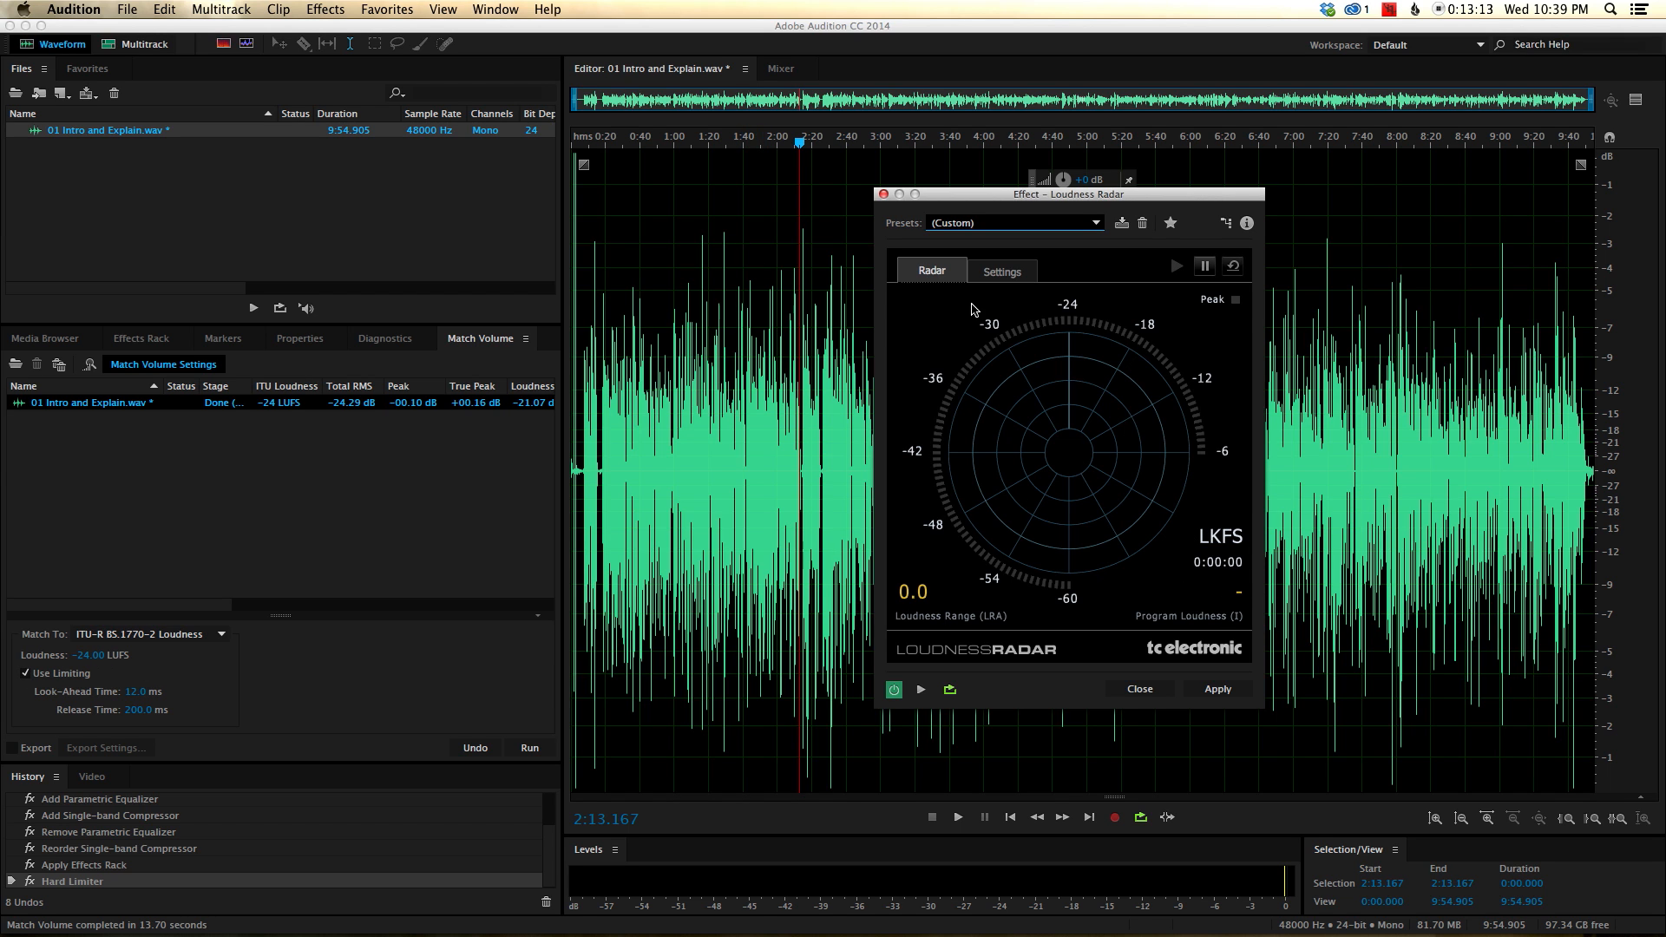
mouse_move(1126, 357)
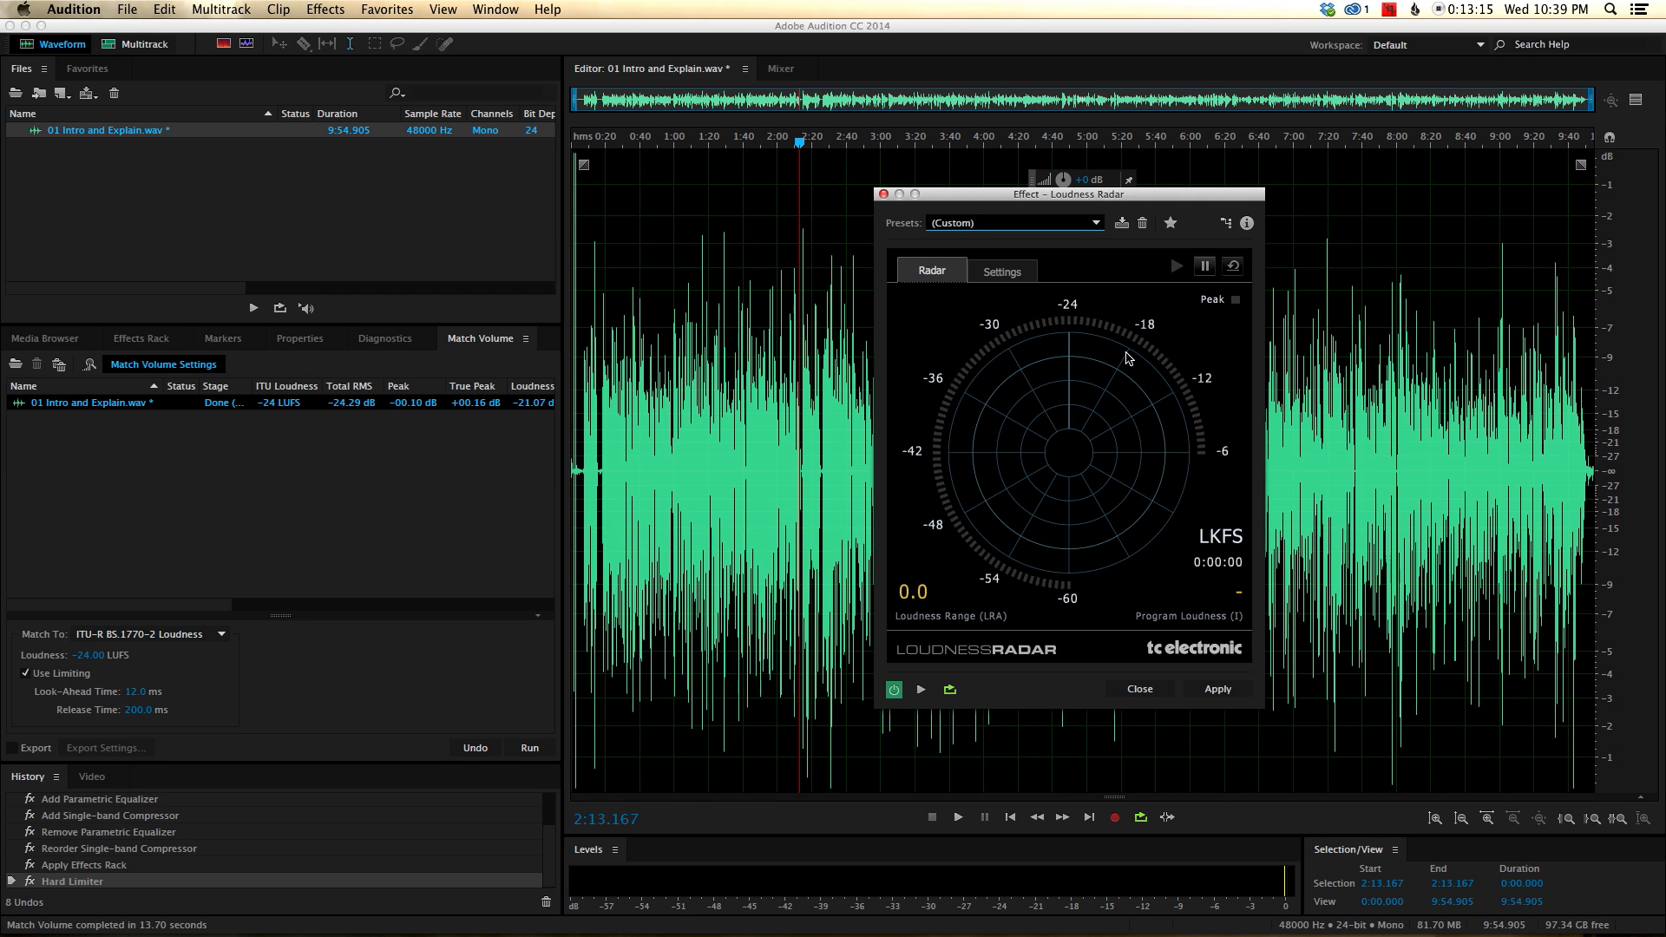
mouse_move(1173, 529)
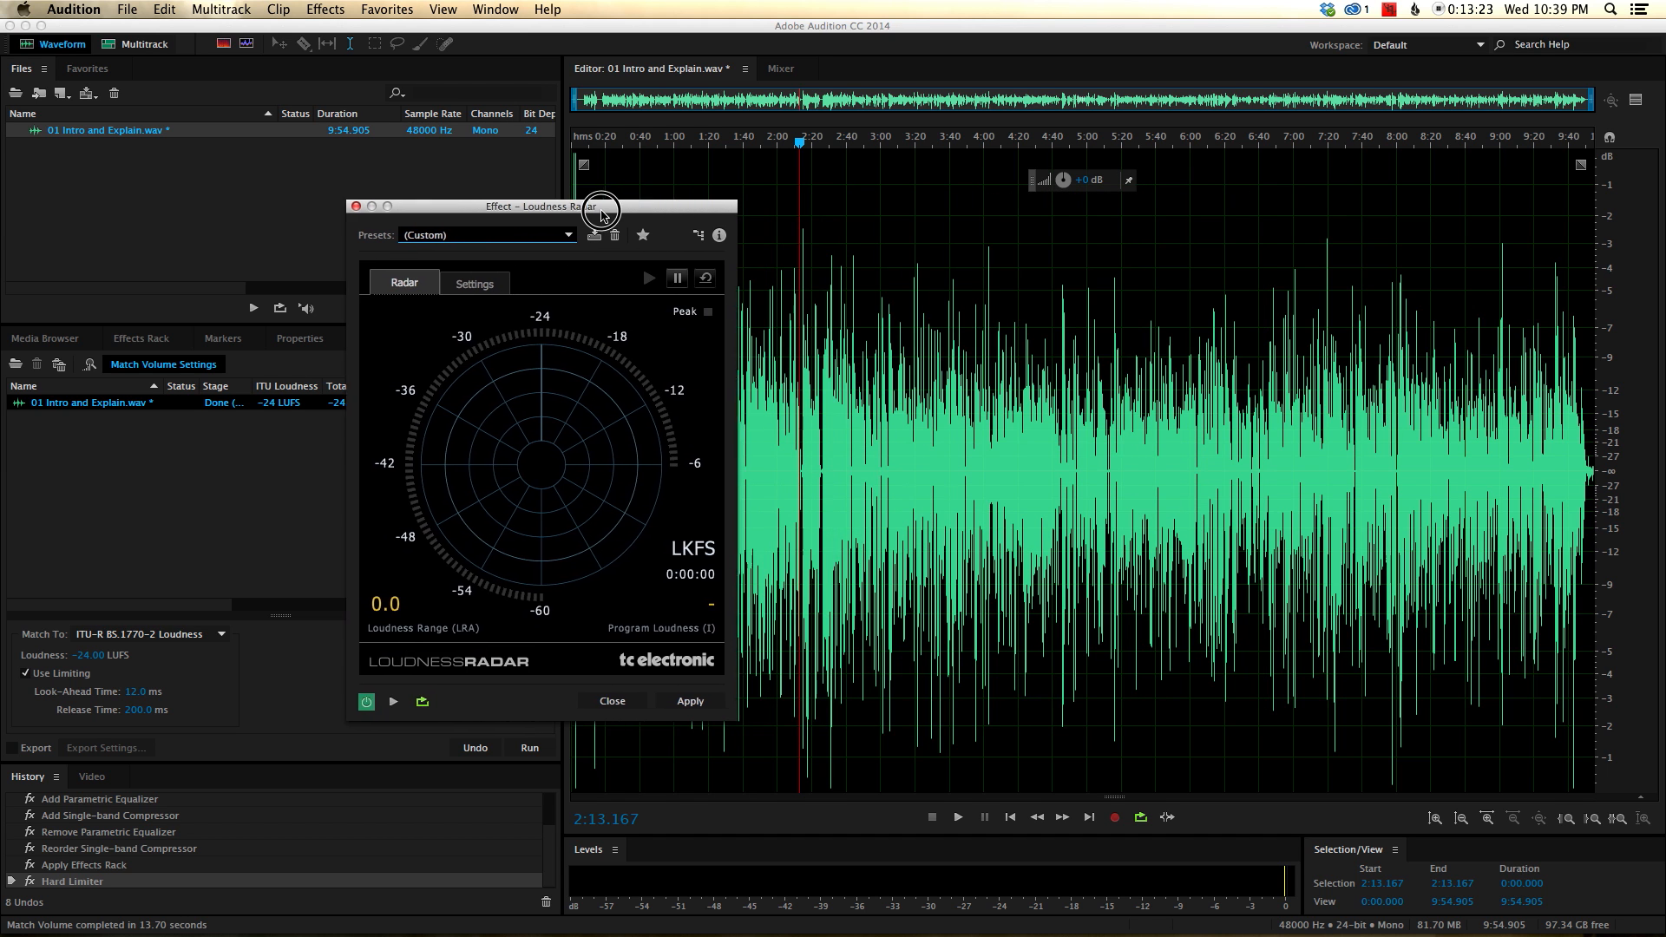
drag(600, 205, 569, 205)
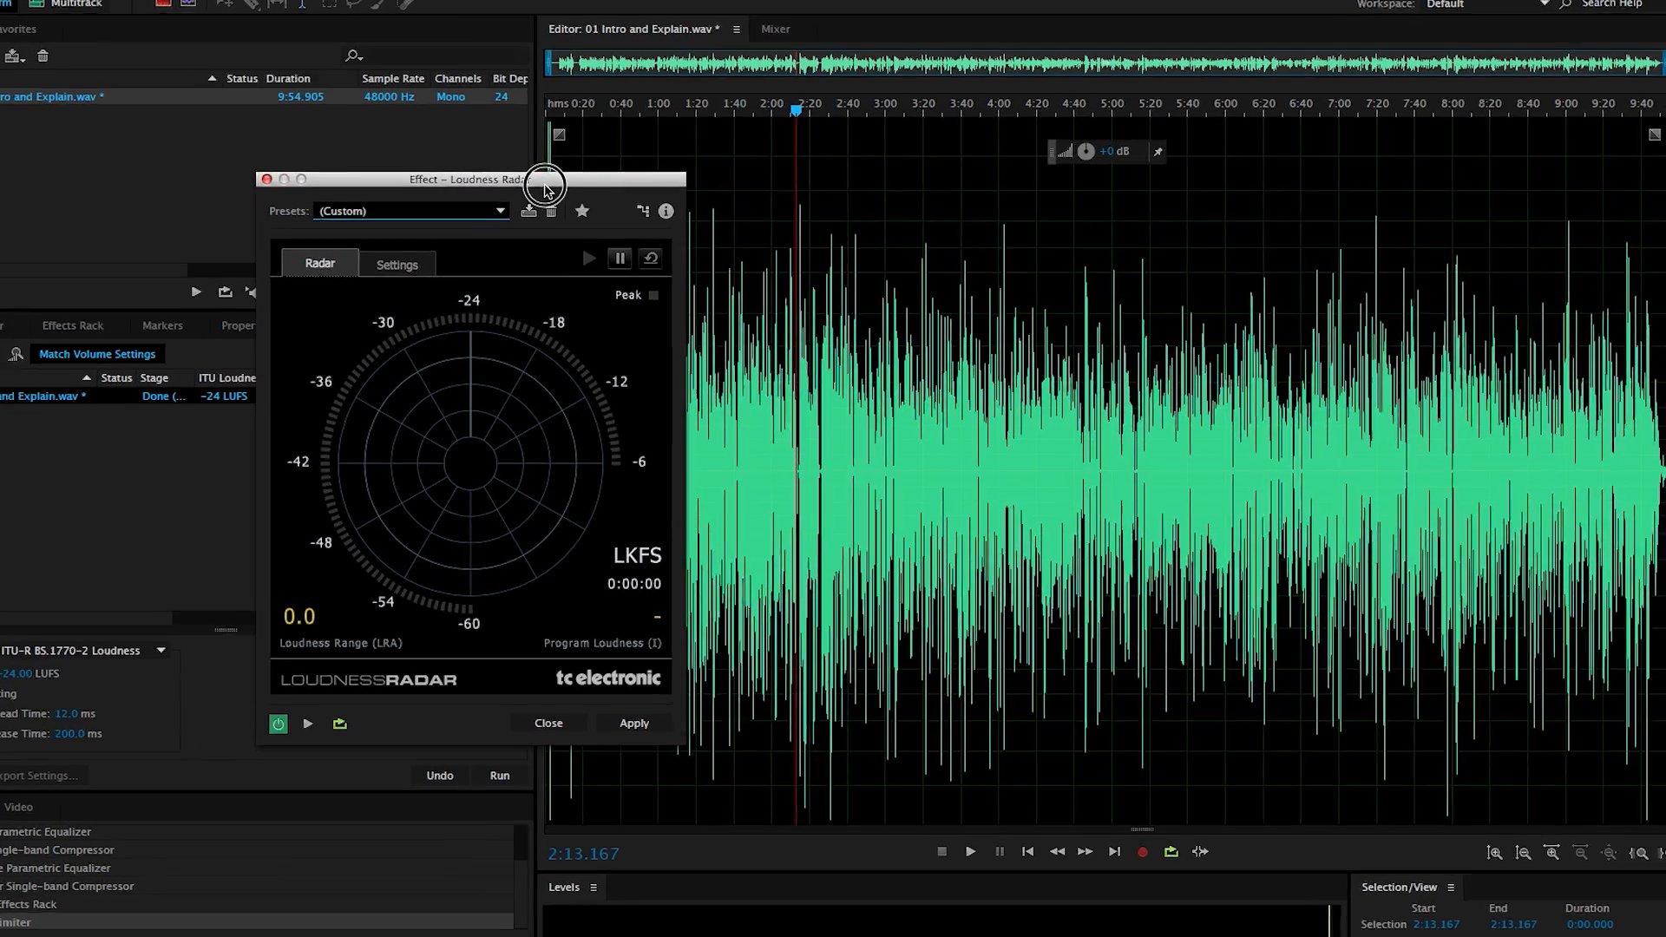
Play about 20 seconds through the Loudness Radar, reading -21.9 LKFS program loudness and 6.0 LRA.
click(588, 259)
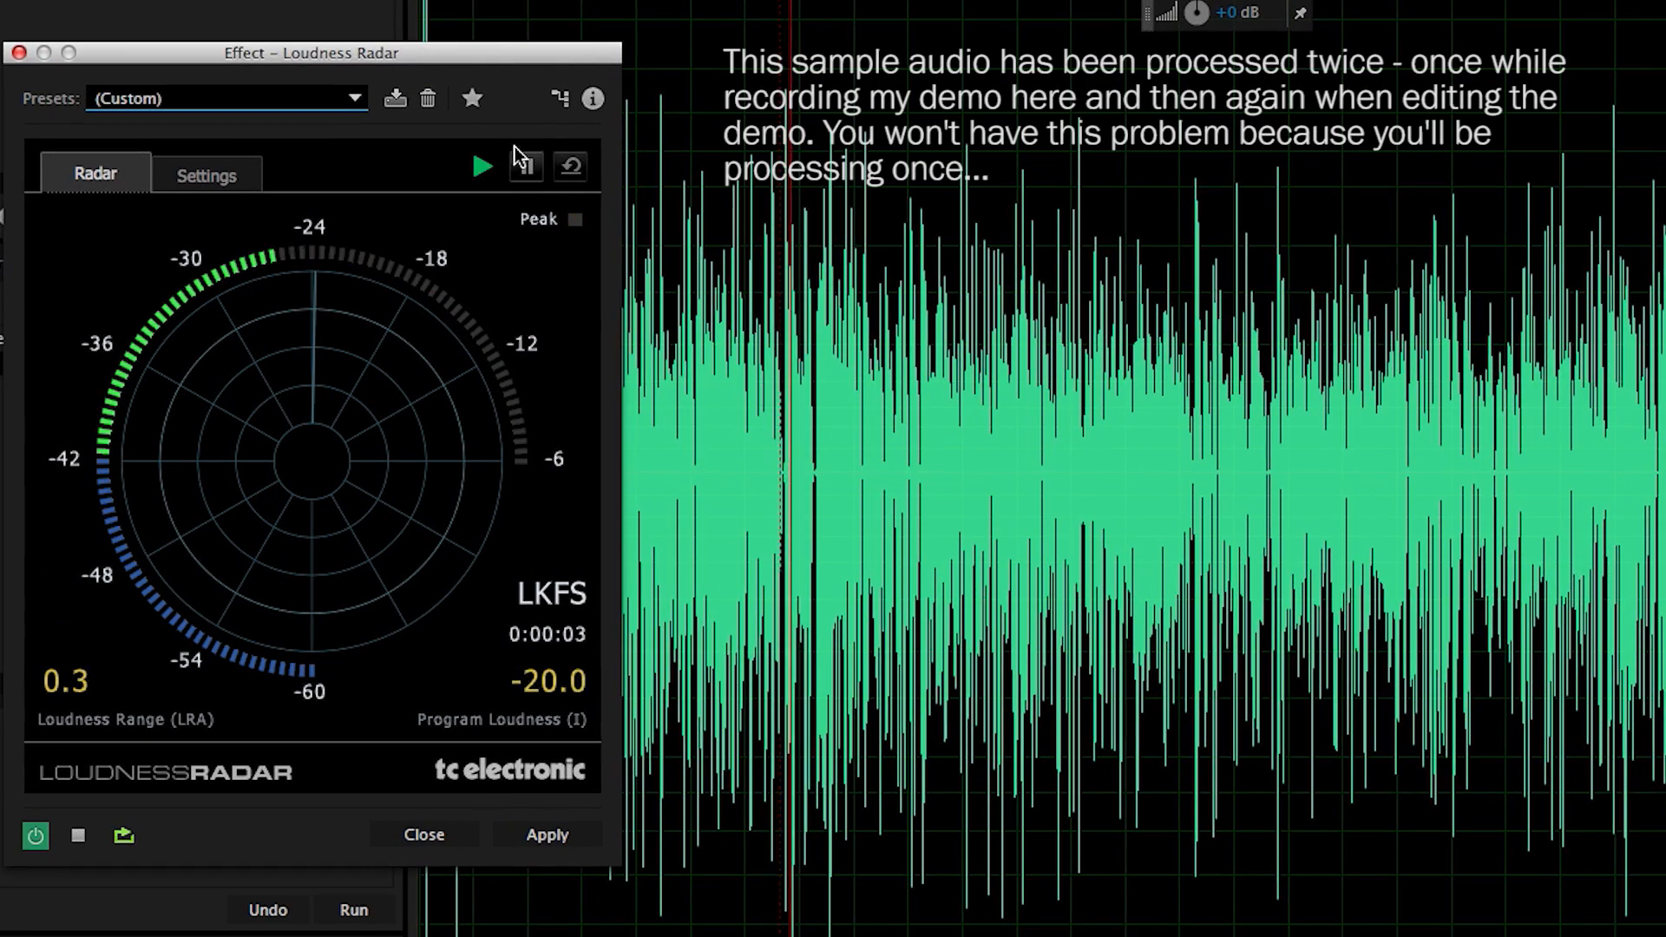
click(481, 167)
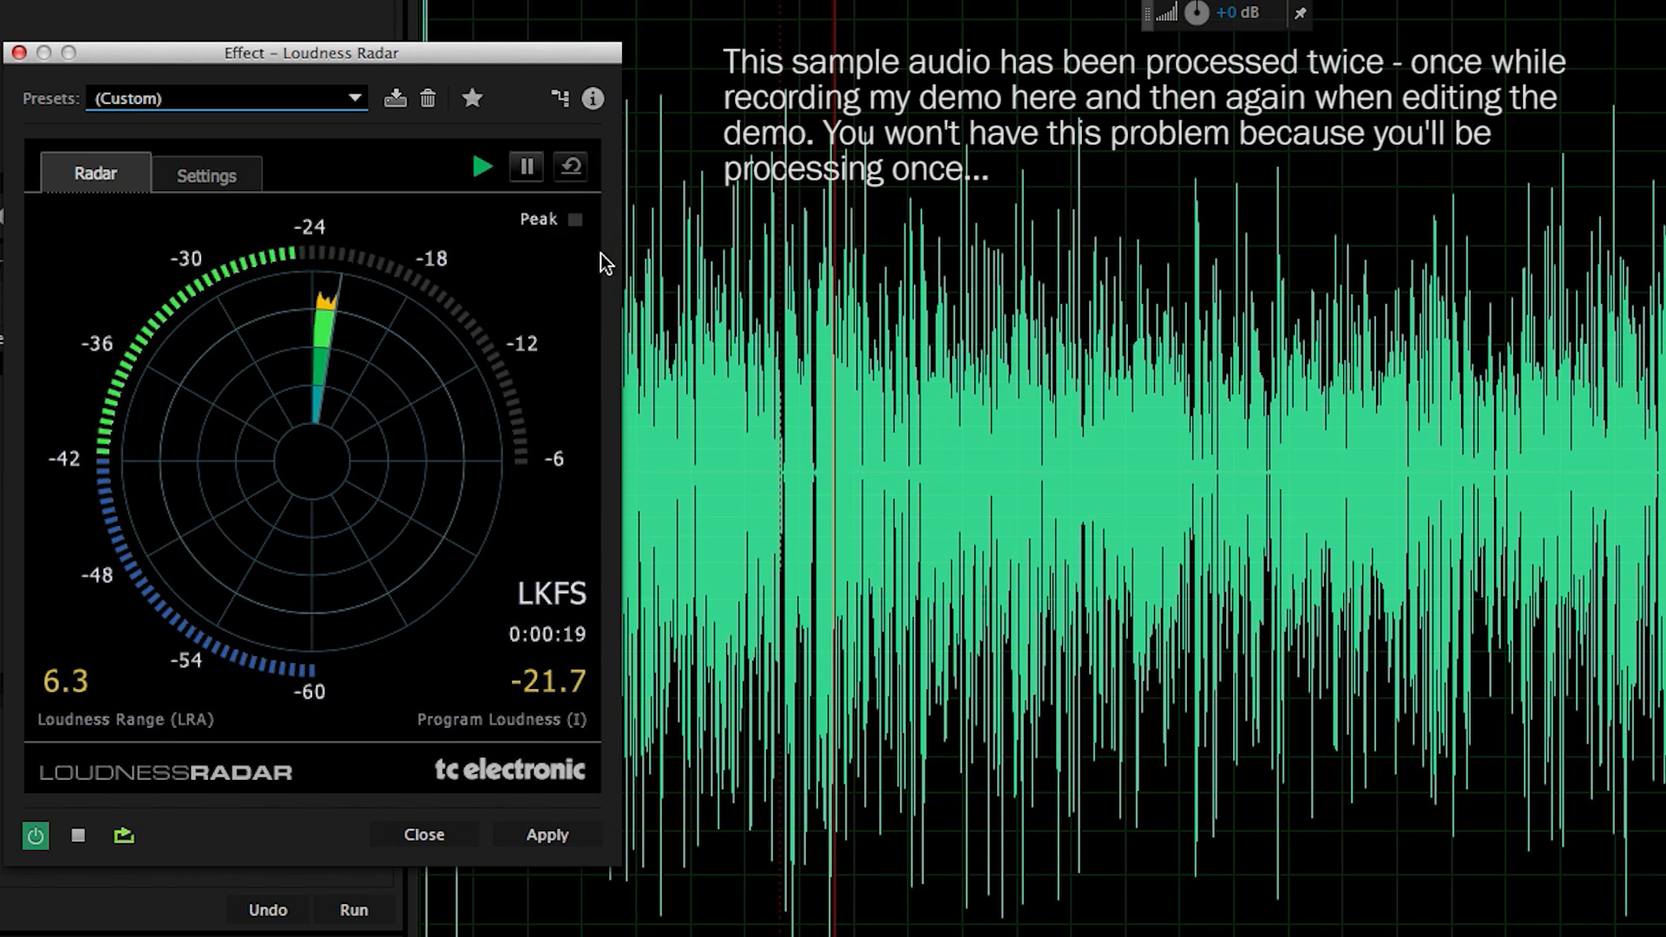
click(479, 167)
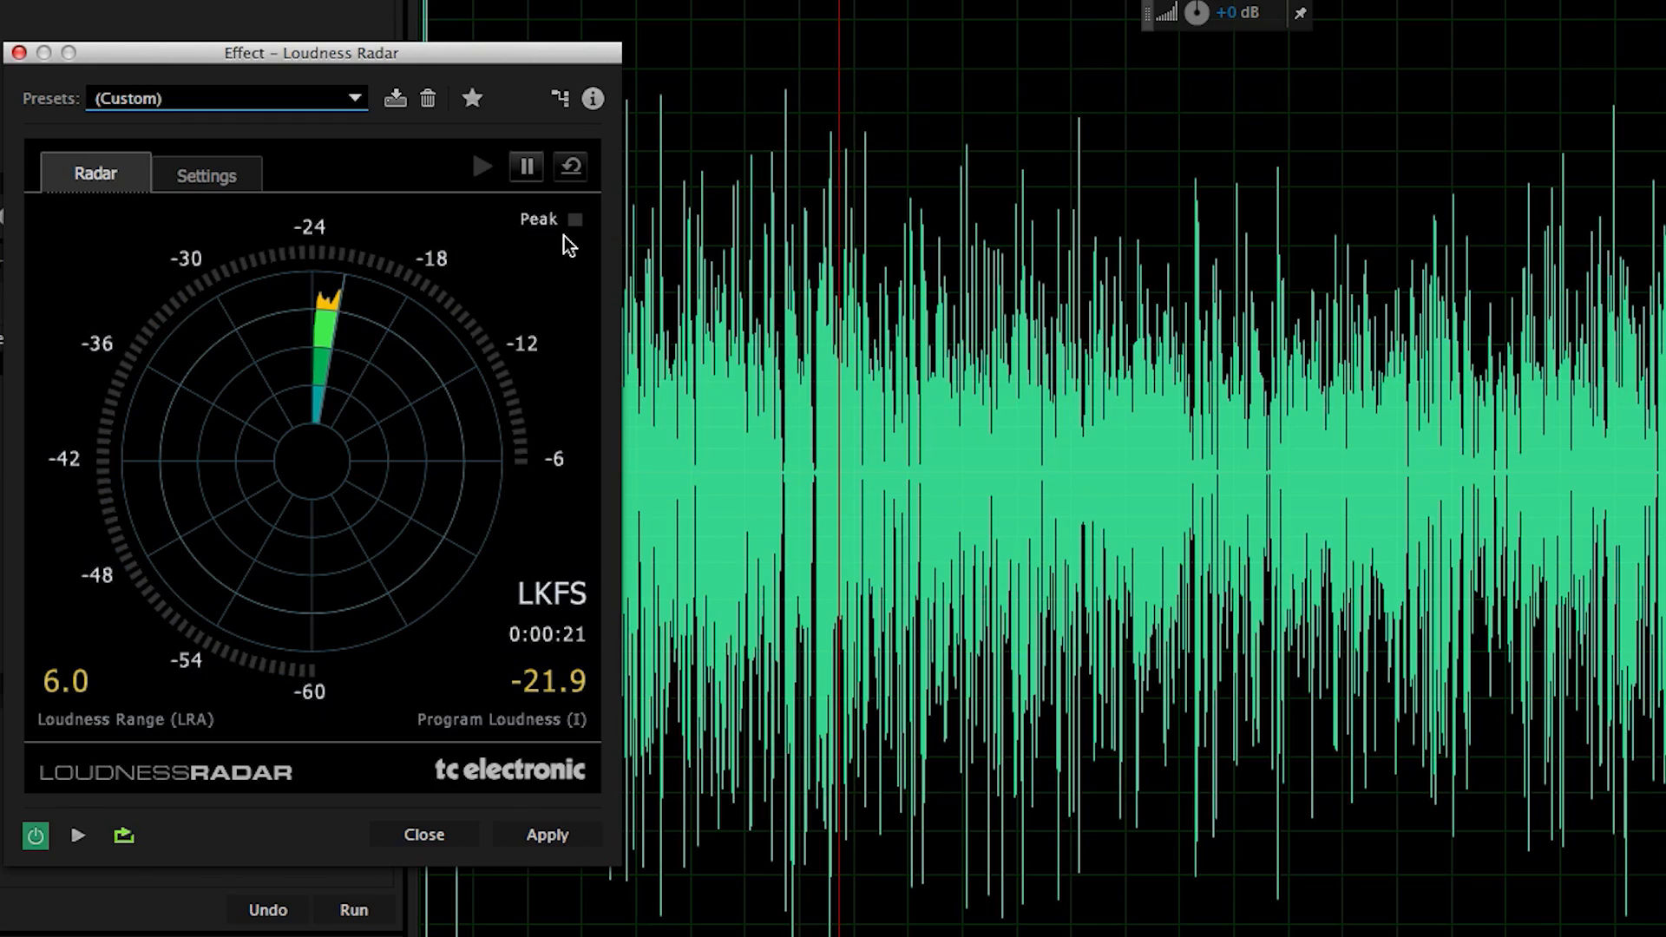
drag(309, 52, 347, 83)
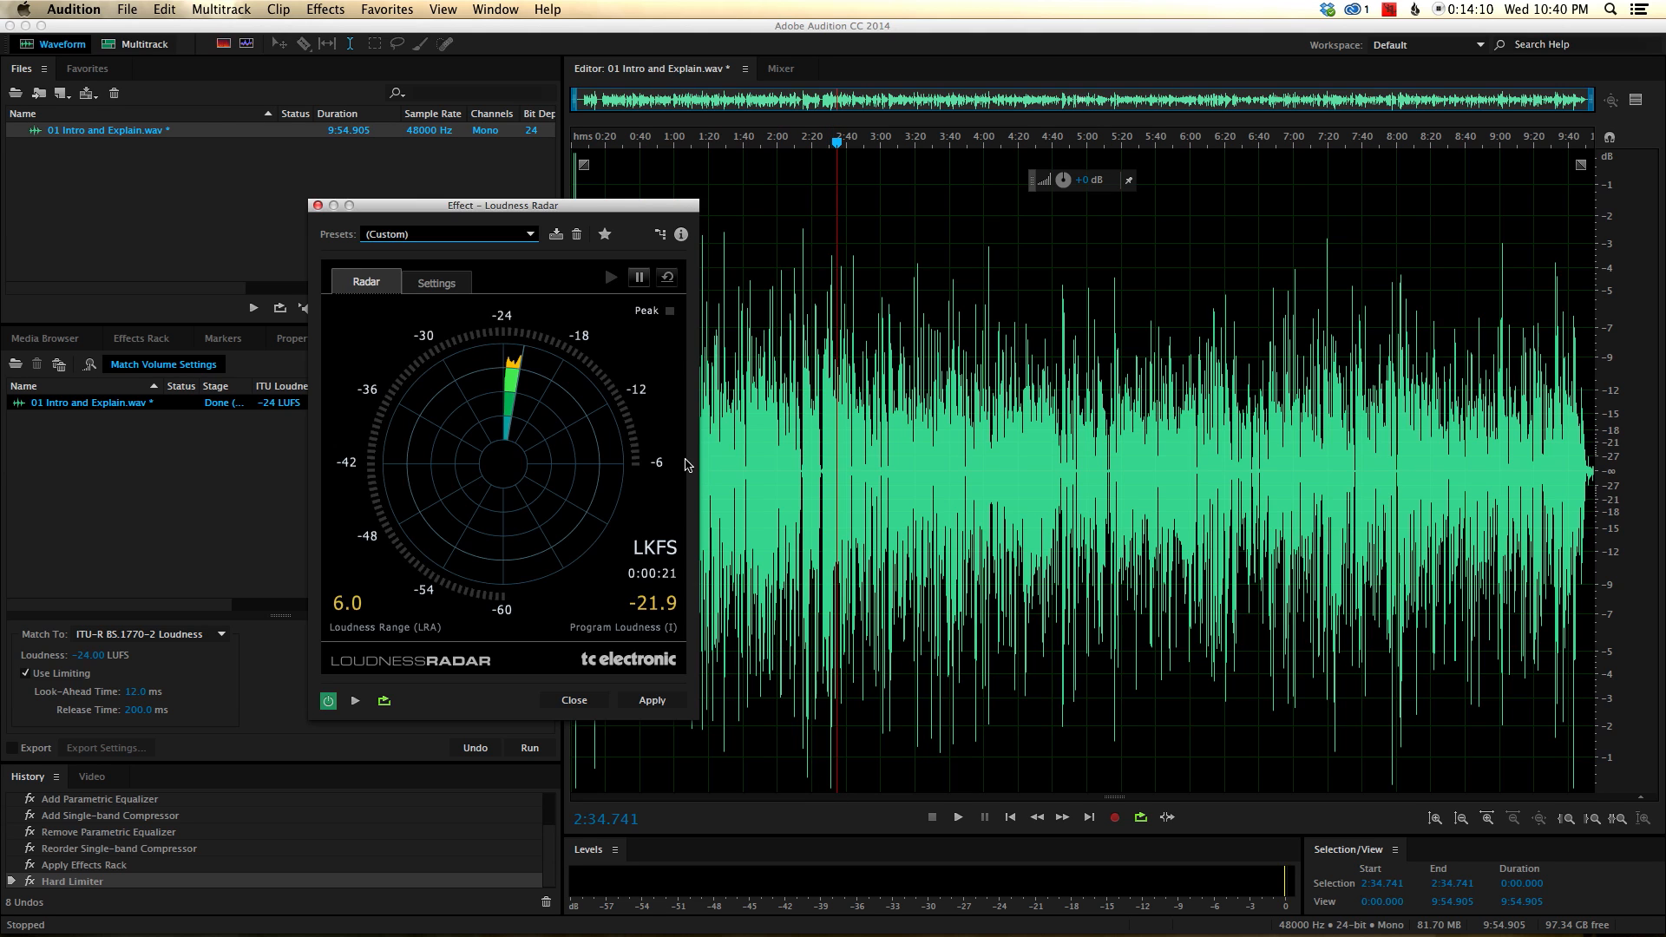
mouse_move(645, 311)
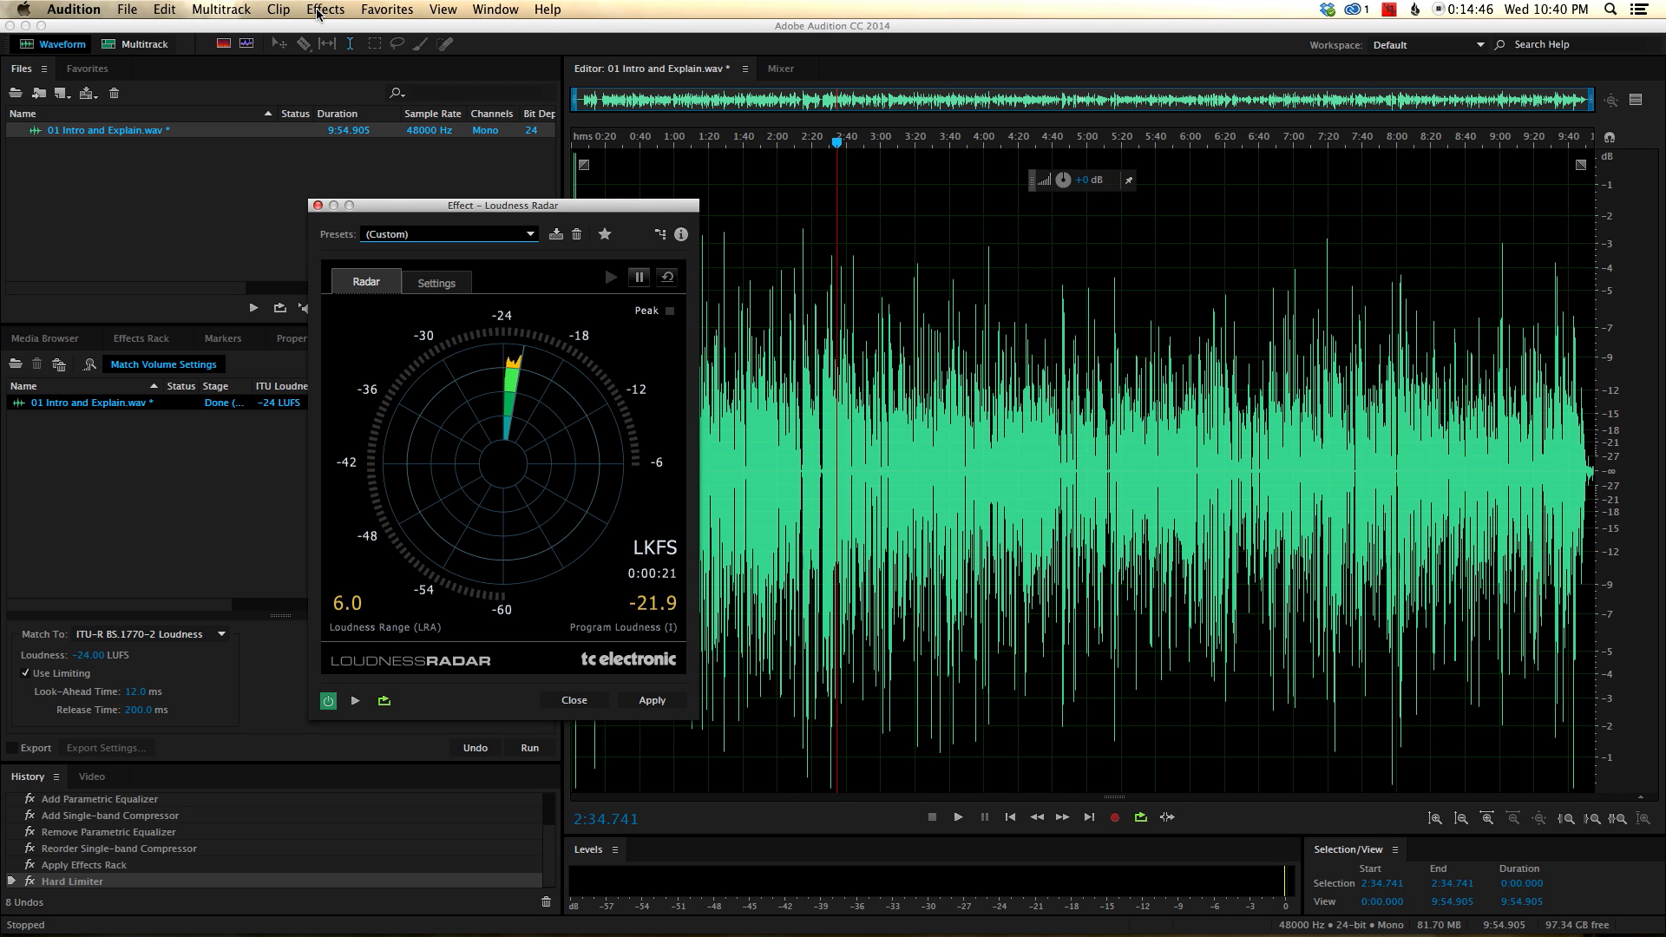
Apply a Hard Limiter at -2.5 dB maximum amplitude, 7 ms look-ahead, 100 ms release.
click(324, 9)
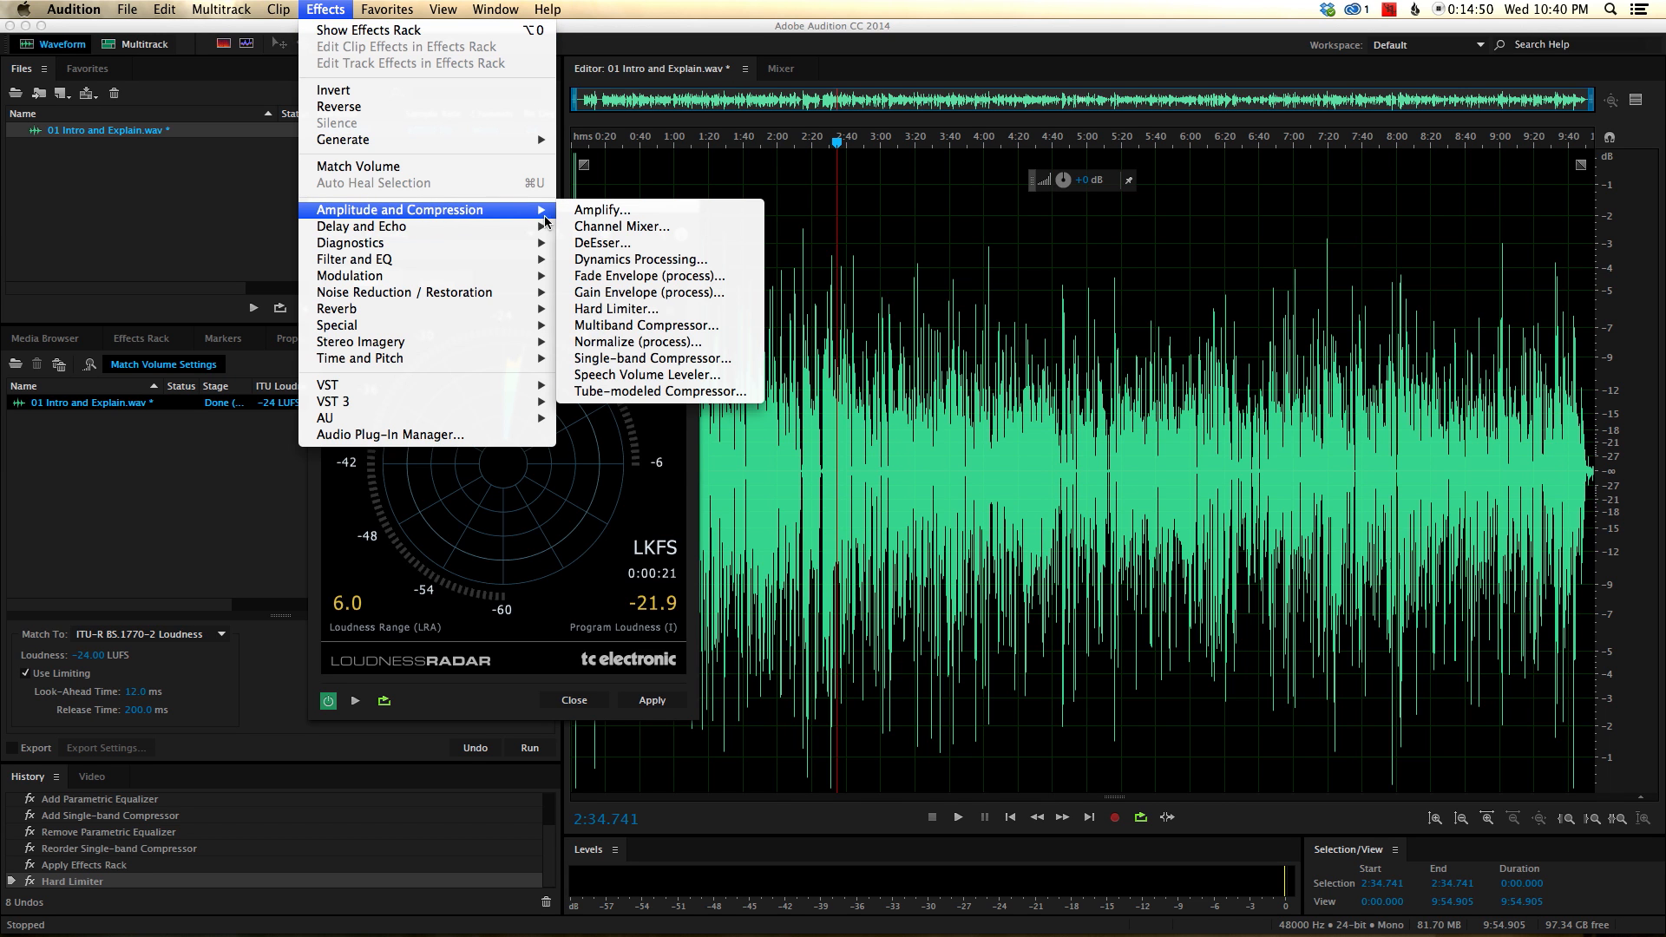
click(616, 309)
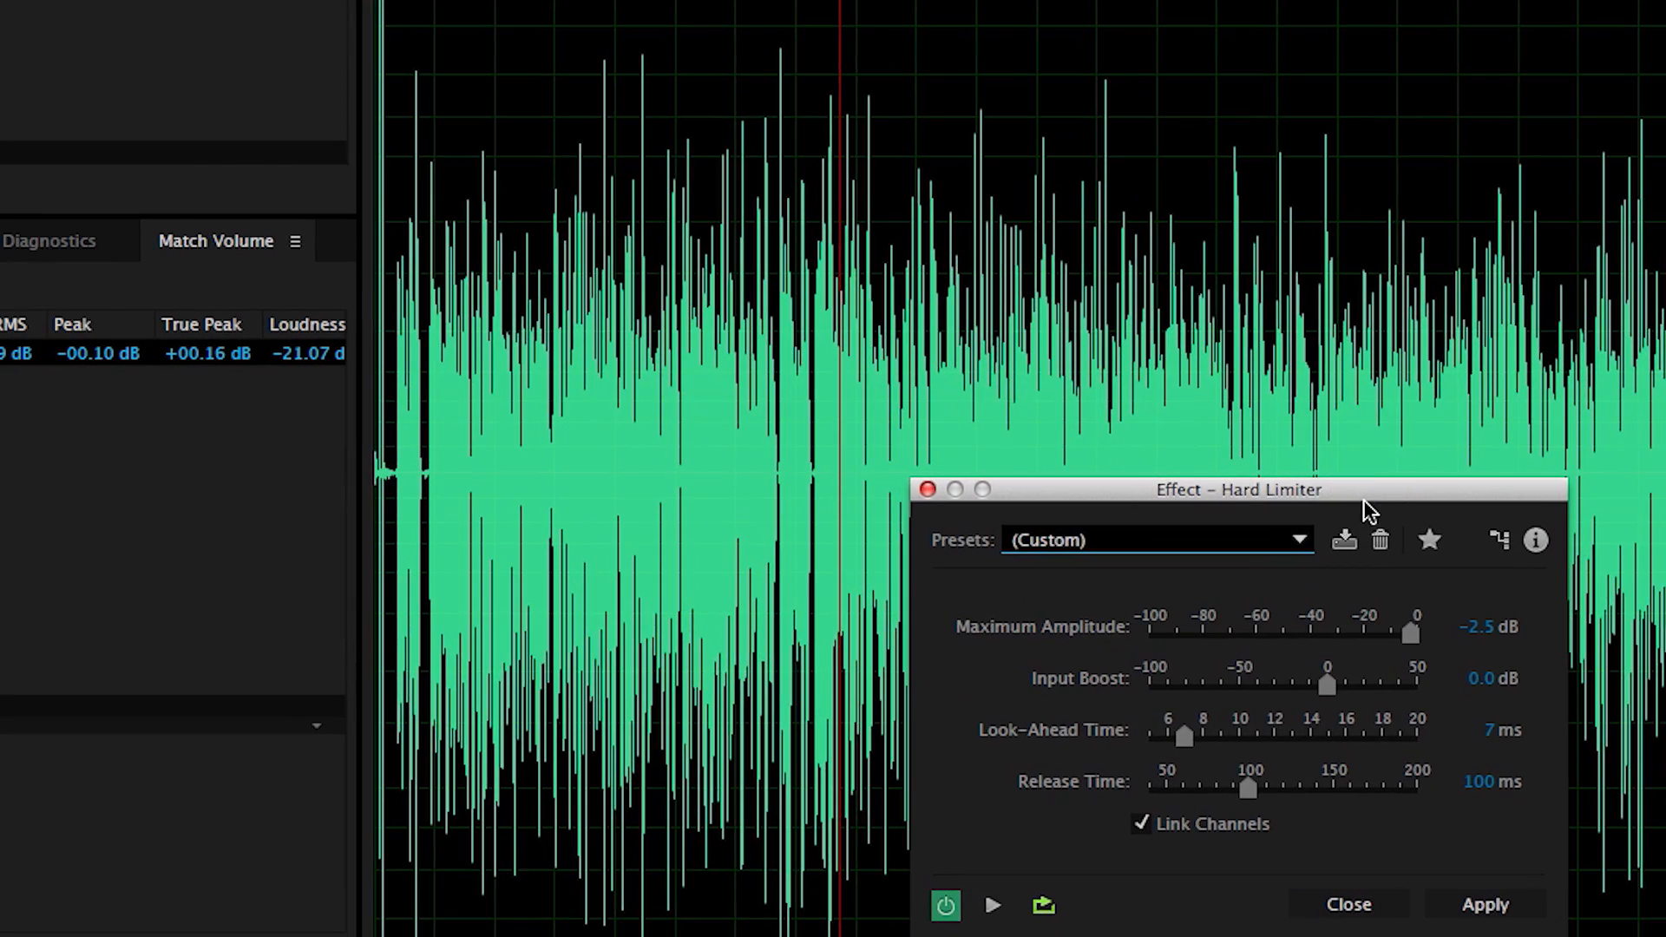
mouse_move(1477, 614)
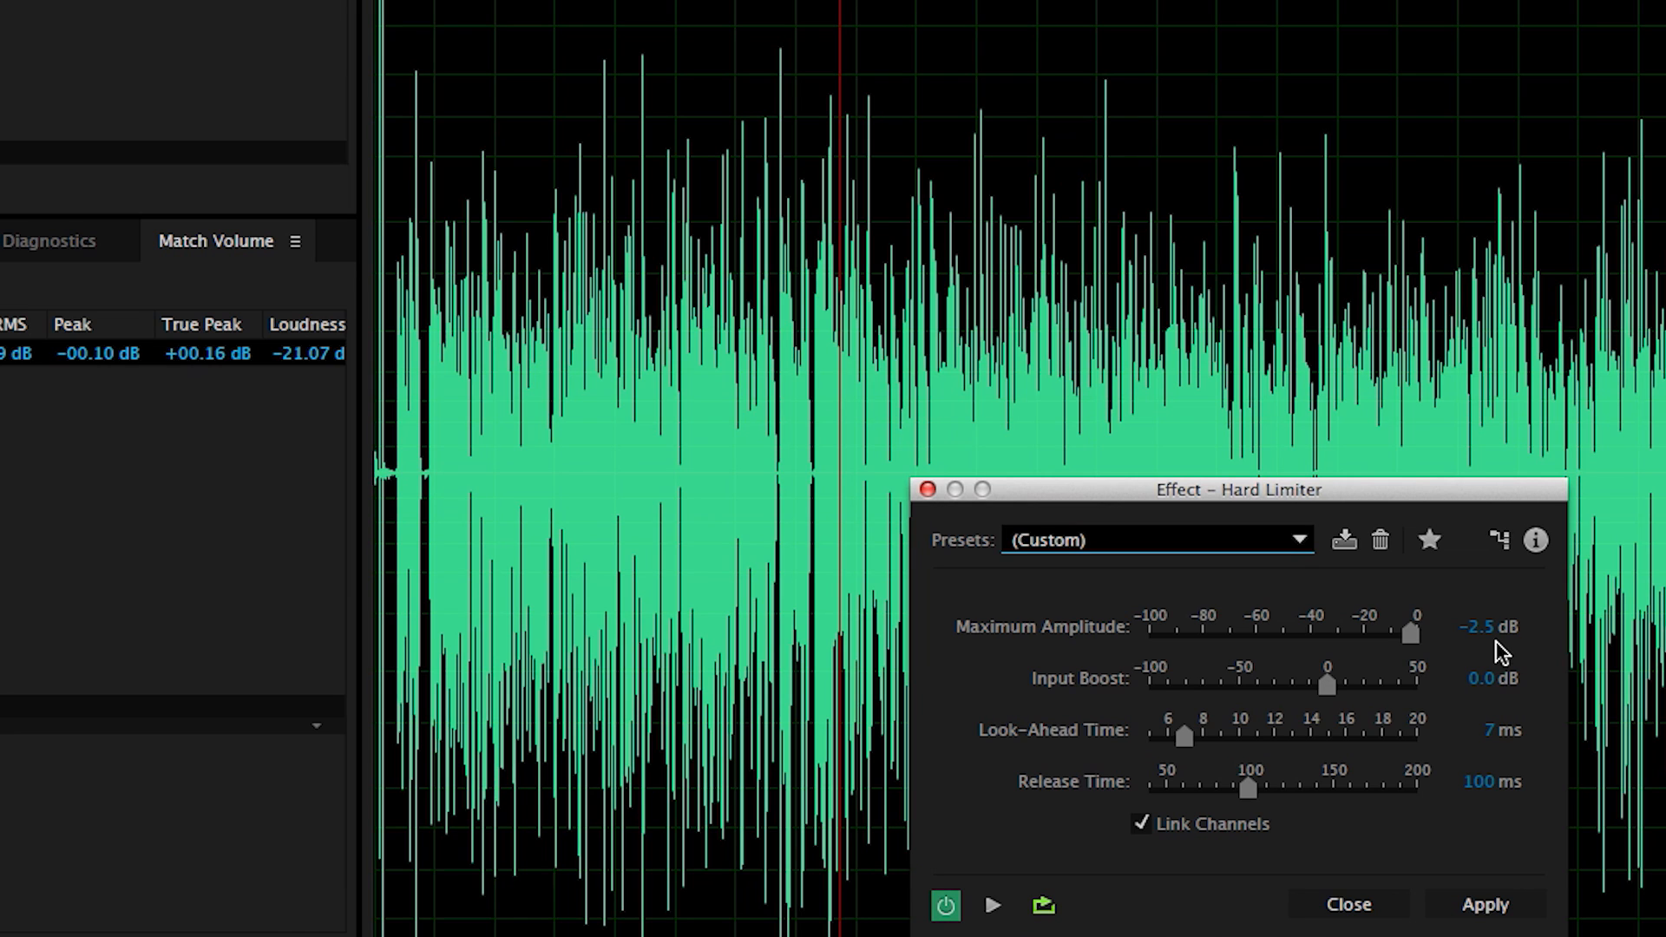
mouse_move(1485, 680)
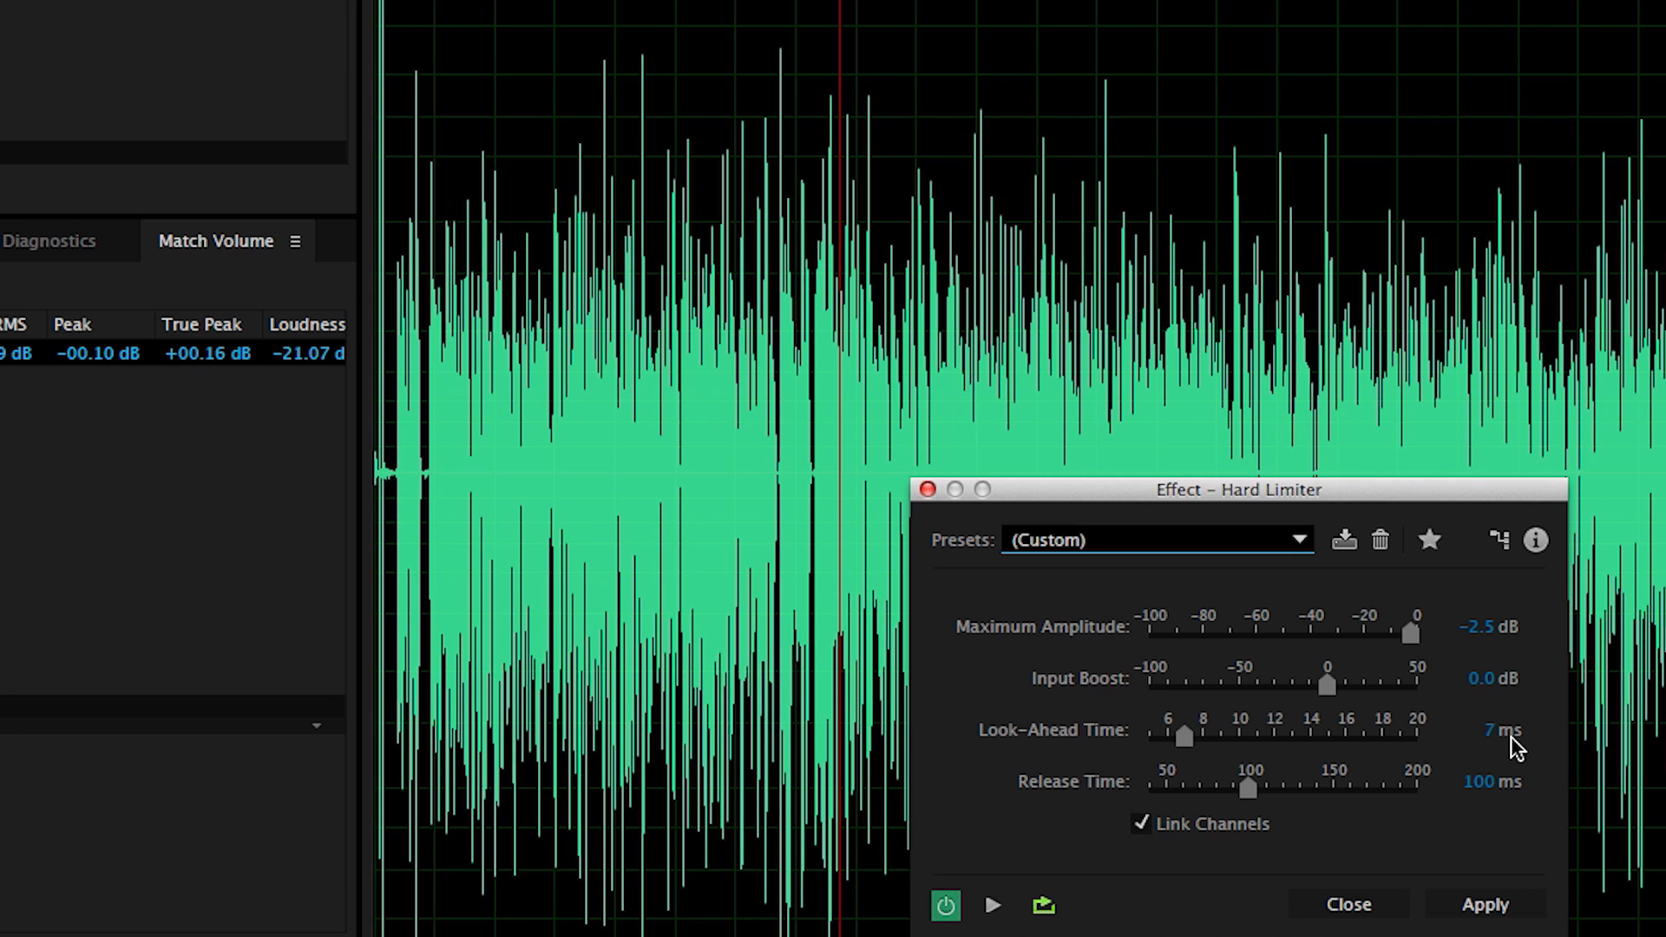
mouse_move(1516, 805)
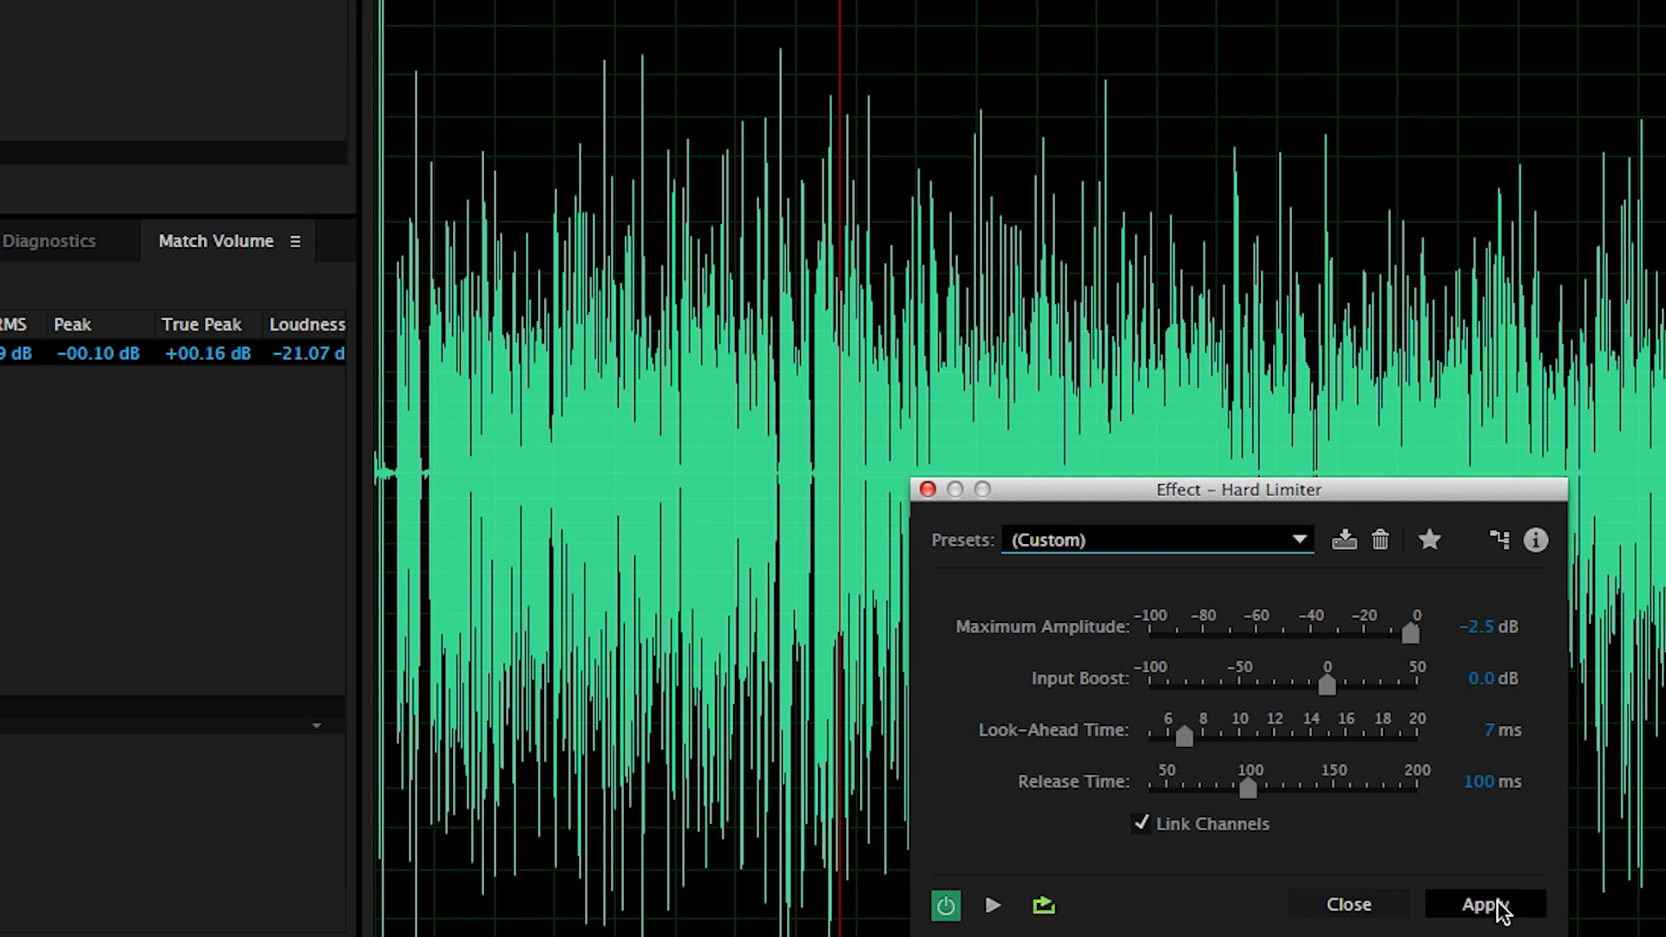
click(1484, 904)
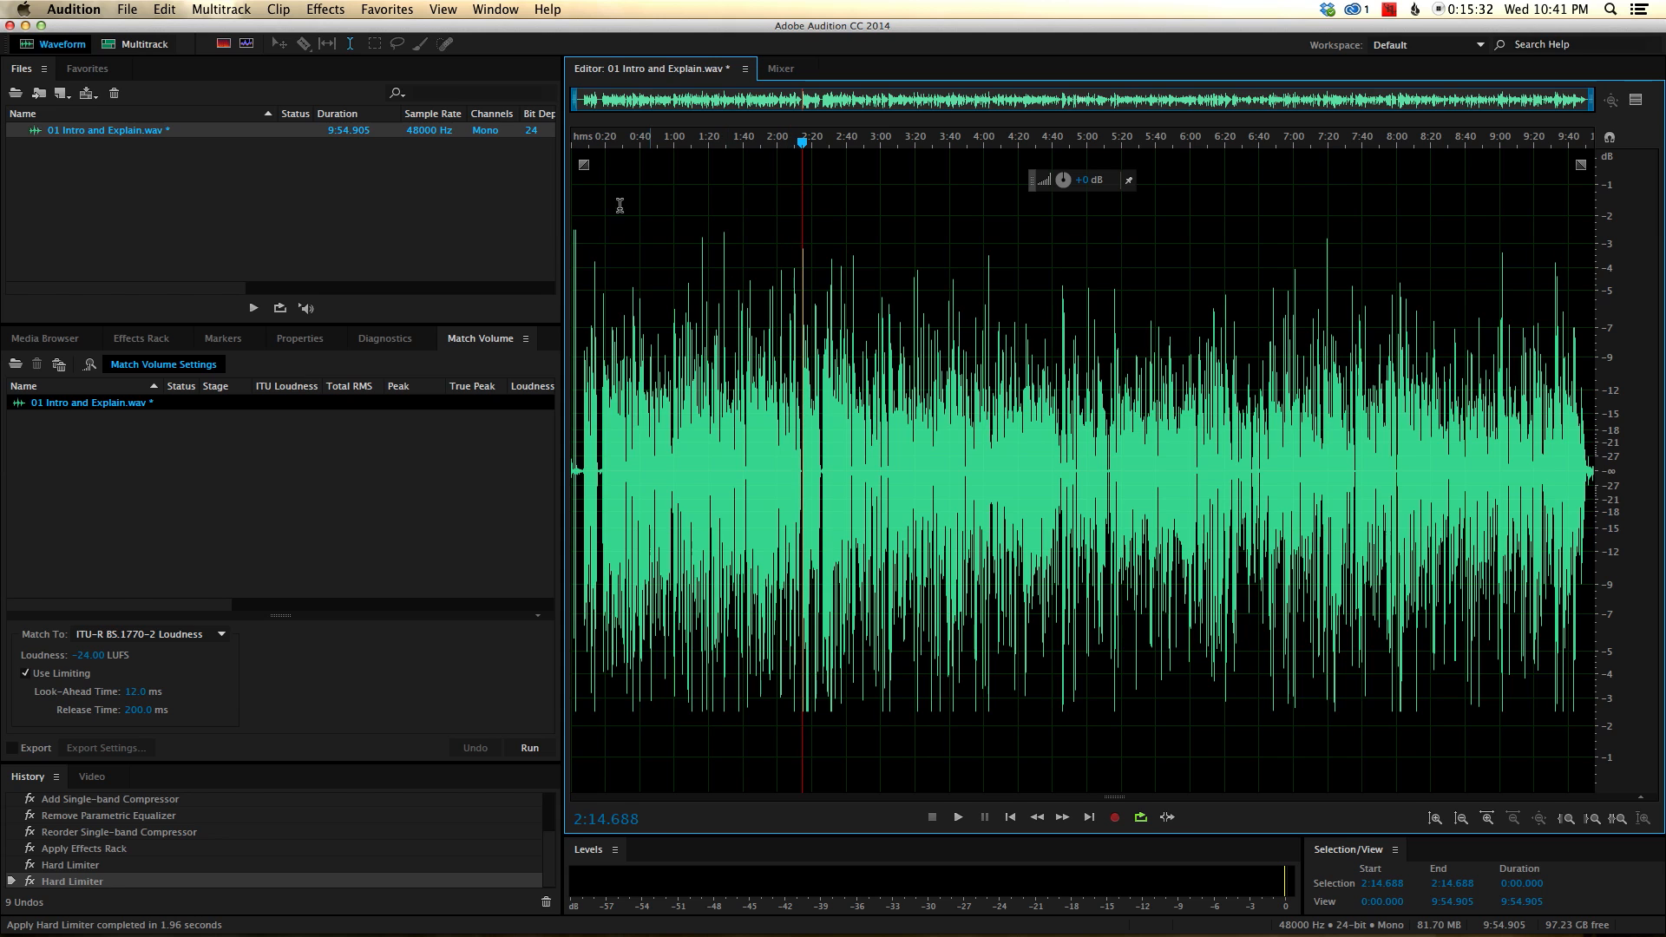
Re-measure the limited speech with Loudness Radar (-22.0 LKFS, 6.1 LRA) and move the meter aside.
click(324, 8)
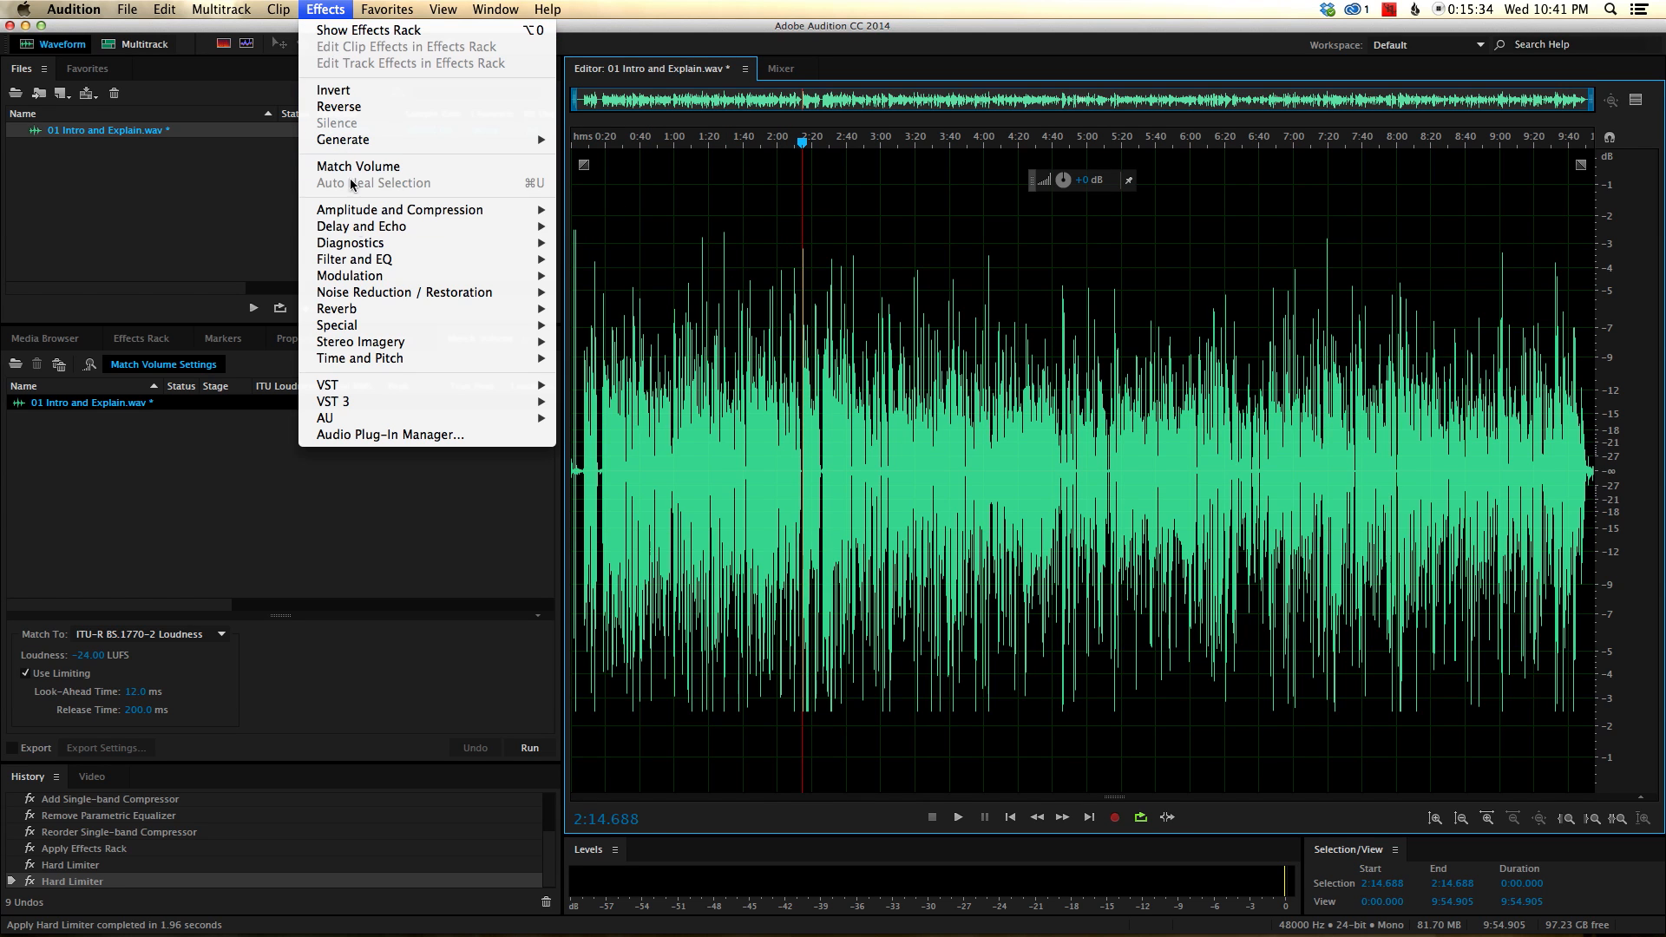
mouse_move(336, 324)
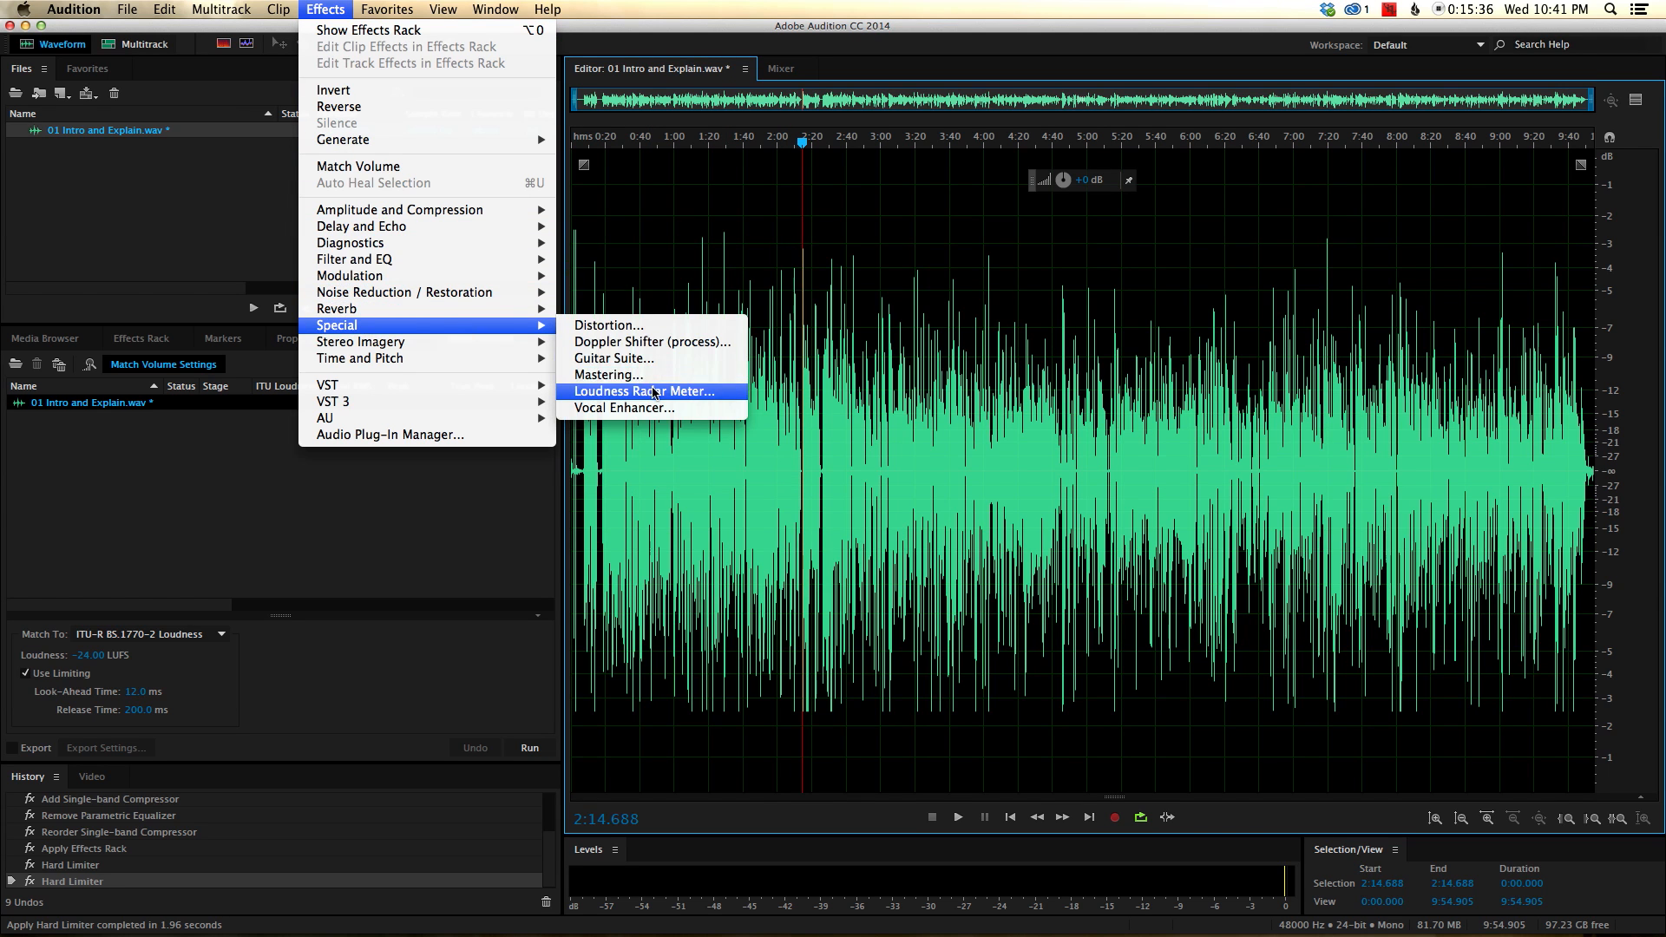
click(644, 390)
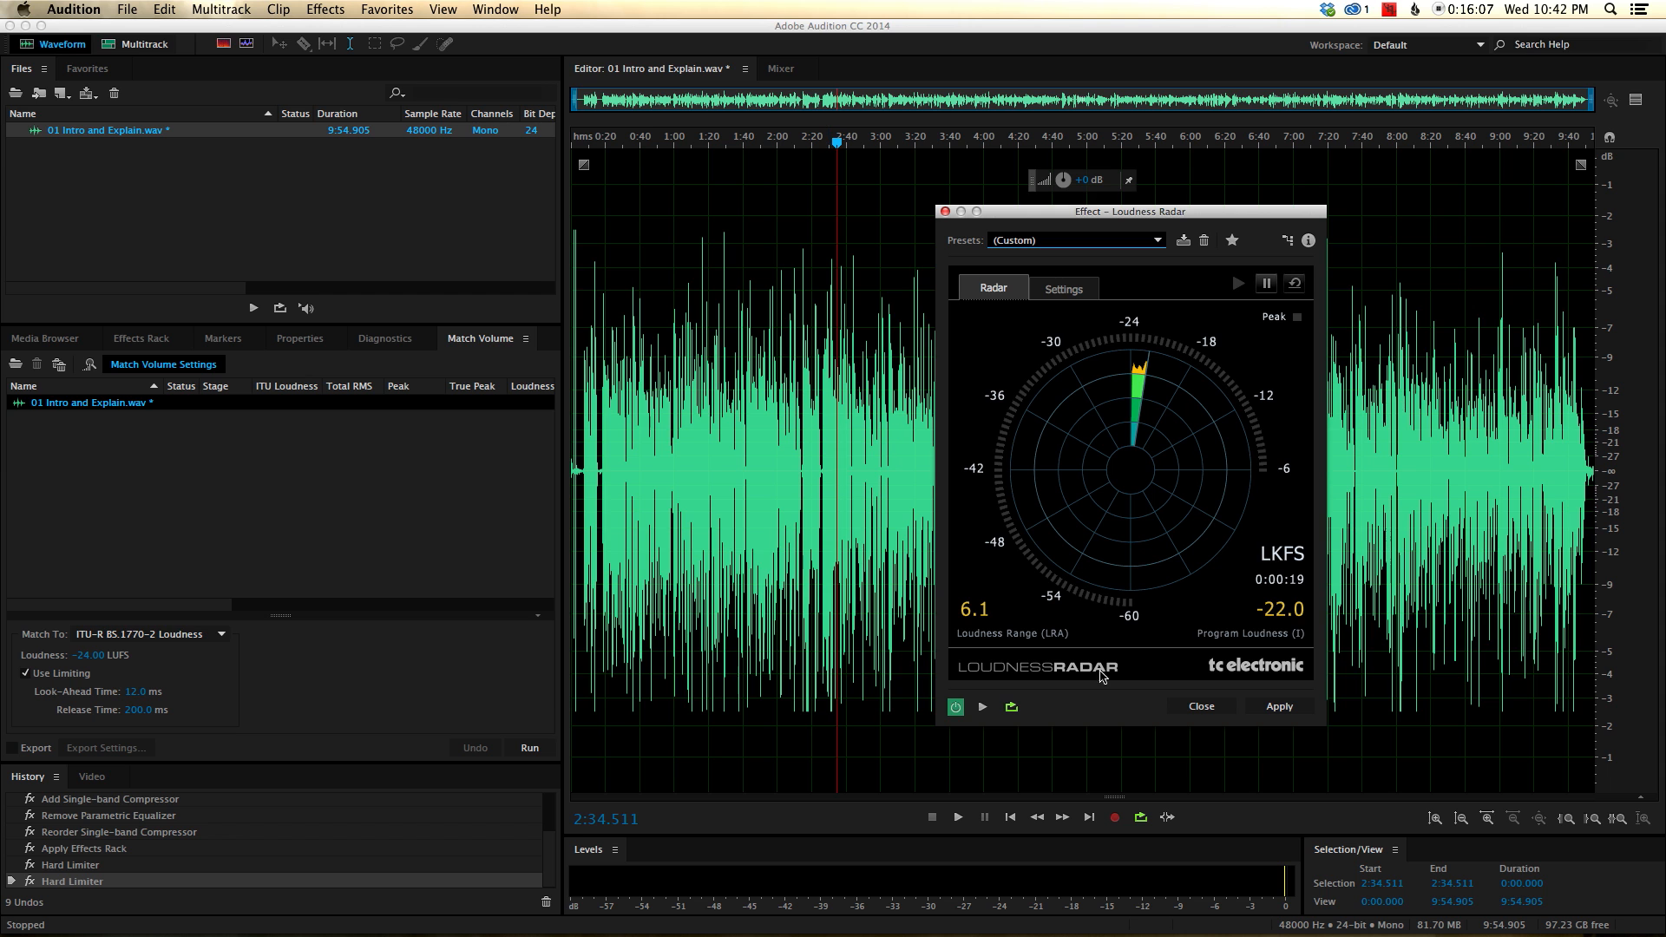
drag(1131, 210, 740, 250)
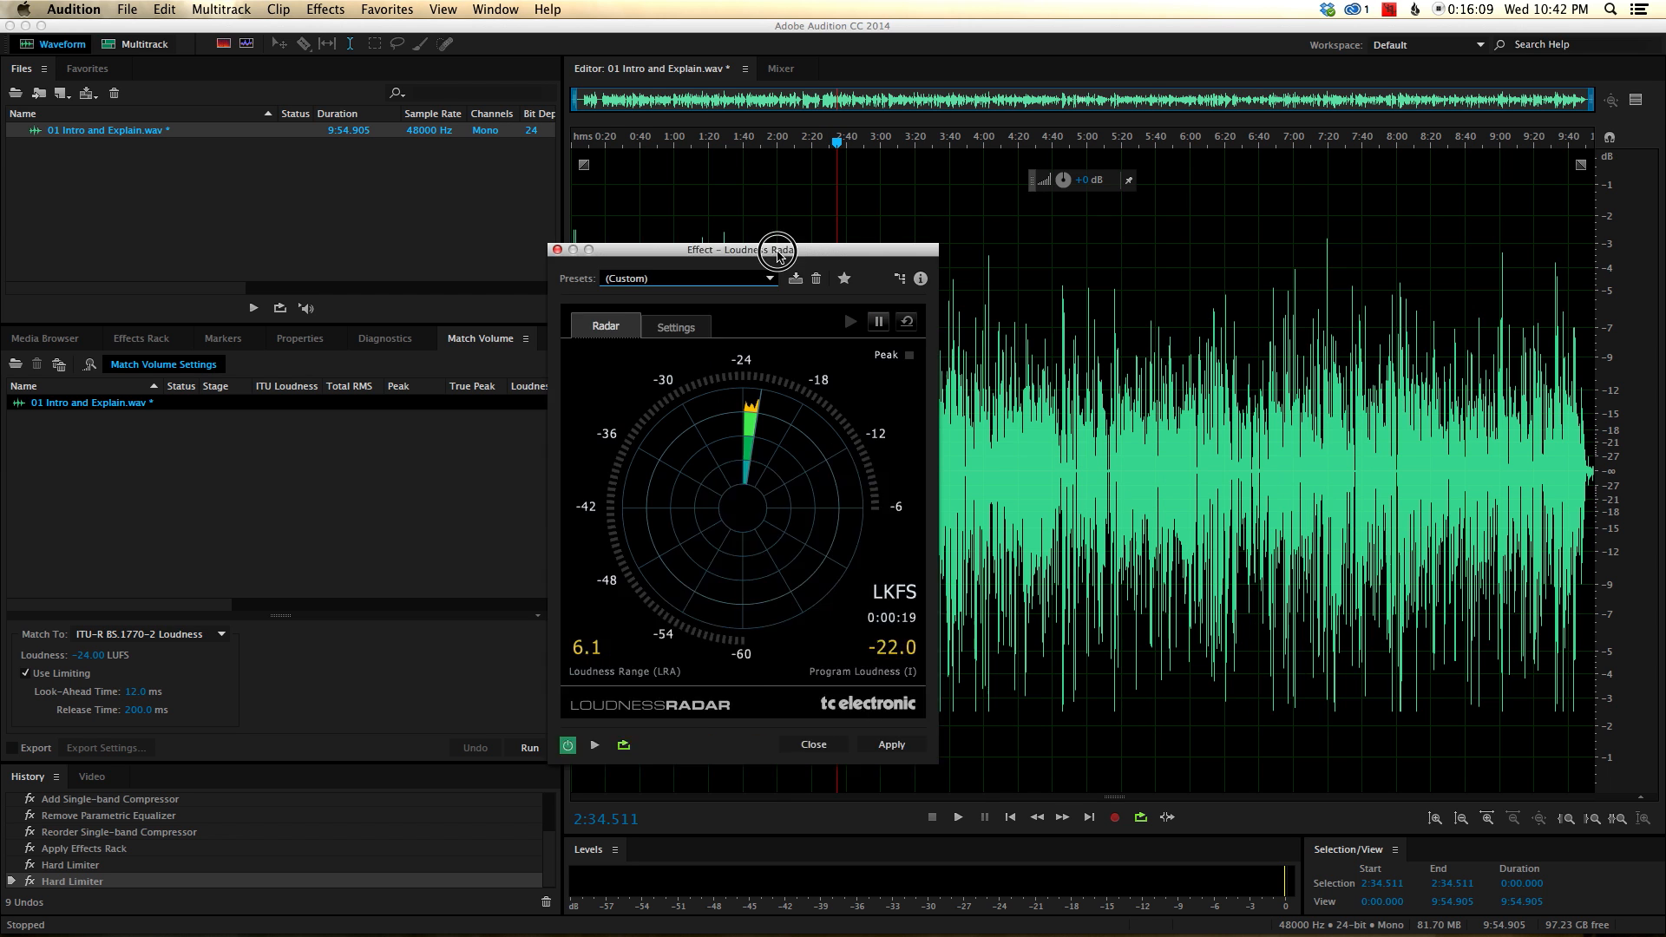
drag(775, 250, 446, 224)
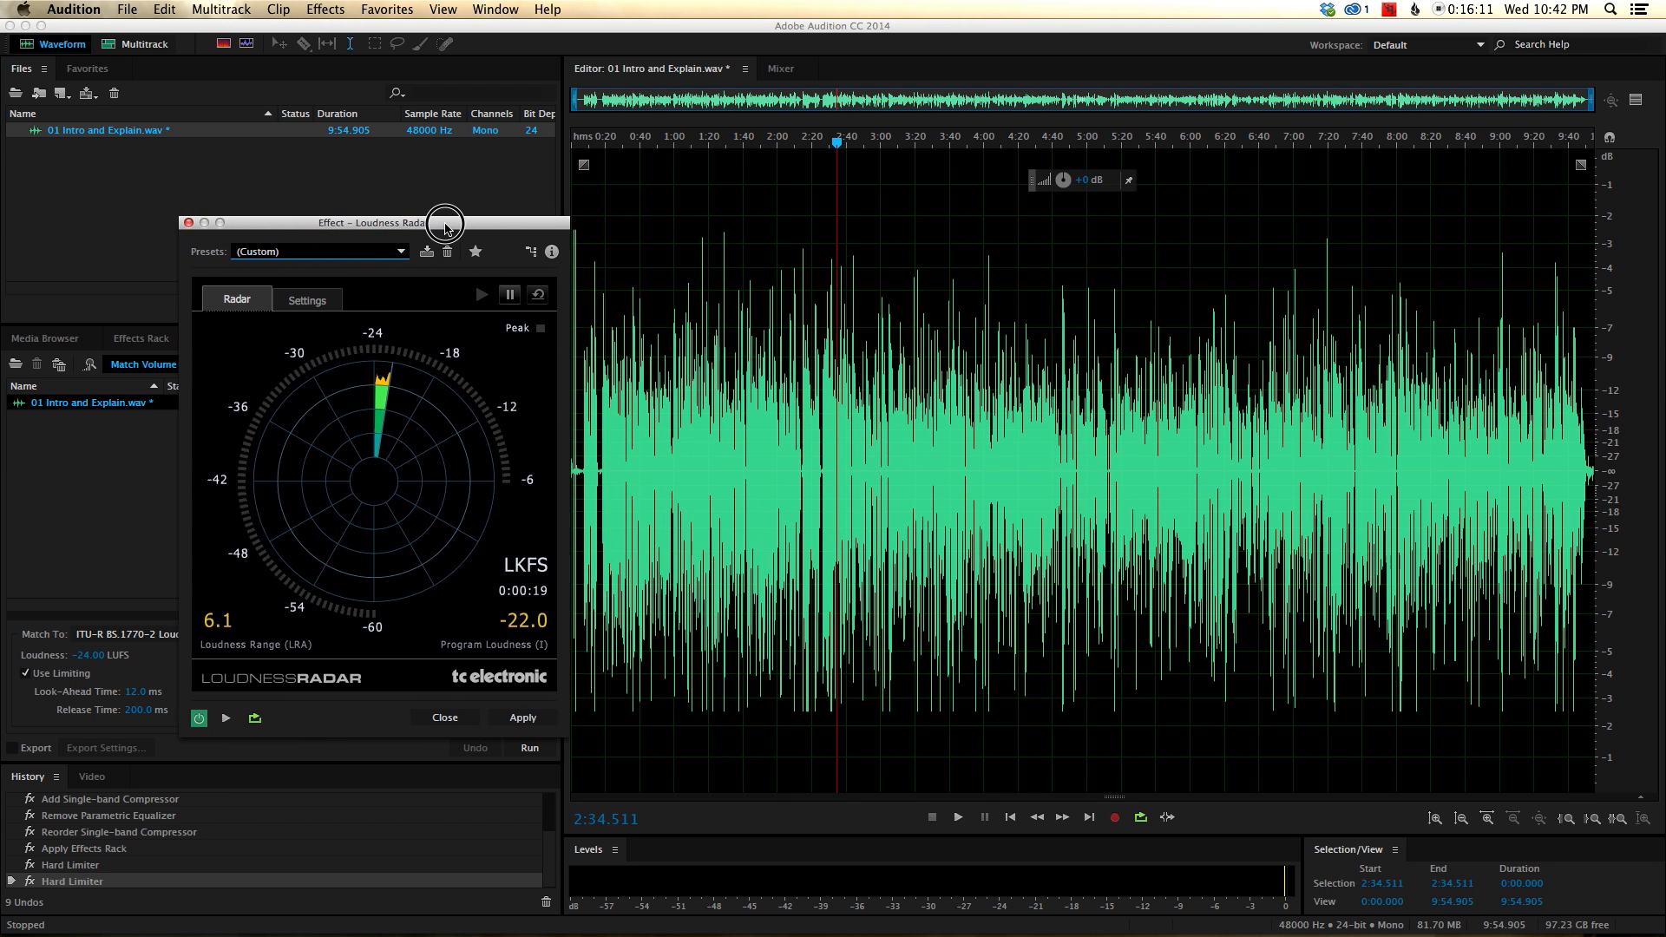